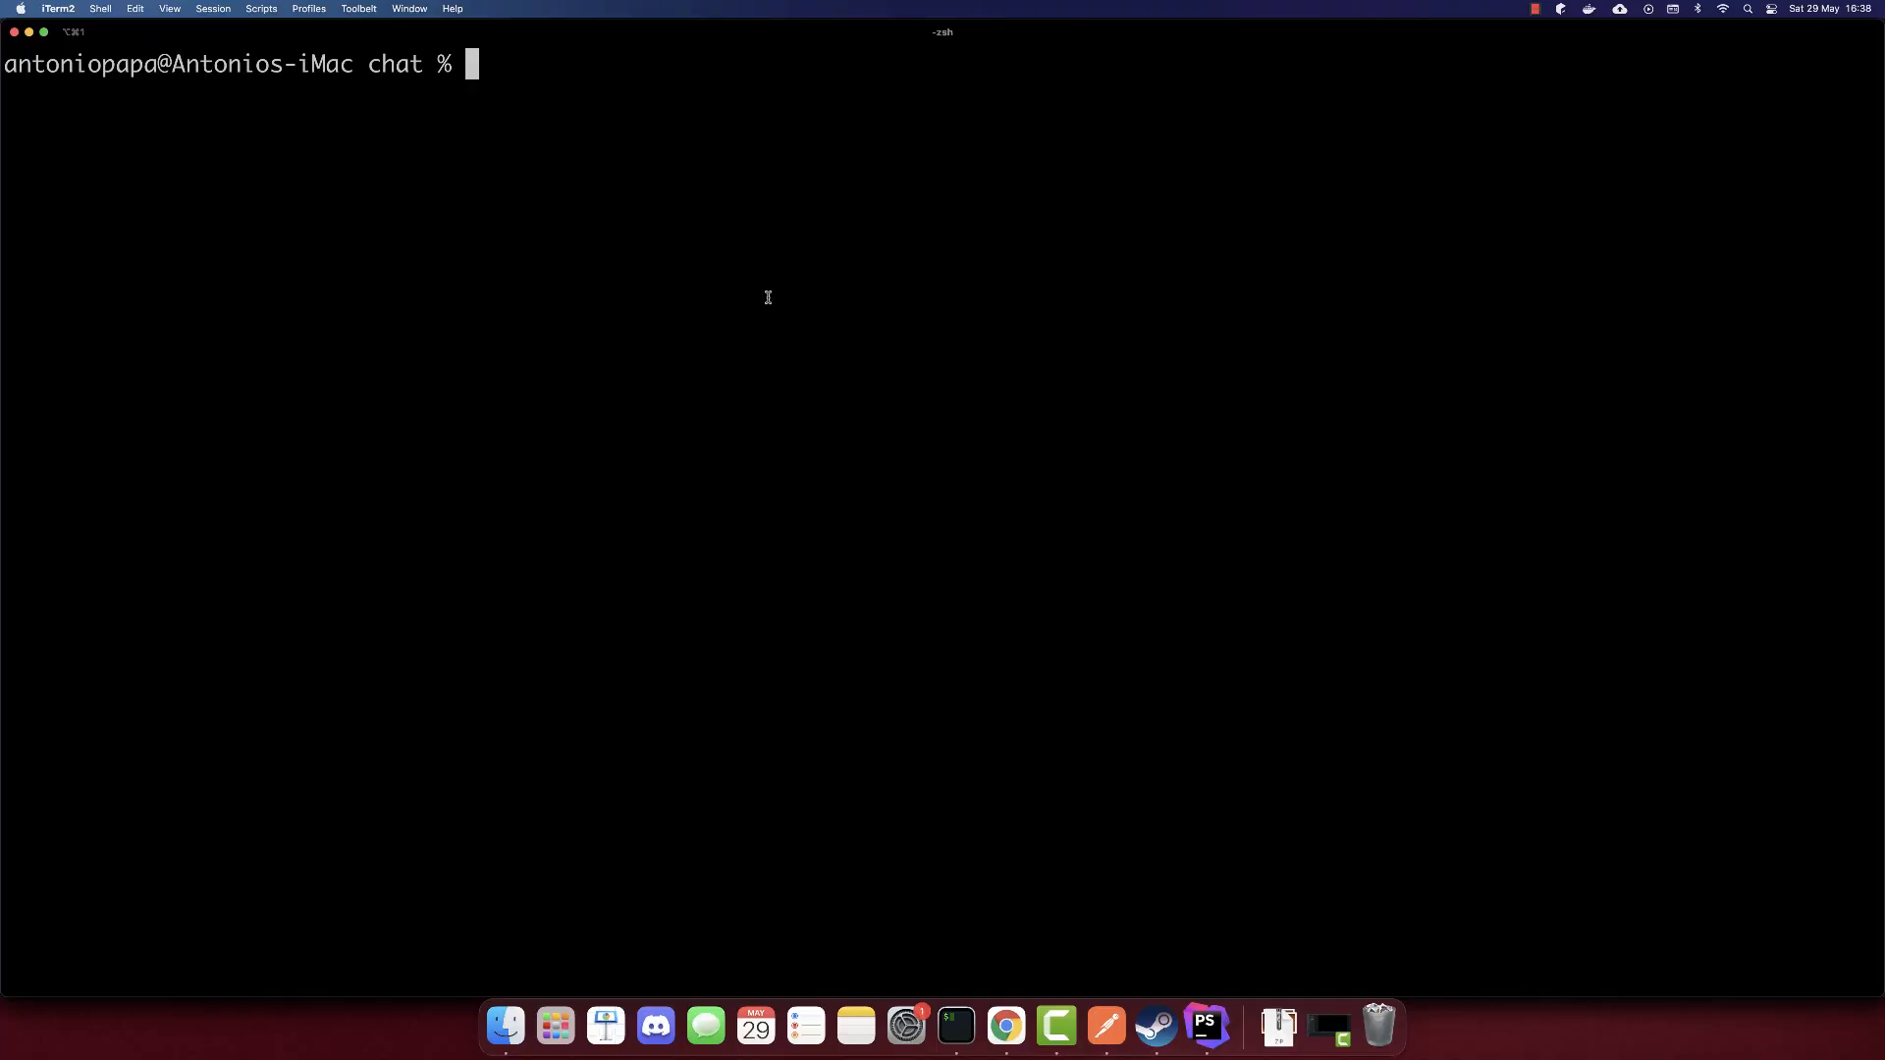
Run composer create-project laravel/laravel laravel in iTerm2.
type("composer create-project laravel/laravel example-app")
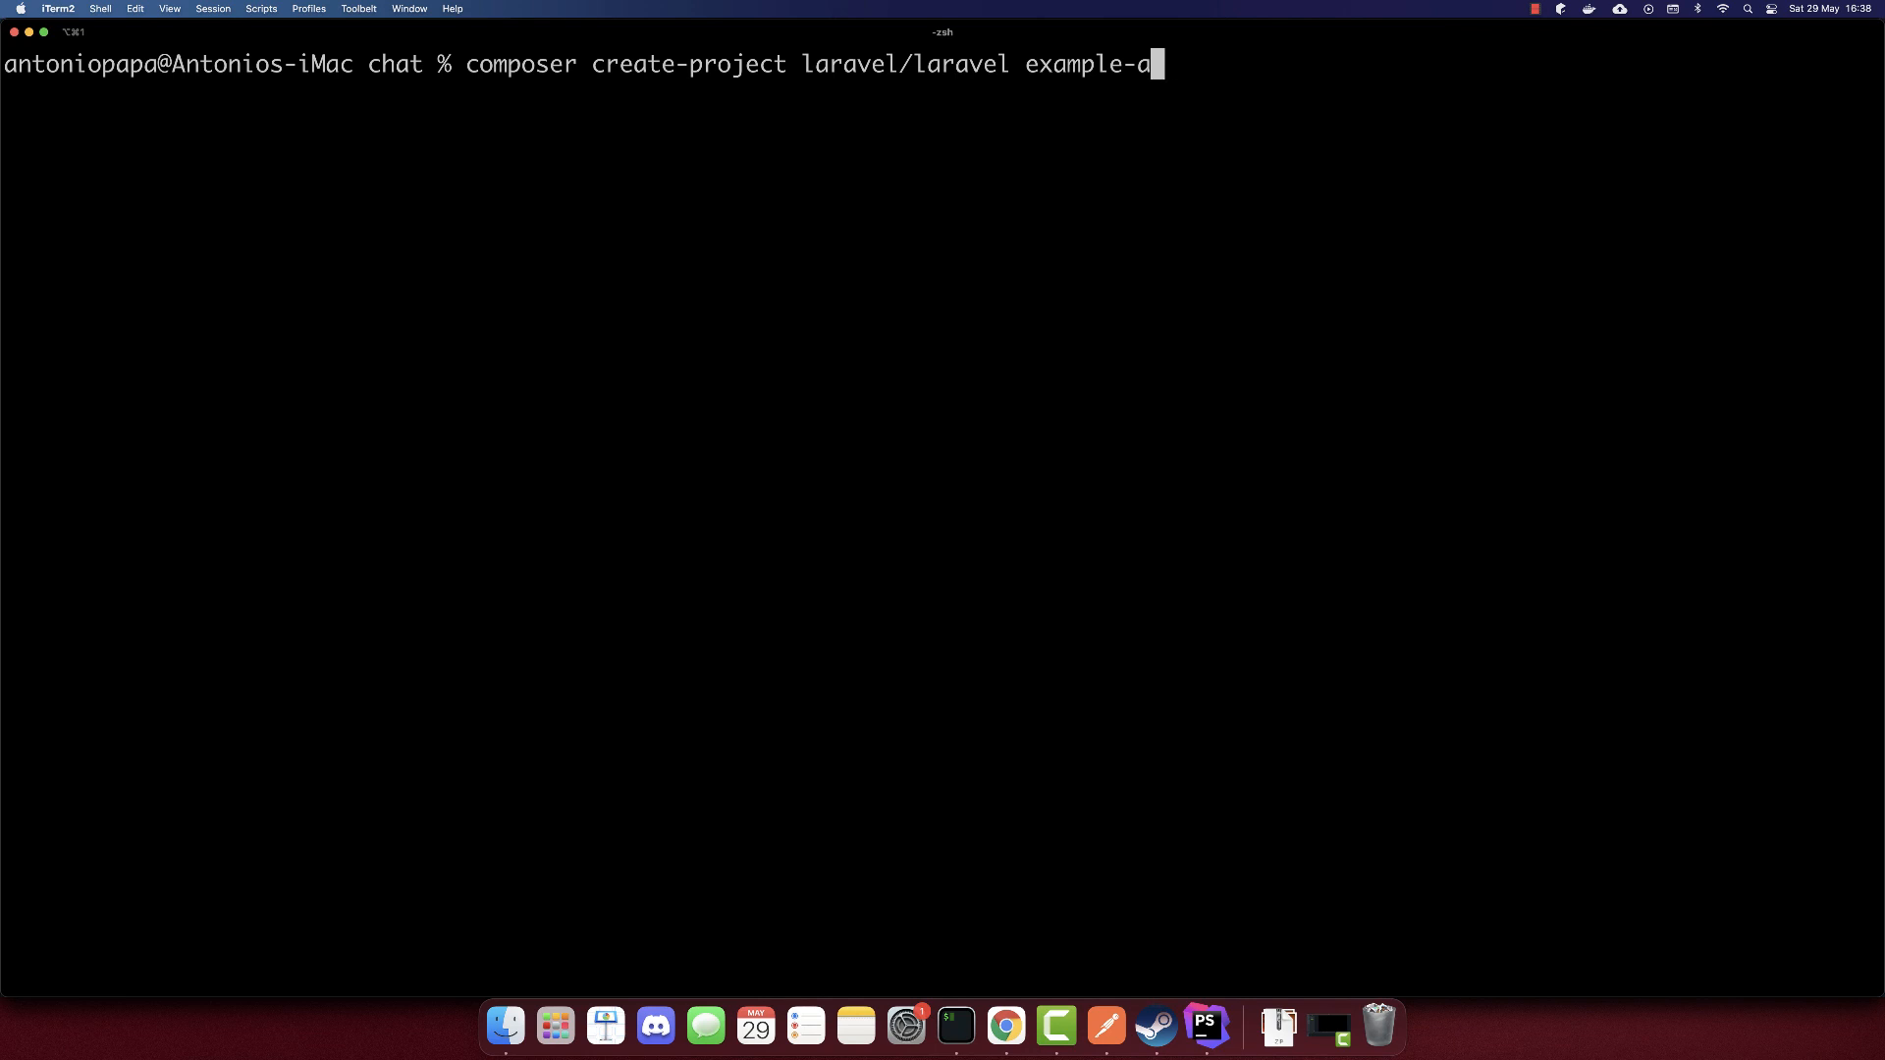
key("Backspace")
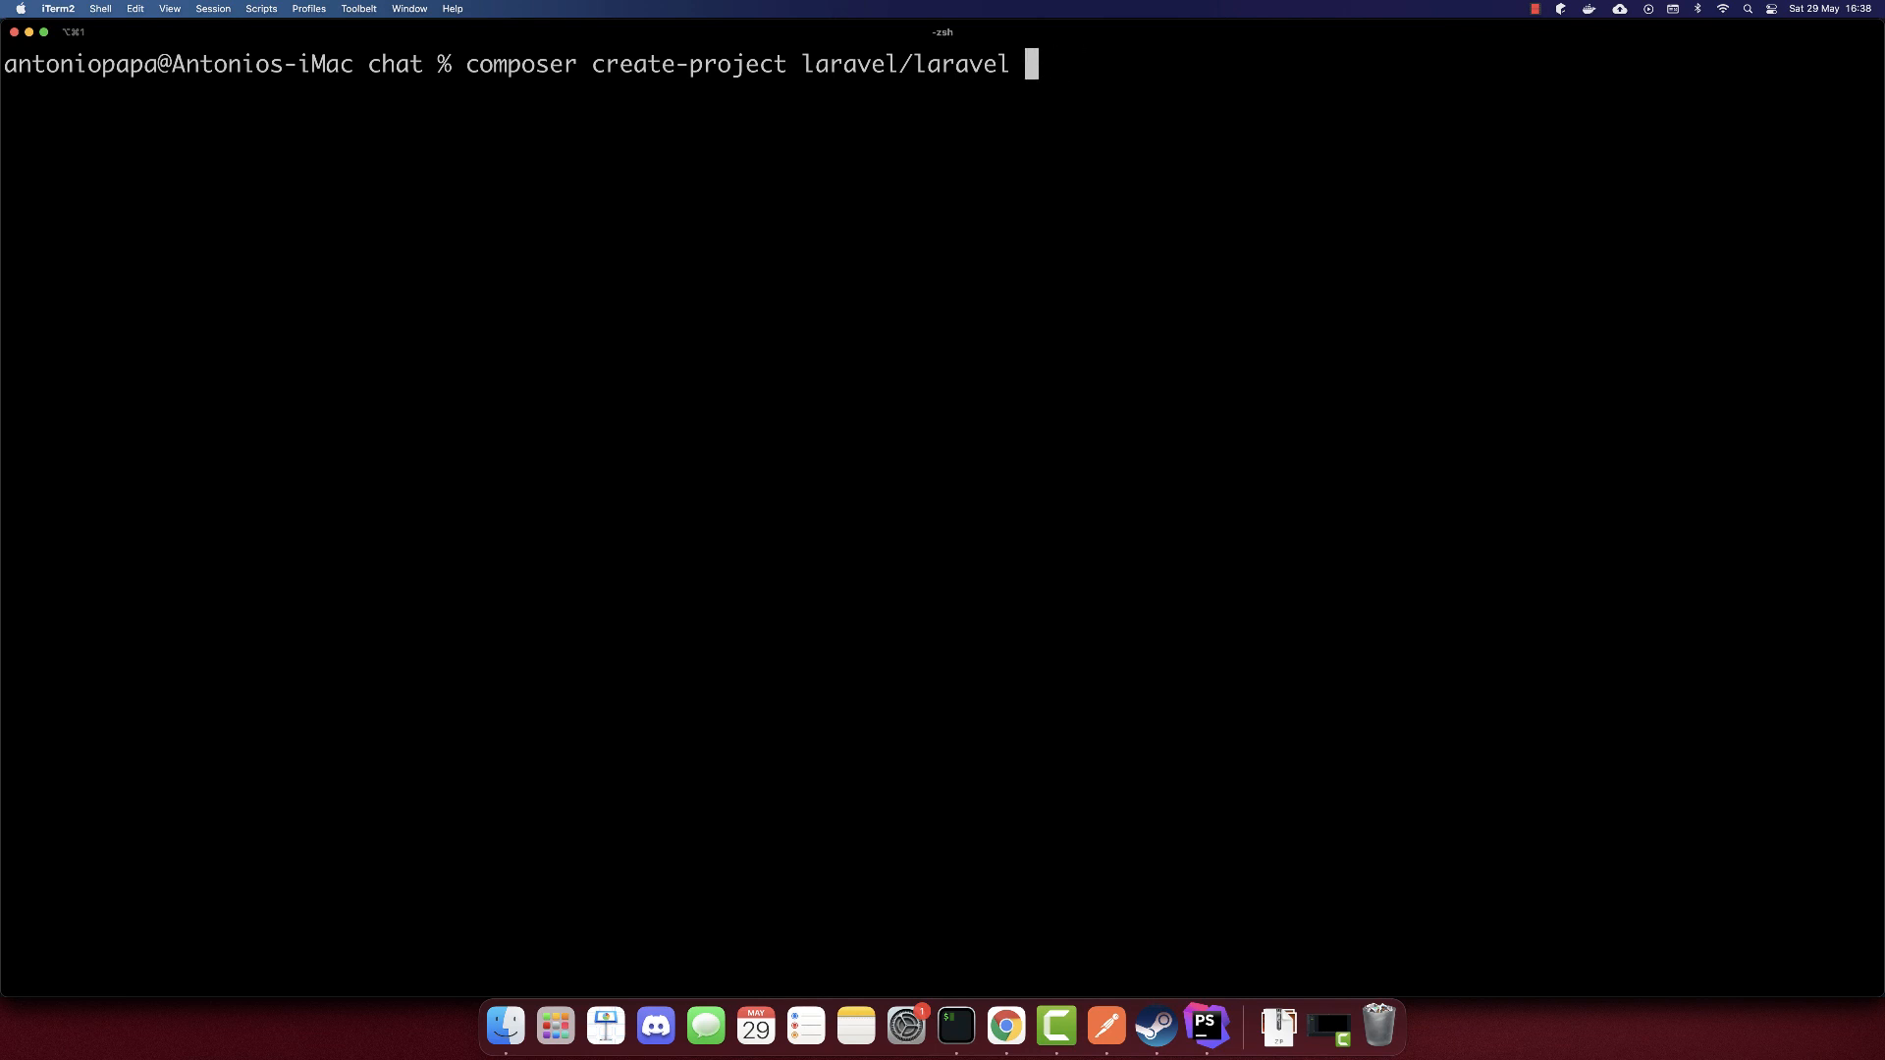
type("laravel")
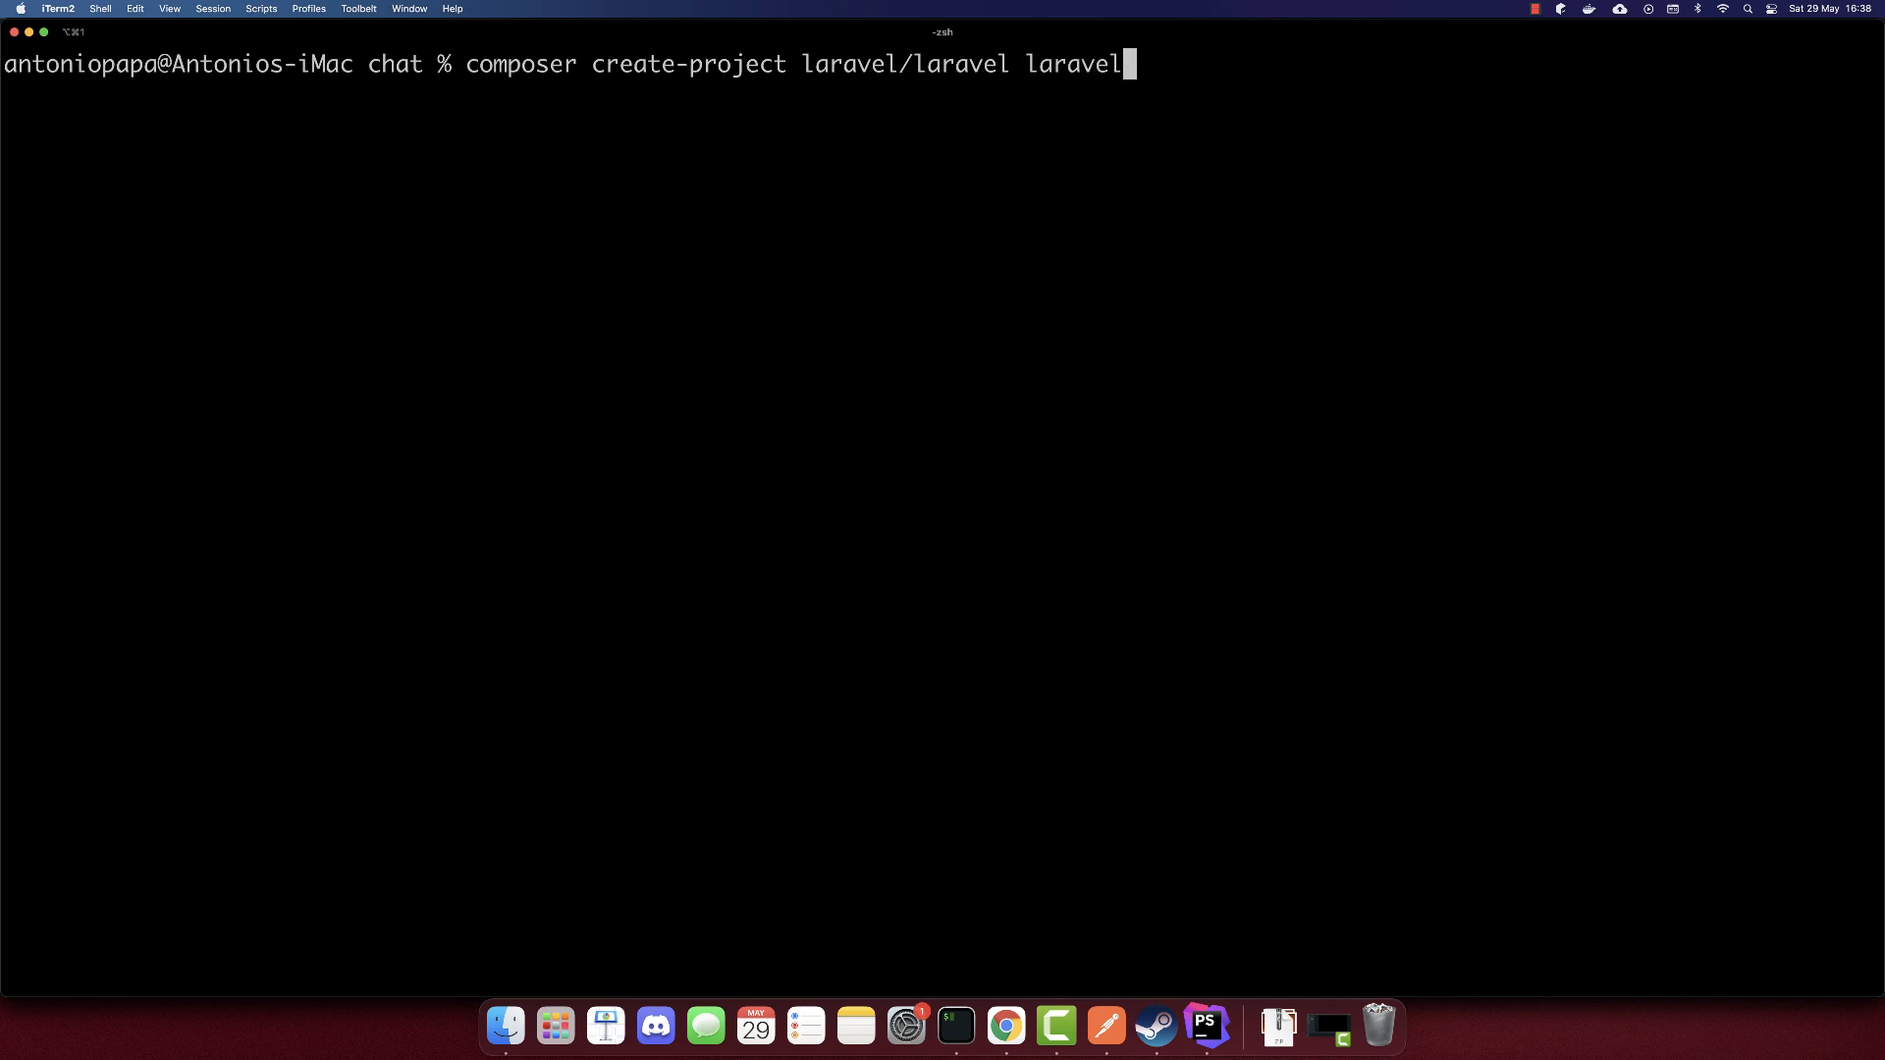
key("Return")
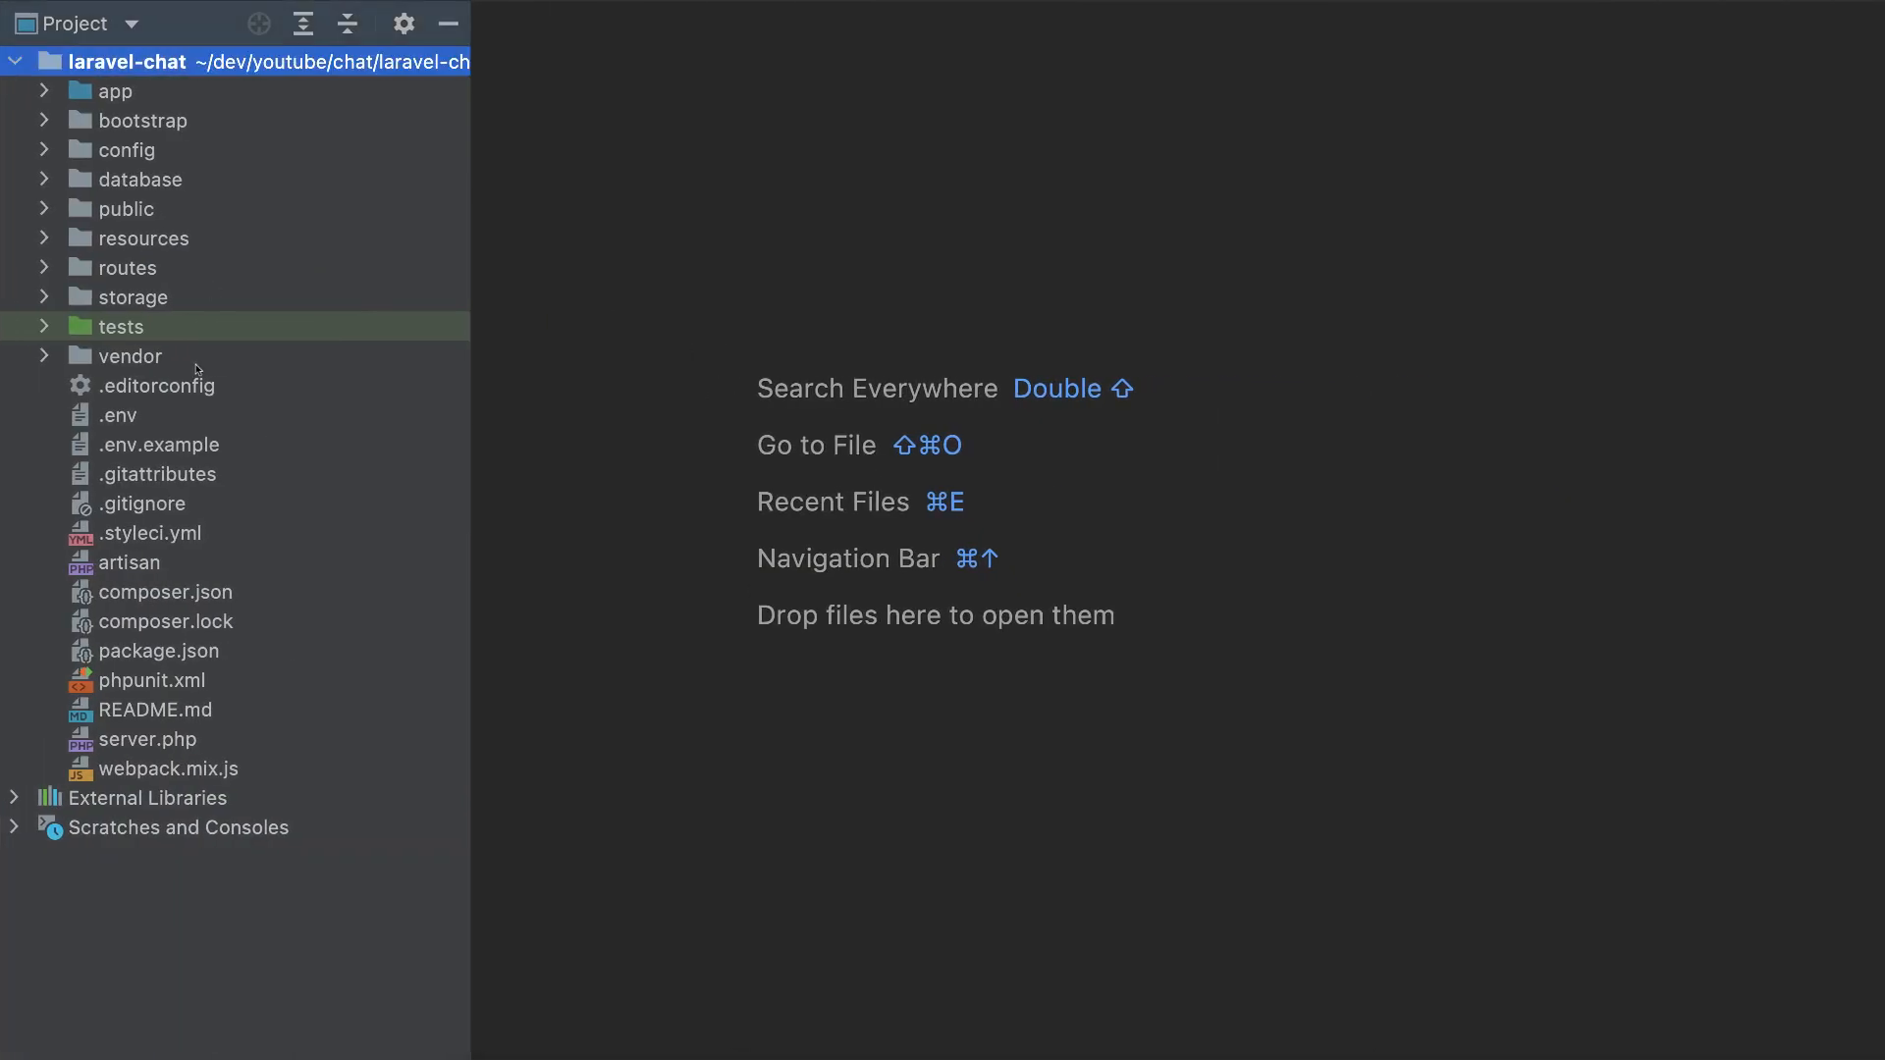
mouse_move(111, 127)
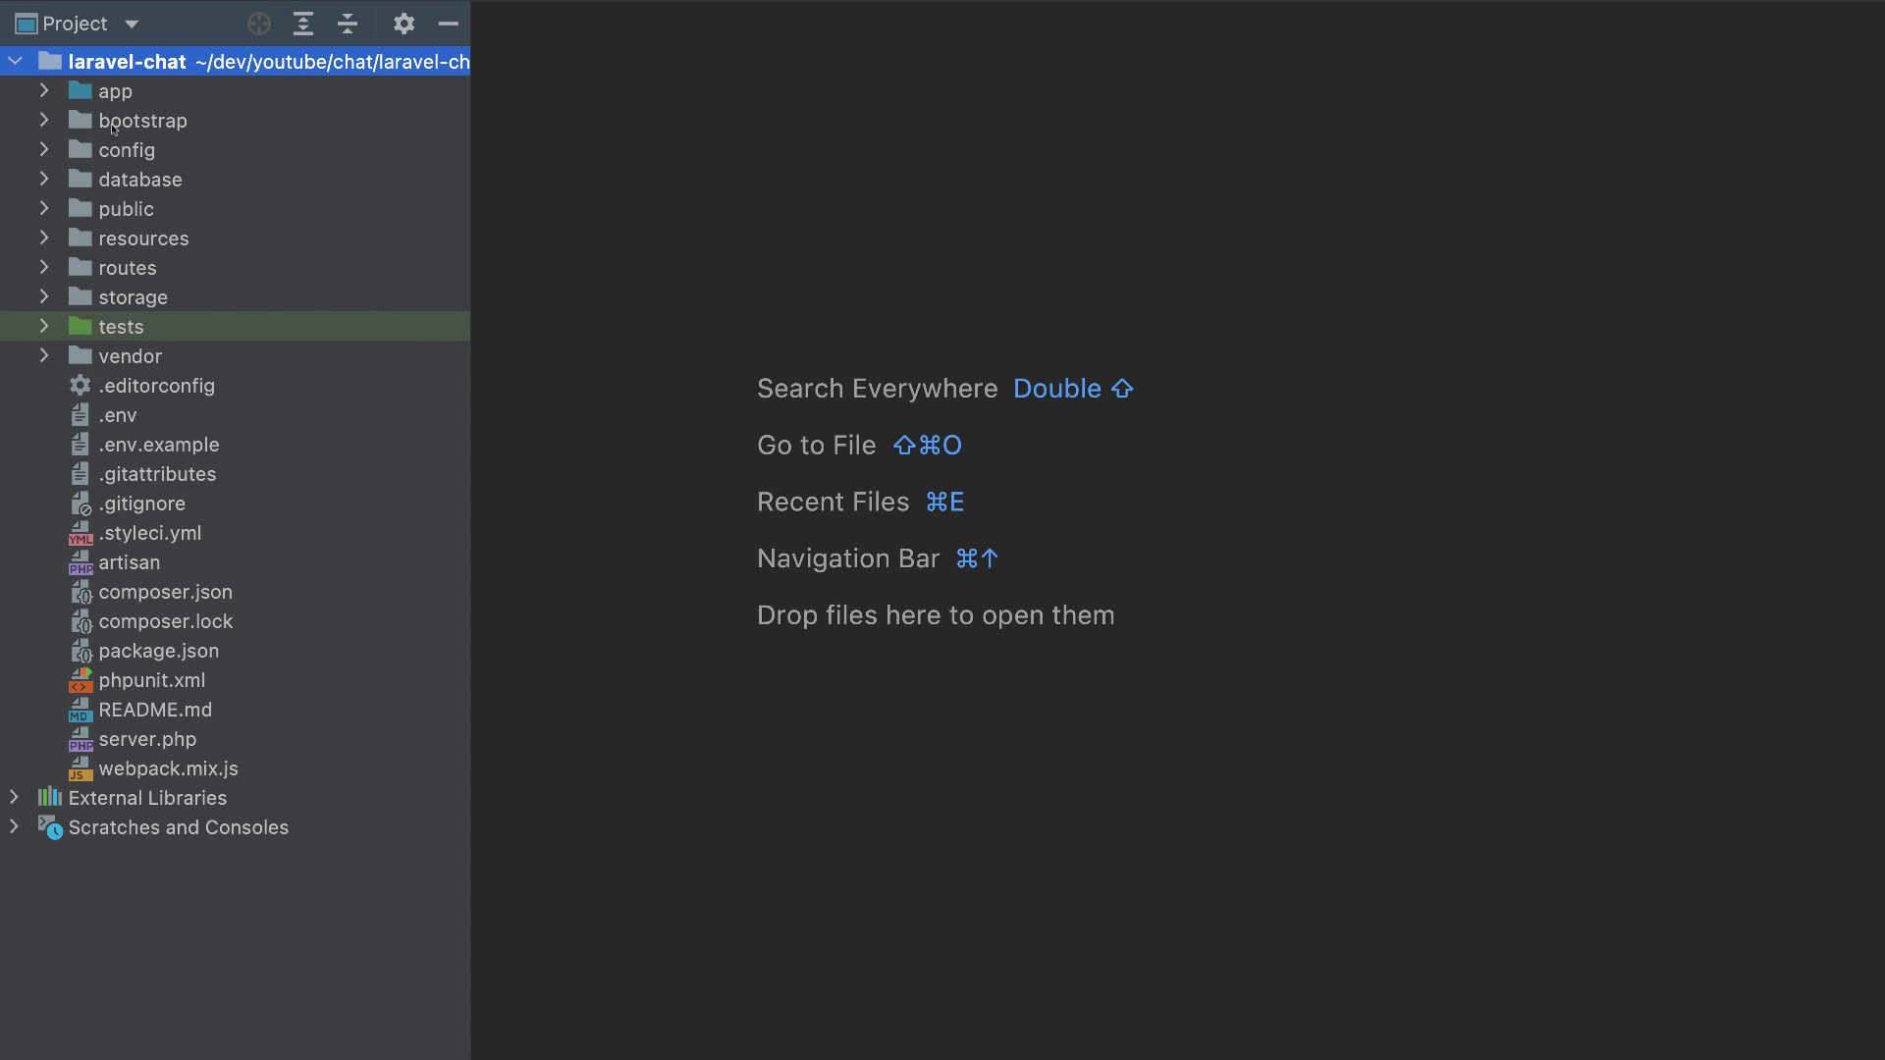
mouse_move(750, 428)
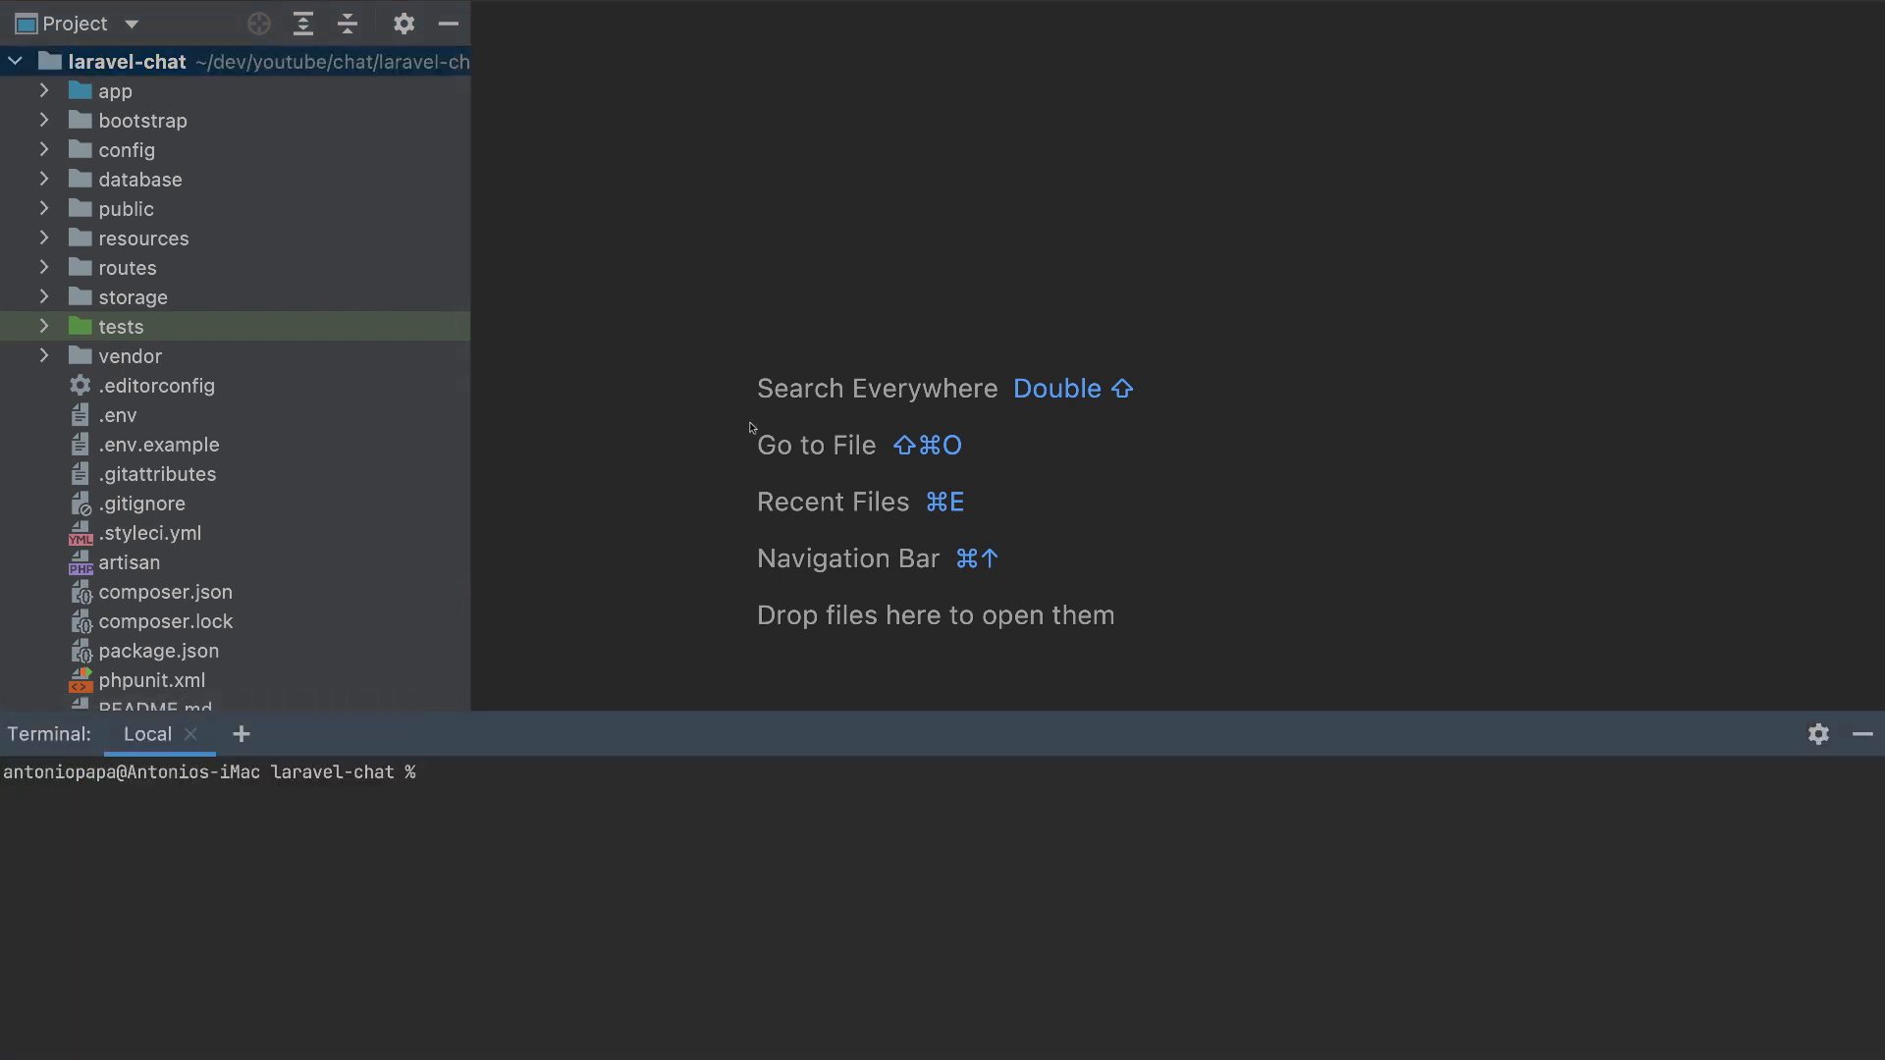
Enter php artisan serve in PhpStorm's terminal to launch the dev server.
type("php artisan ser")
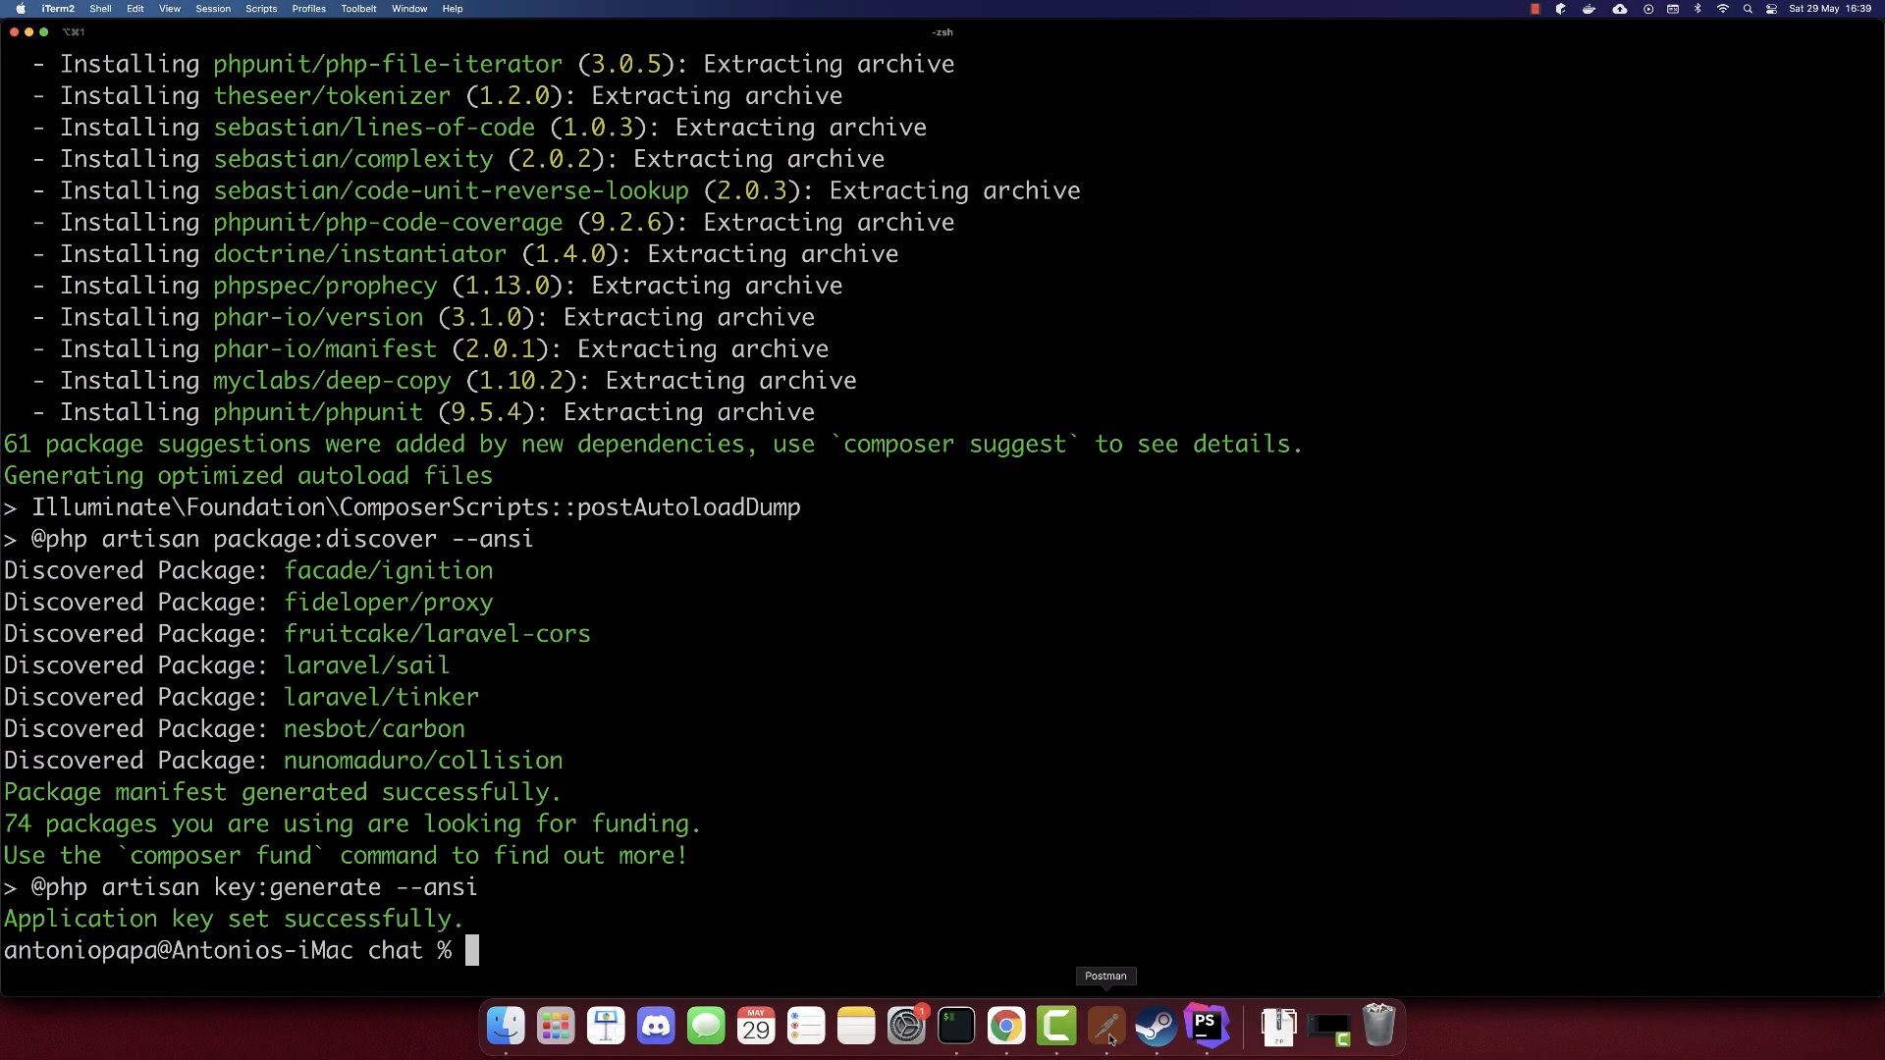
left_click(1103, 1025)
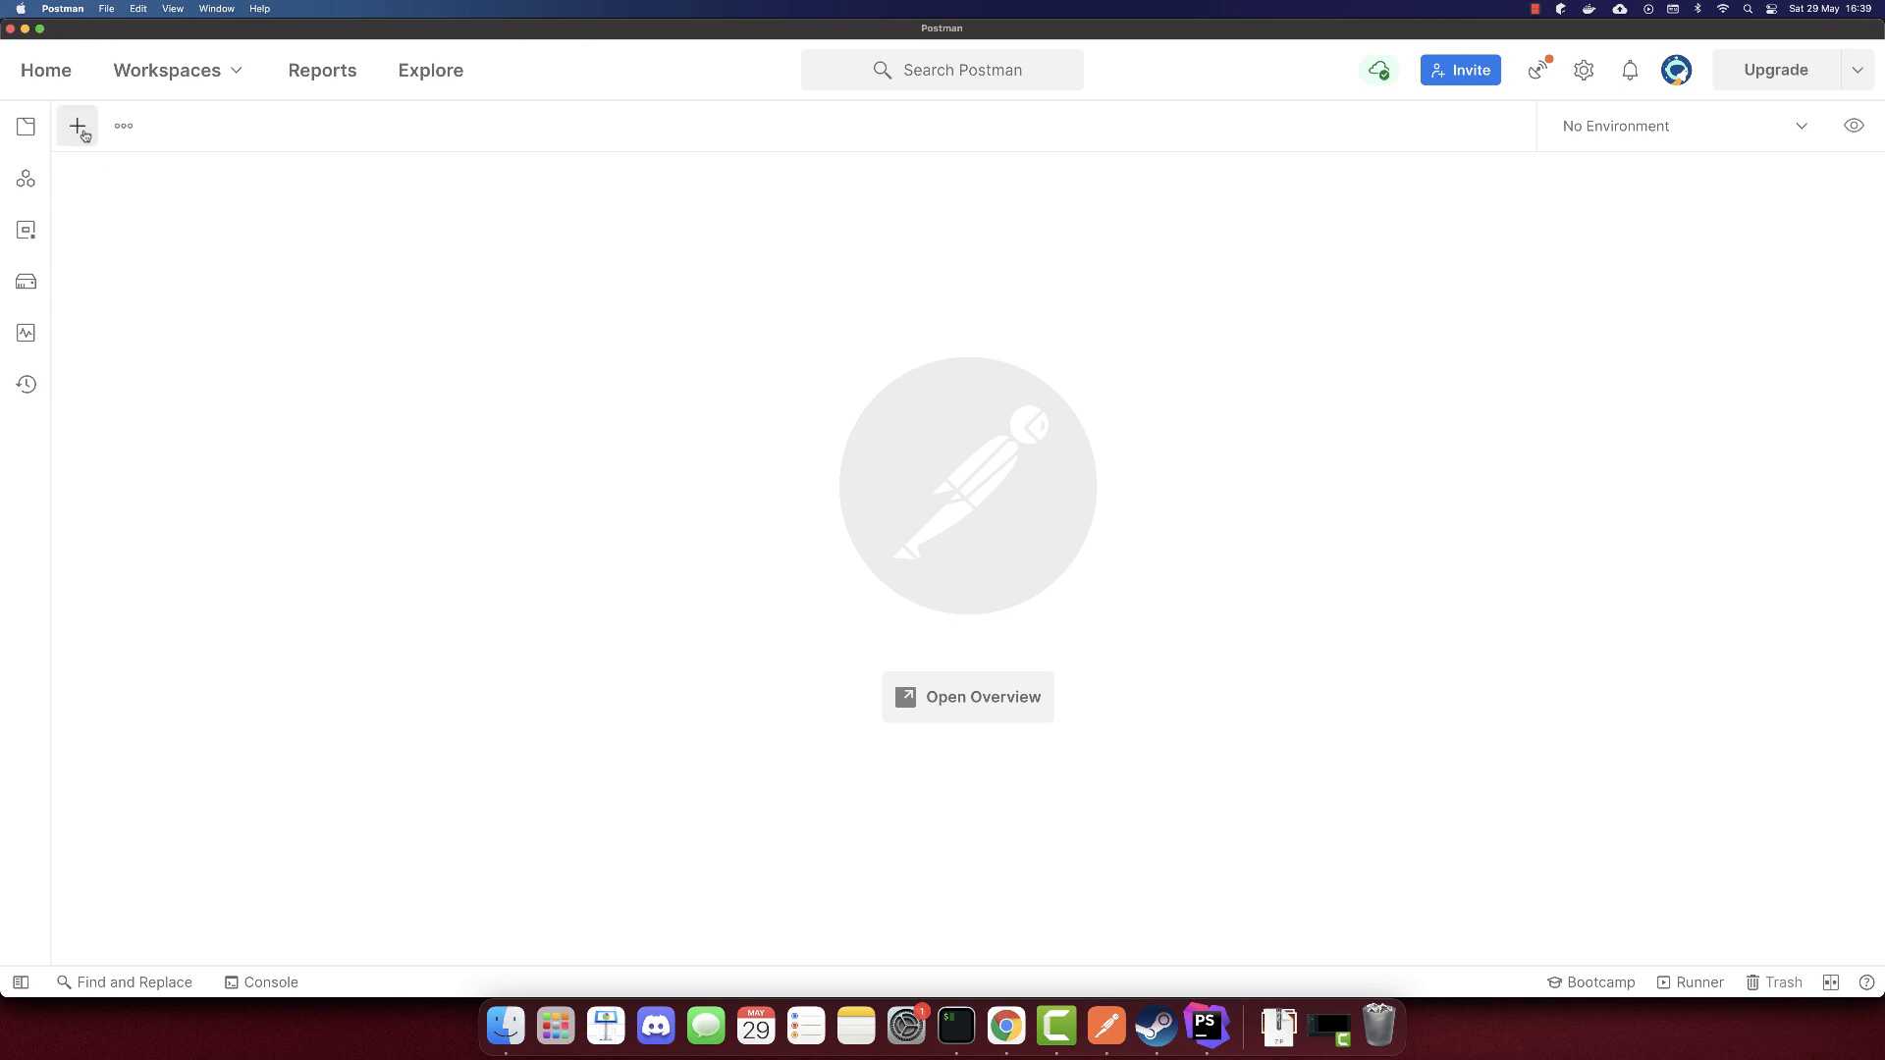
left_click(76, 126)
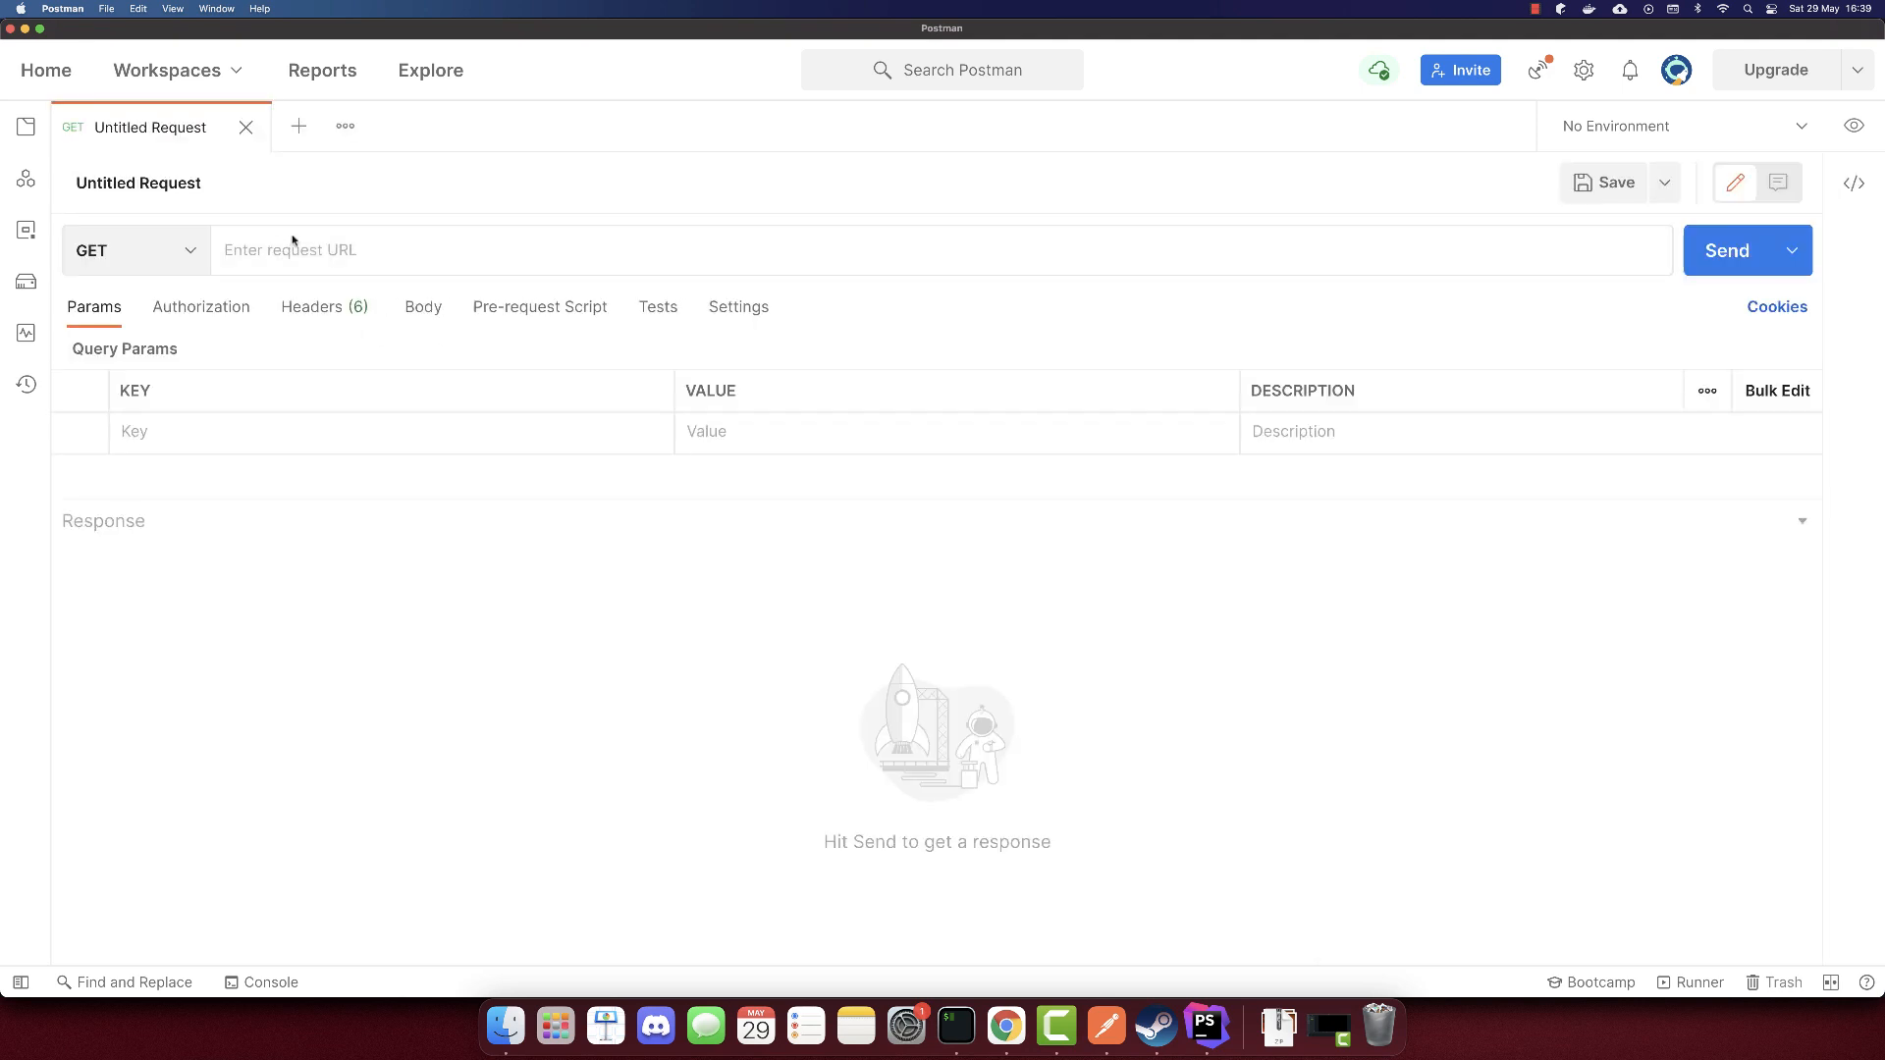
type("http:/")
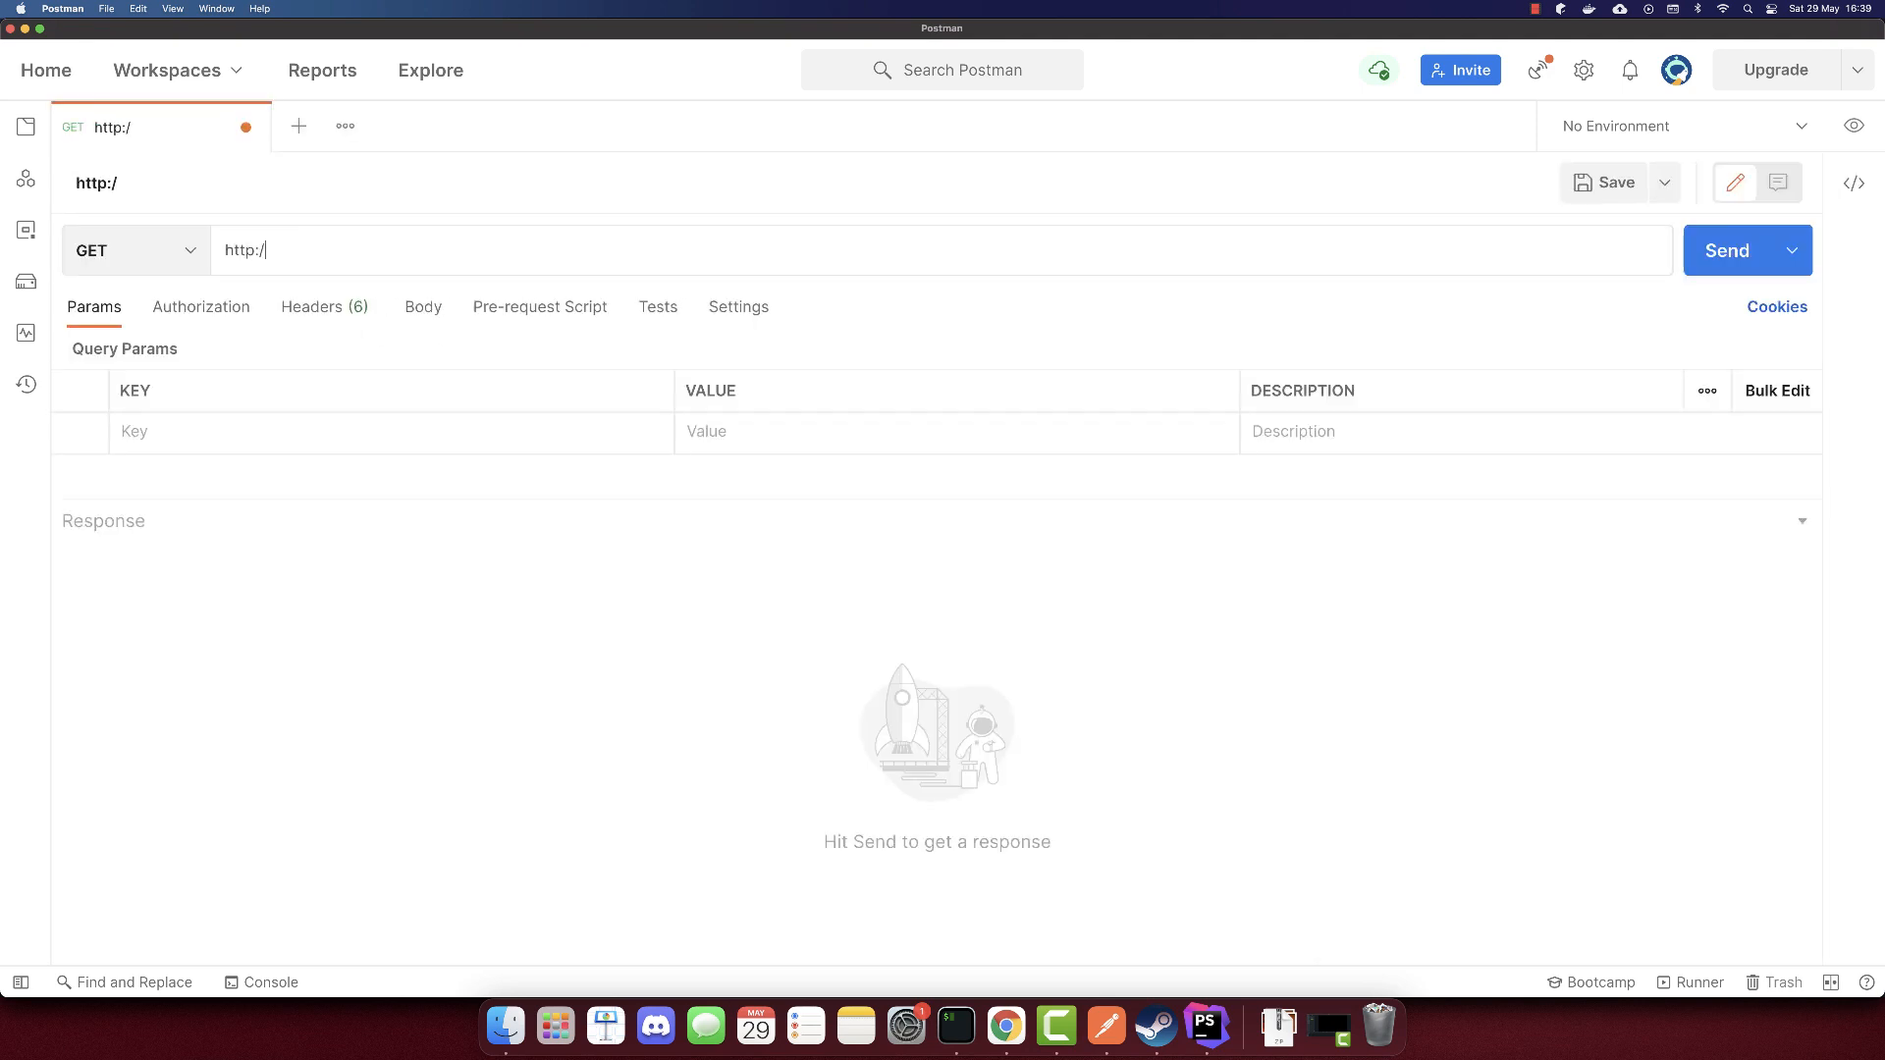
type("/")
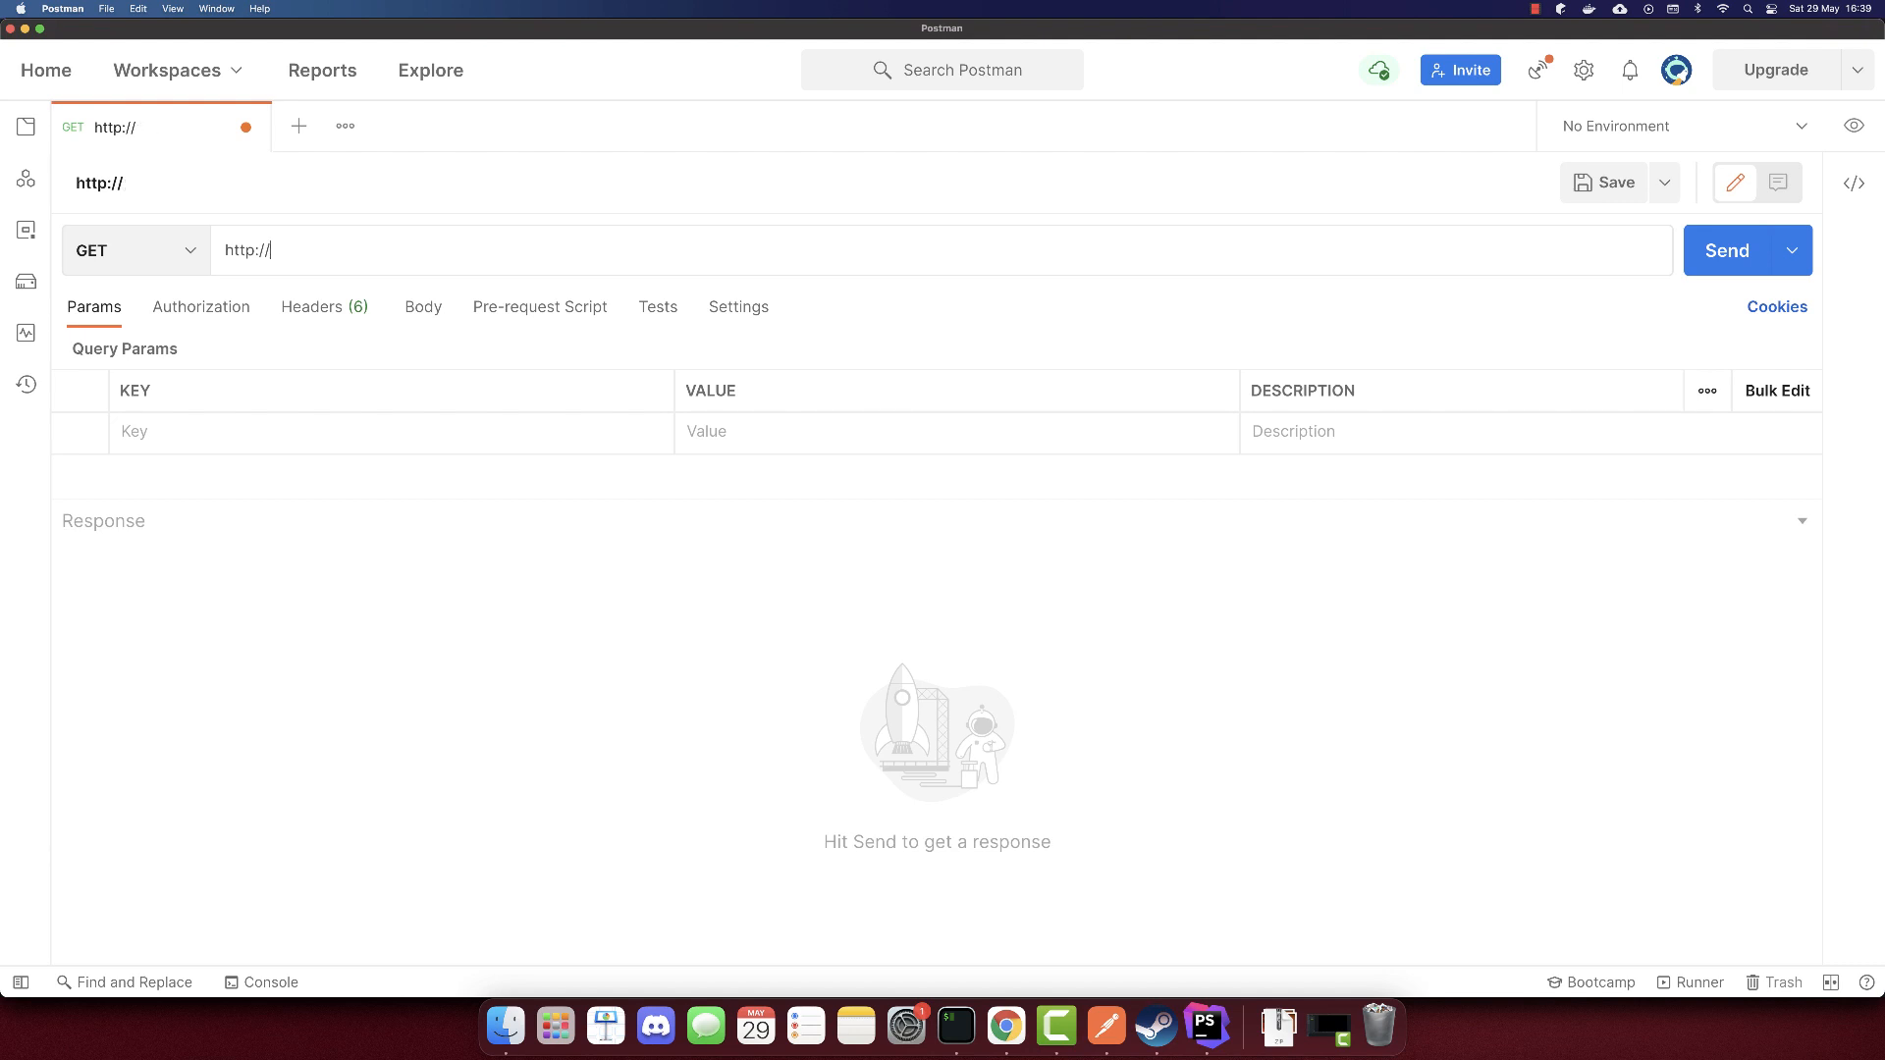
type("localhost:8000")
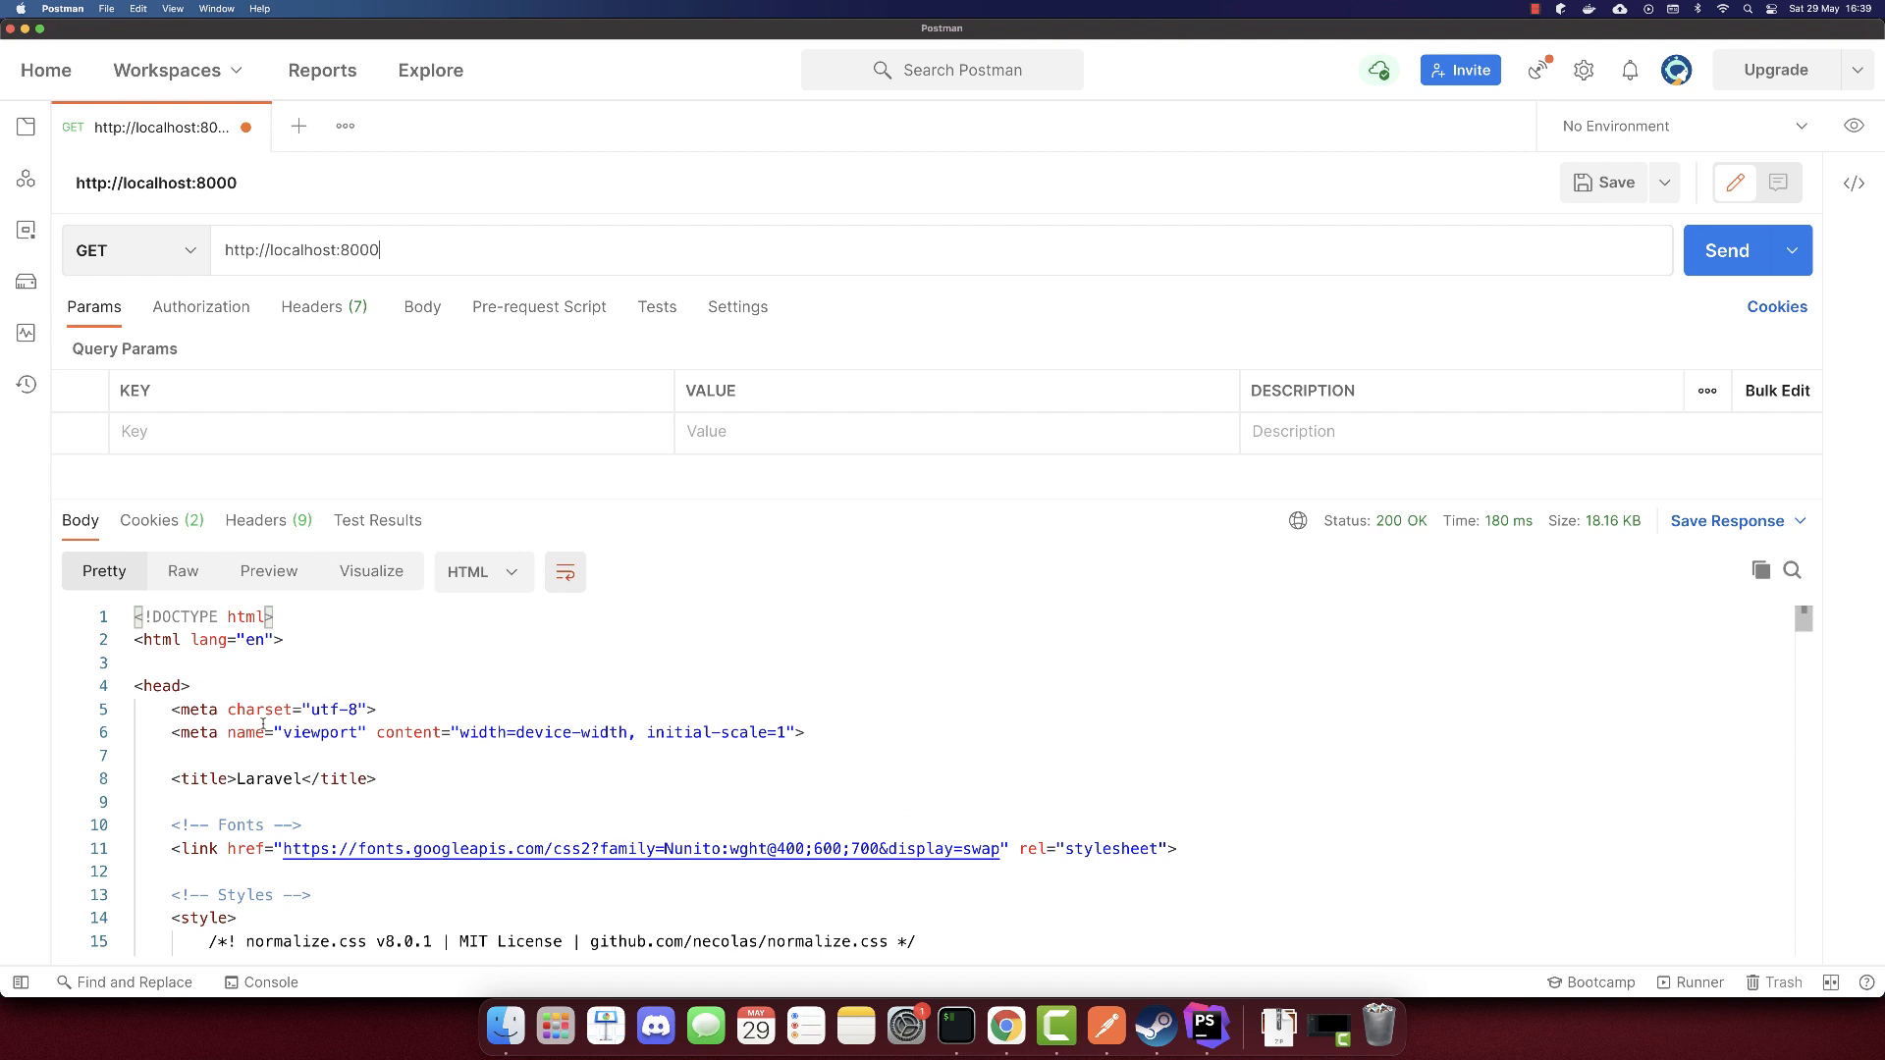
left_click(268, 571)
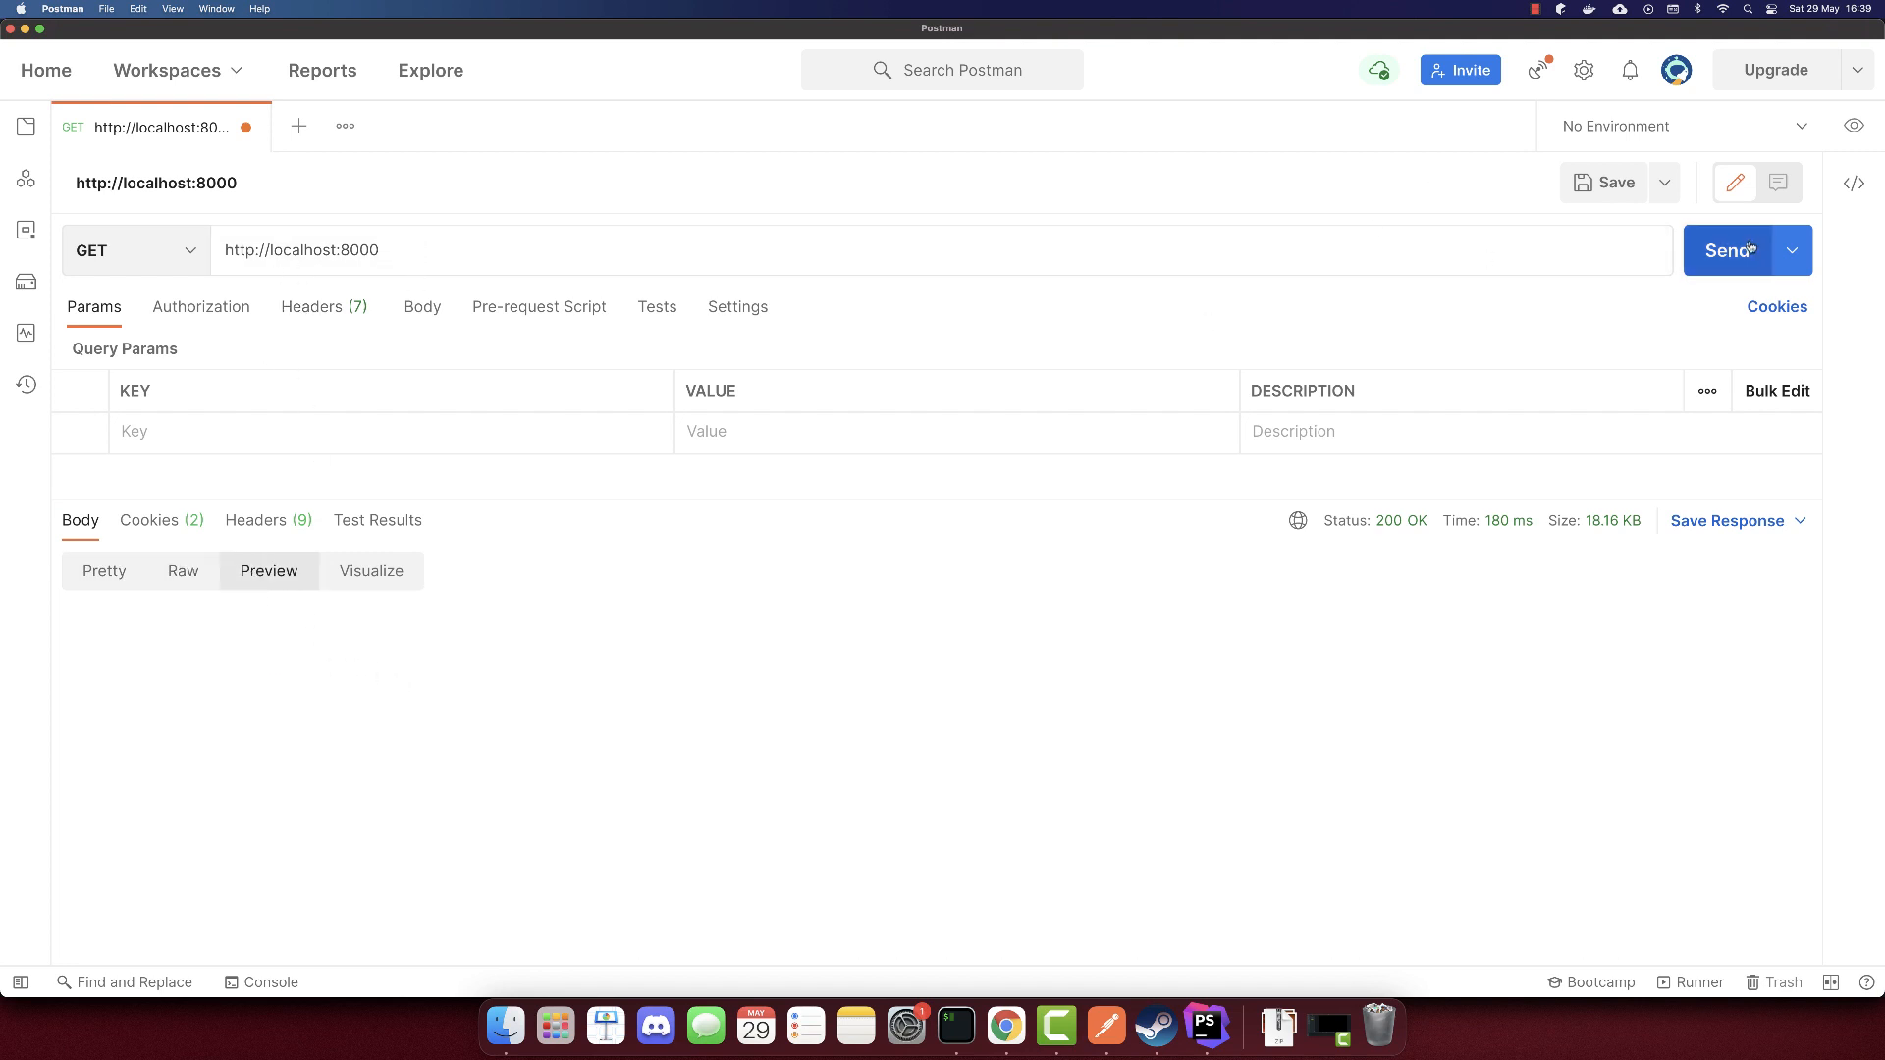
left_click(1728, 251)
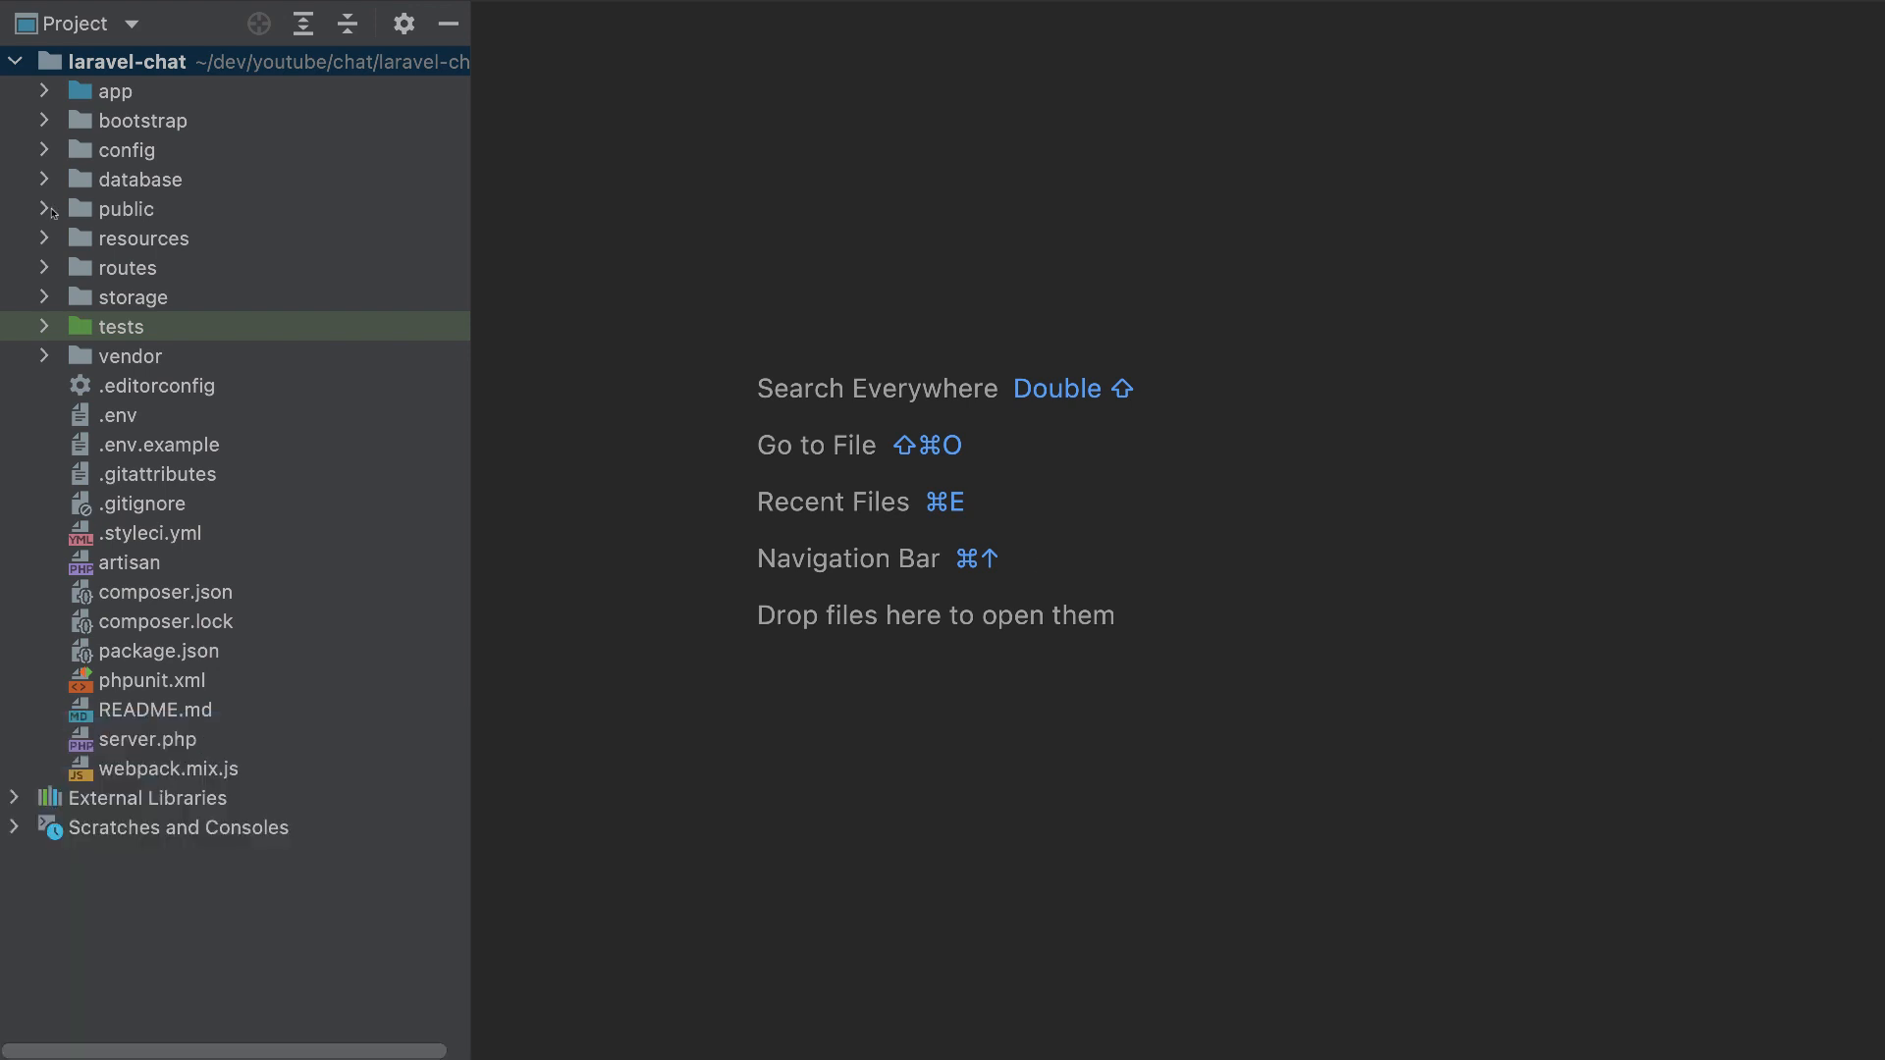
Run php artisan make:controller ChatController in a second terminal tab.
left_click(116, 90)
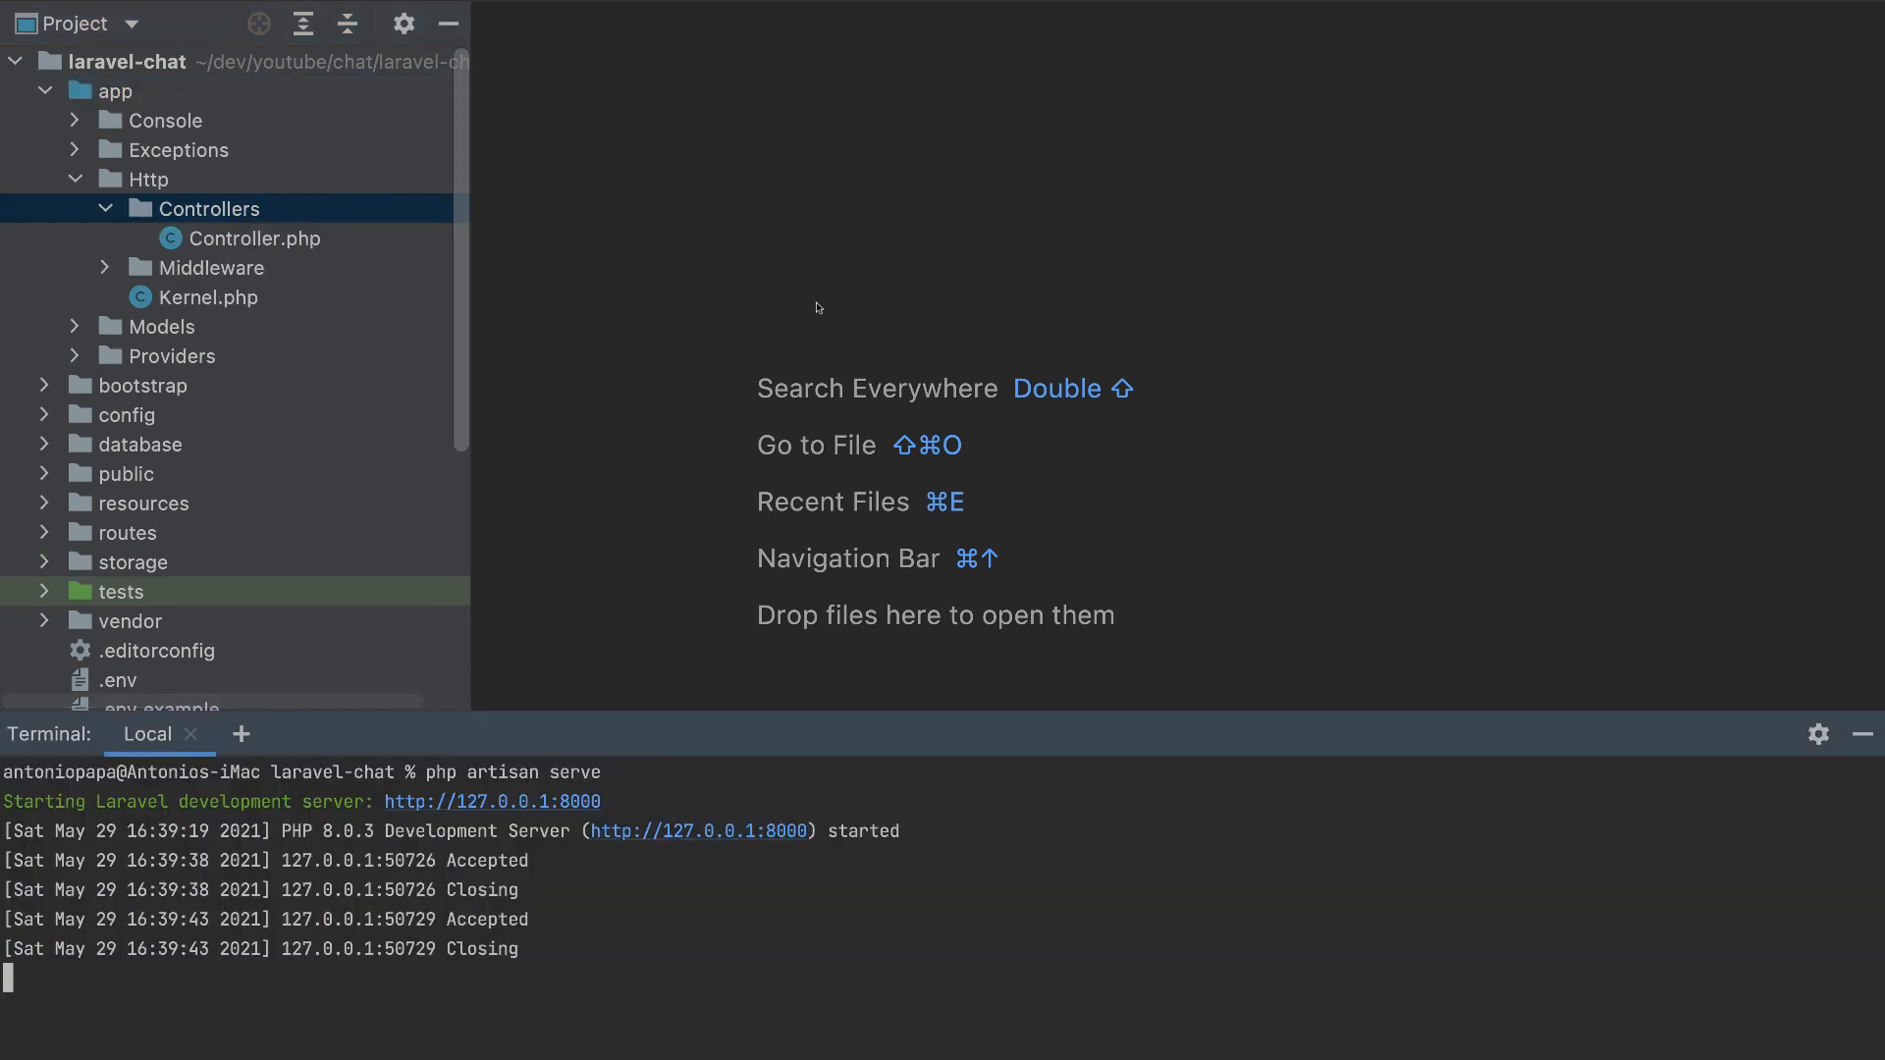
left_click(241, 733)
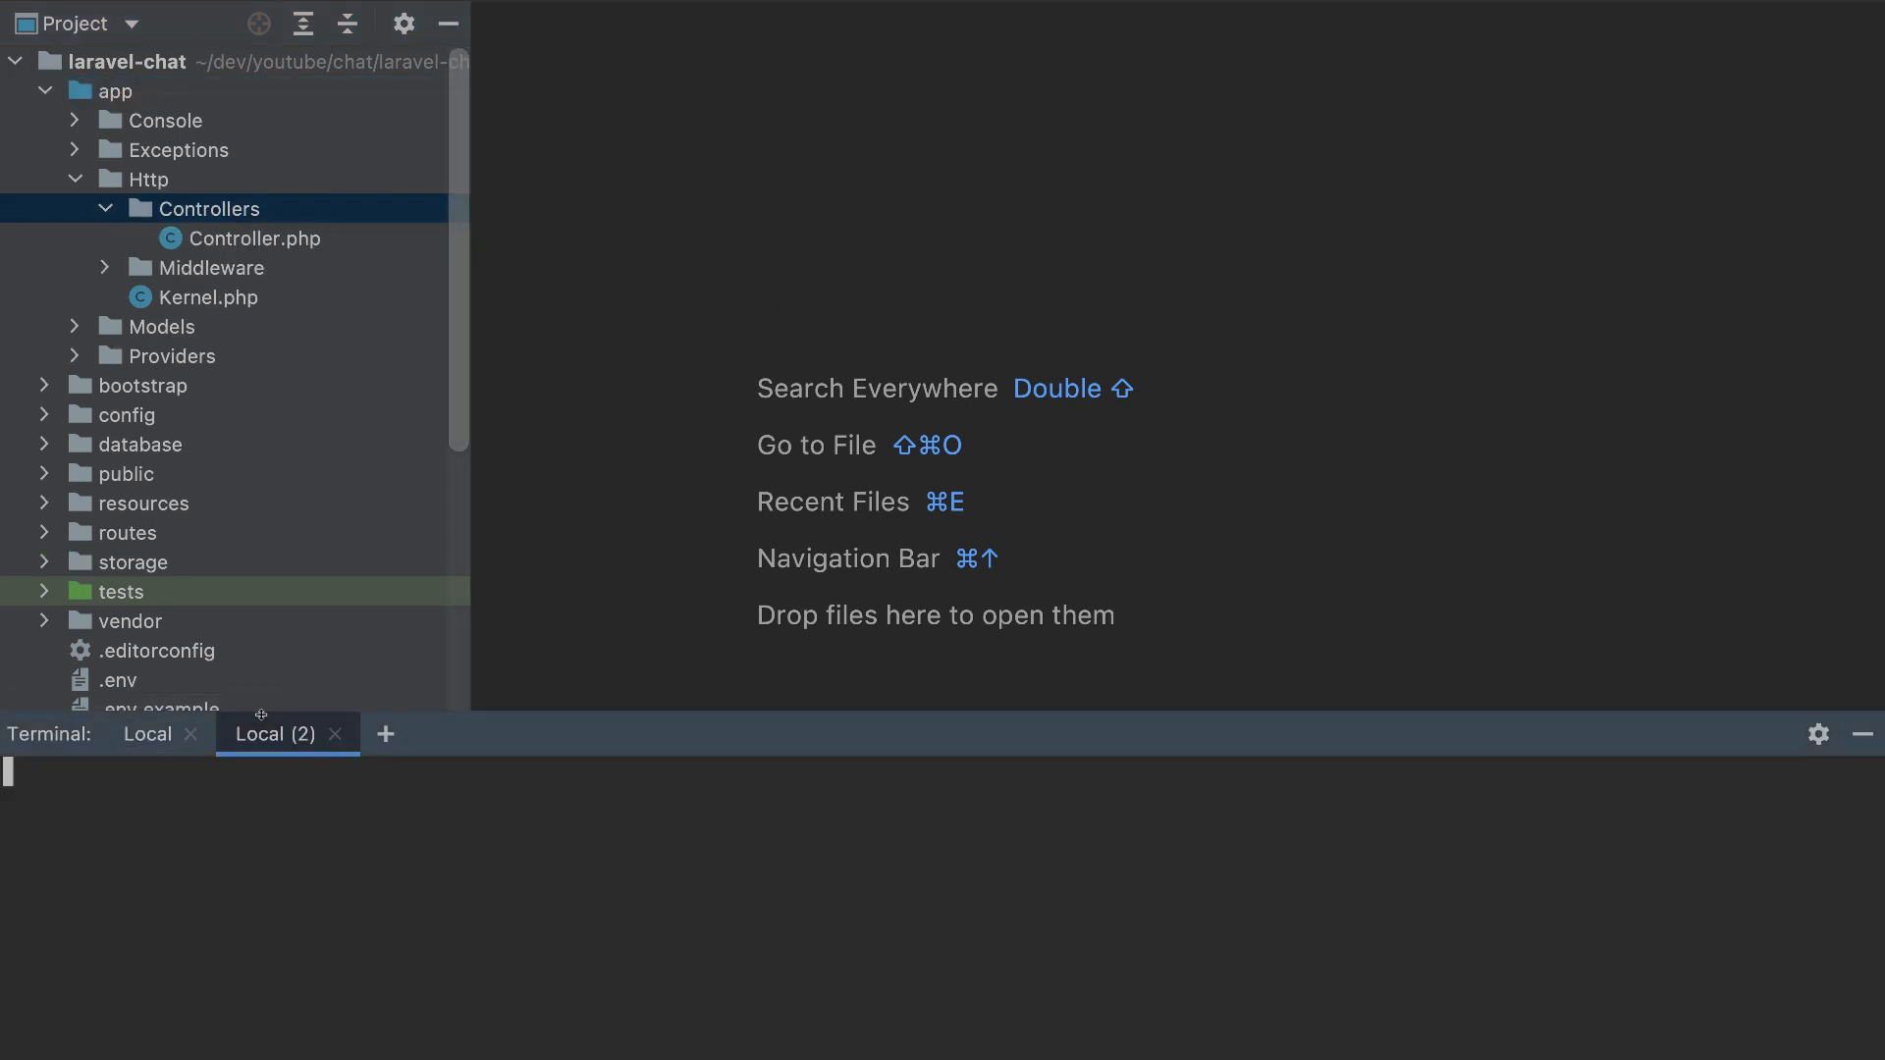
type("php artis")
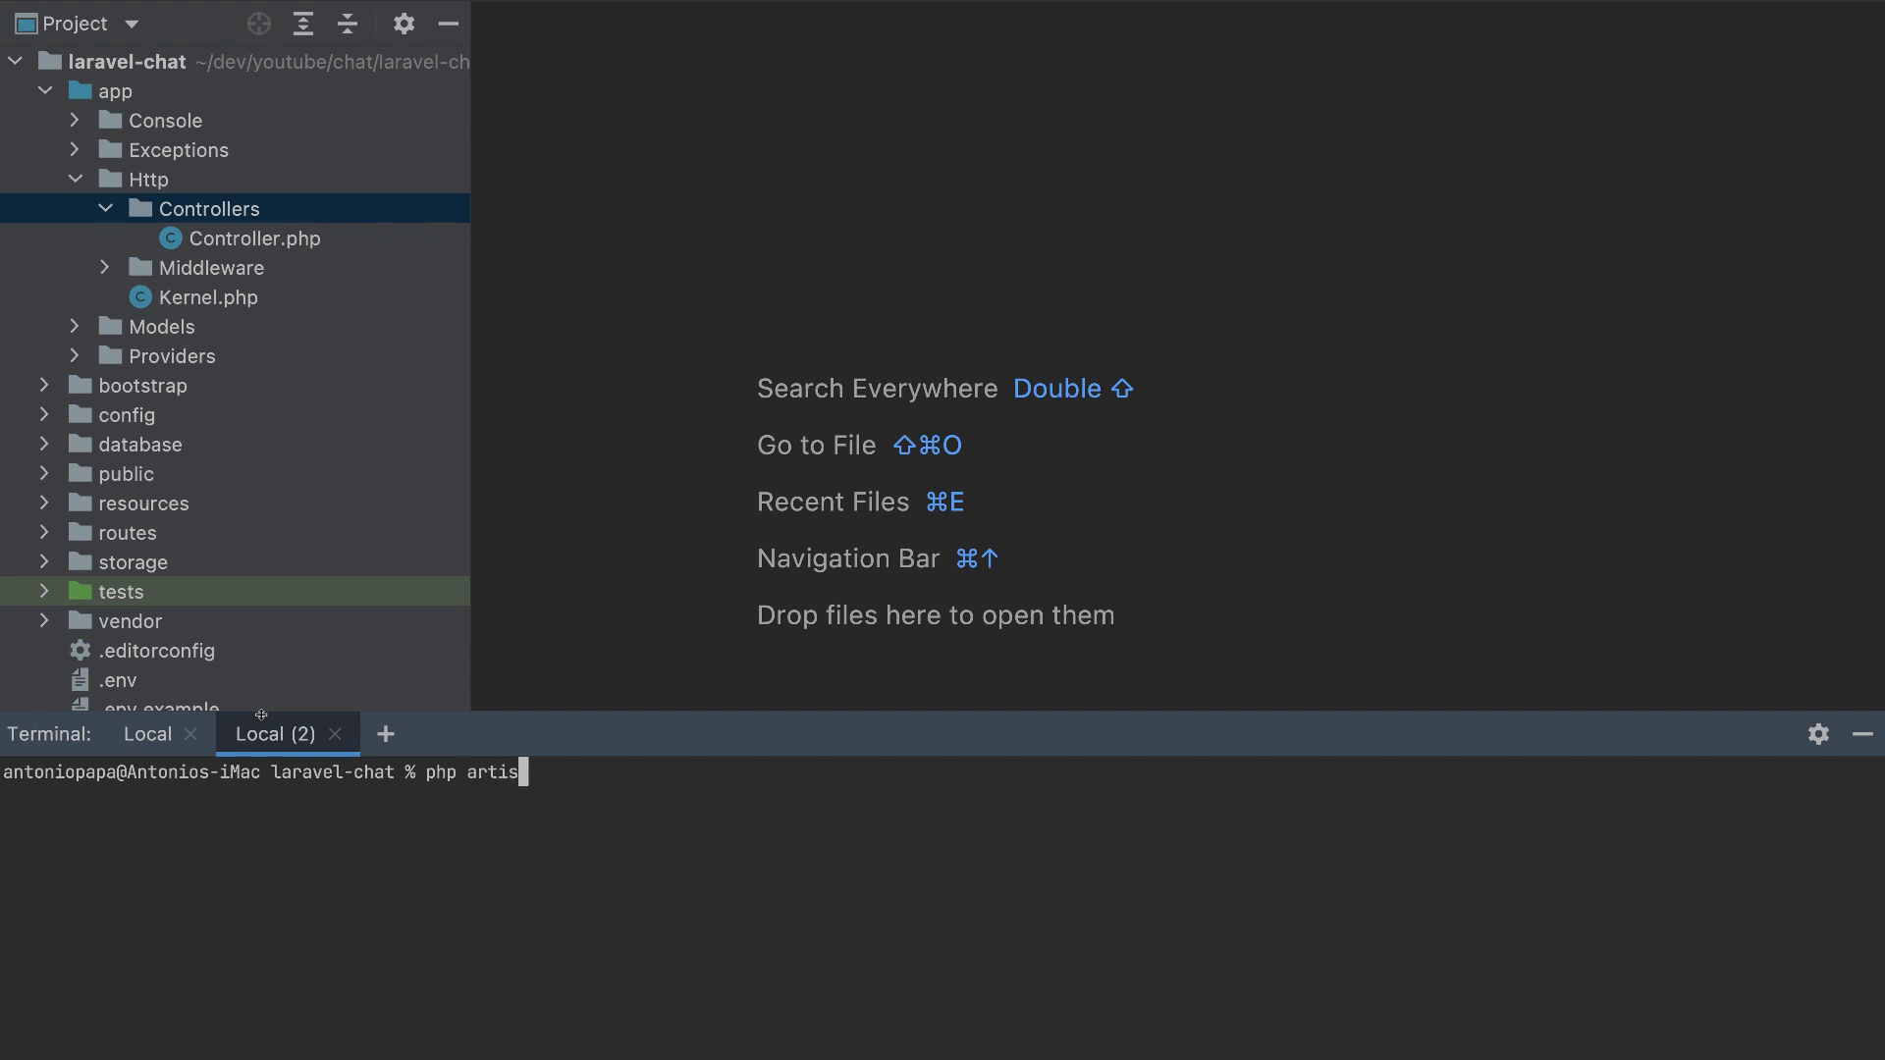
type("an make:controlle")
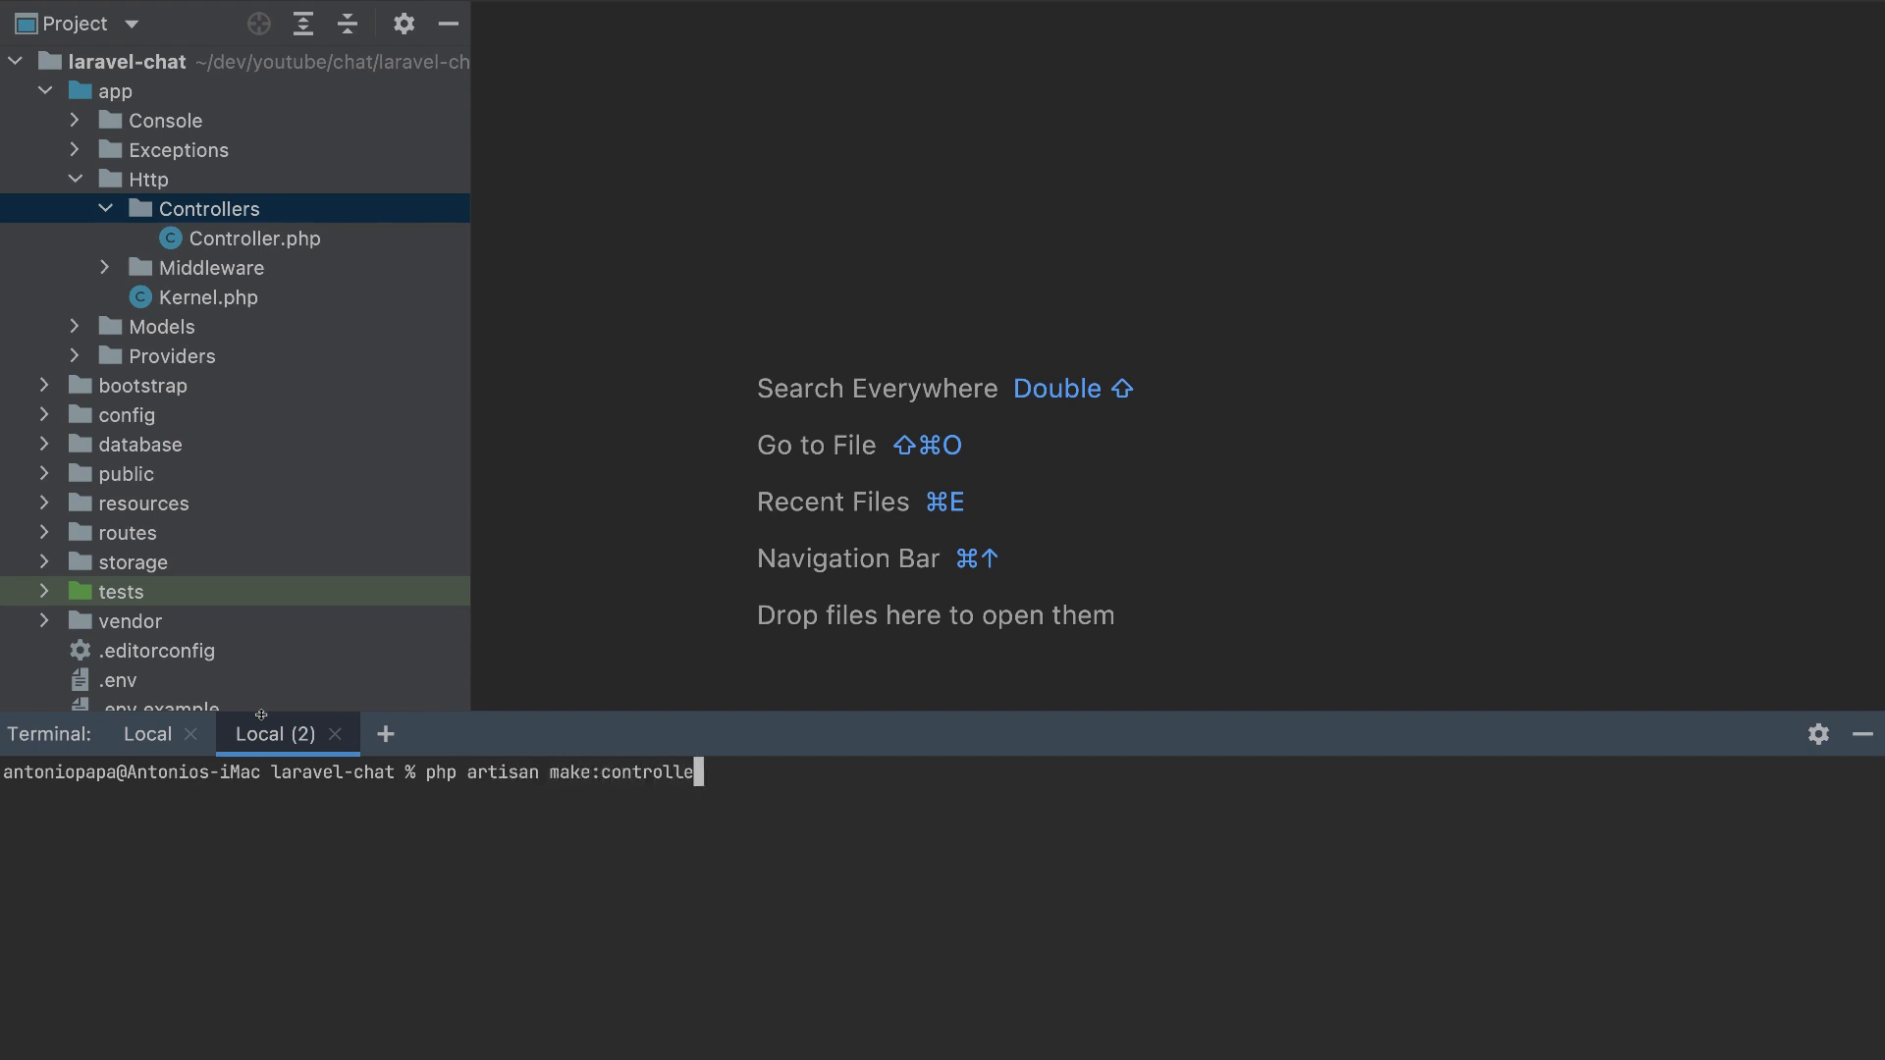
type("ChatControll")
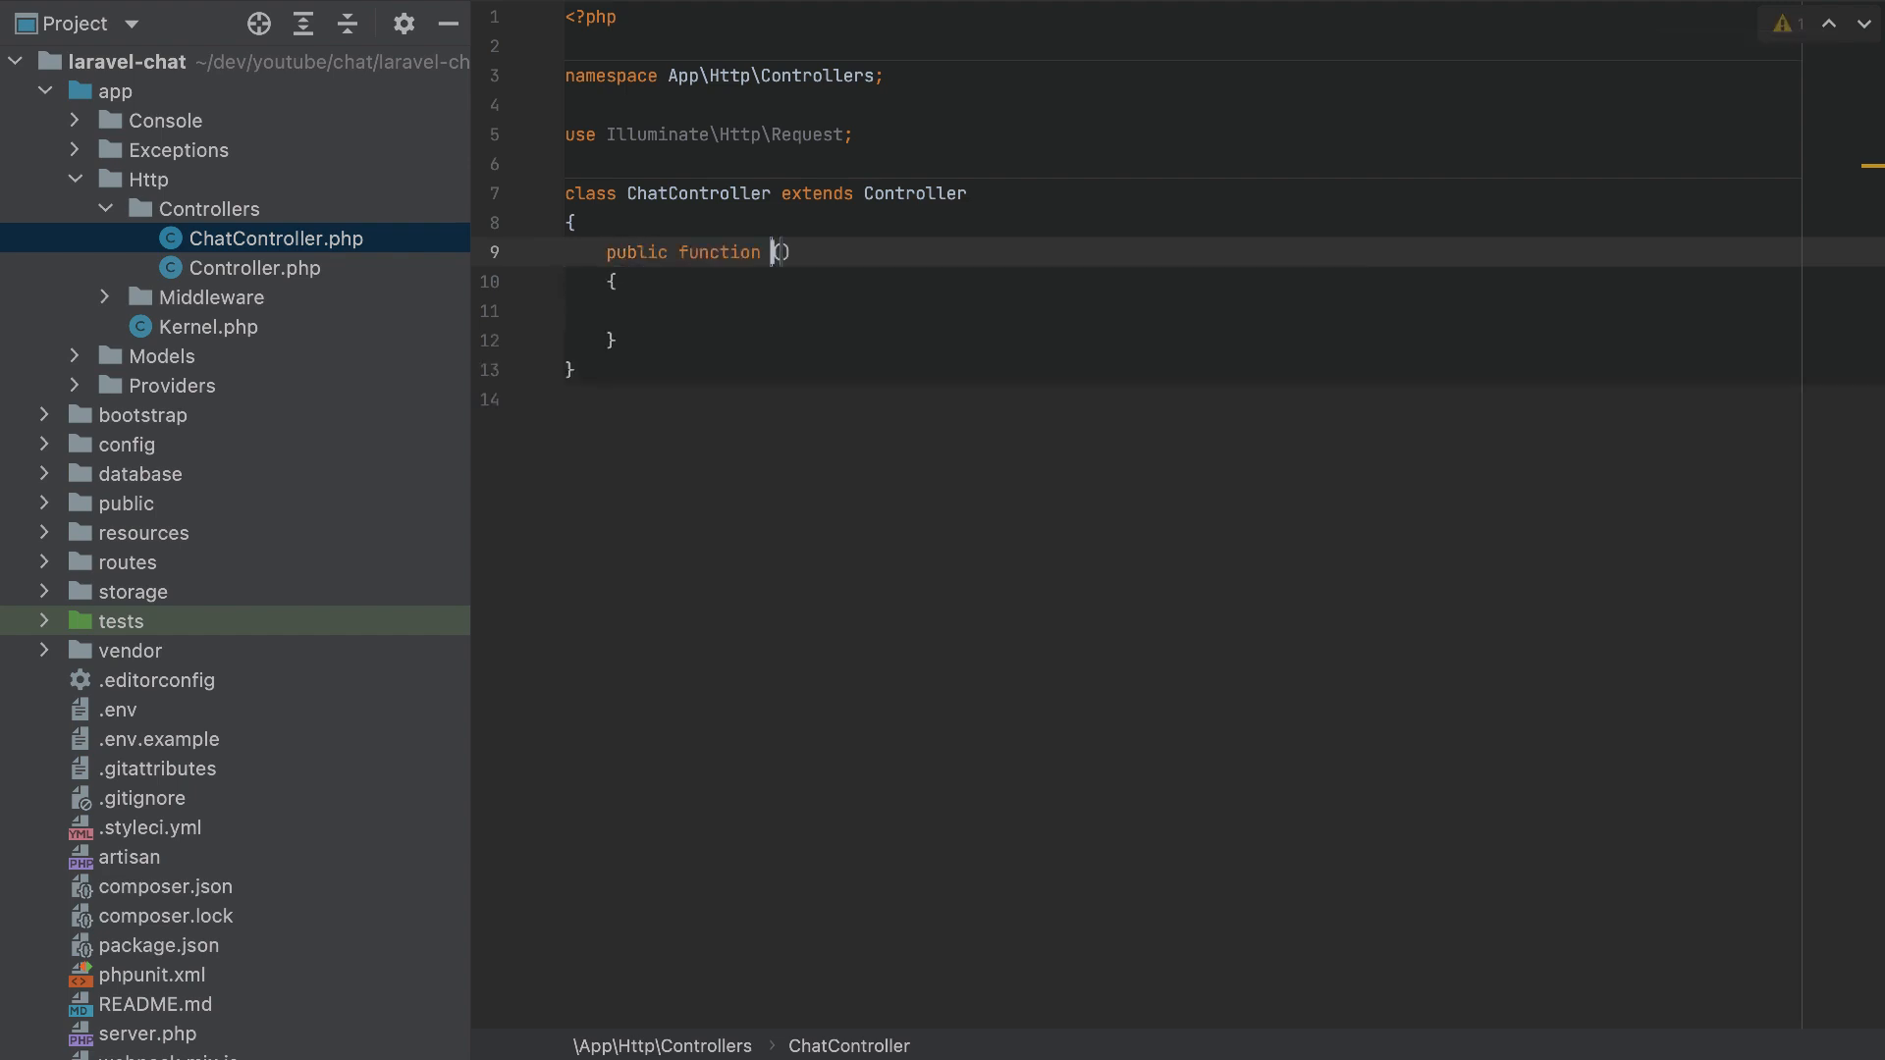
Add message(Request $request) returning [] to ChatController, then expand the routes folder.
type("message")
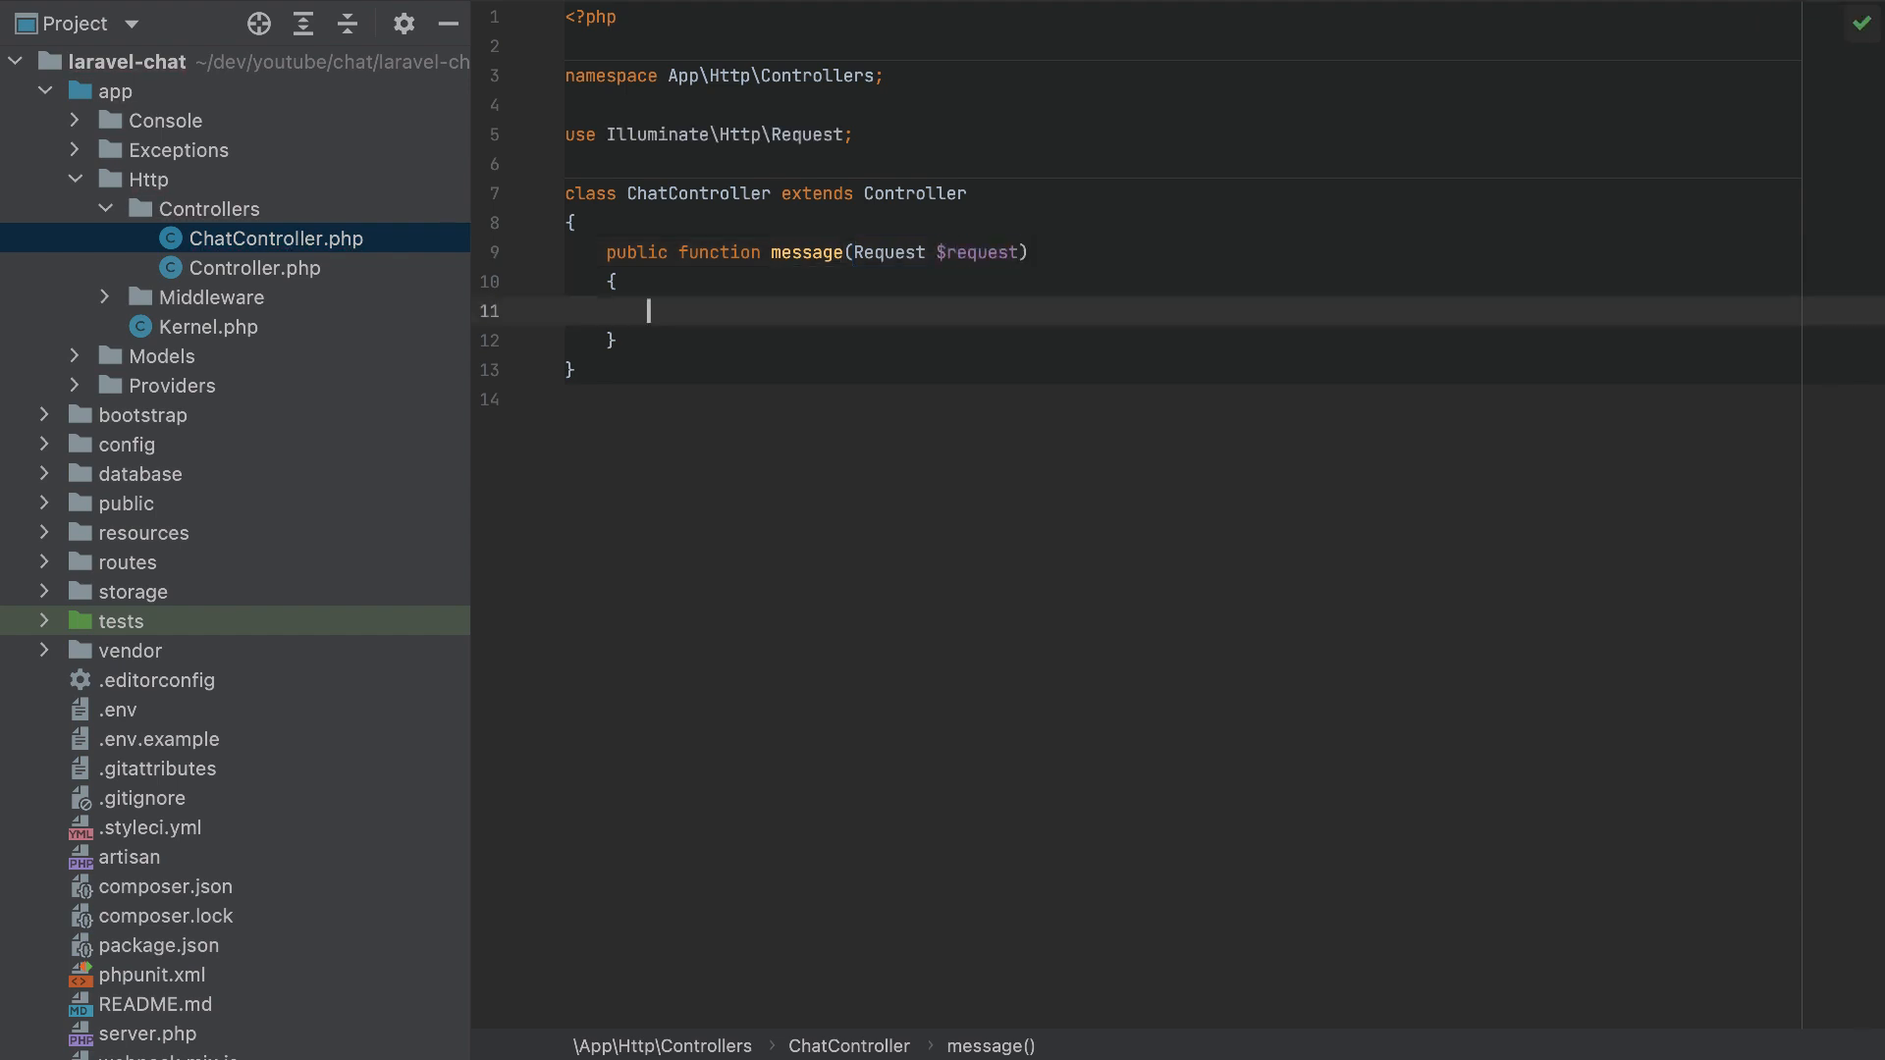
type("return")
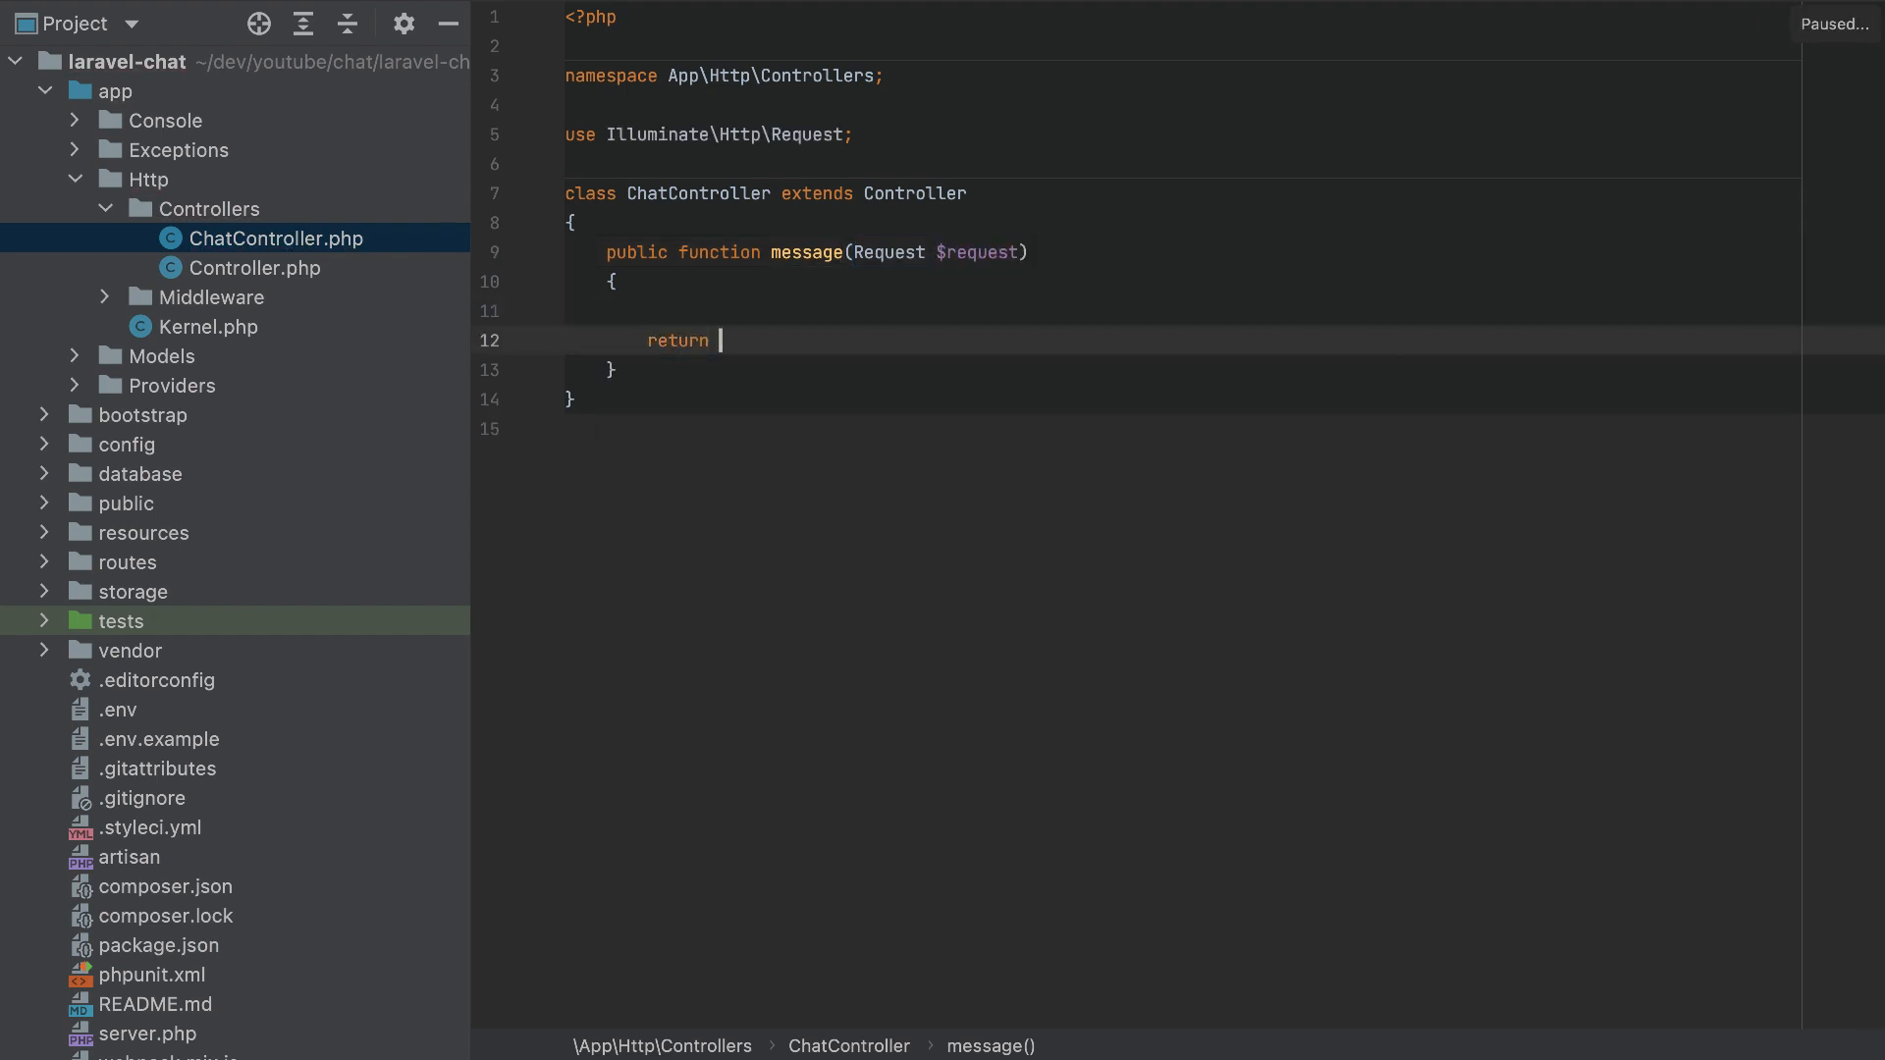
type("[];")
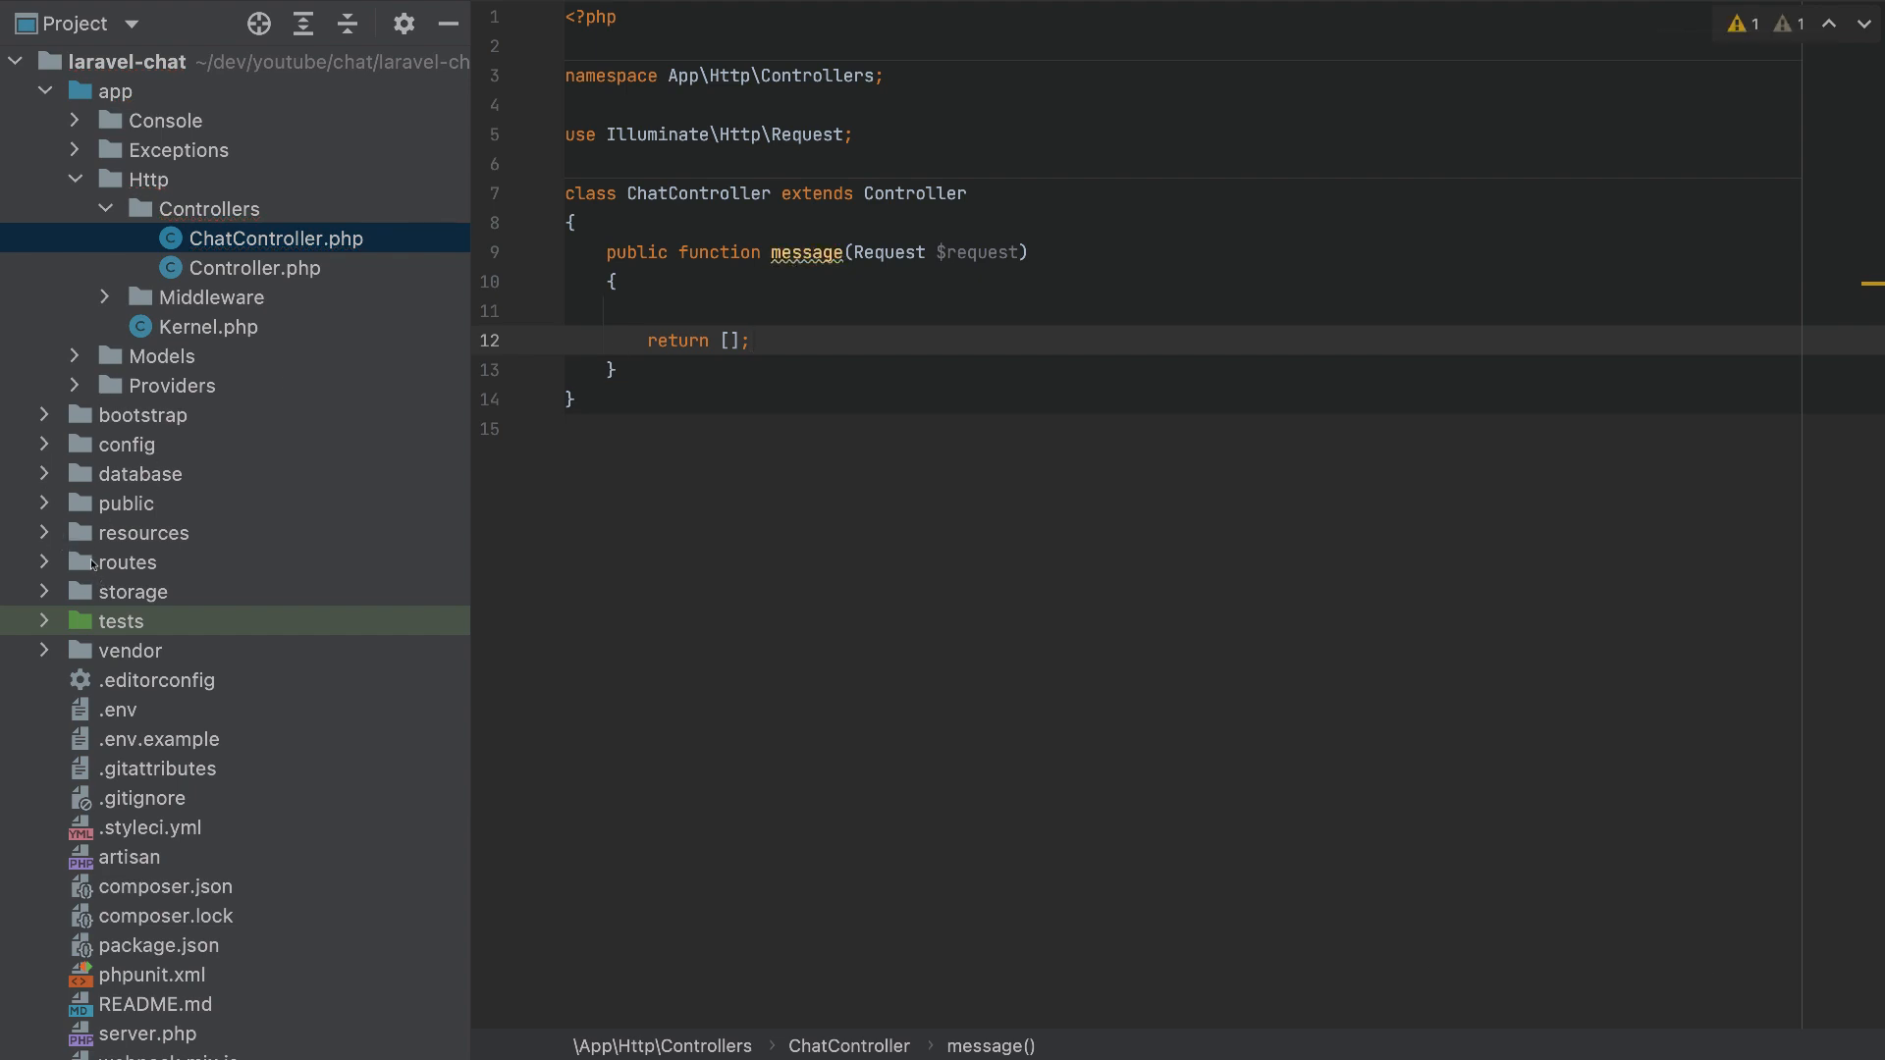
left_click(125, 562)
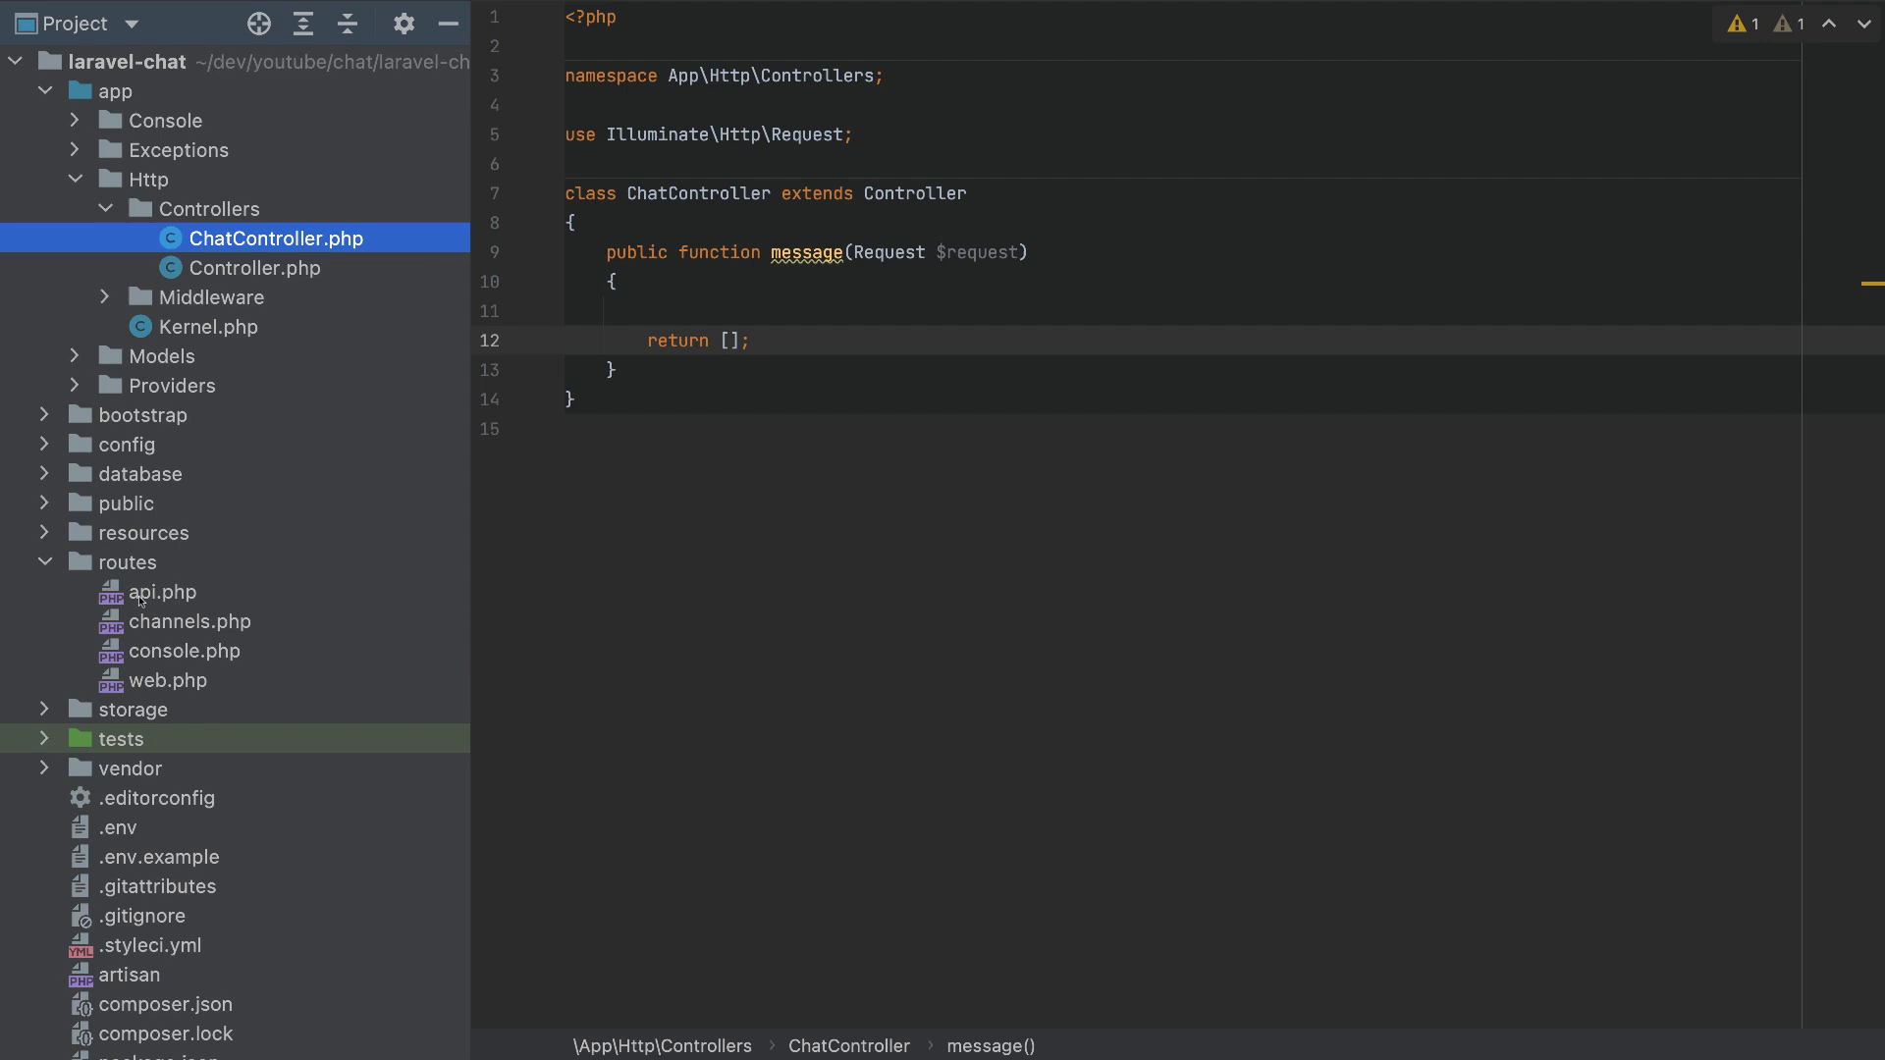
Add Route::post('messages', [ChatController::class, 'message']) to routes/api.php.
left_click(162, 591)
type("R")
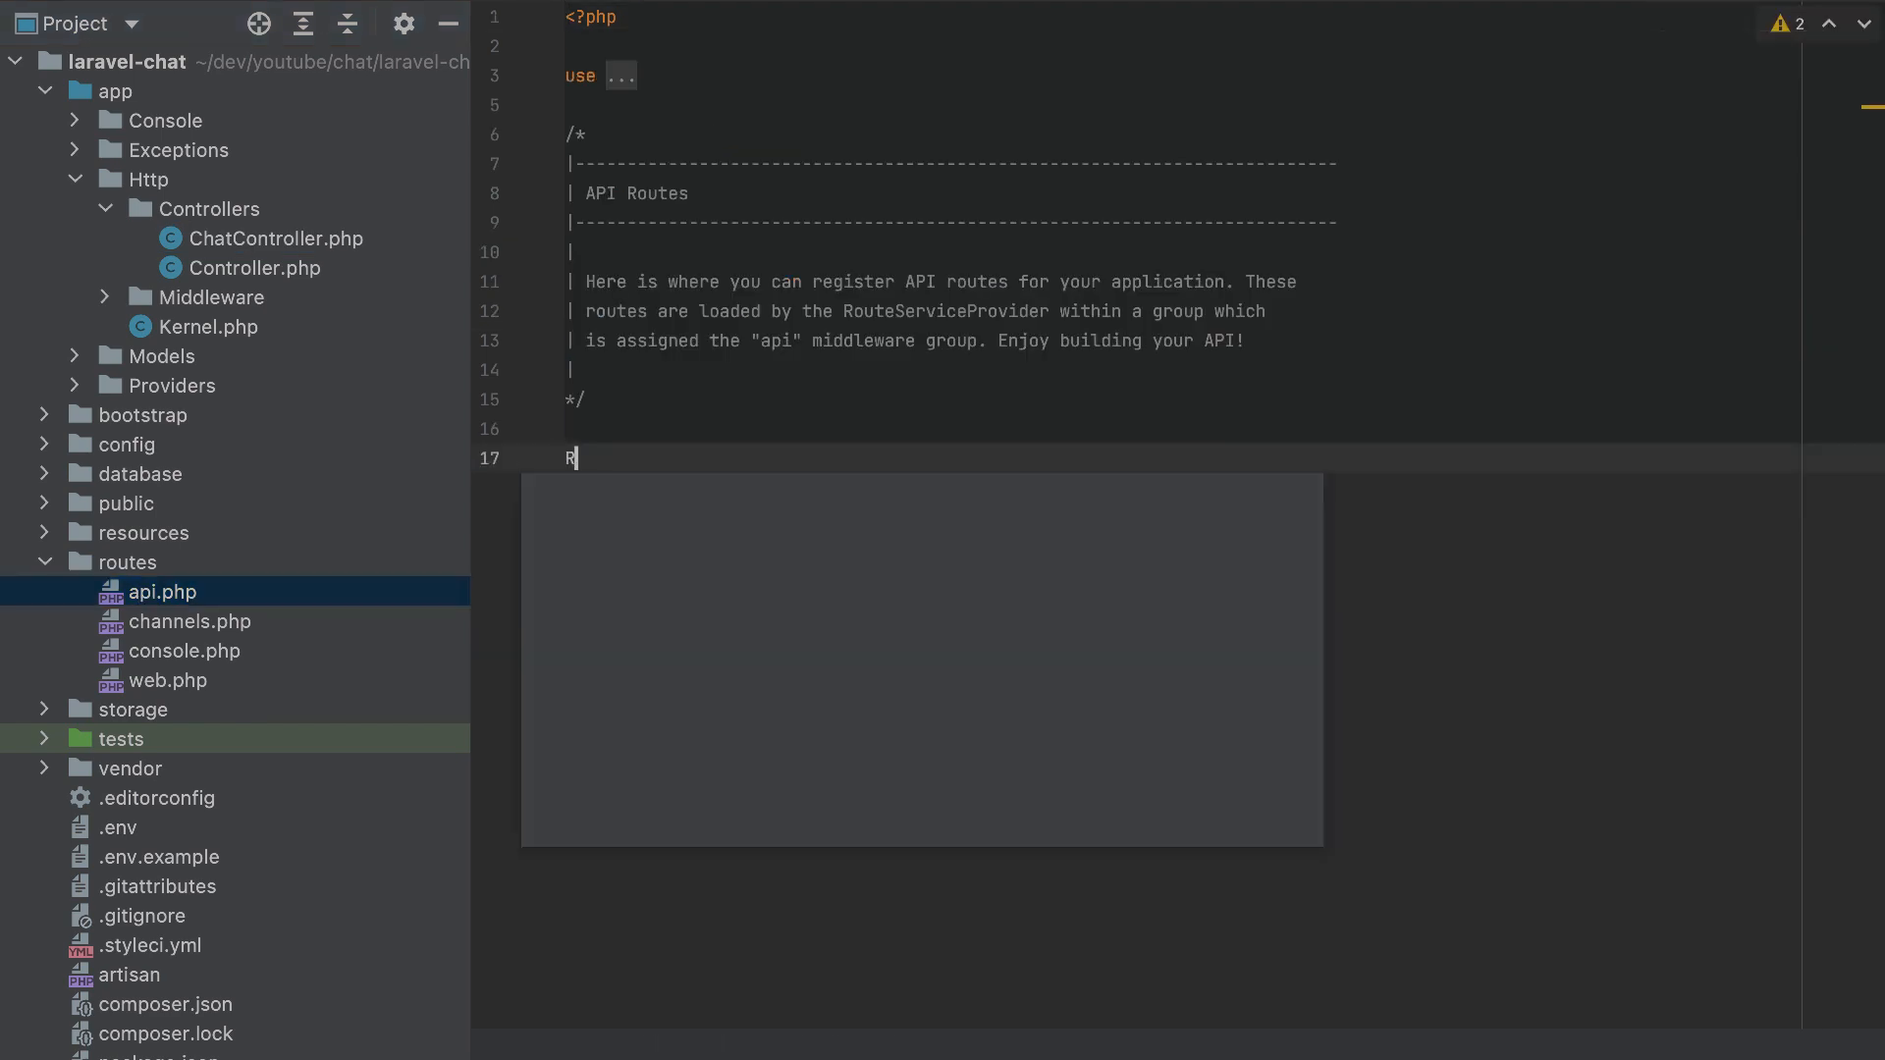
type("oute::")
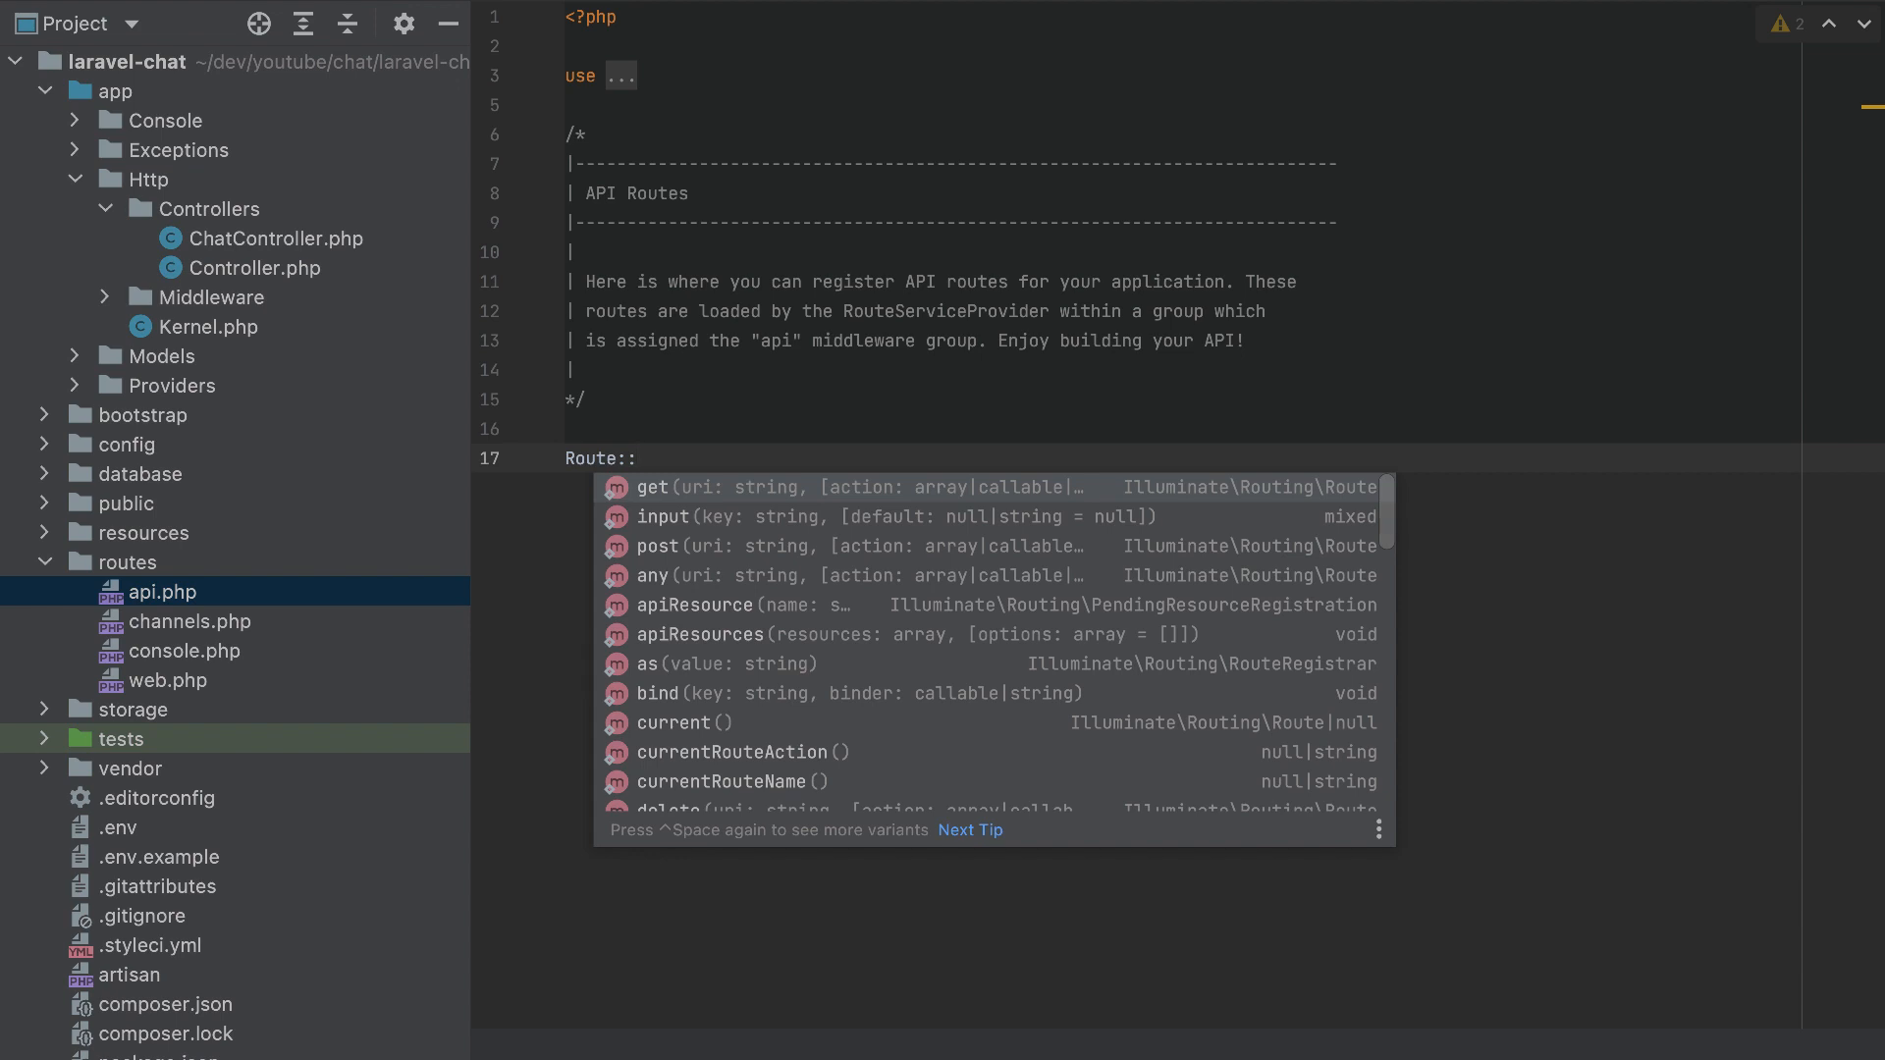
left_click(654, 546)
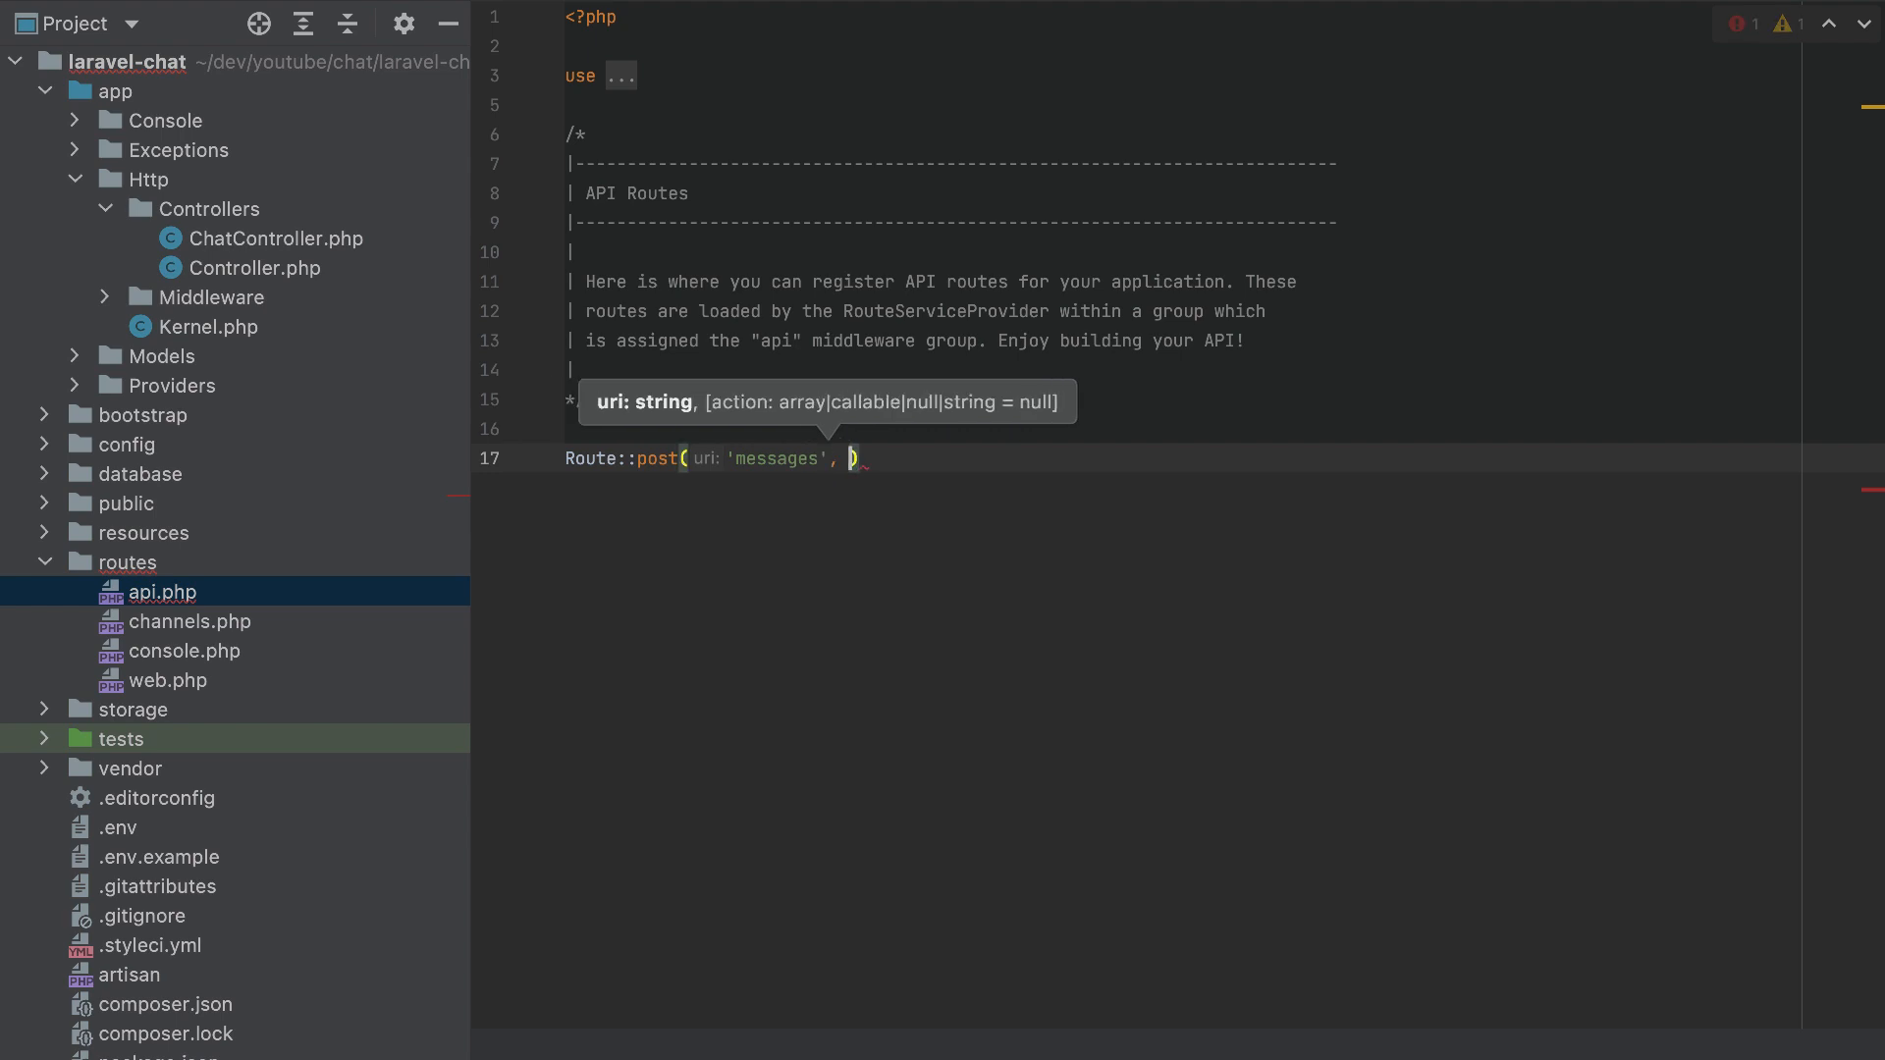
type("[]")
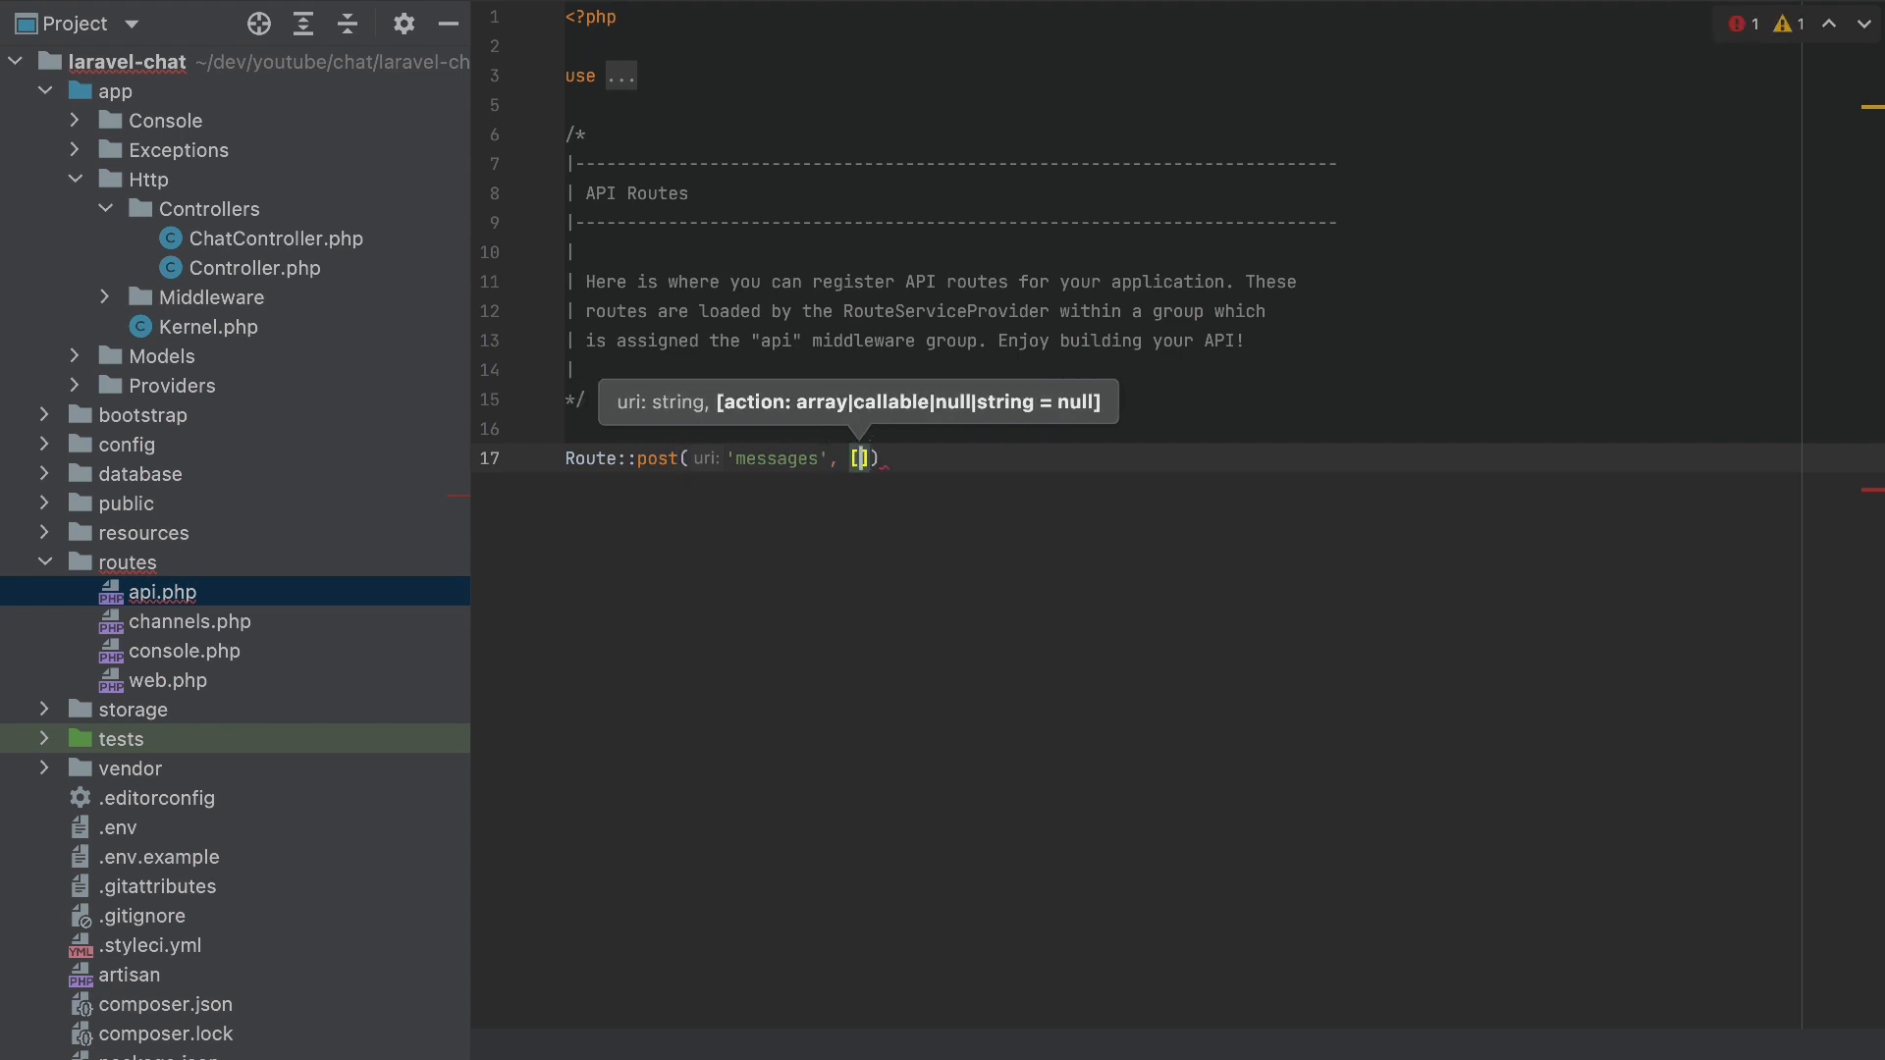
type(";")
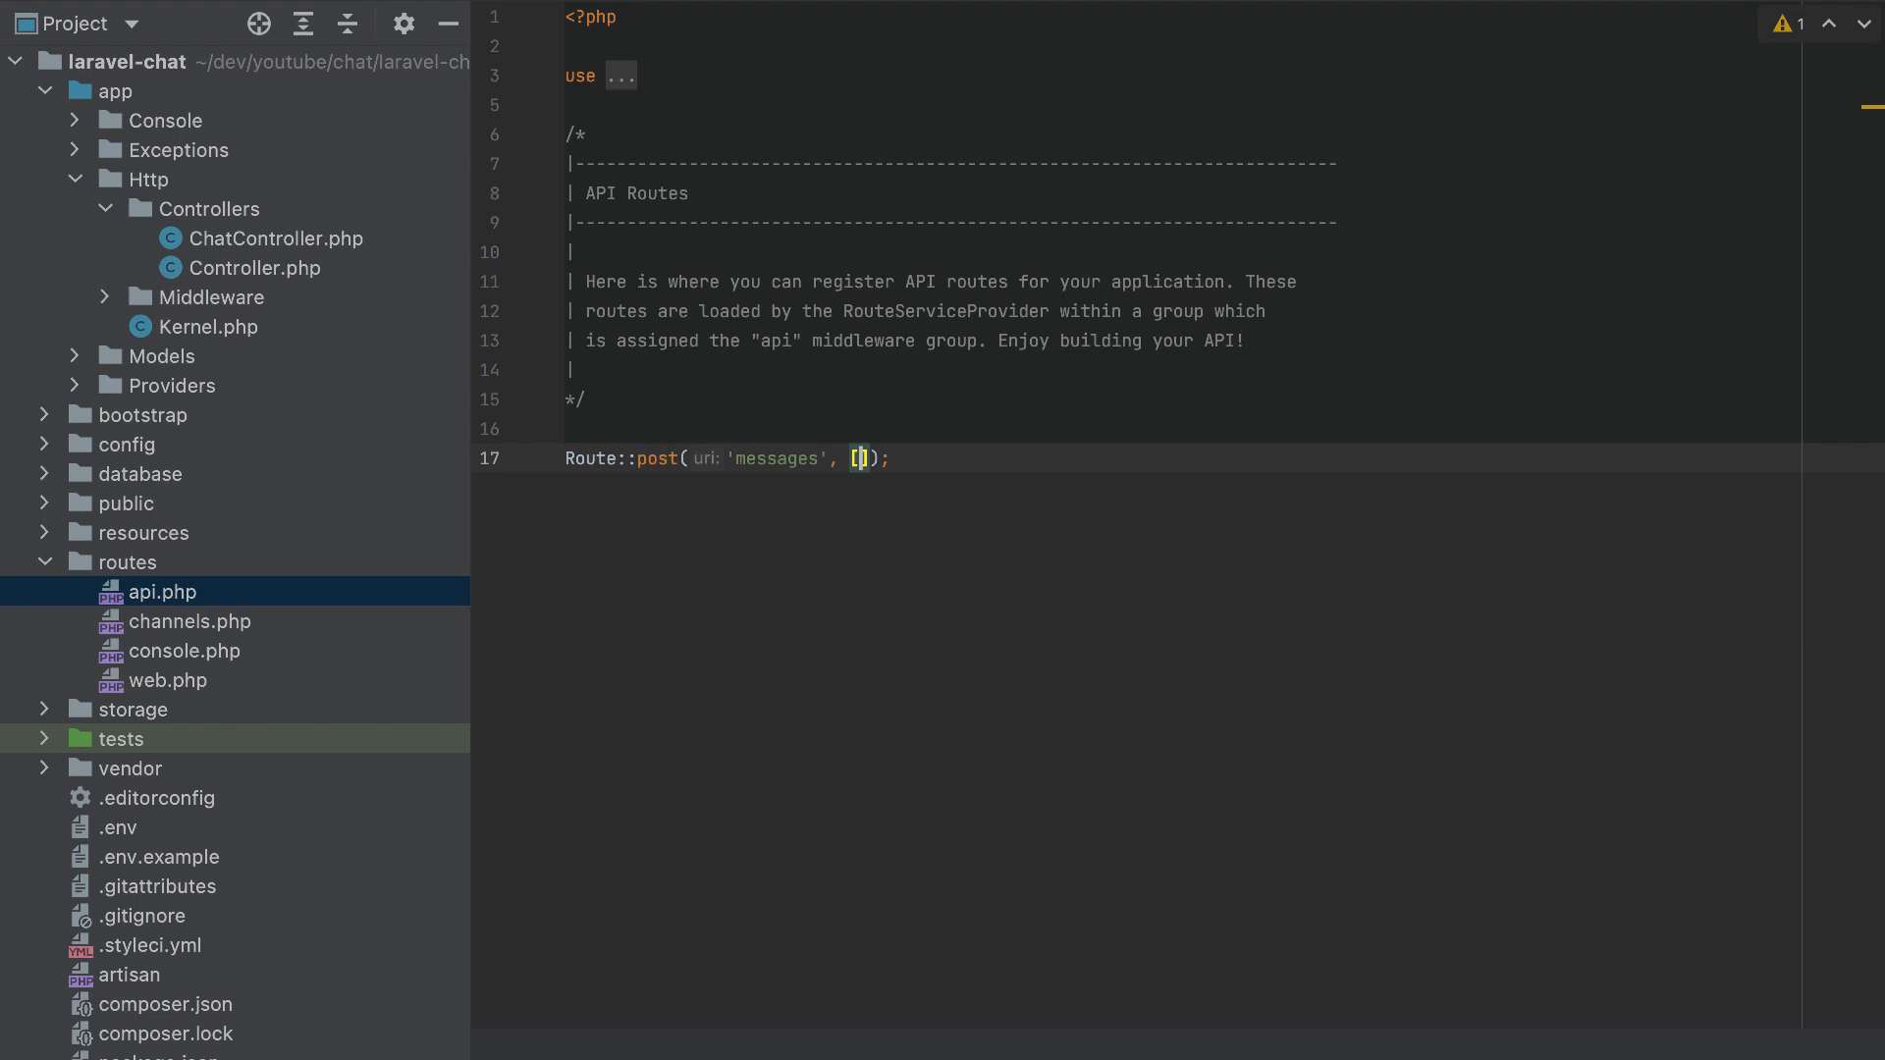
type("\\App\\Http\\Controllers\\ChatController::class,")
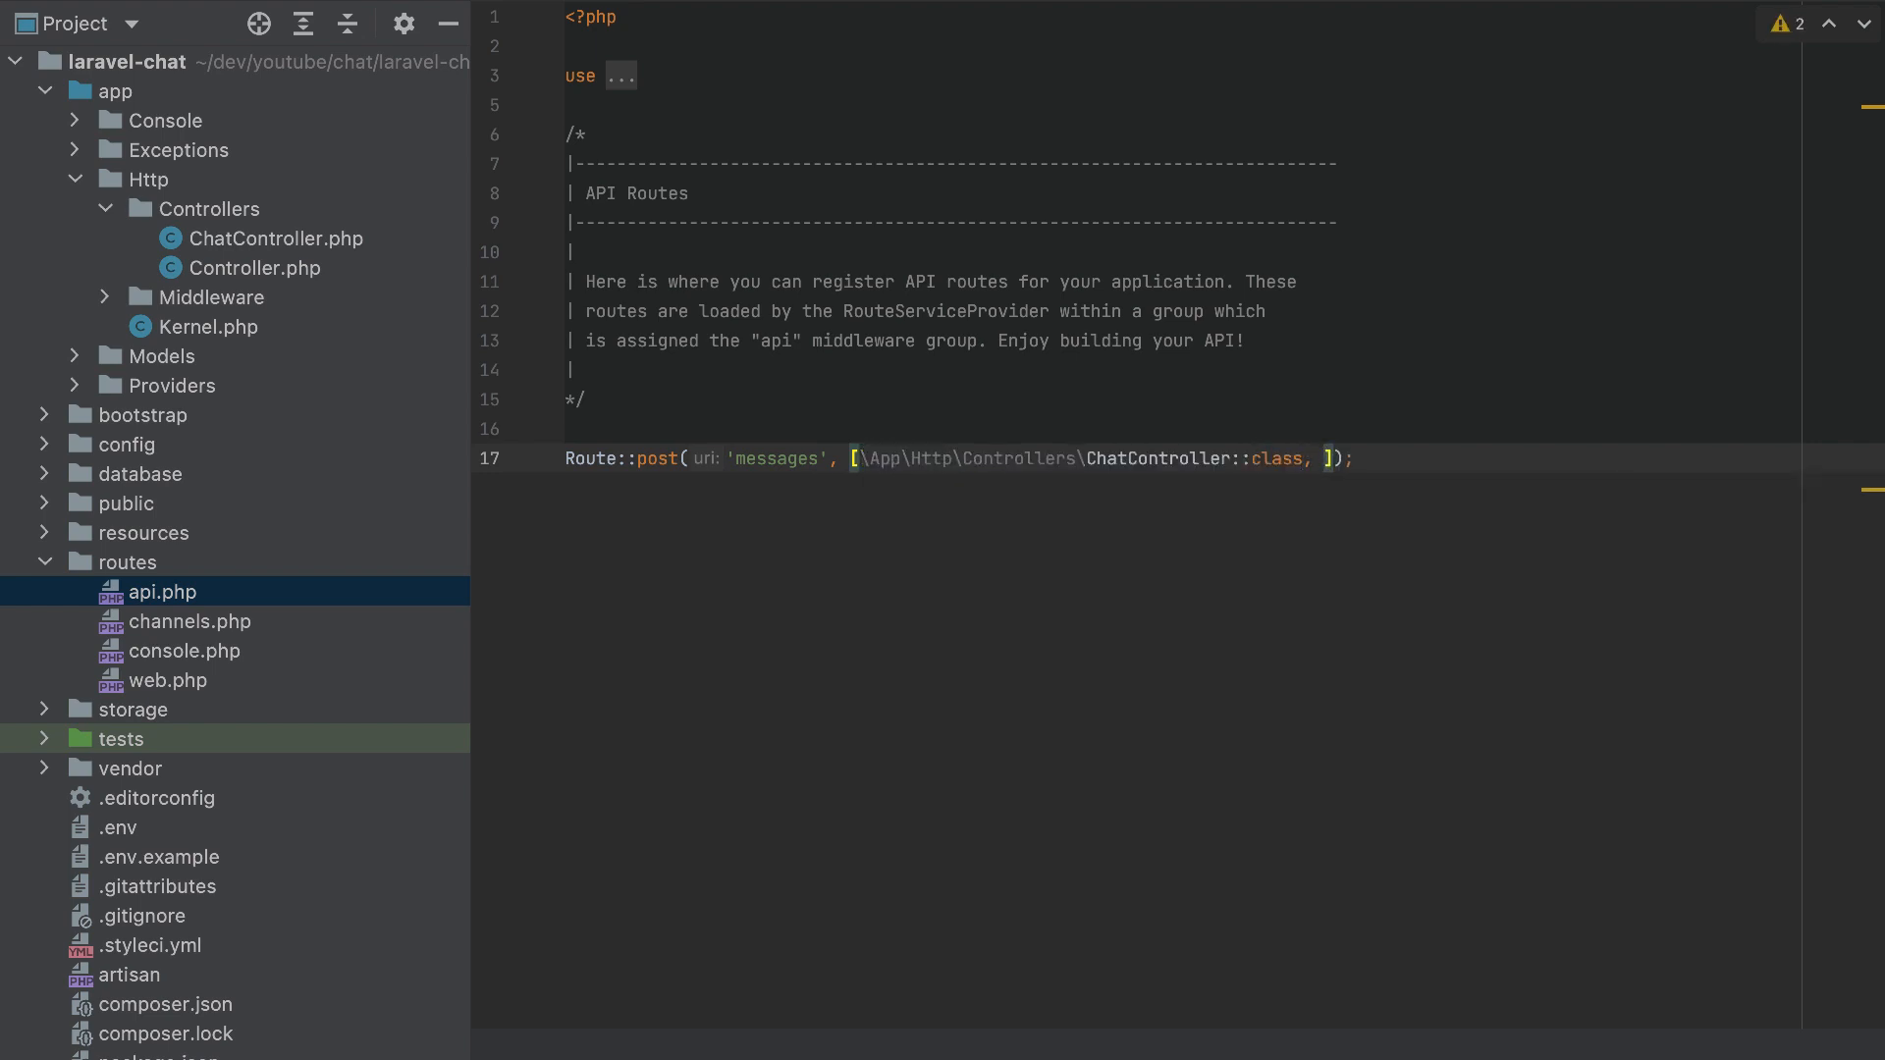
type("'me")
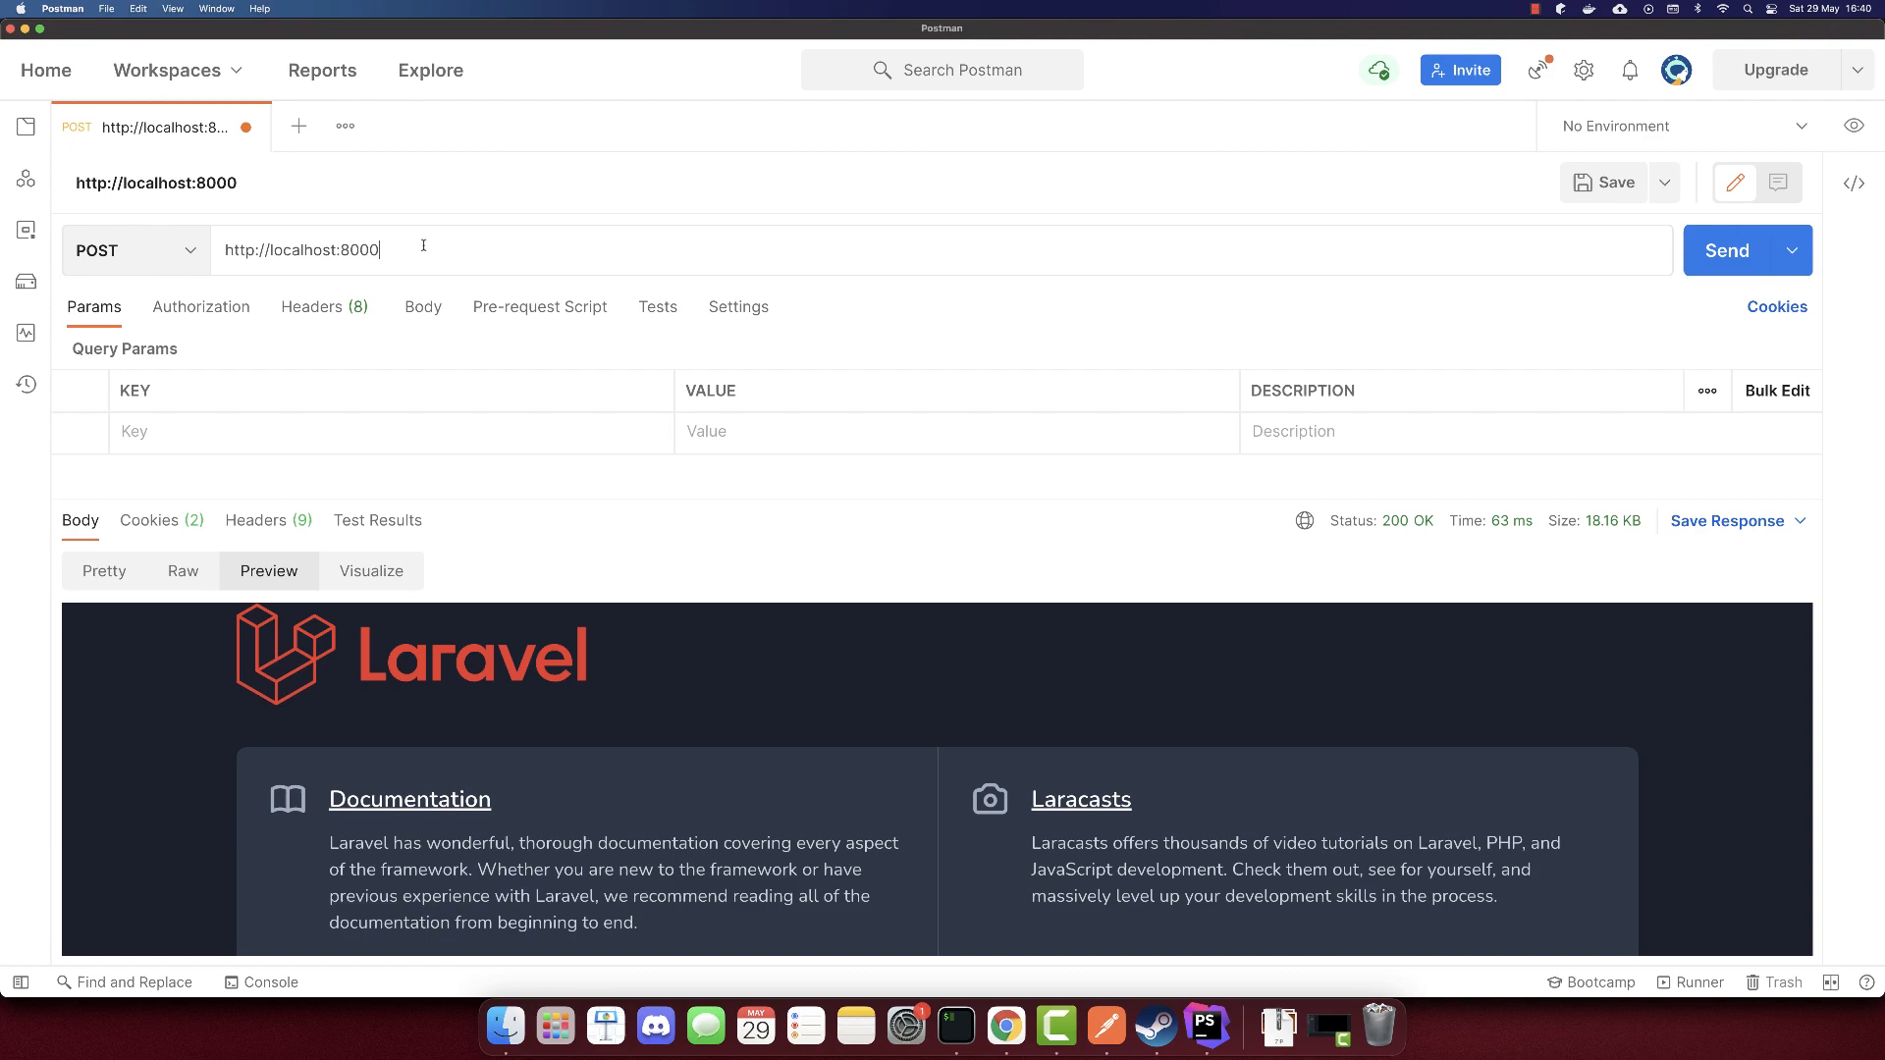
POST to localhost:8000/api/messages and view the empty JSON array as Pretty.
type("/api/mess")
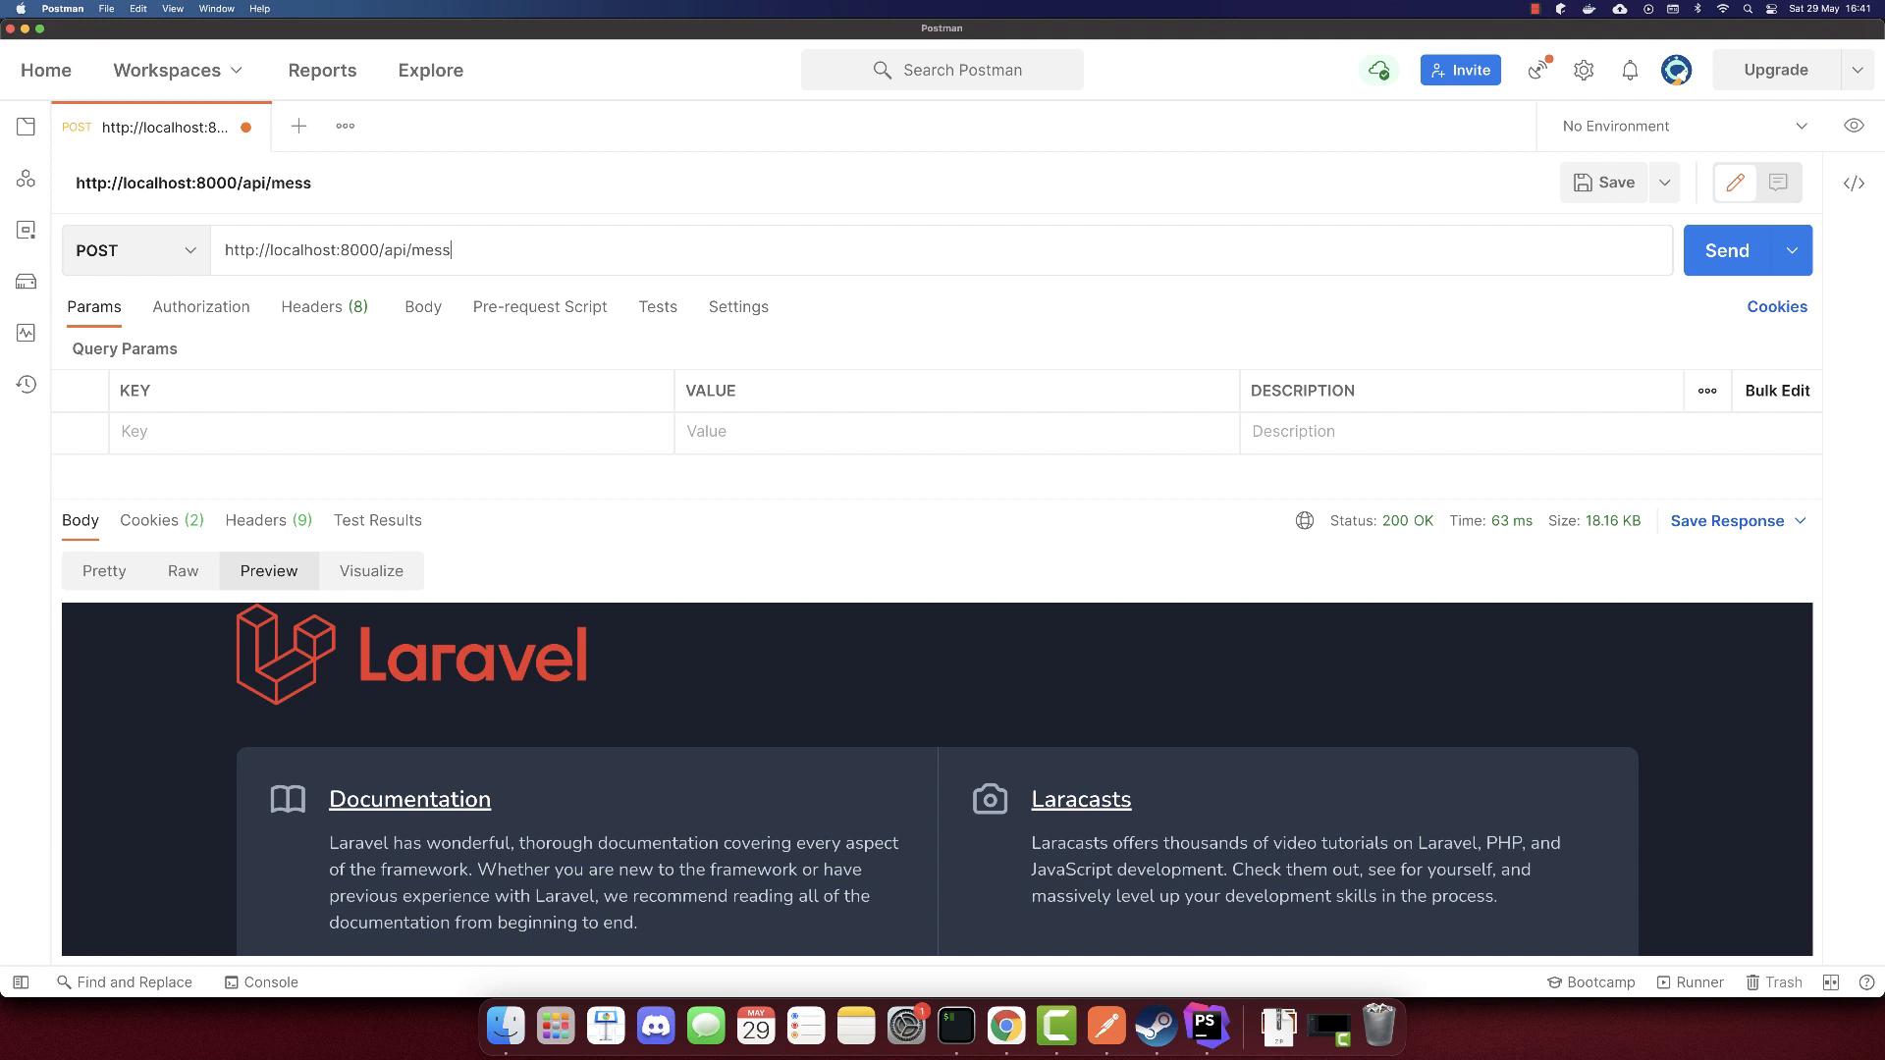
type("ages")
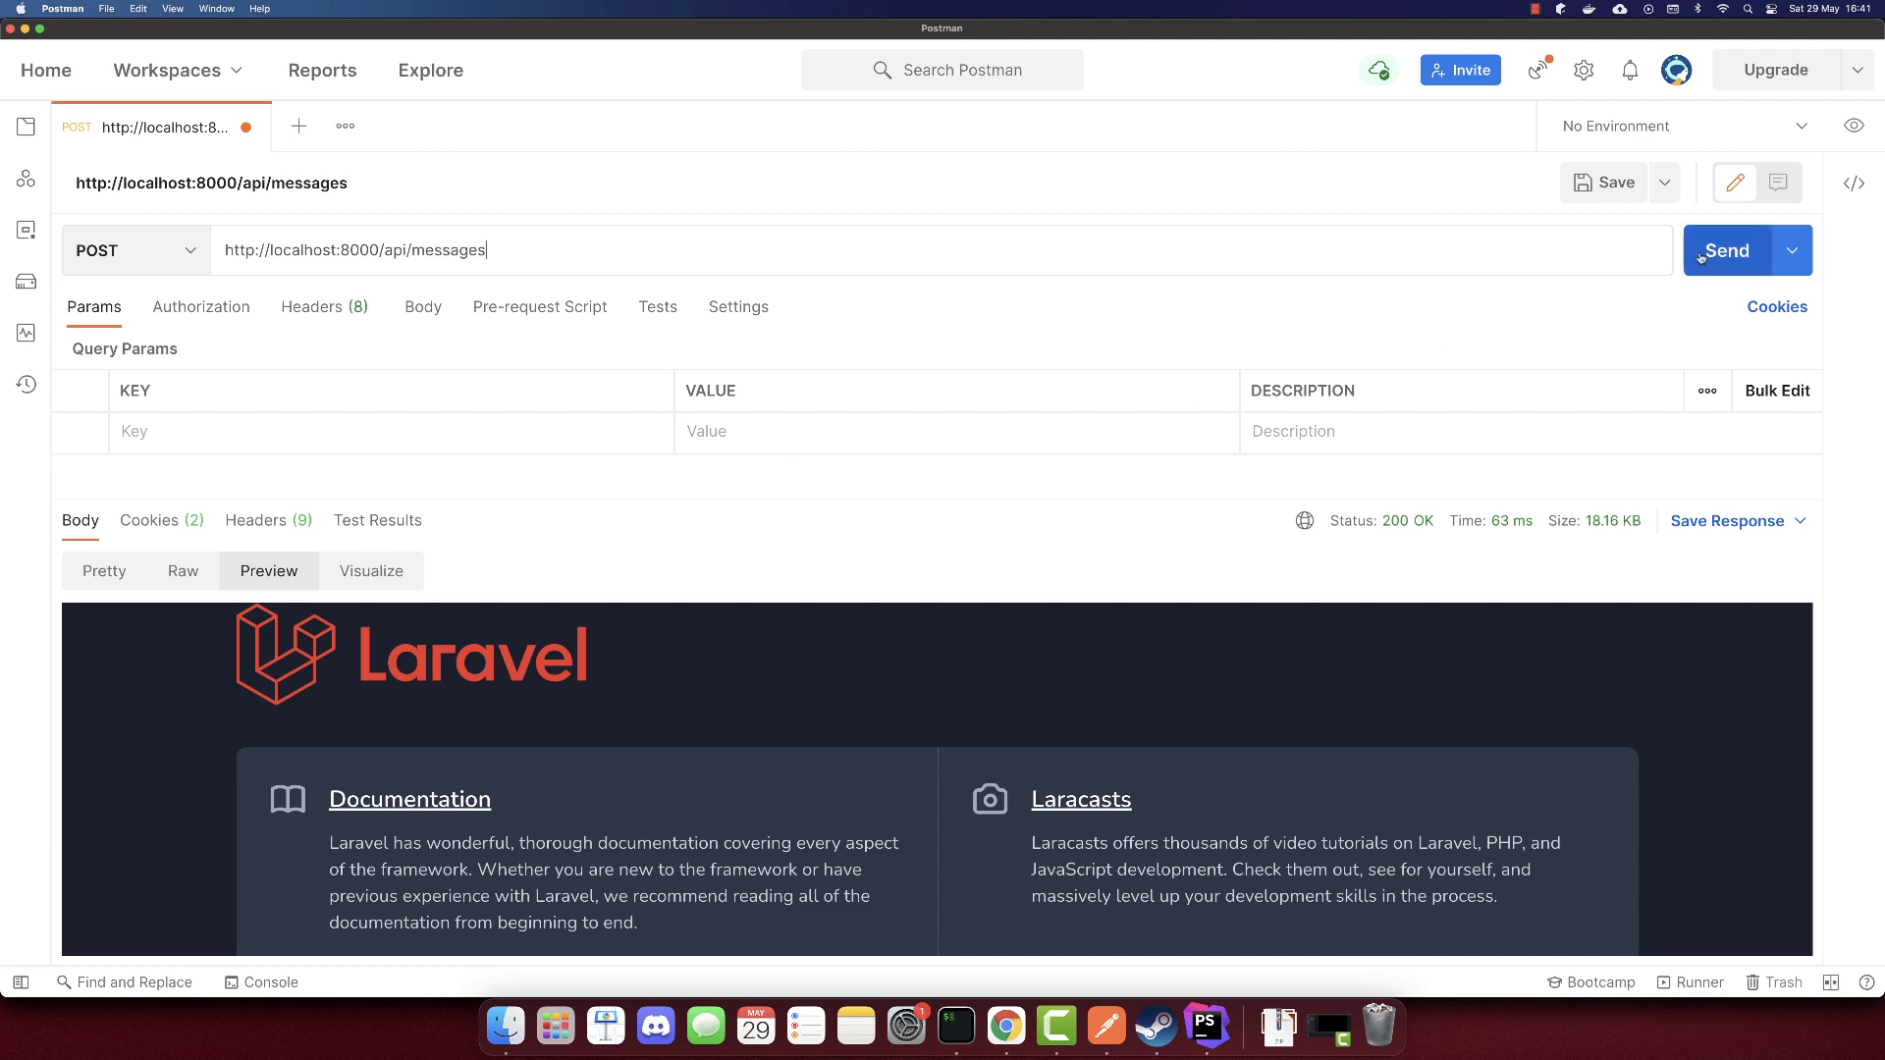
left_click(1726, 250)
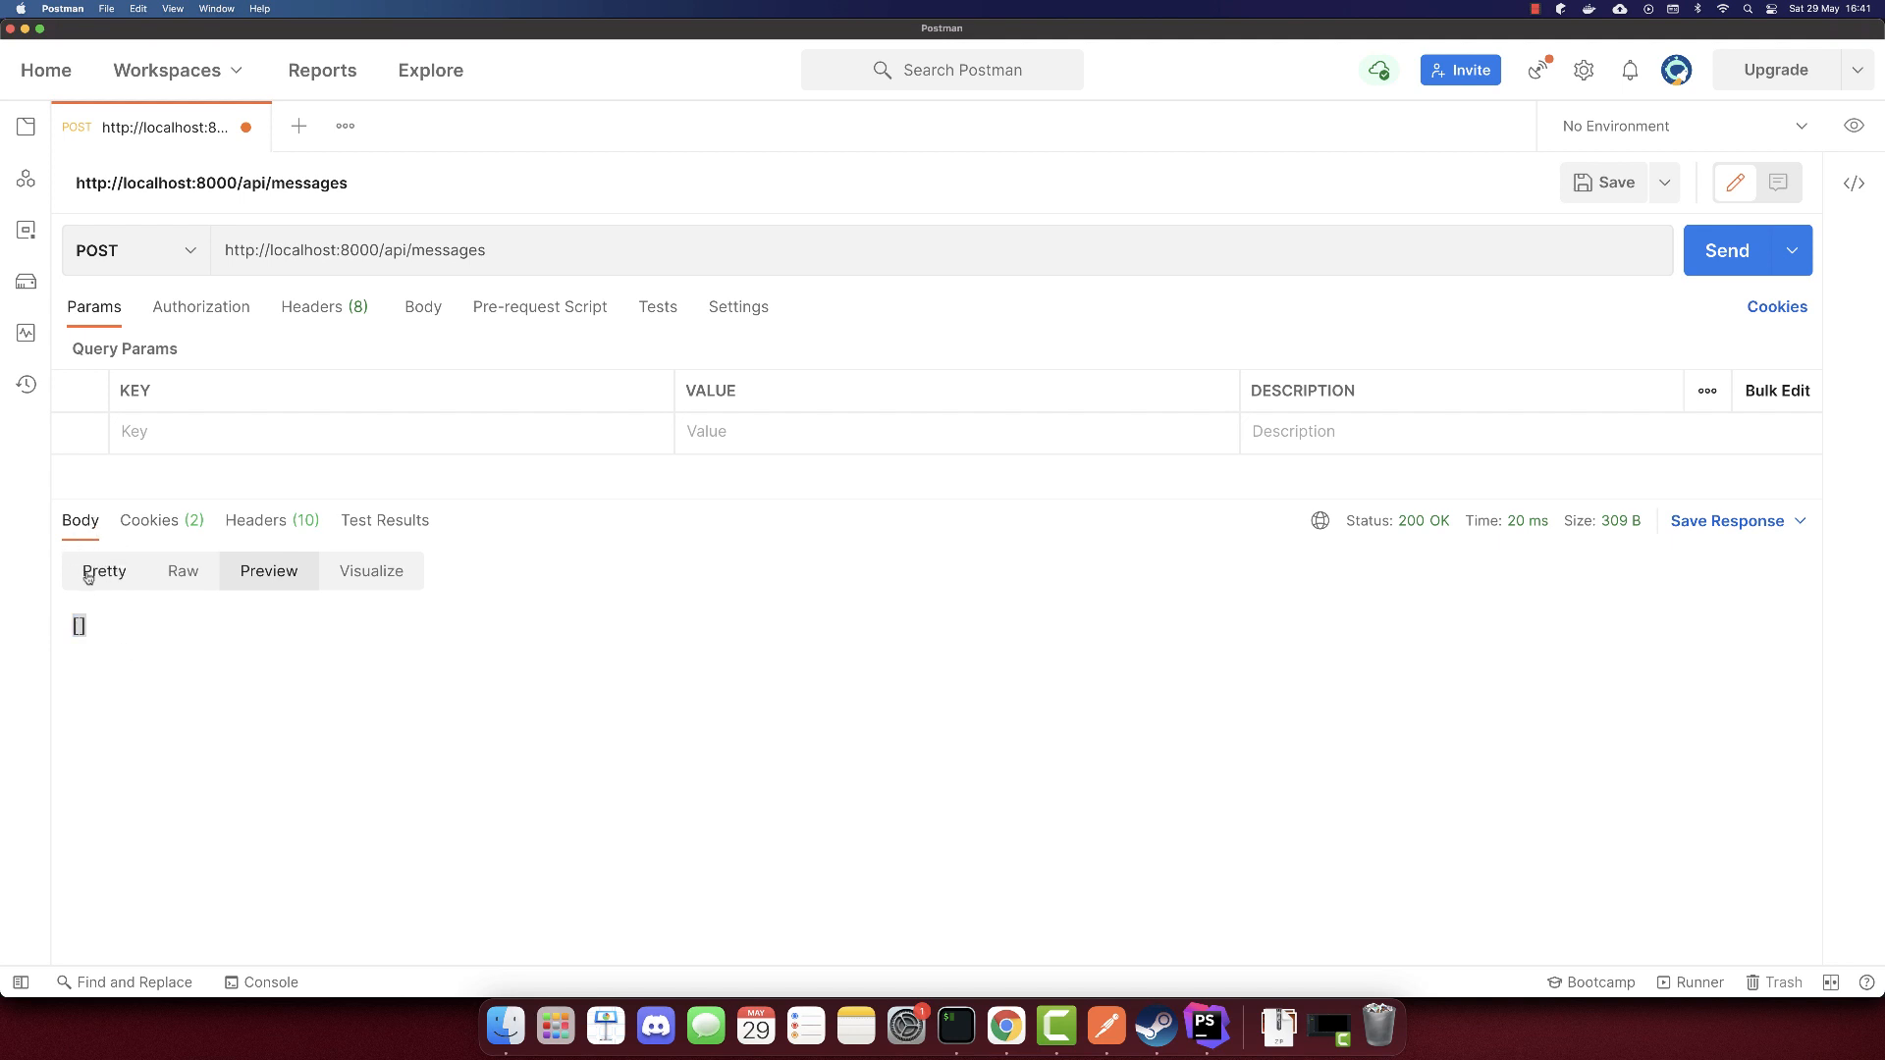
left_click(103, 571)
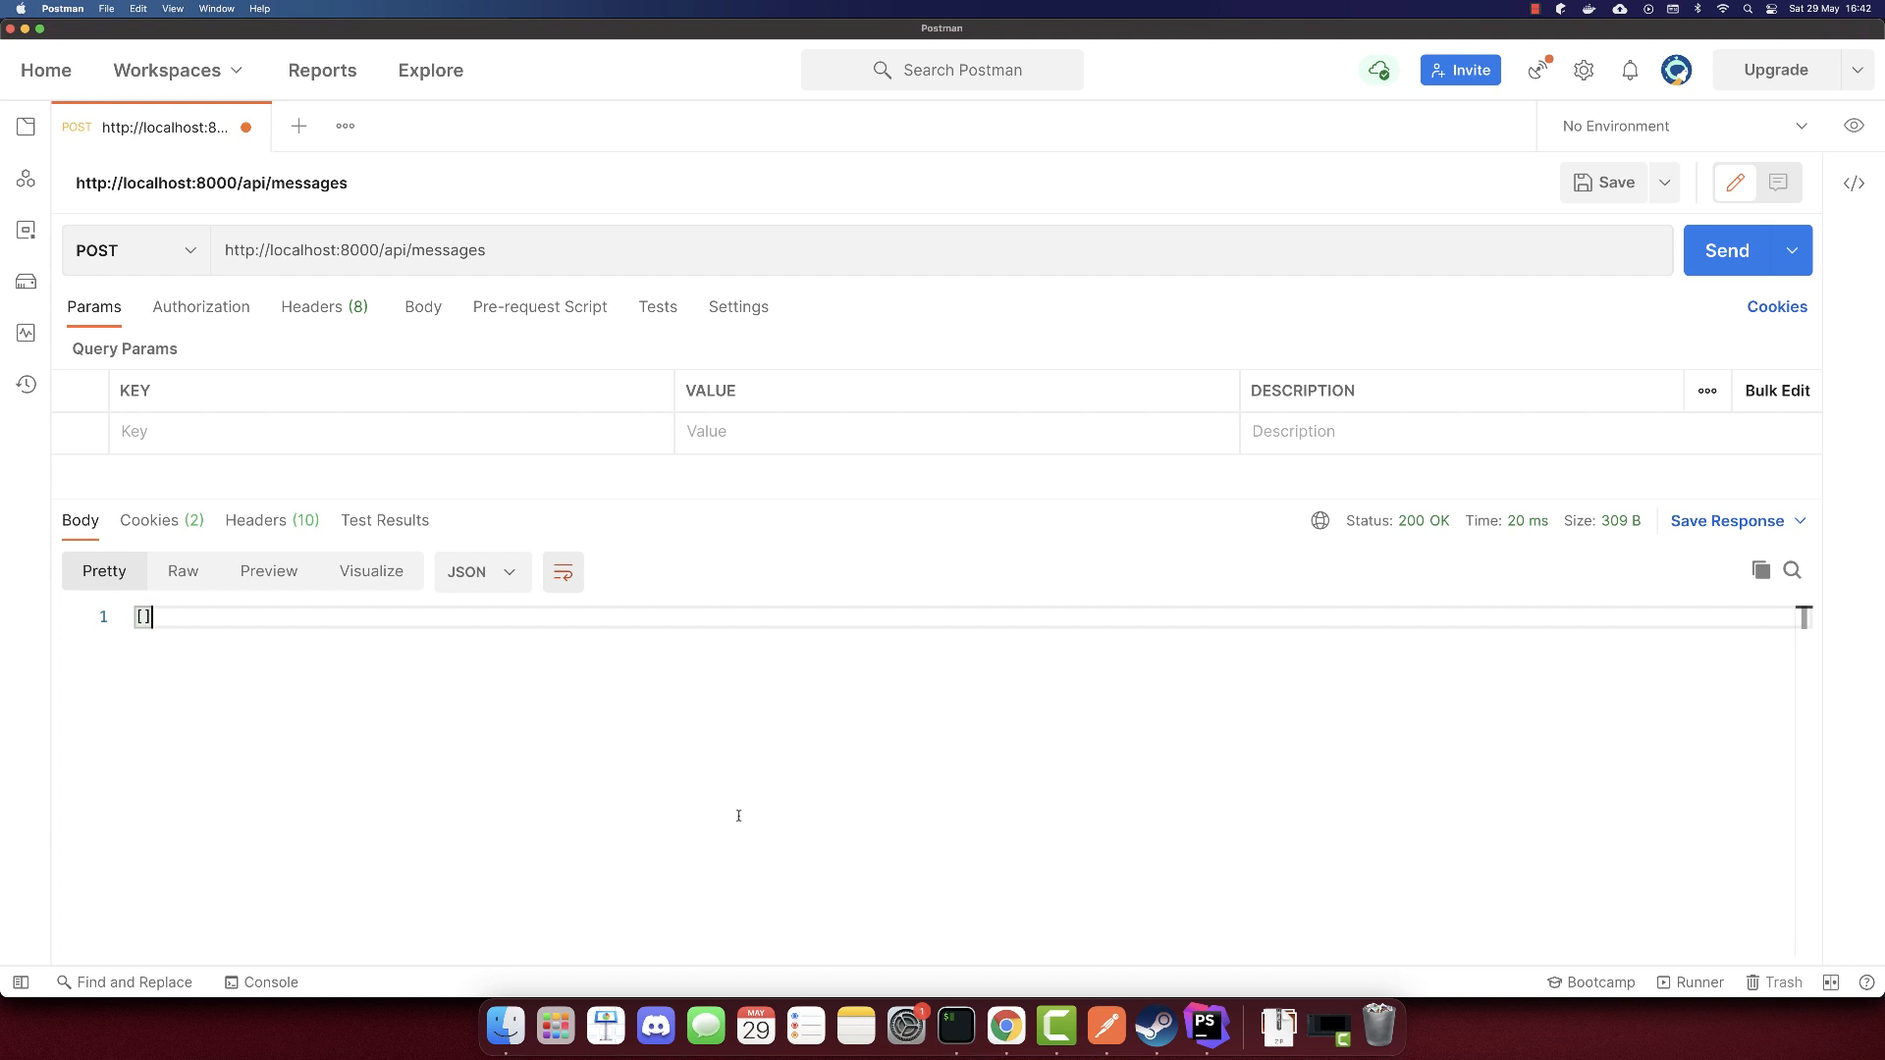
mouse_move(1005, 1025)
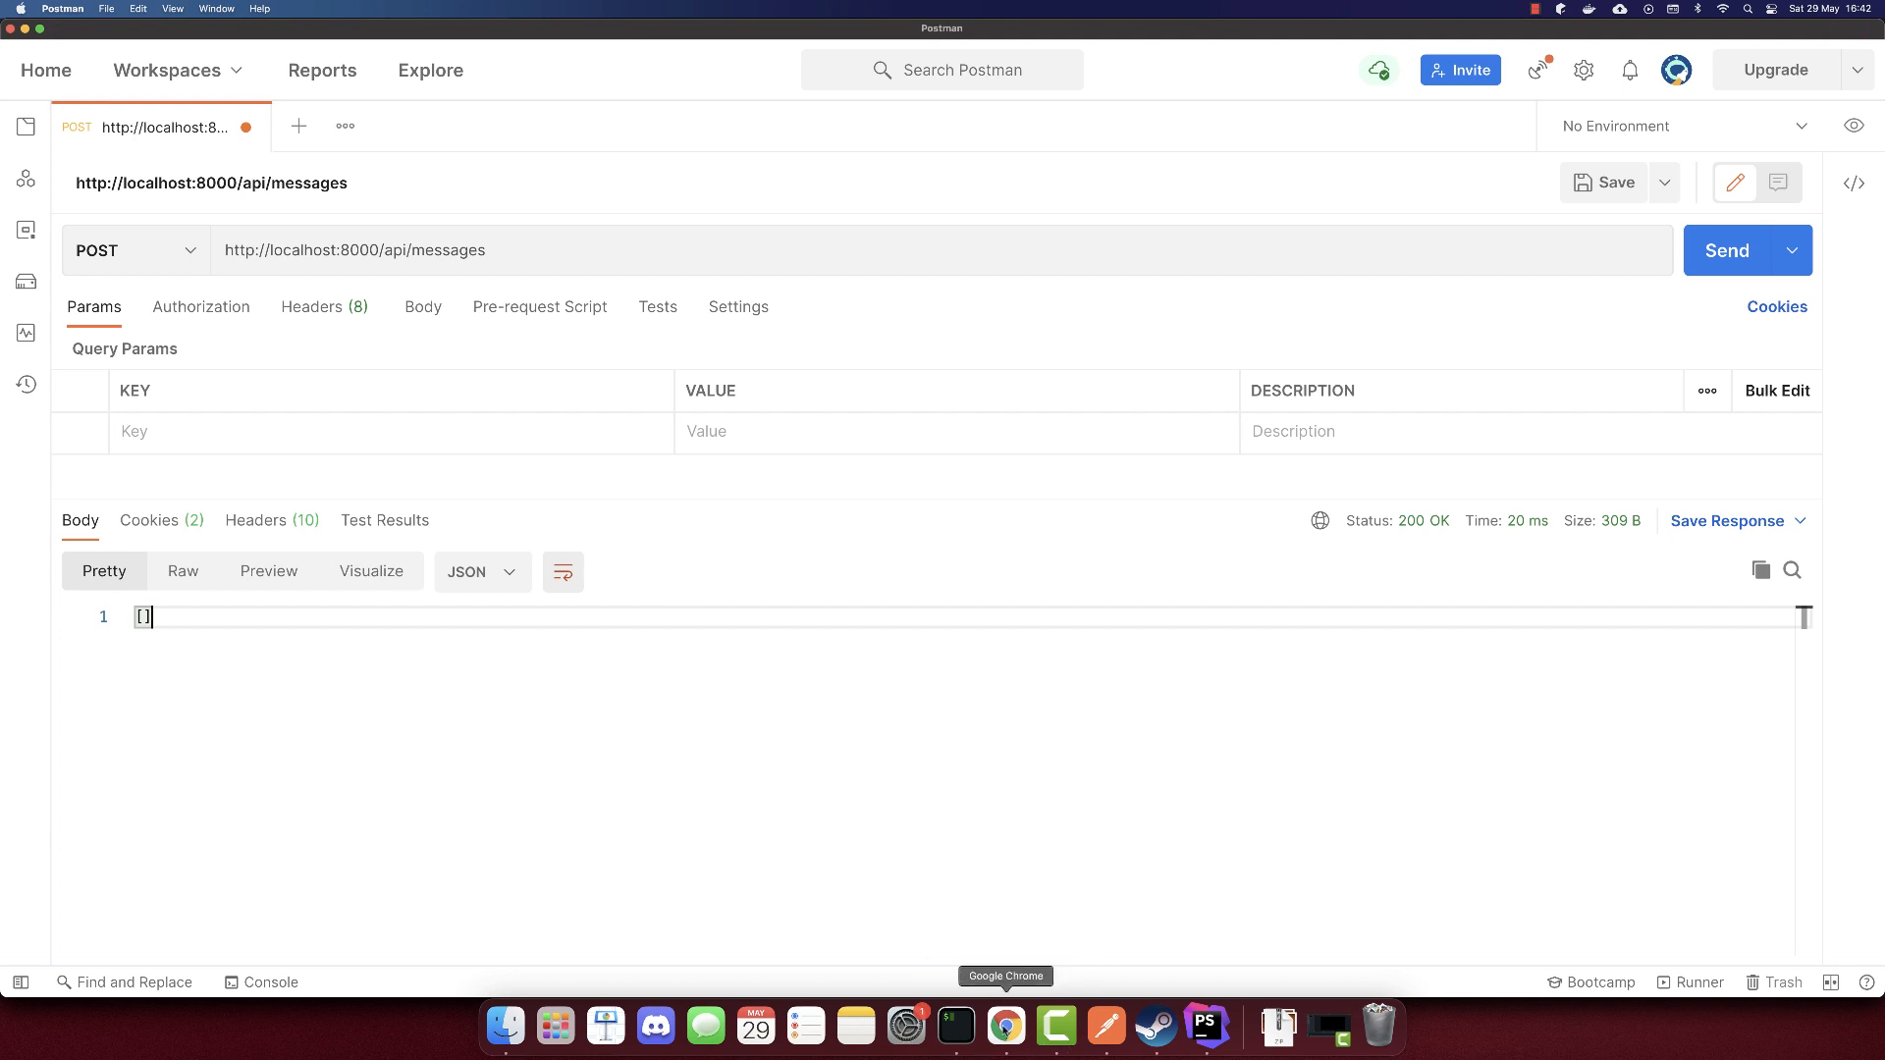
left_click(1006, 1028)
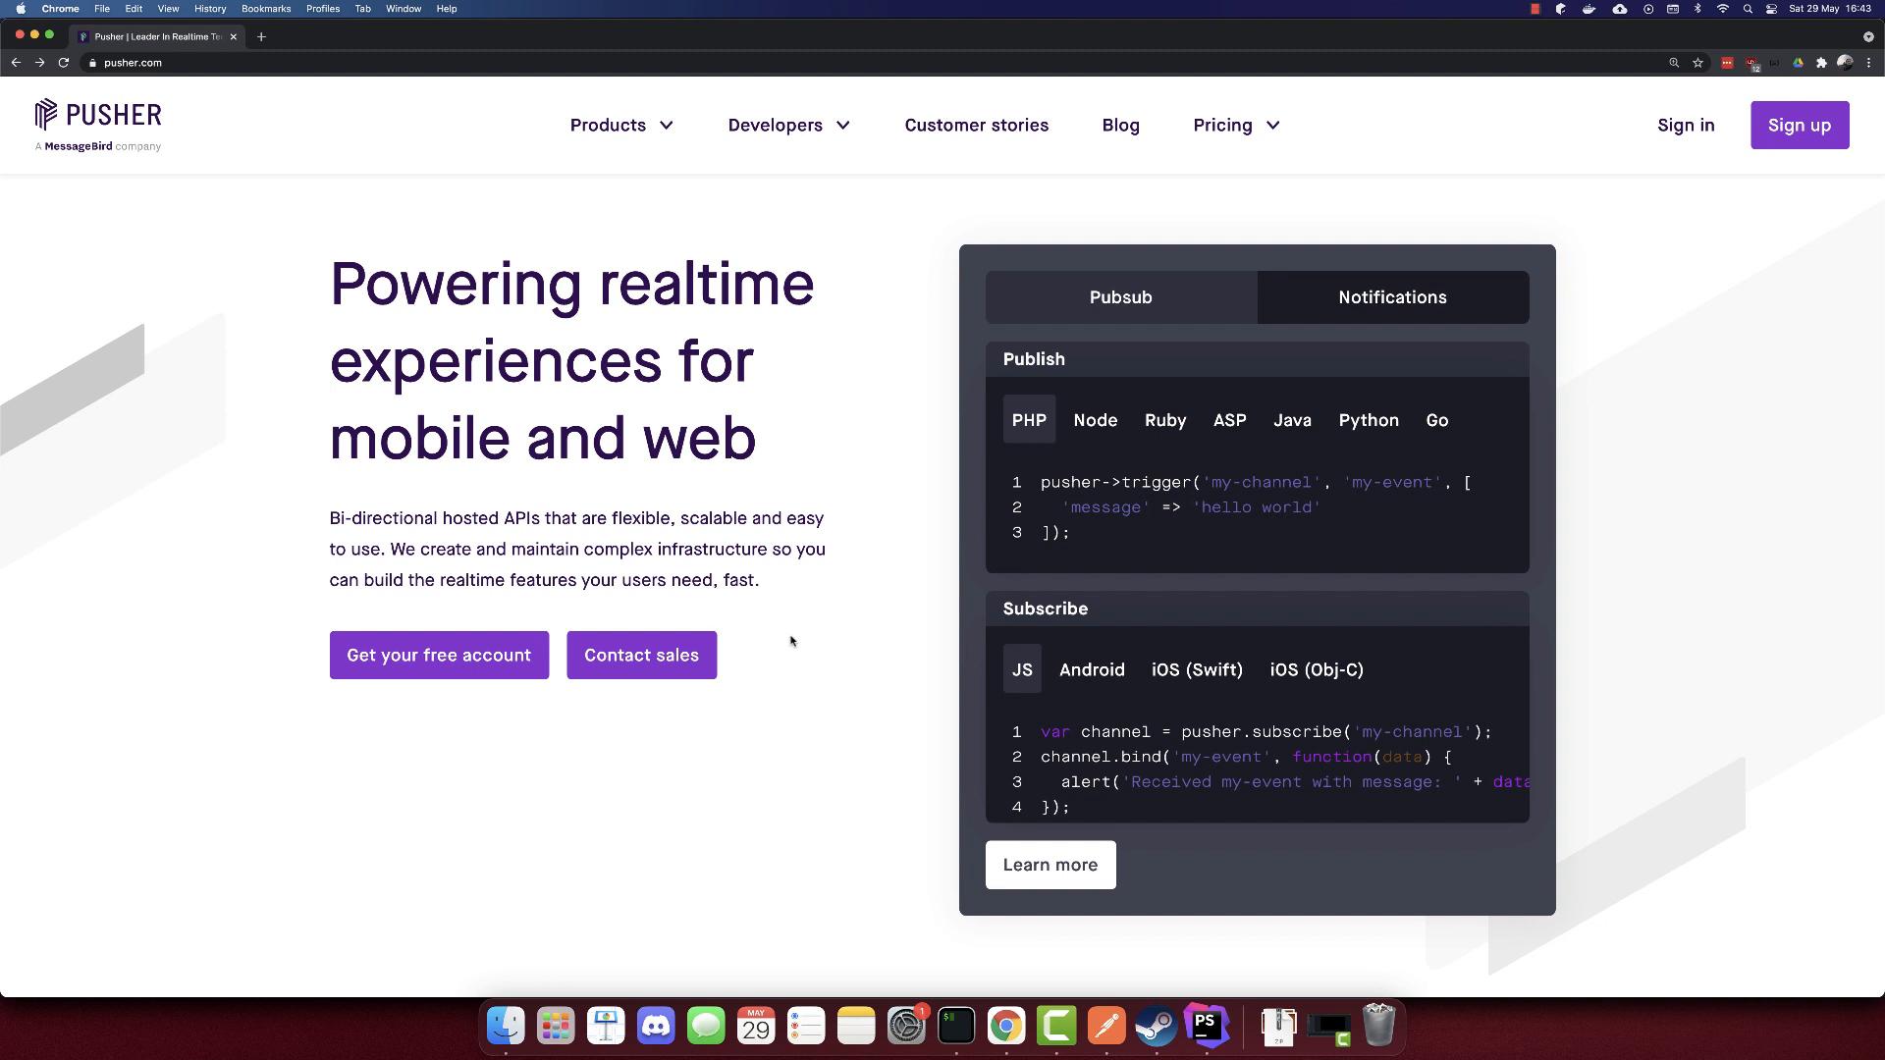
mouse_move(123, 157)
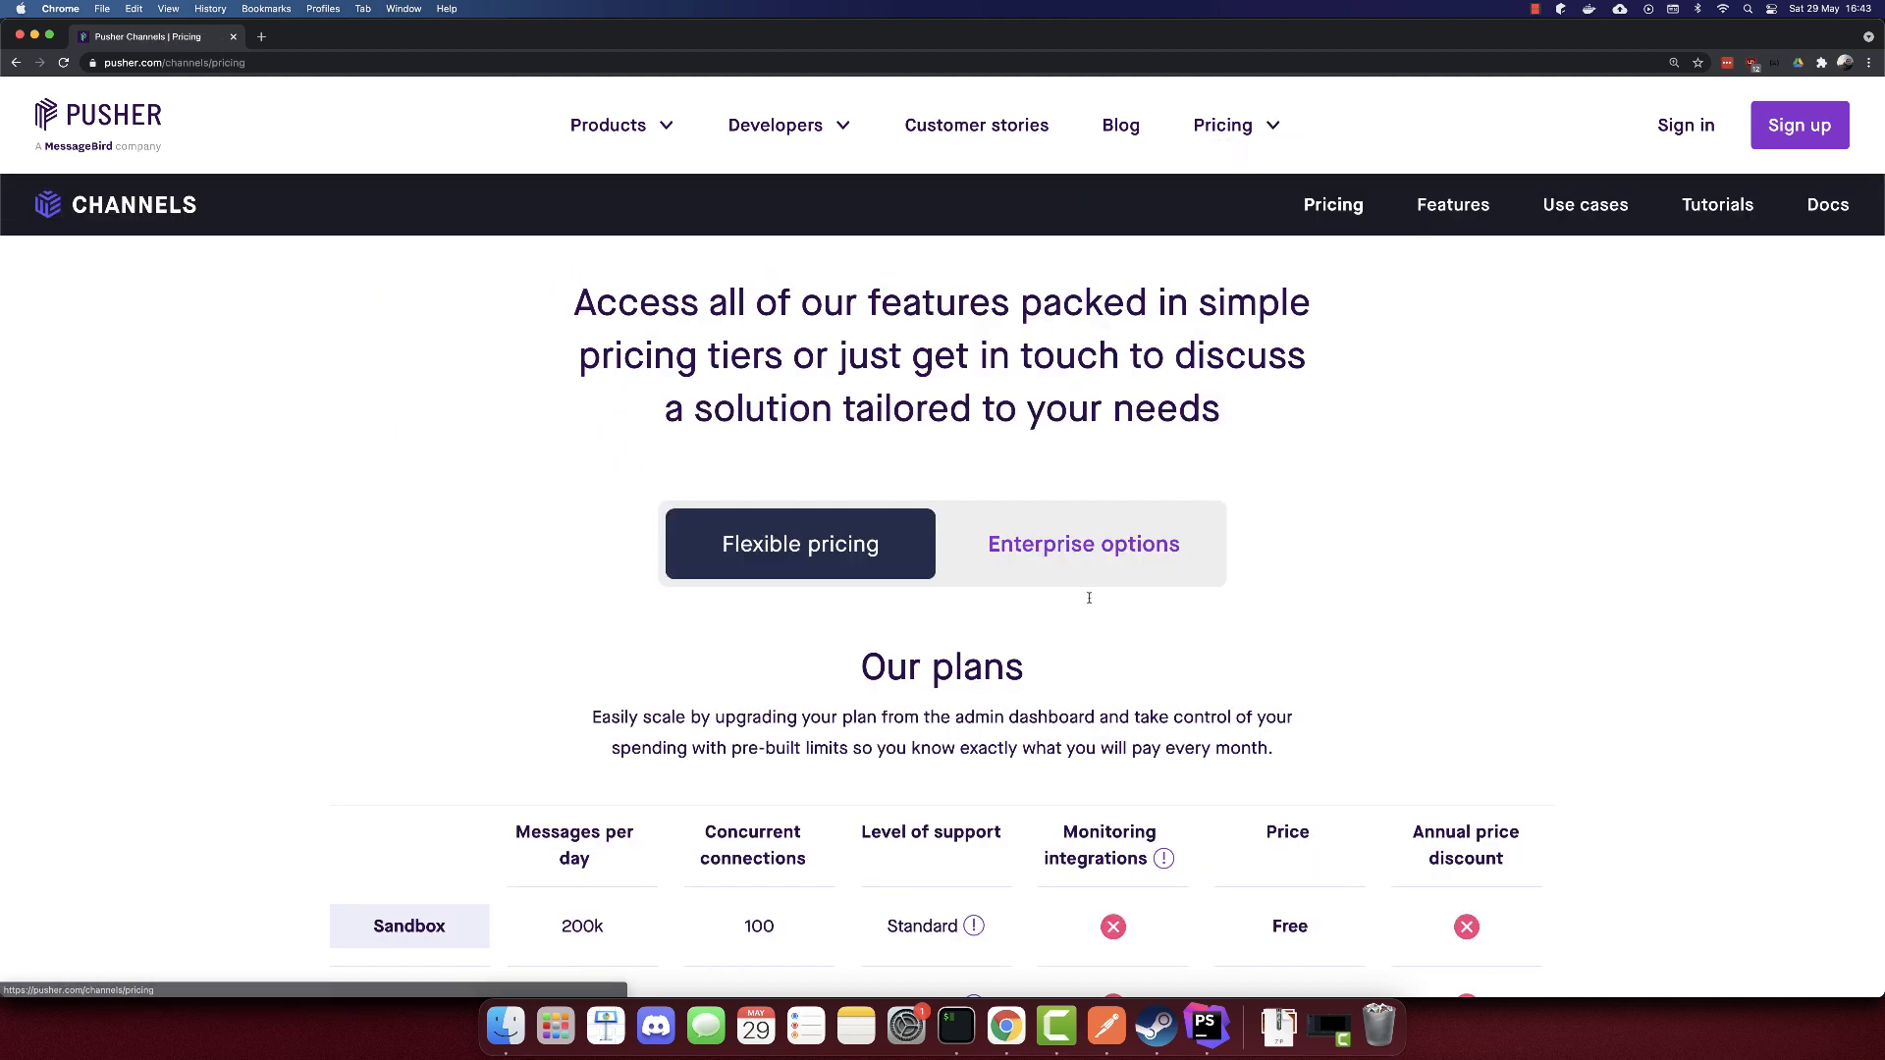
Scroll to the Channels plans, showing the free Sandbox tier's 200k messages/day.
scroll("down", 3)
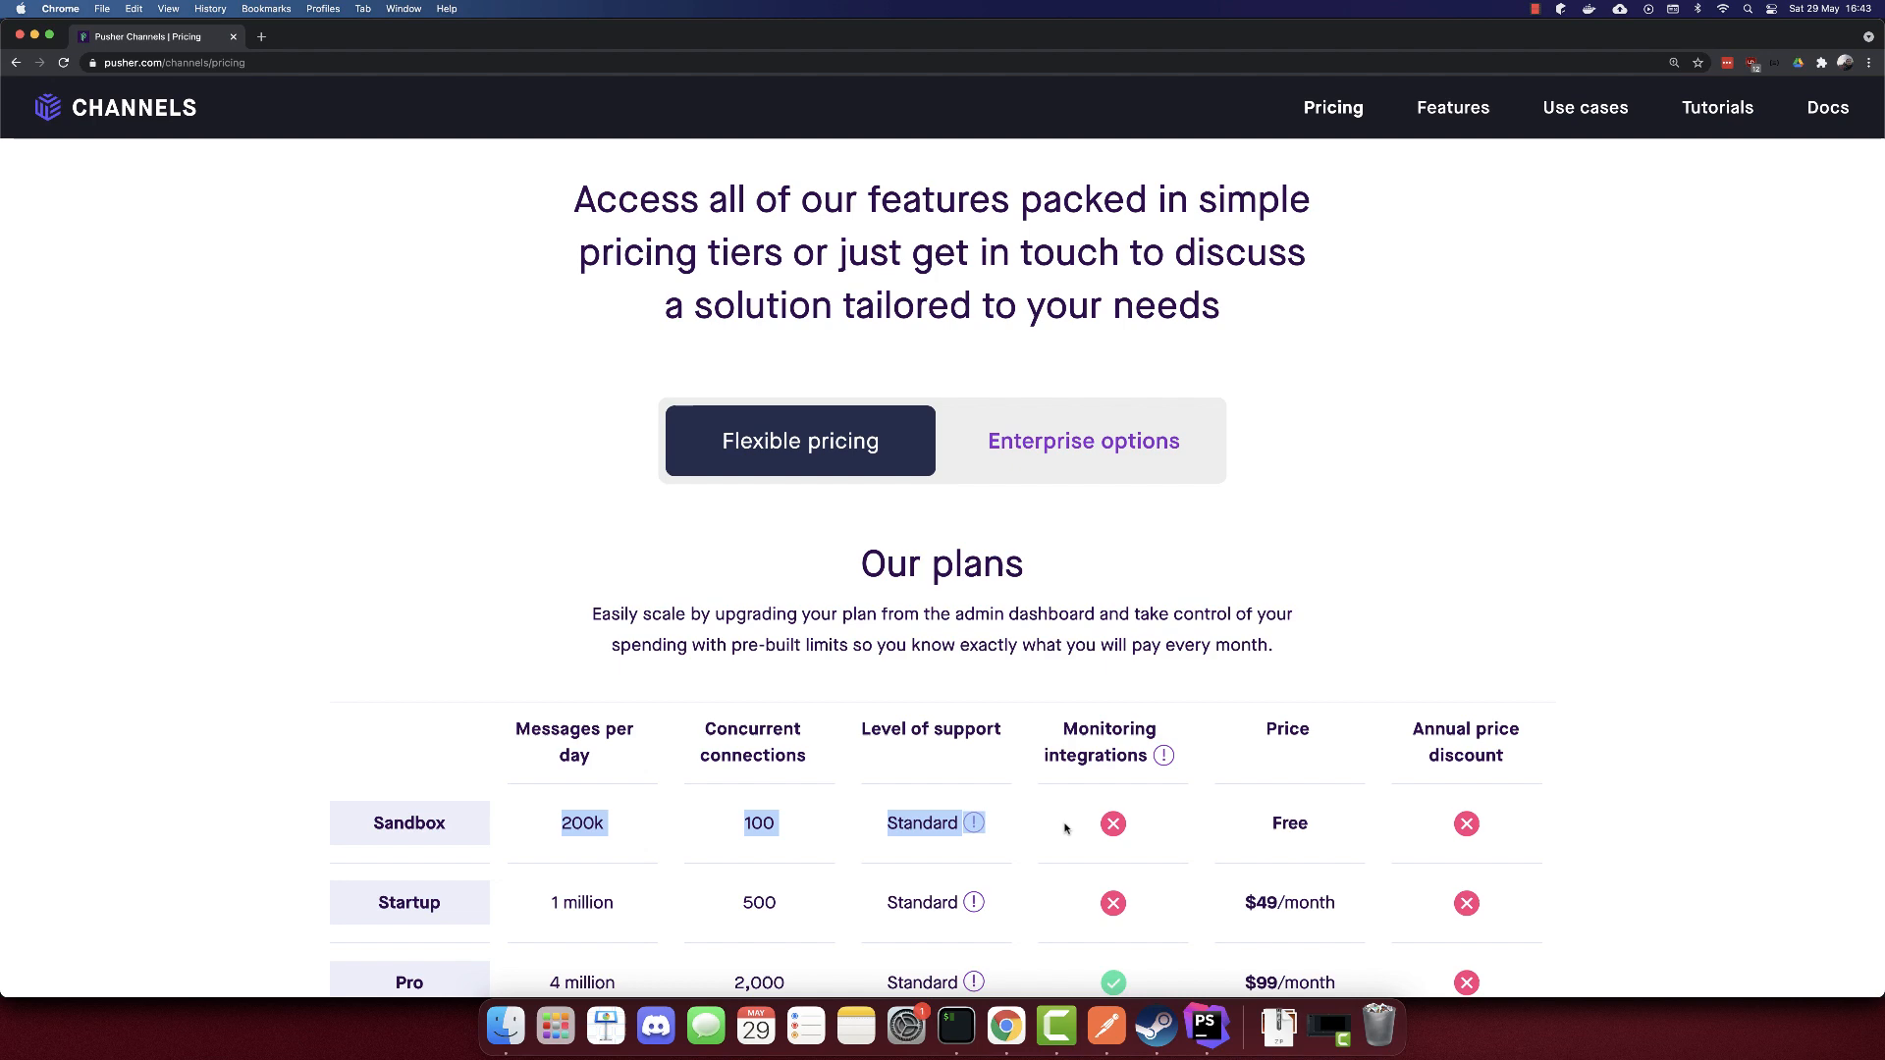
scroll("down", 3)
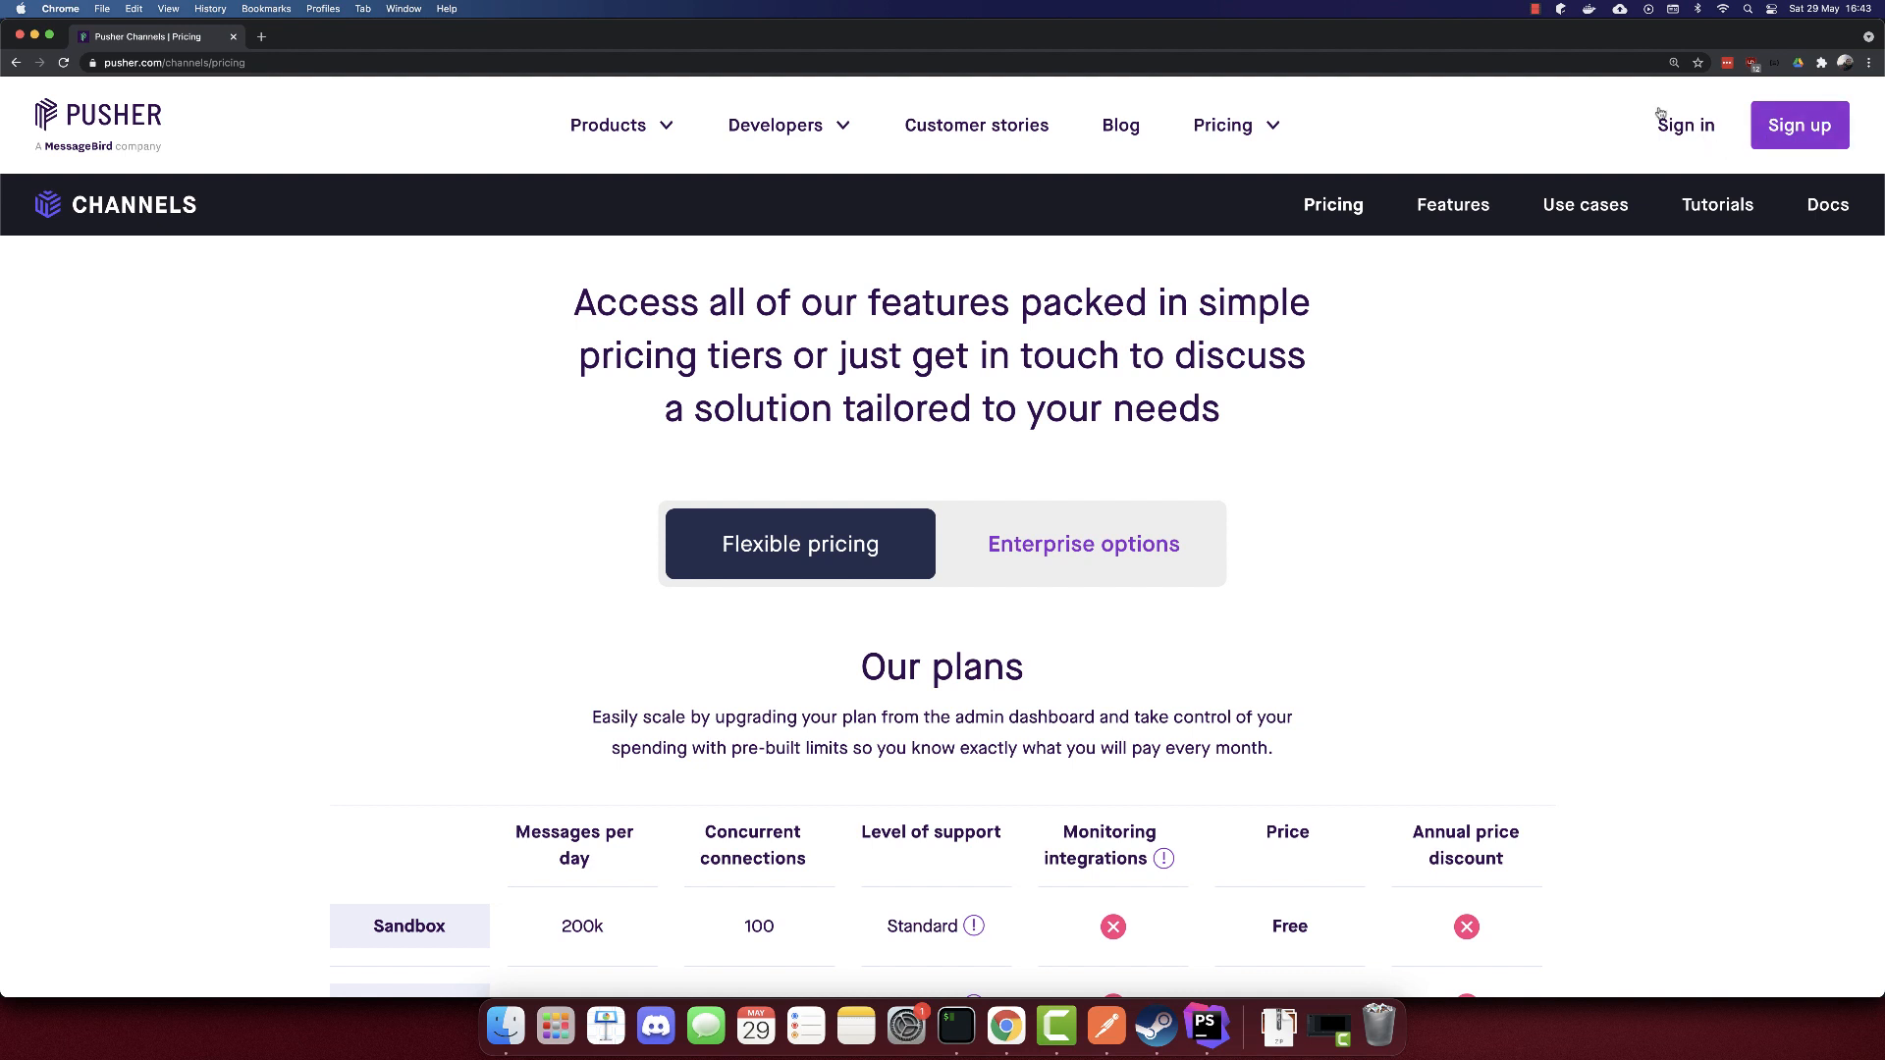
mouse_move(1686, 125)
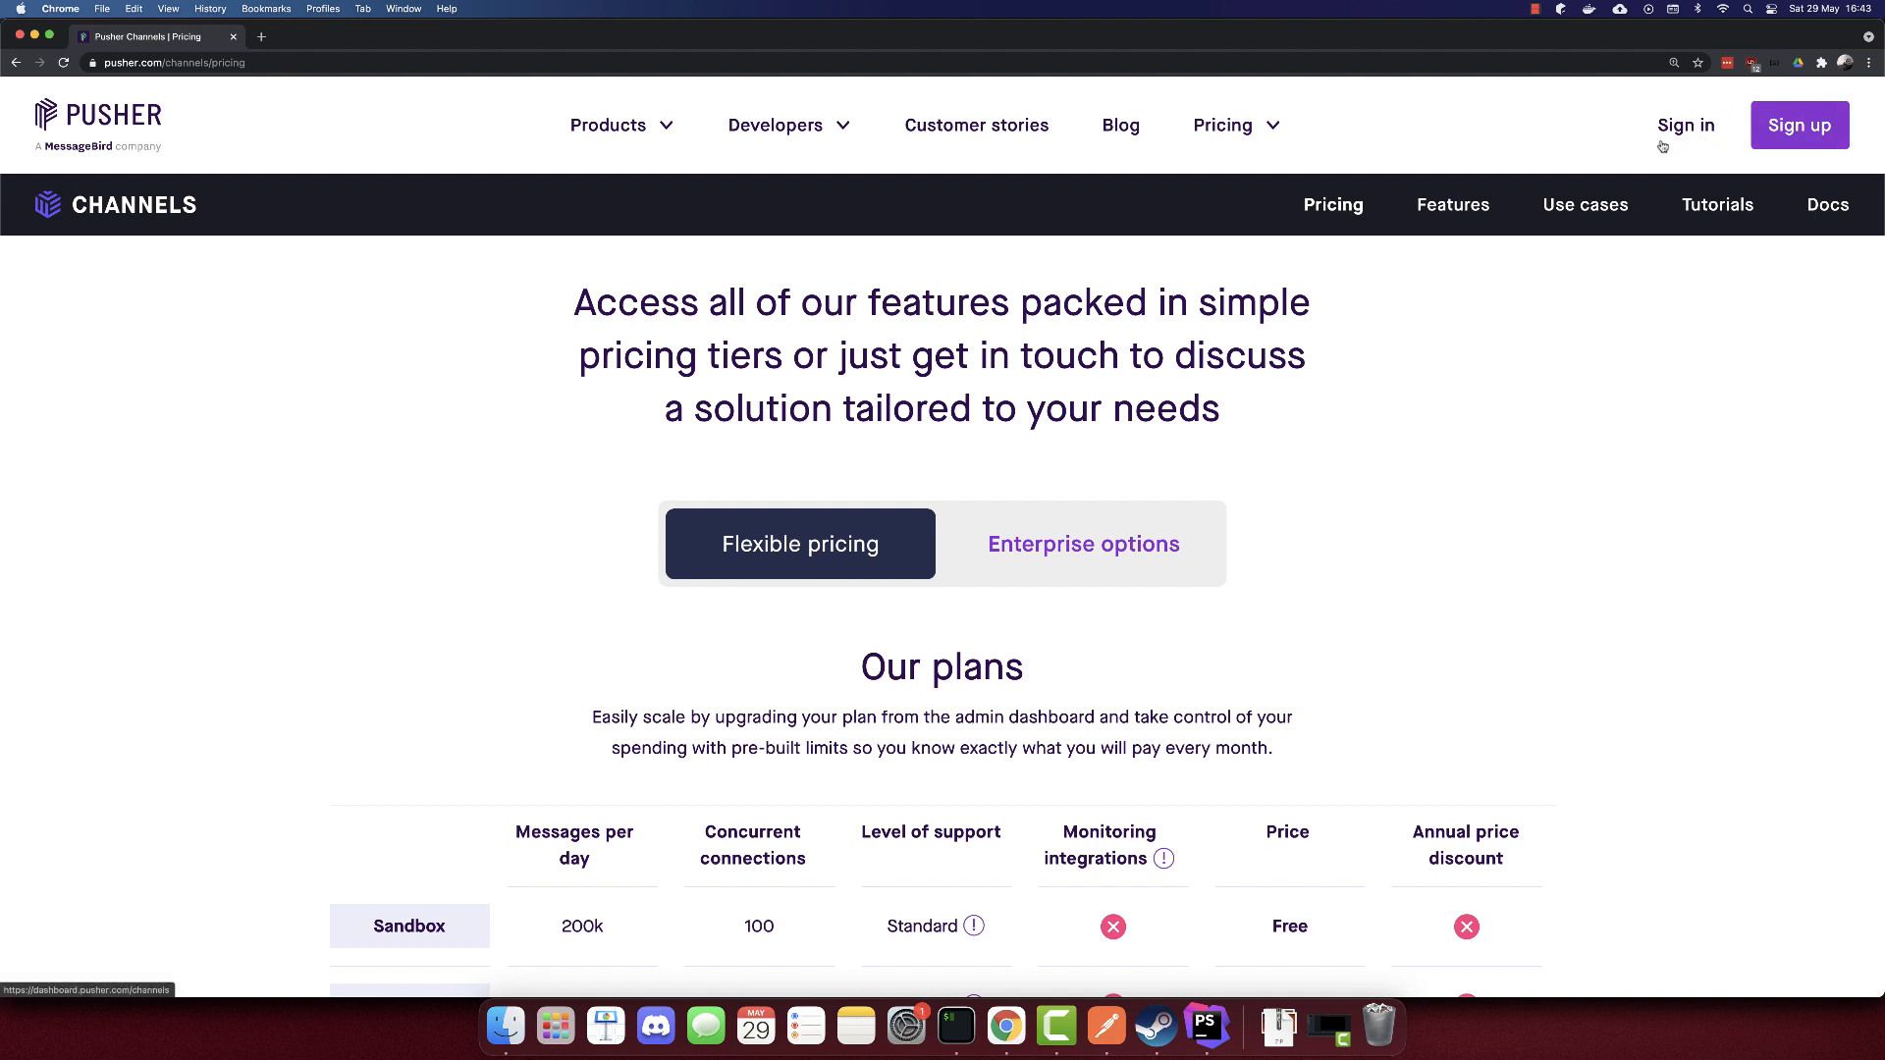
Sign in and open the scalablescripts-chat app's Getting Started guide.
left_click(1685, 125)
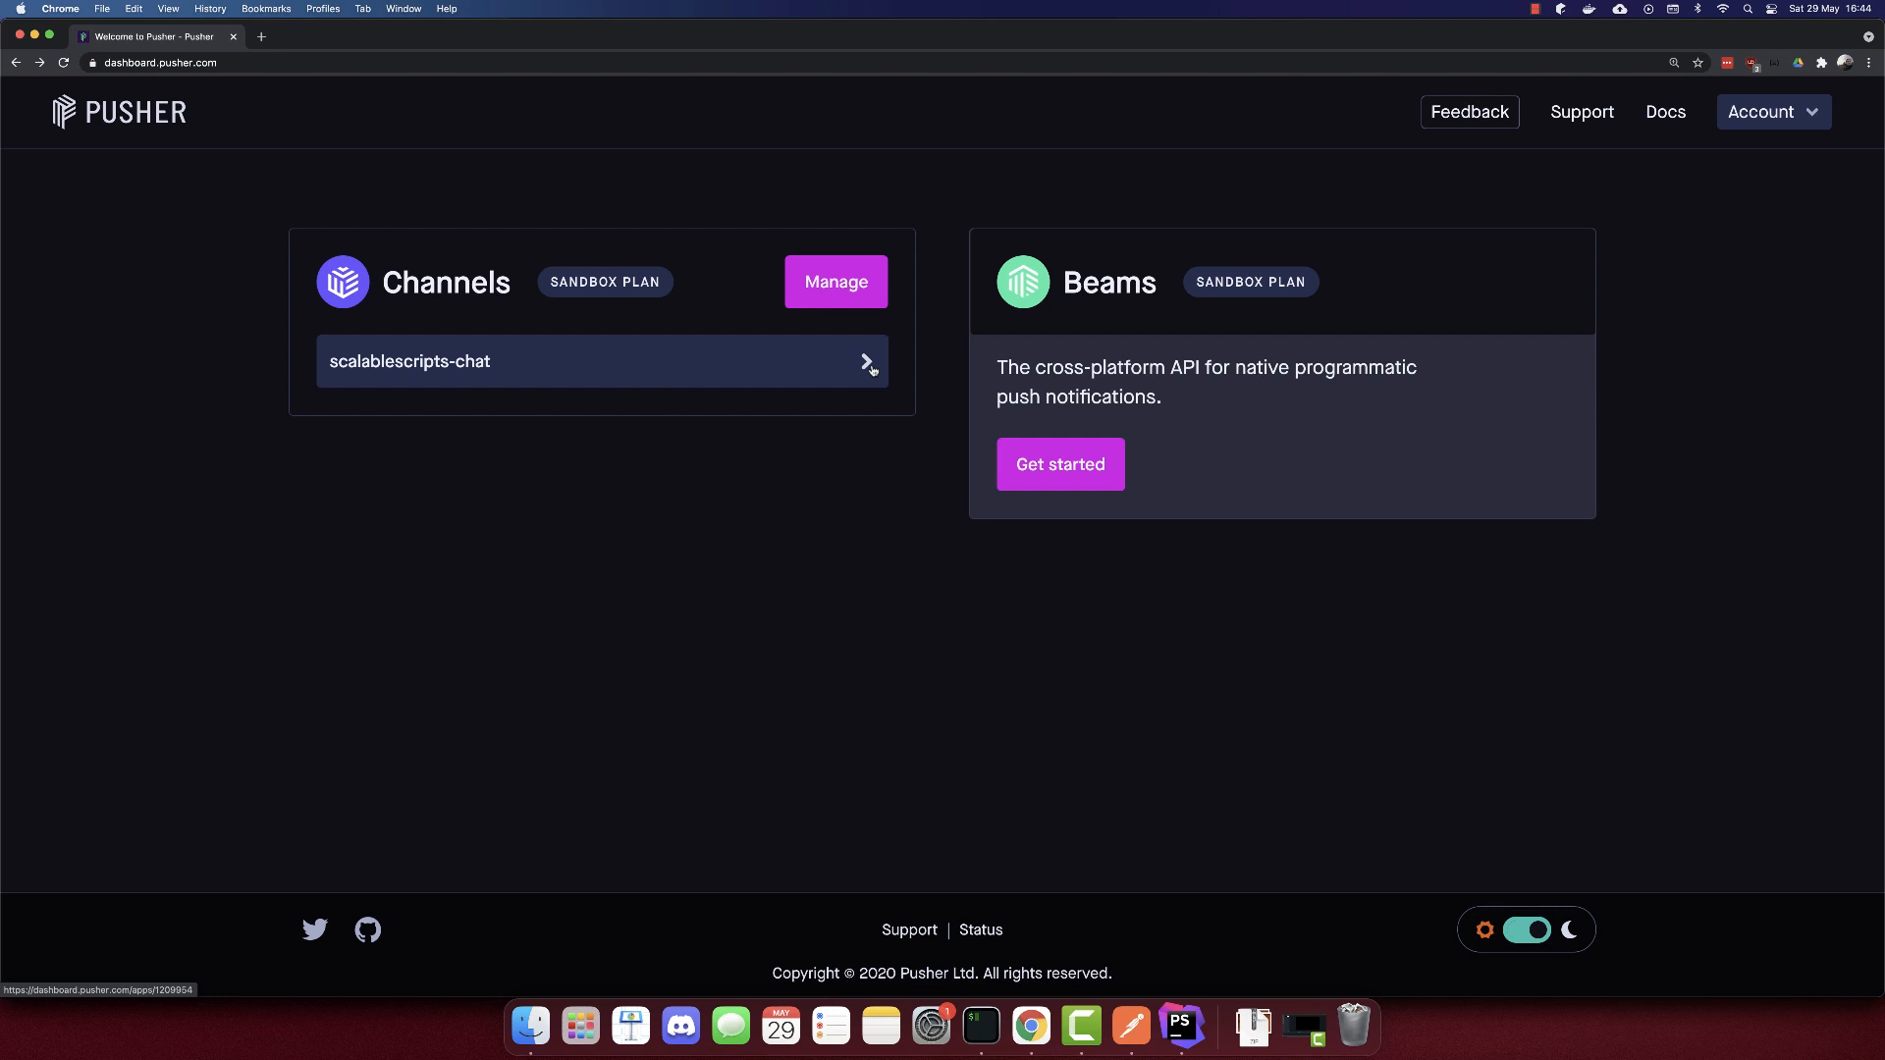
left_click(408, 360)
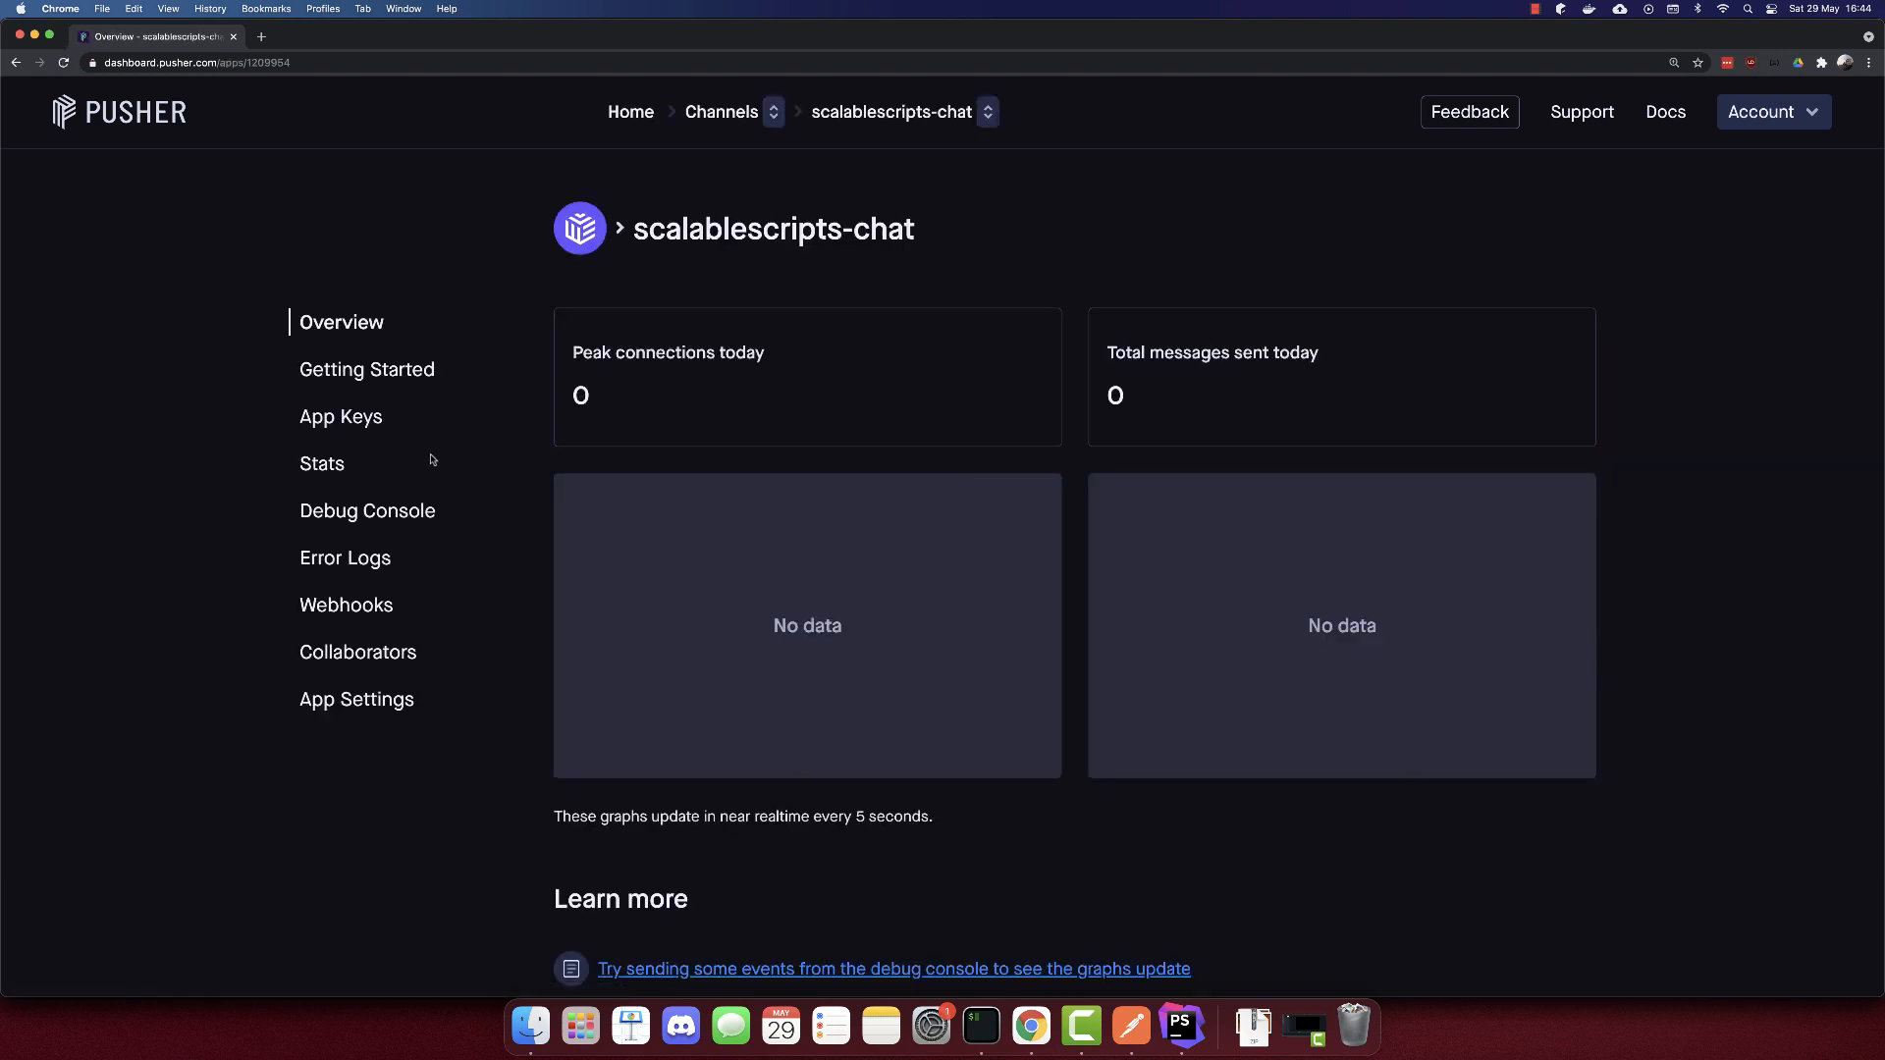
left_click(366, 369)
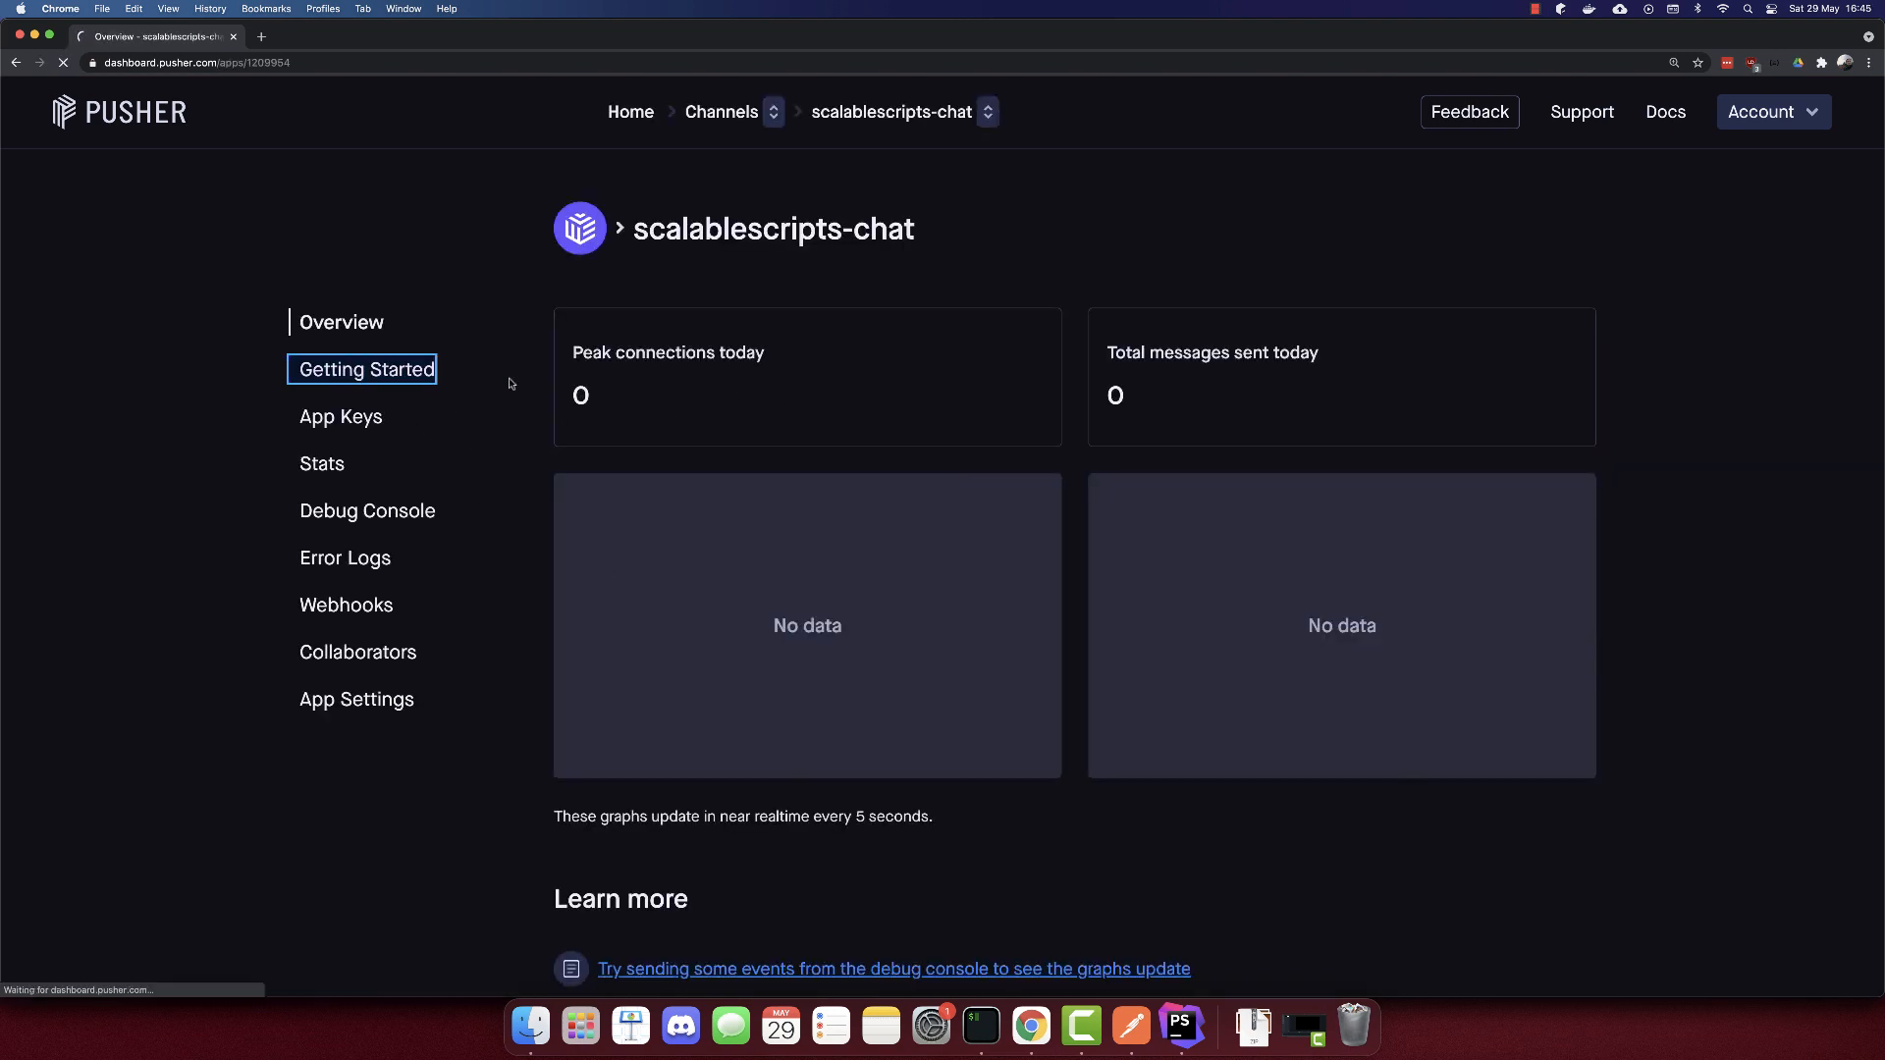
left_click(368, 369)
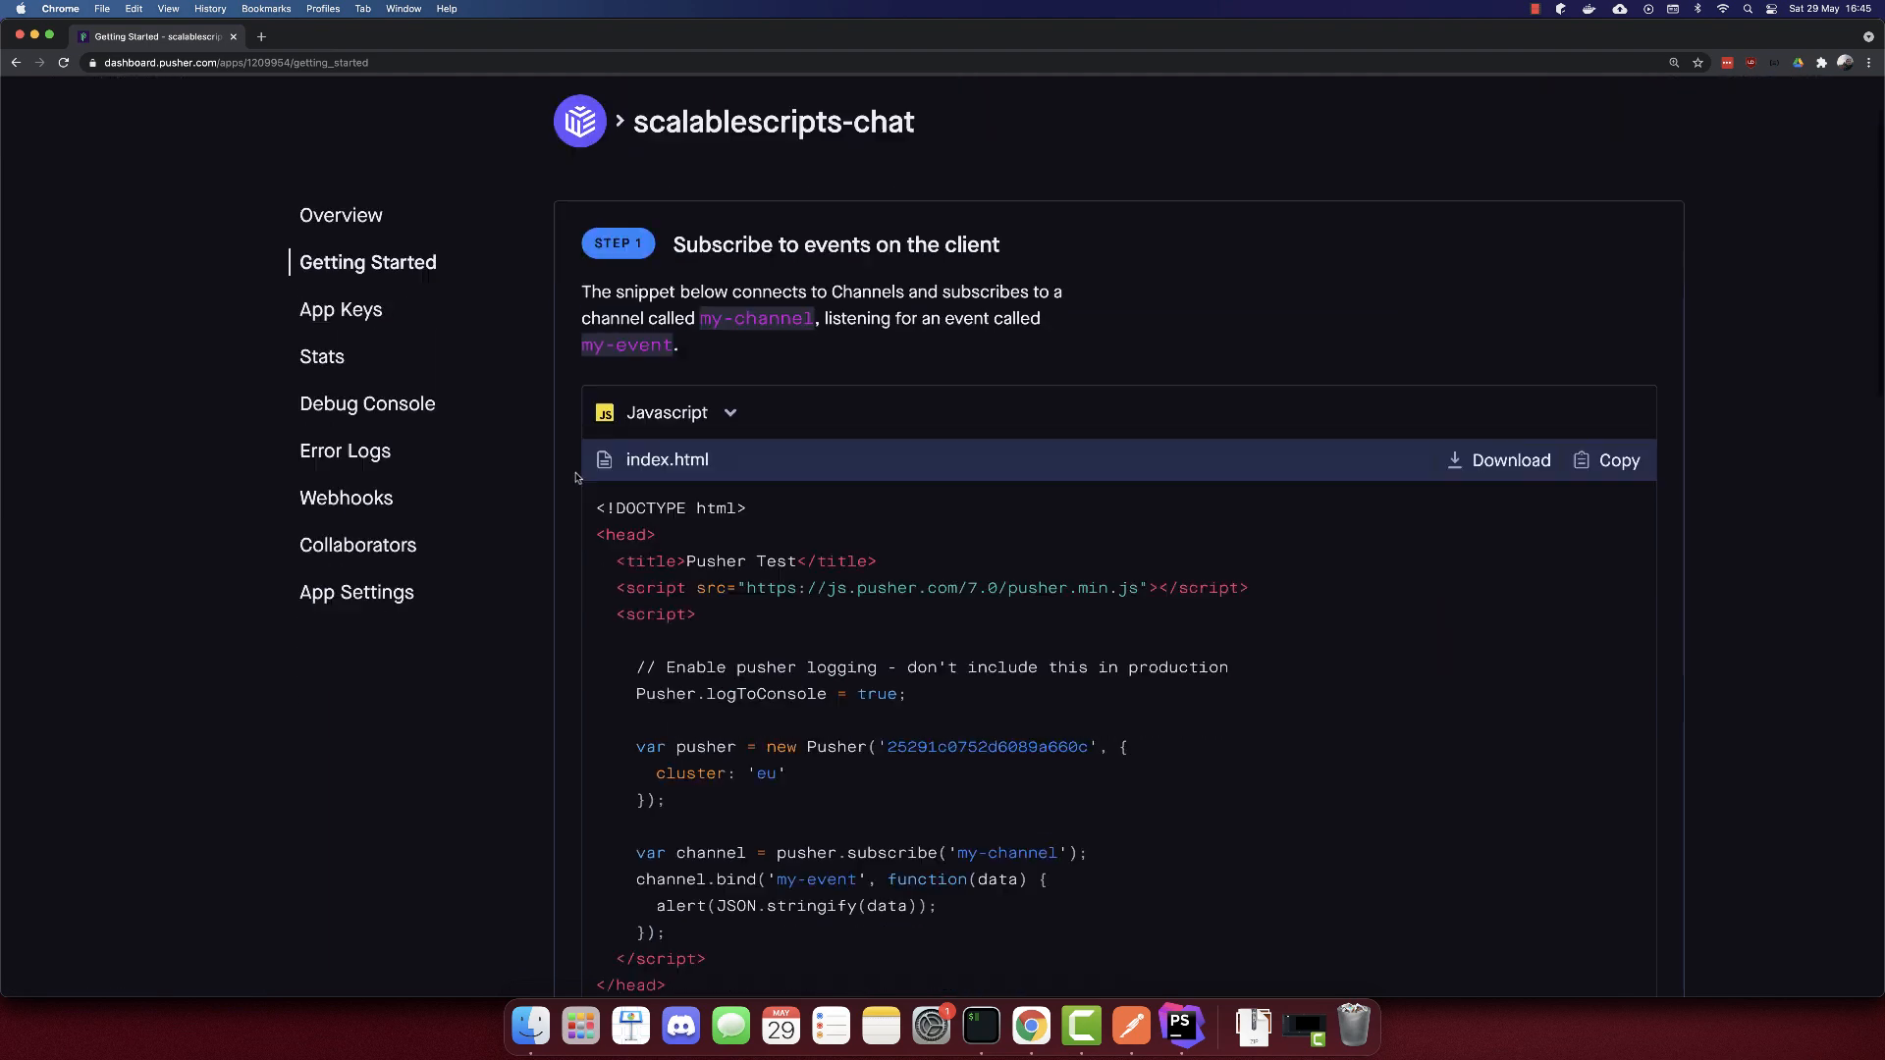
Select Laravel as the server language and copy the pusher-php-server install command.
scroll("down", 3)
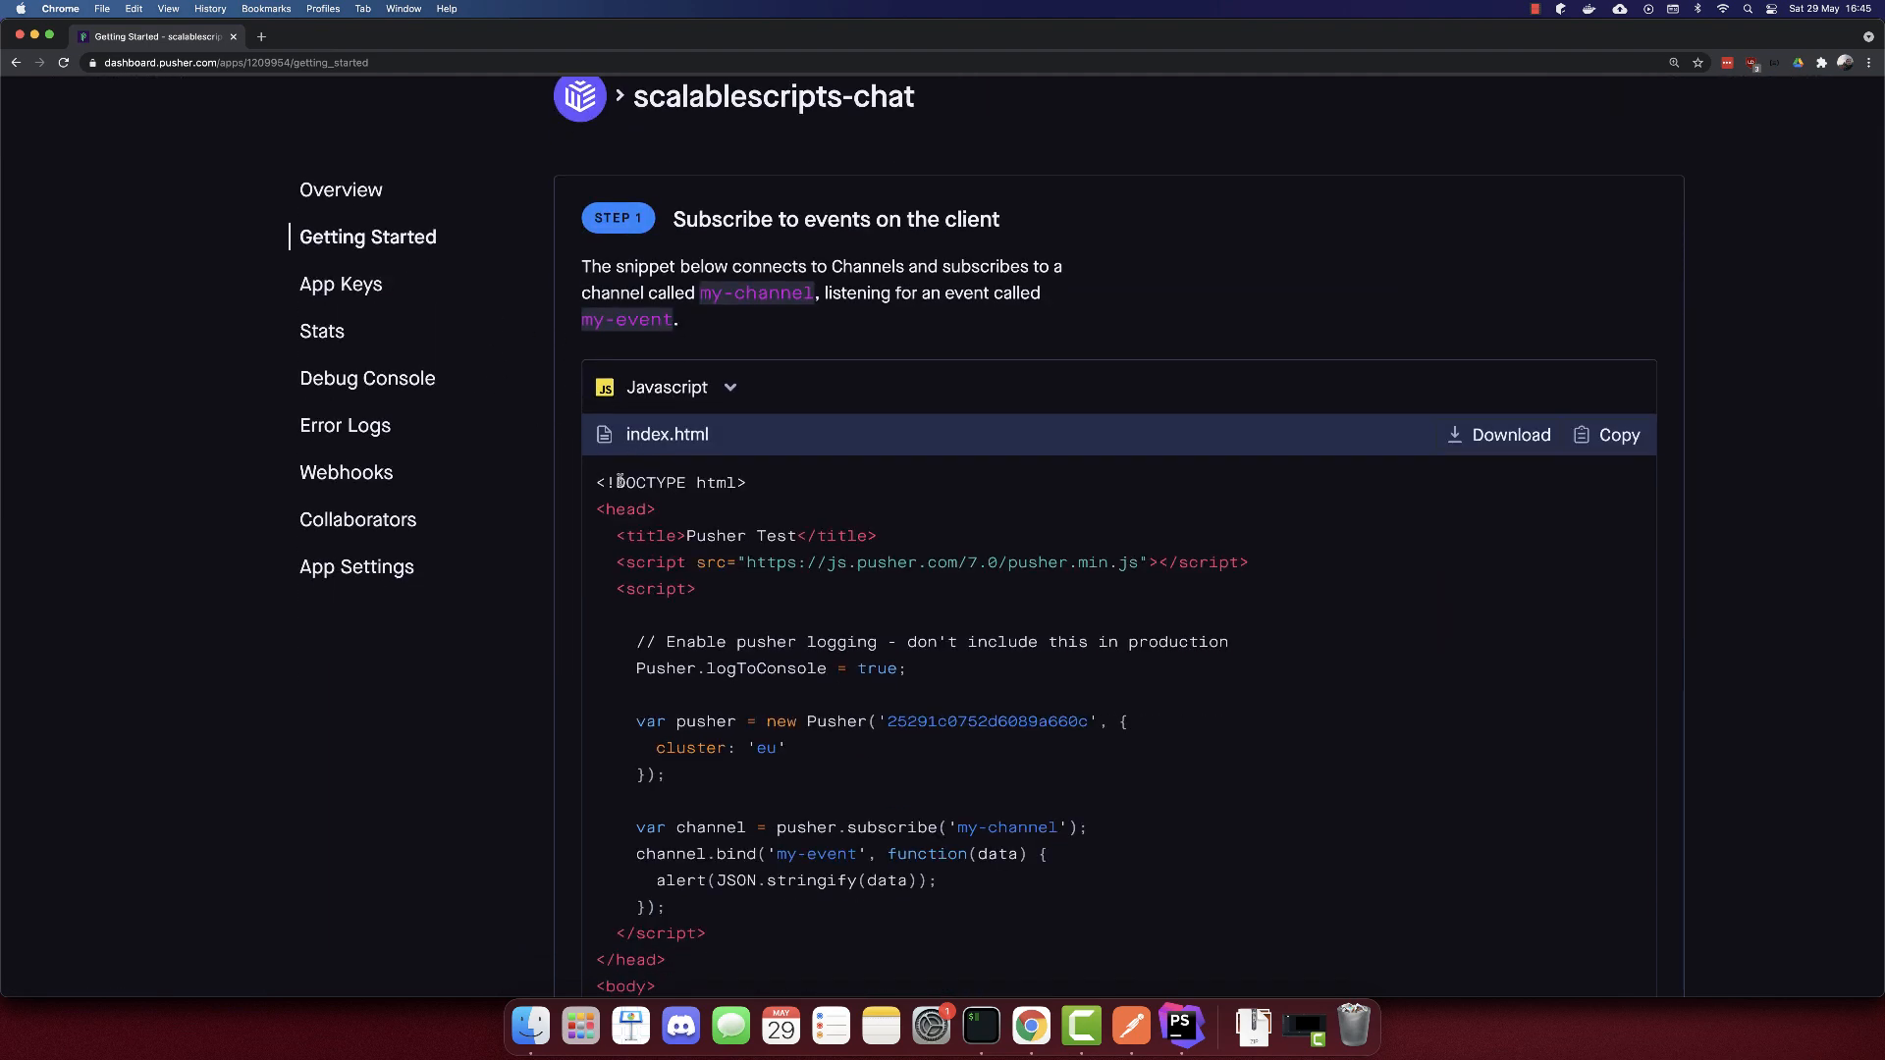
scroll("down", 3)
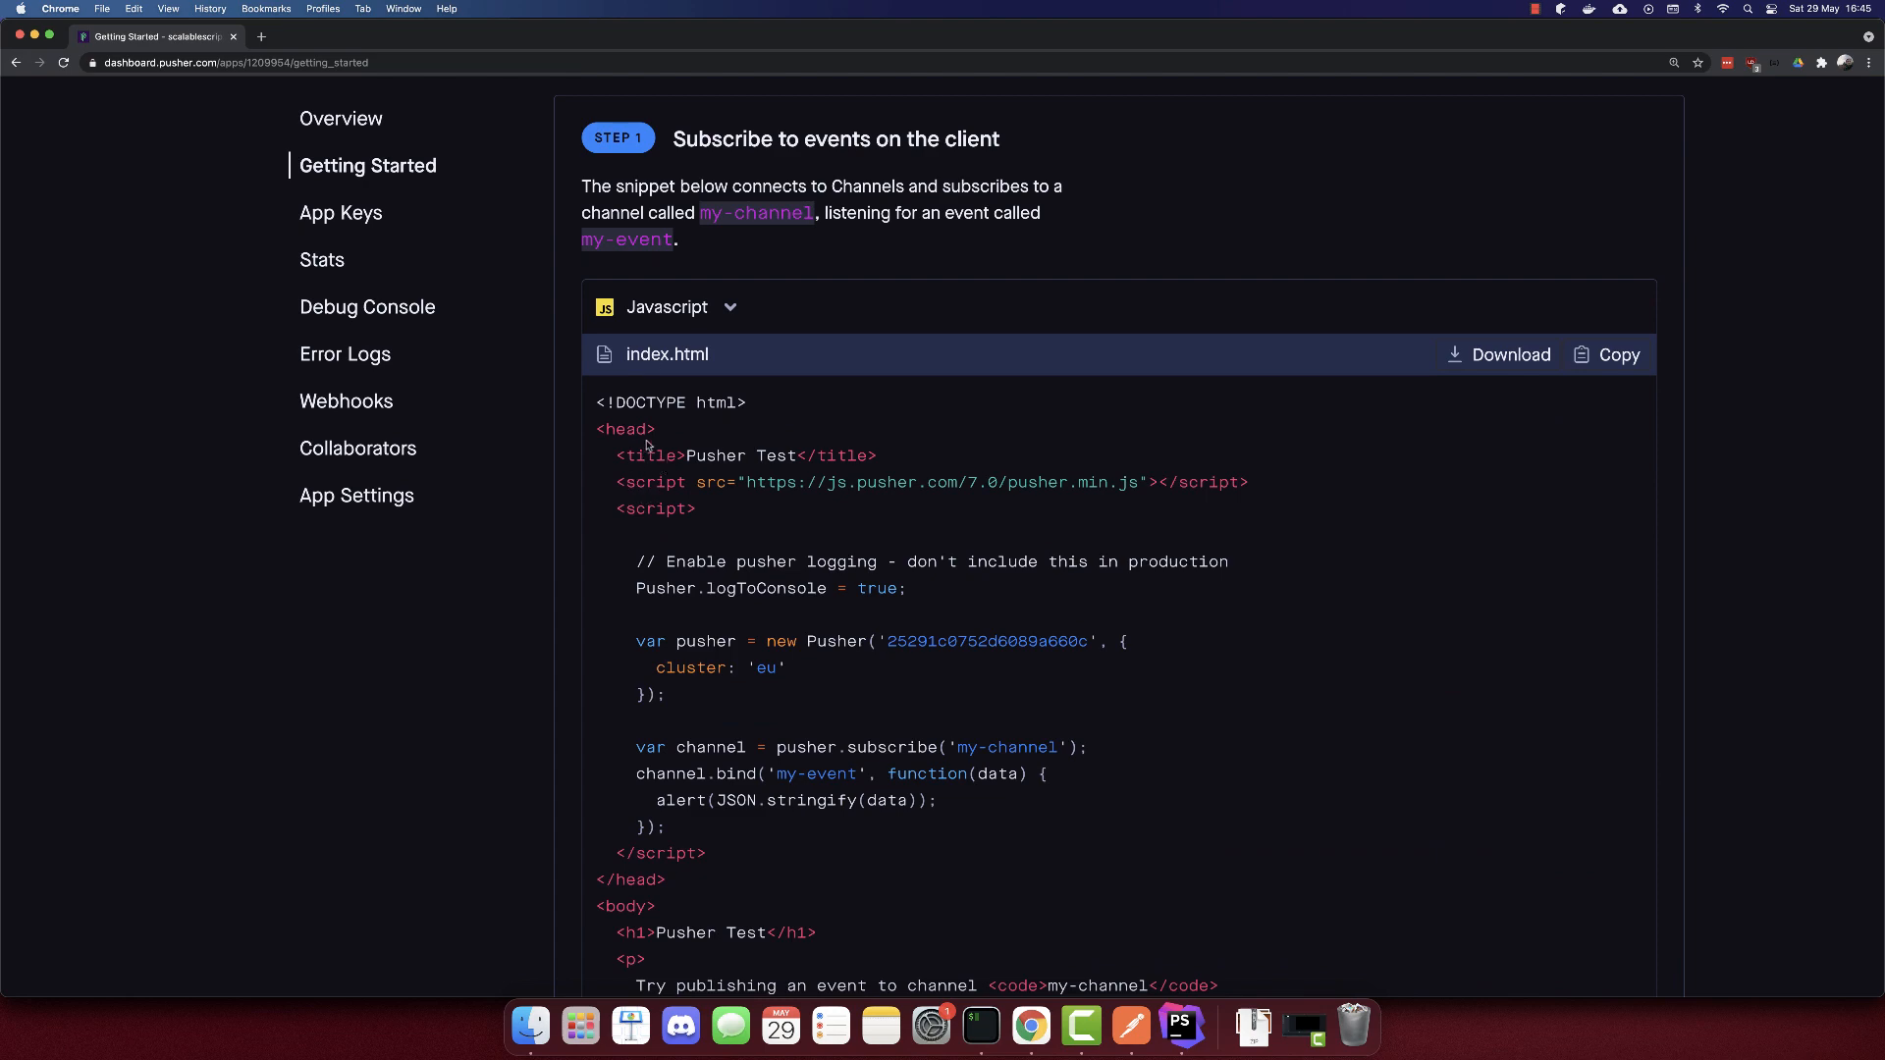
scroll("down", 3)
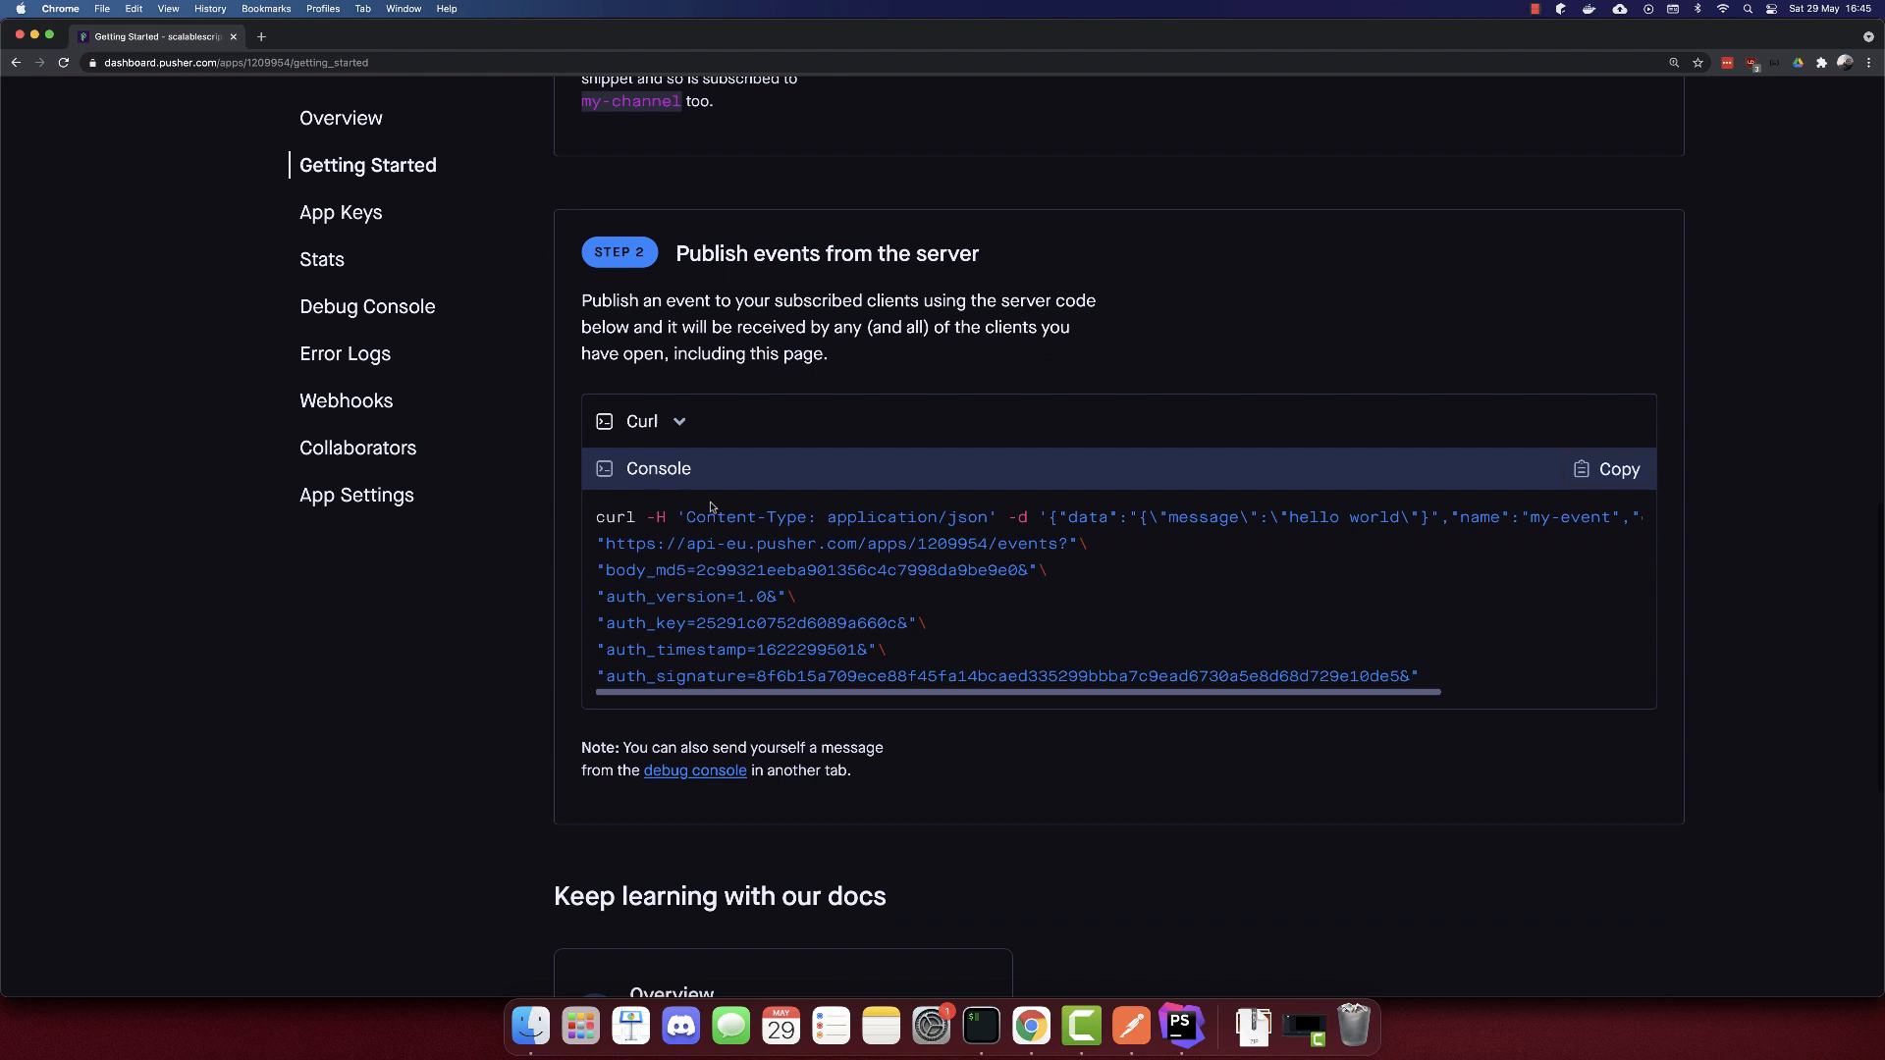
left_click(642, 421)
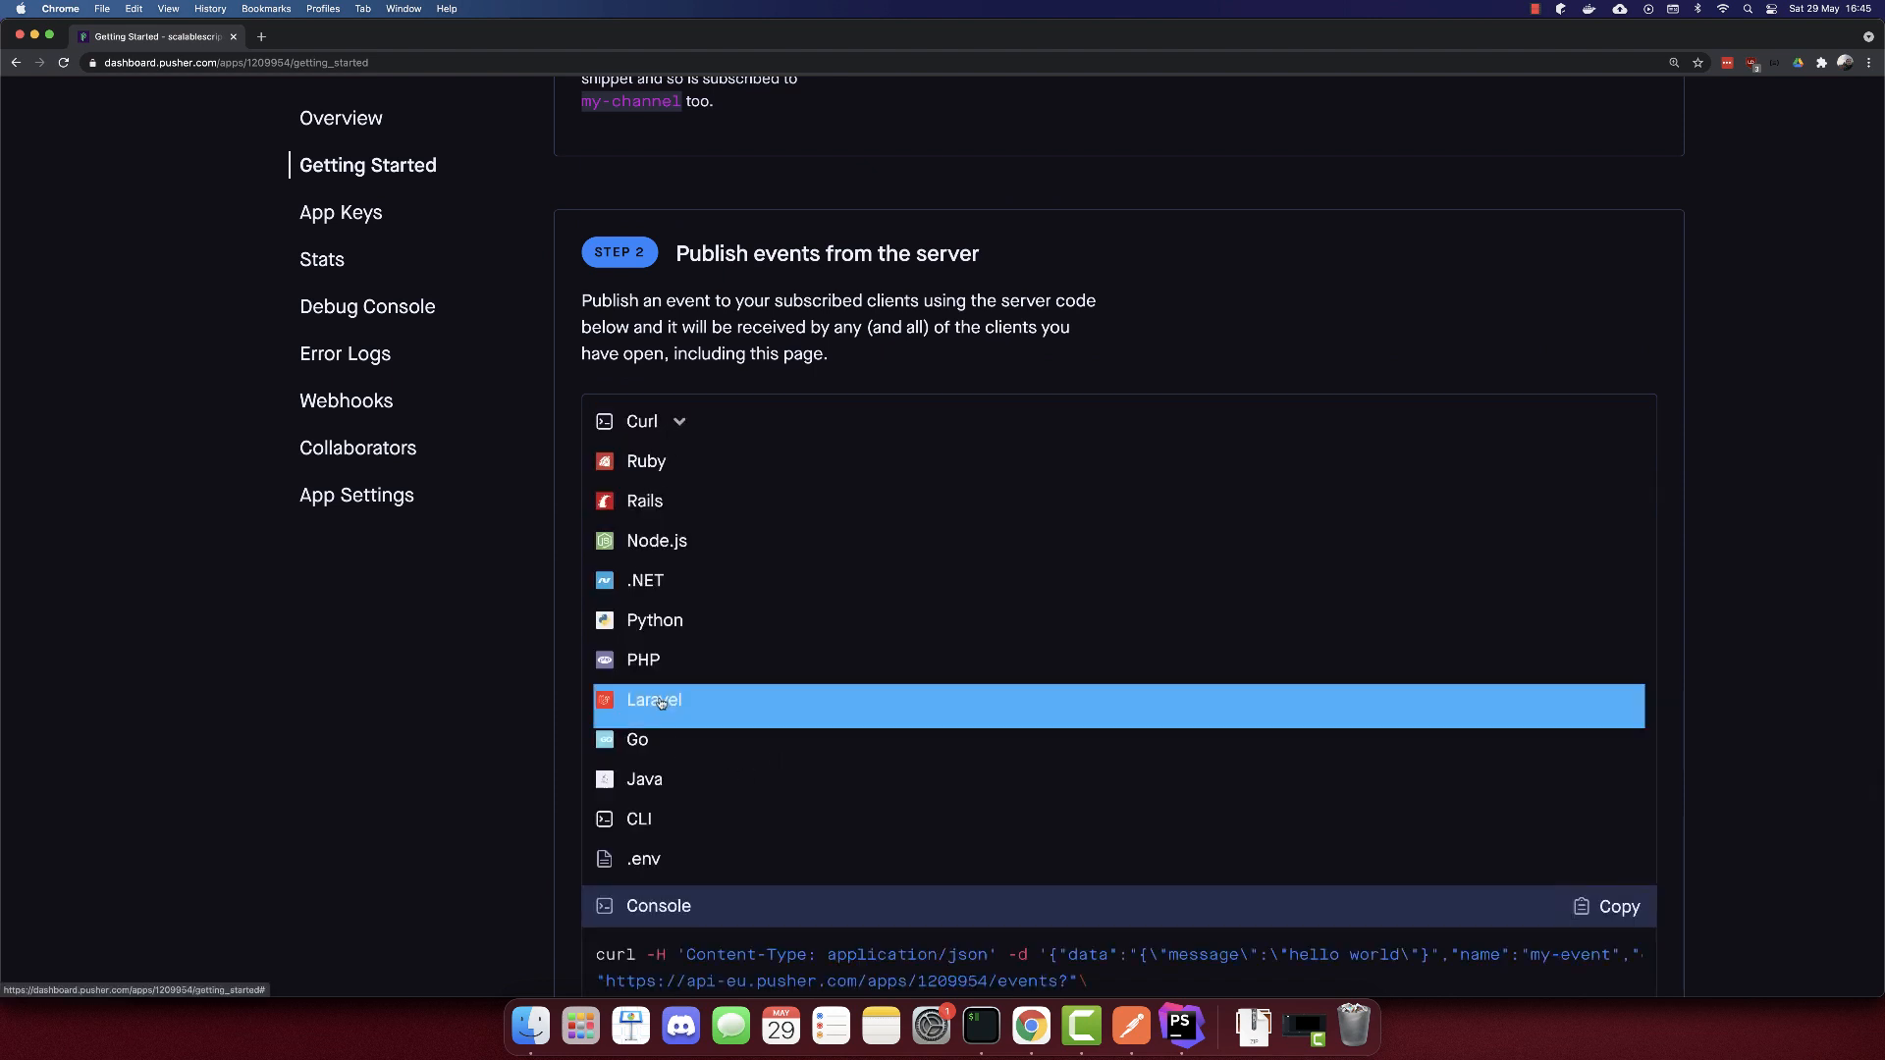
left_click(653, 700)
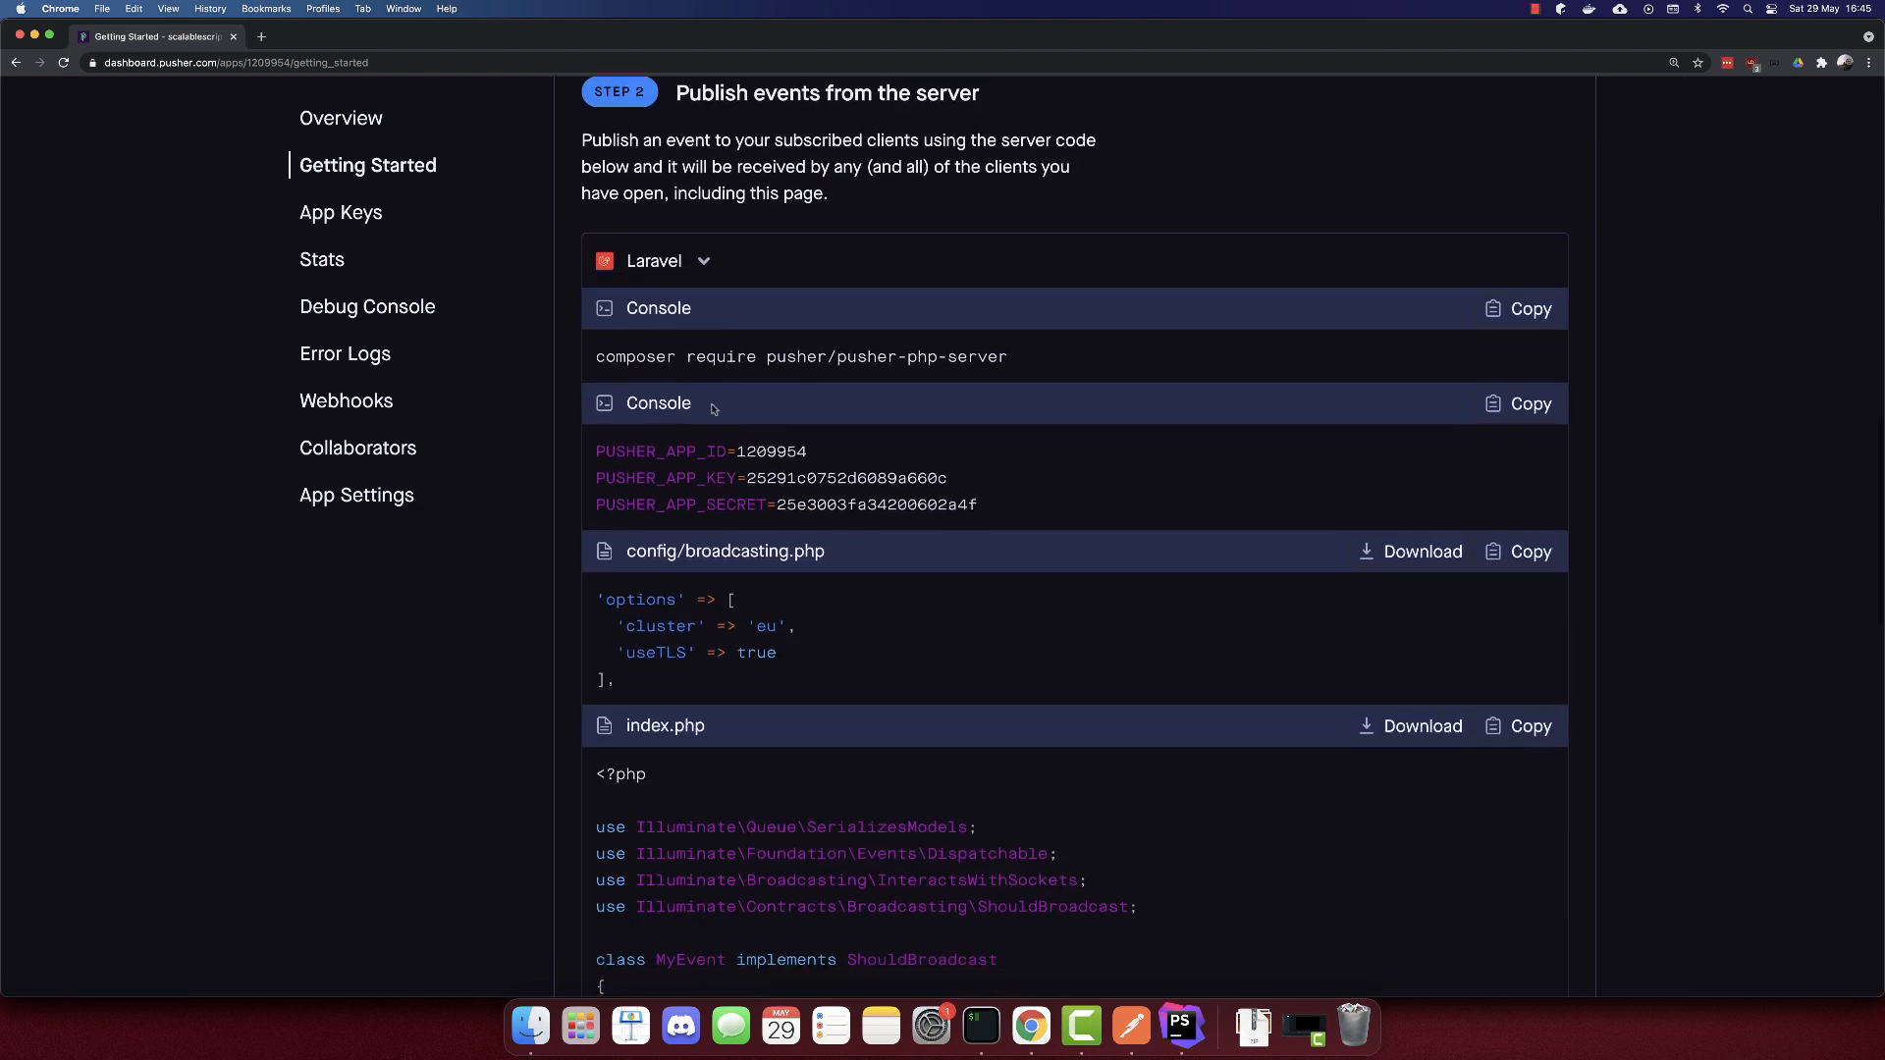
scroll("down", 3)
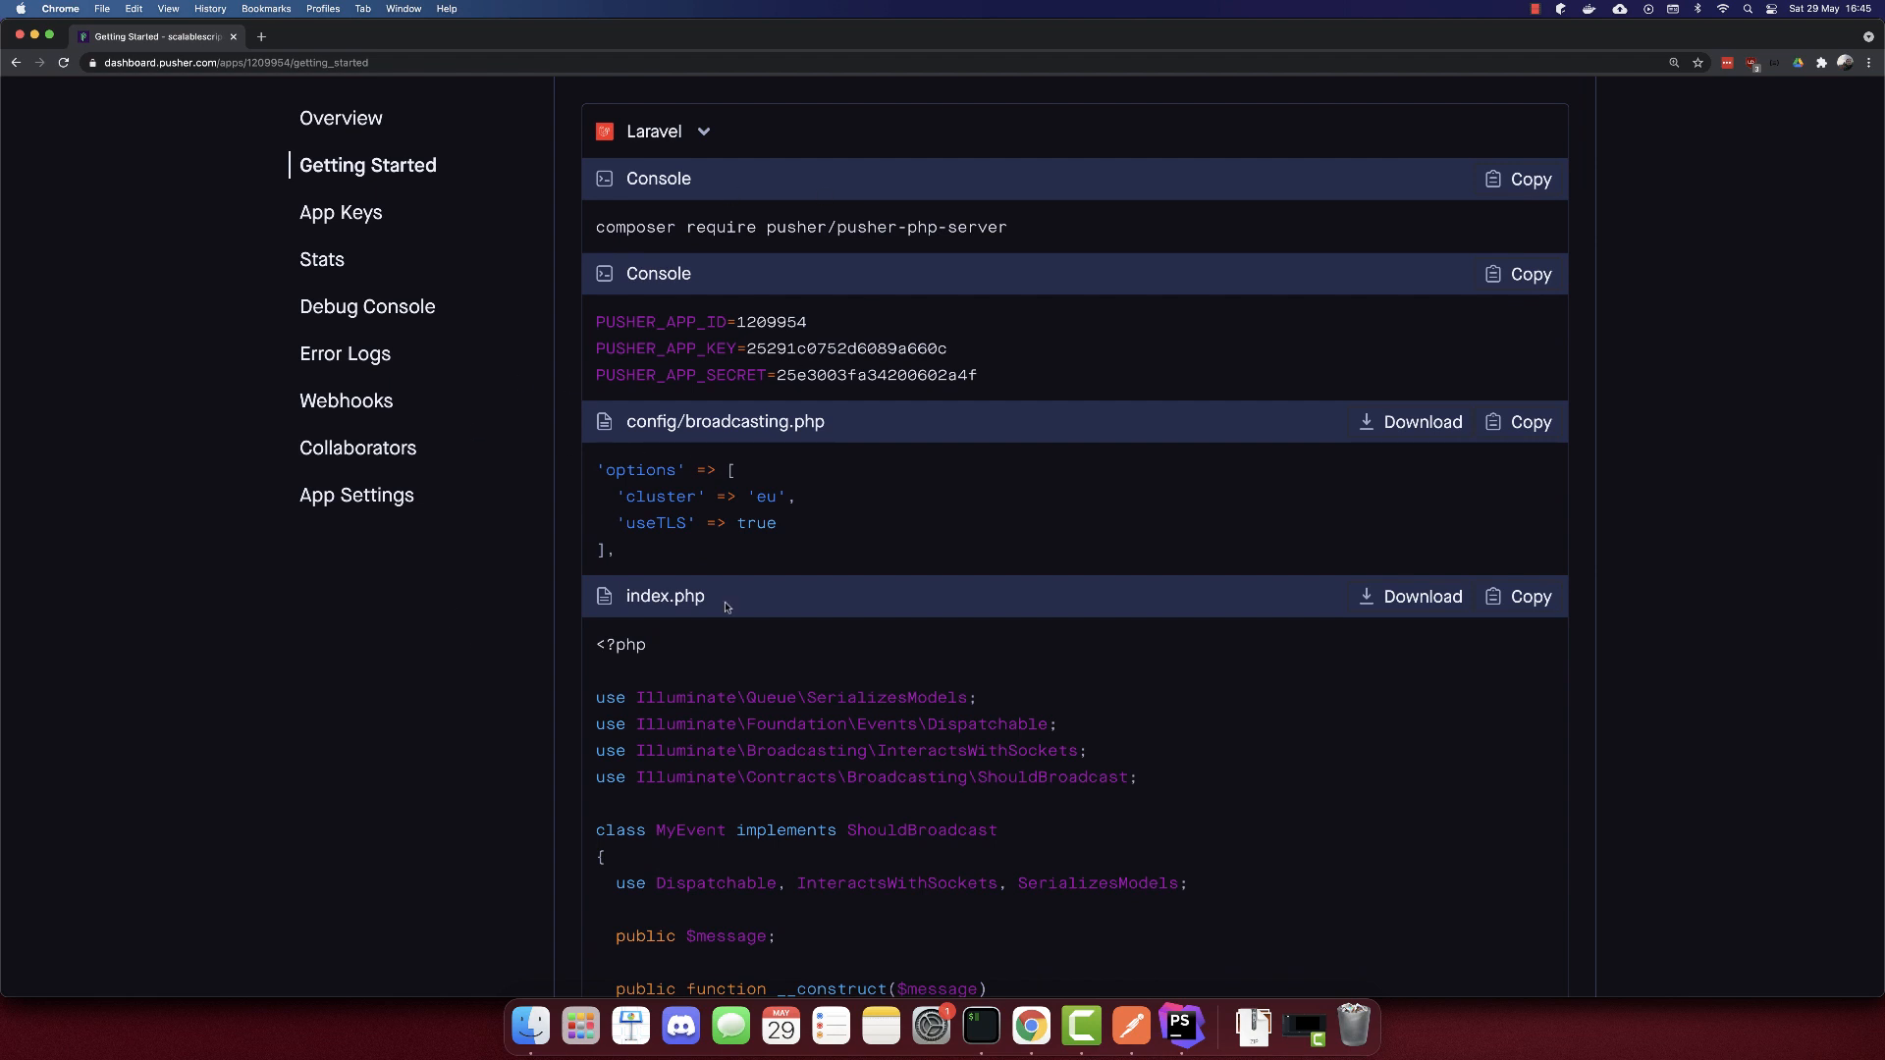
mouse_move(1433, 197)
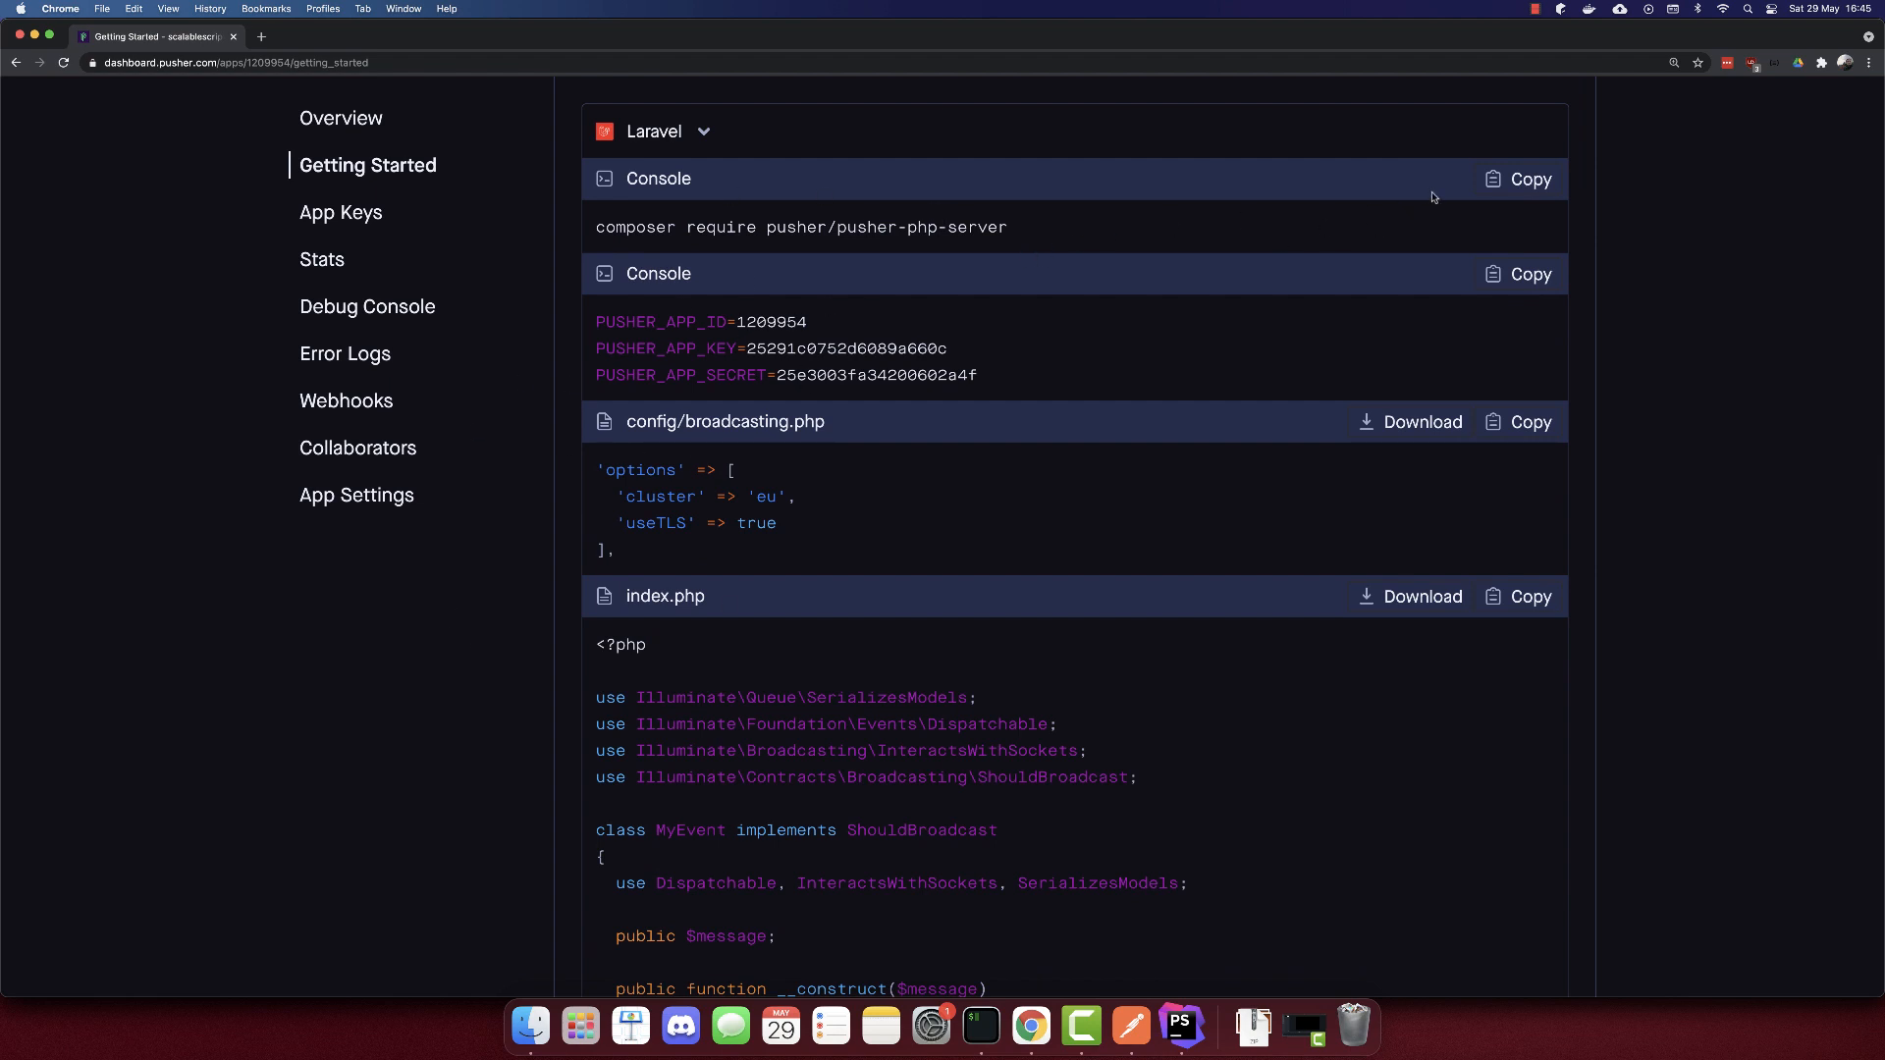
left_click(1527, 178)
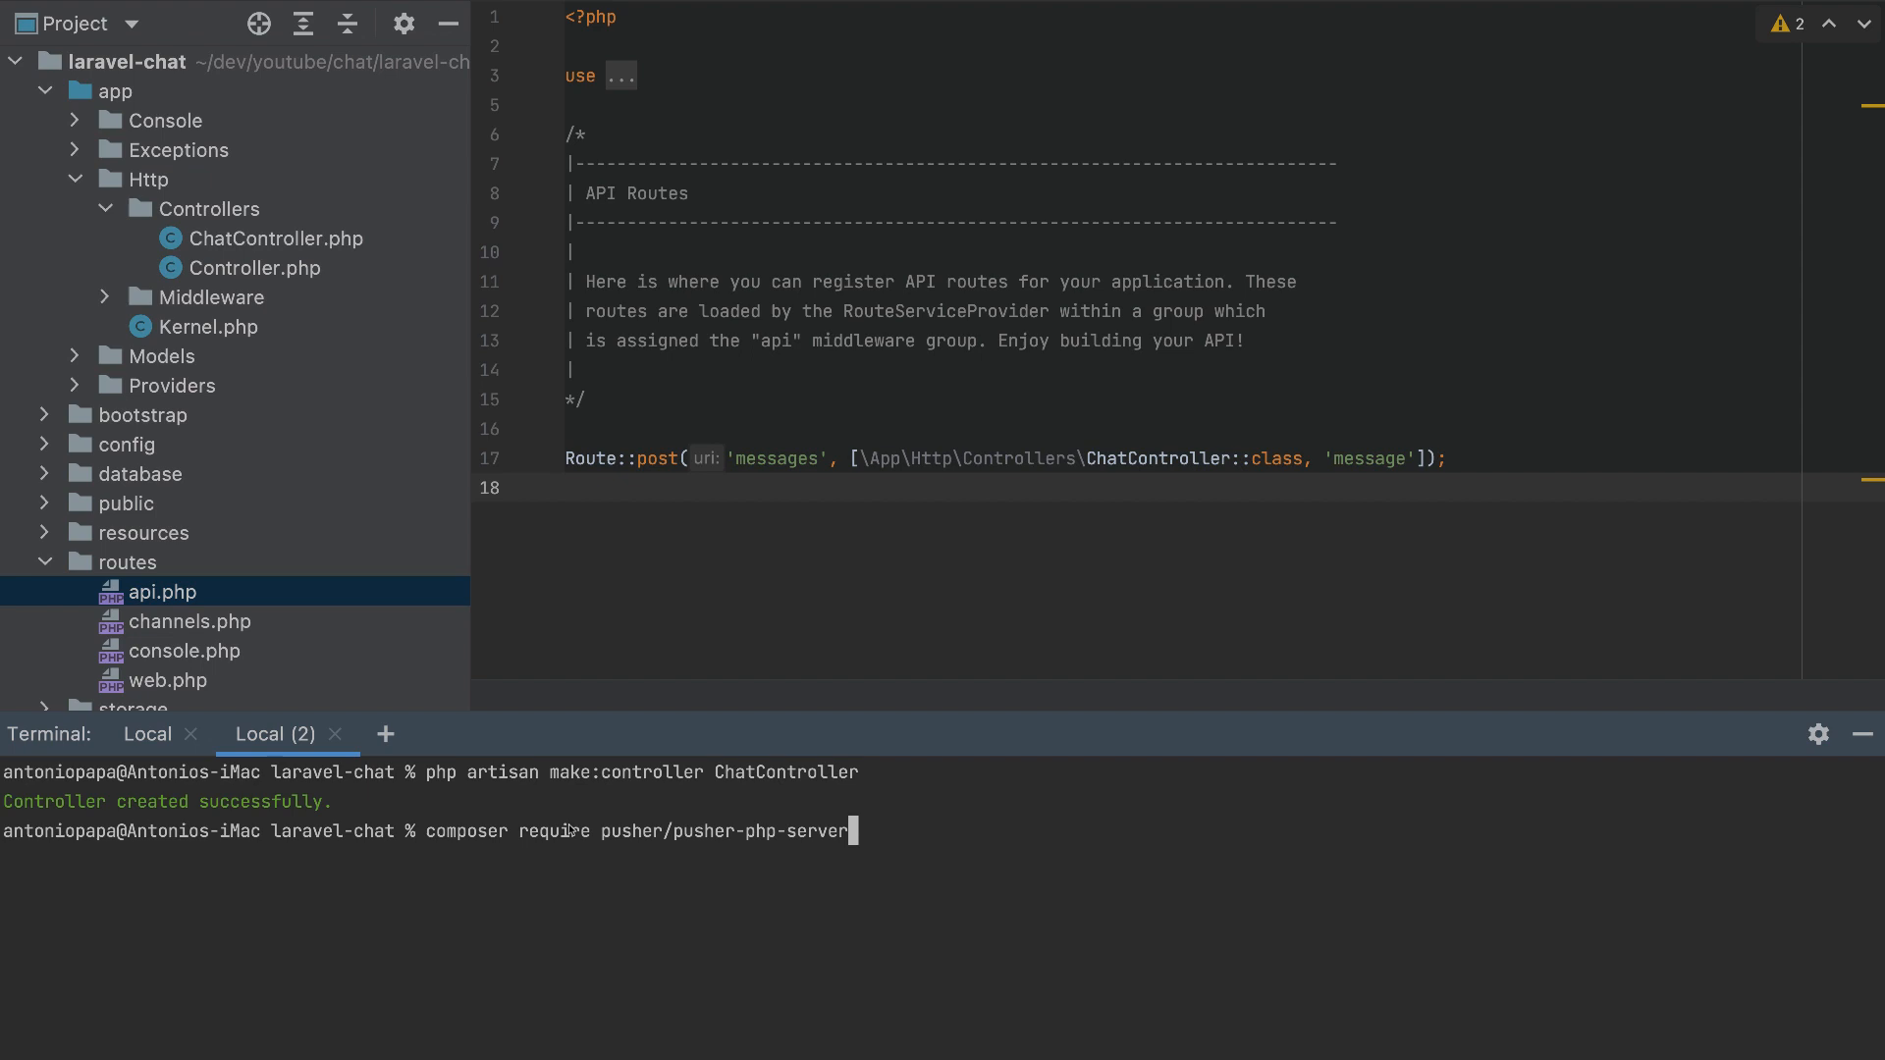
Run composer require pusher/pusher-php-server:^5.0, then hide the Terminal panel.
type(":")
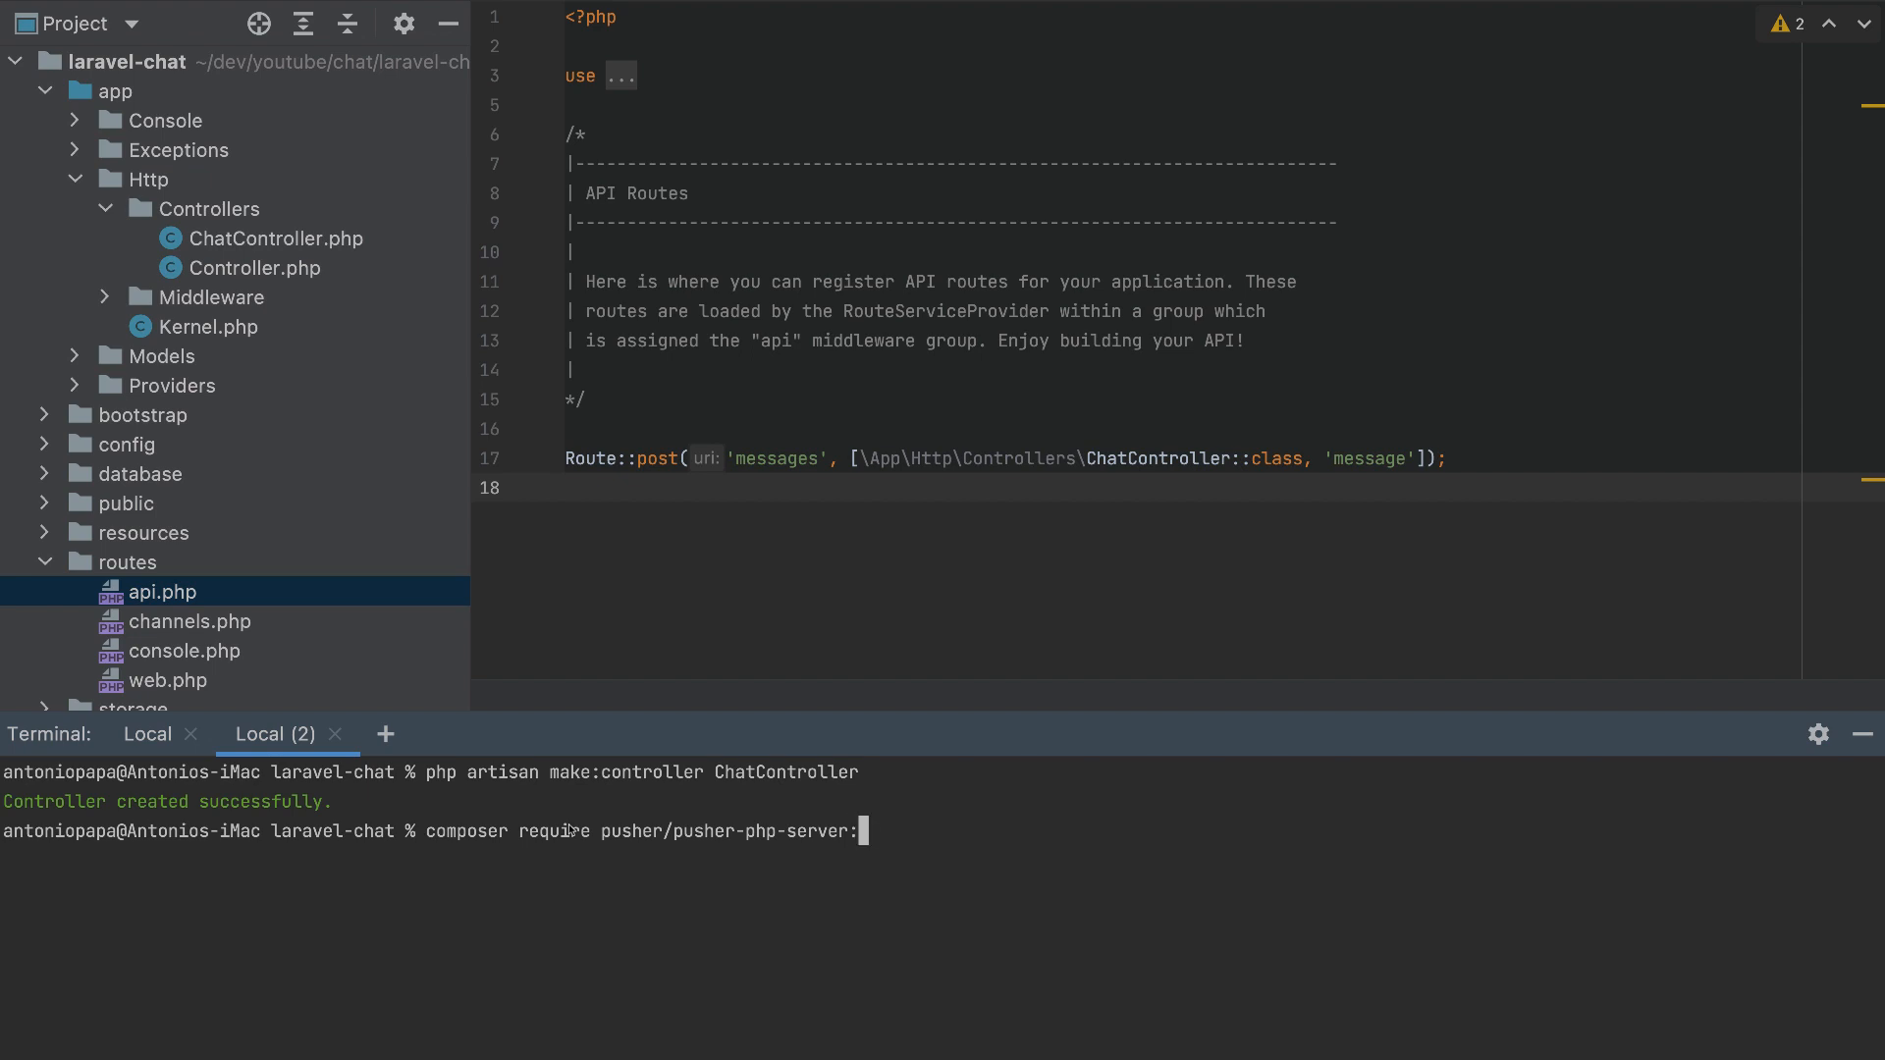
type("5")
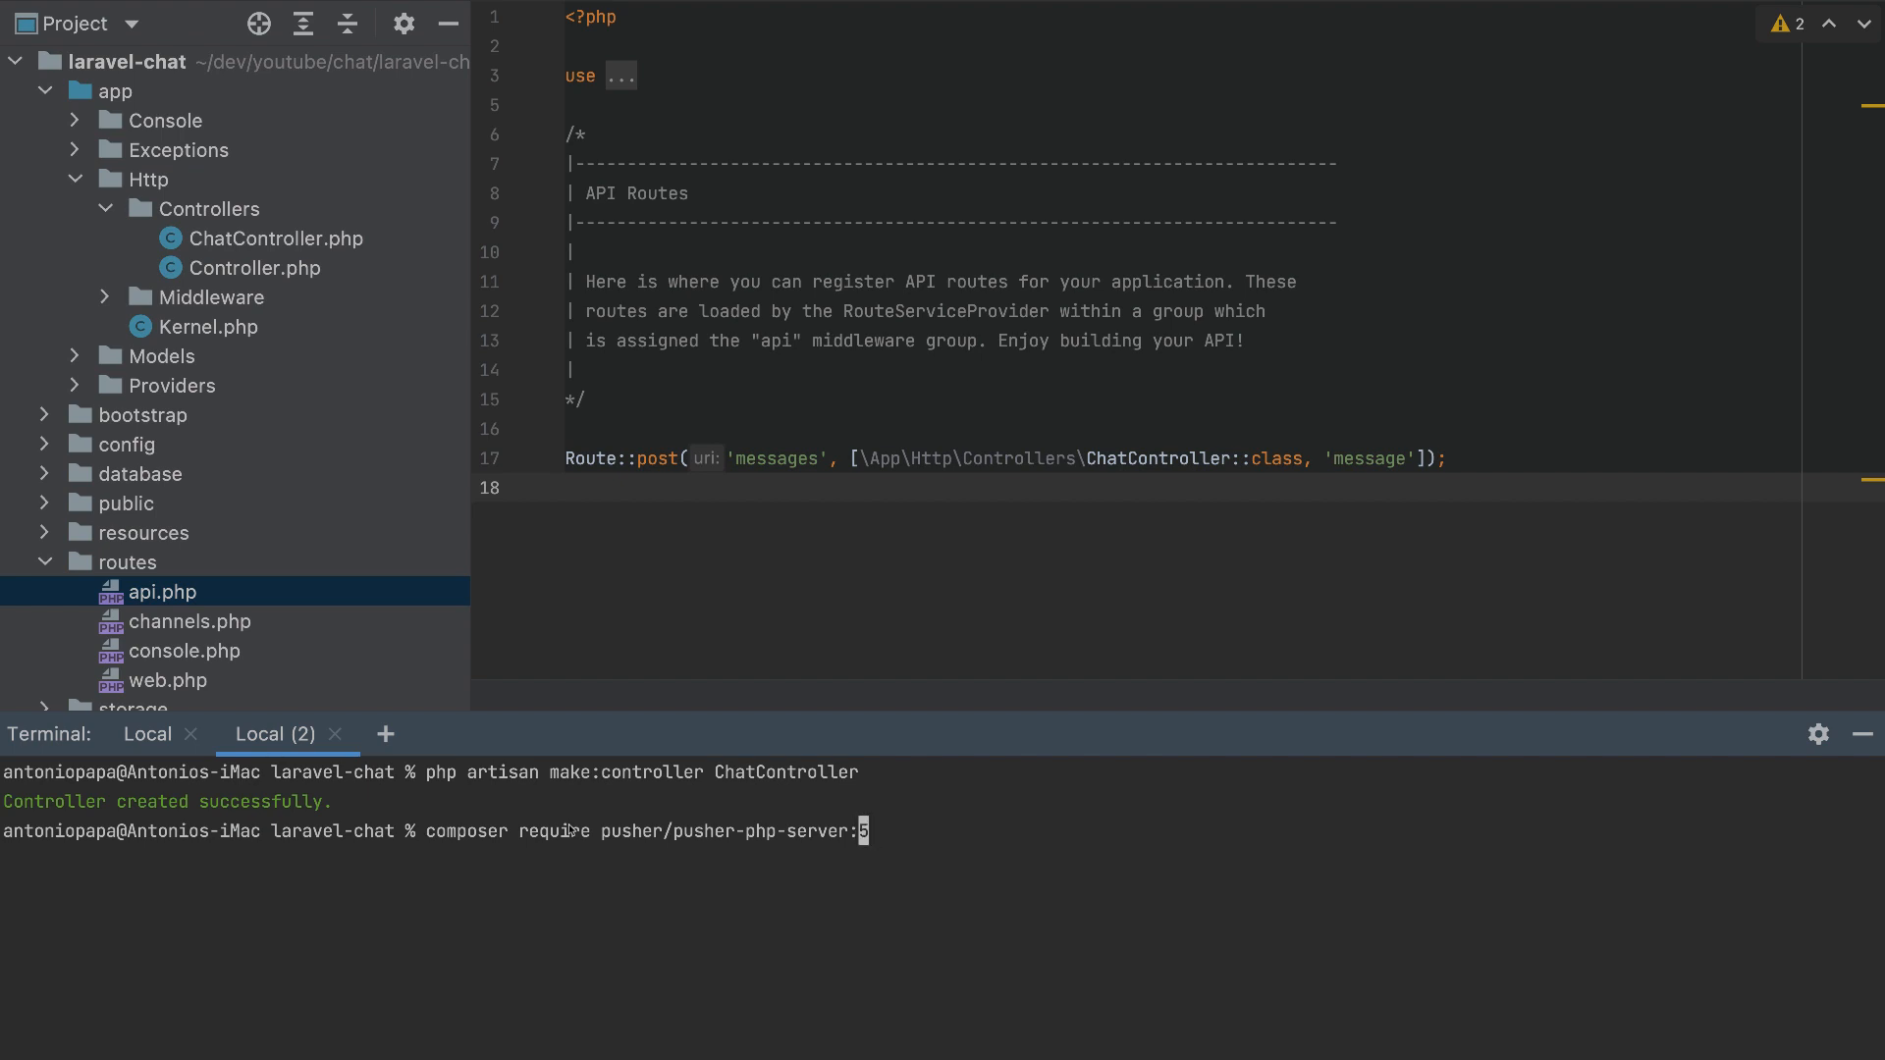
type("^5.0")
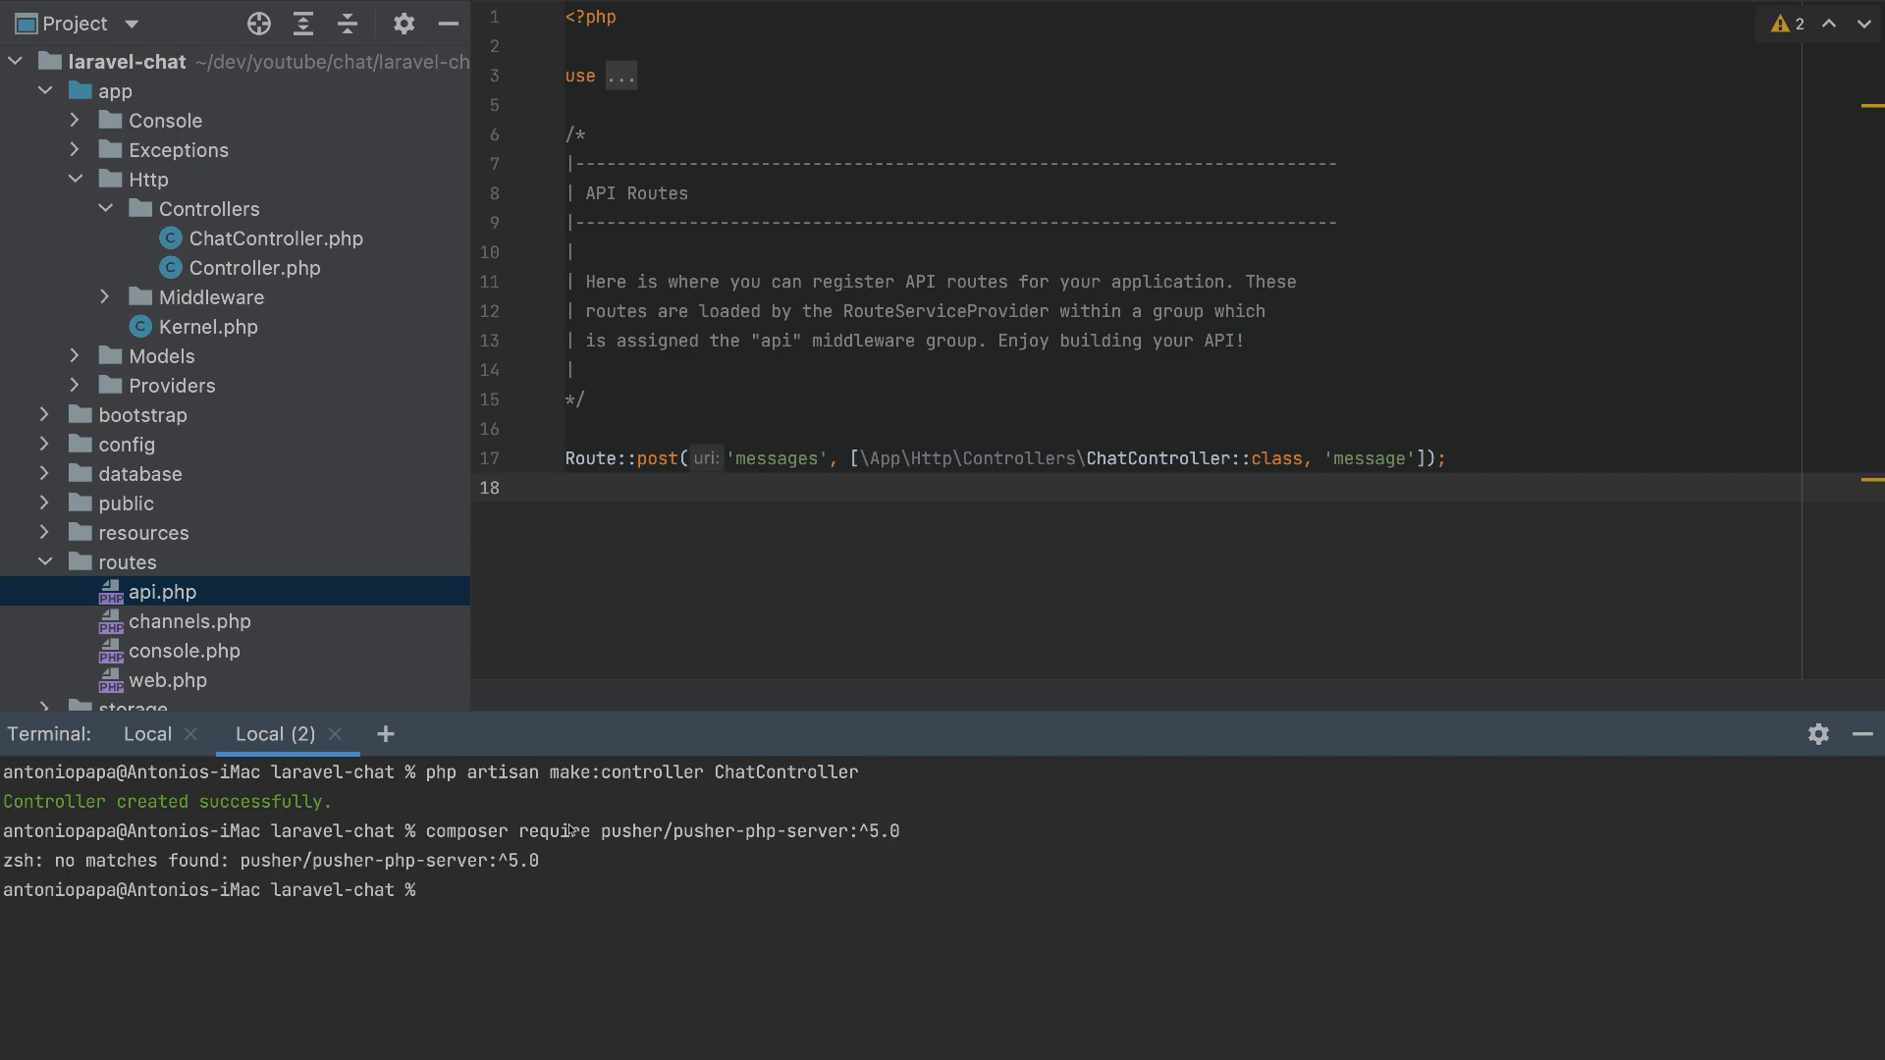
type("composer require pusher/pusher-php-server:^5.0")
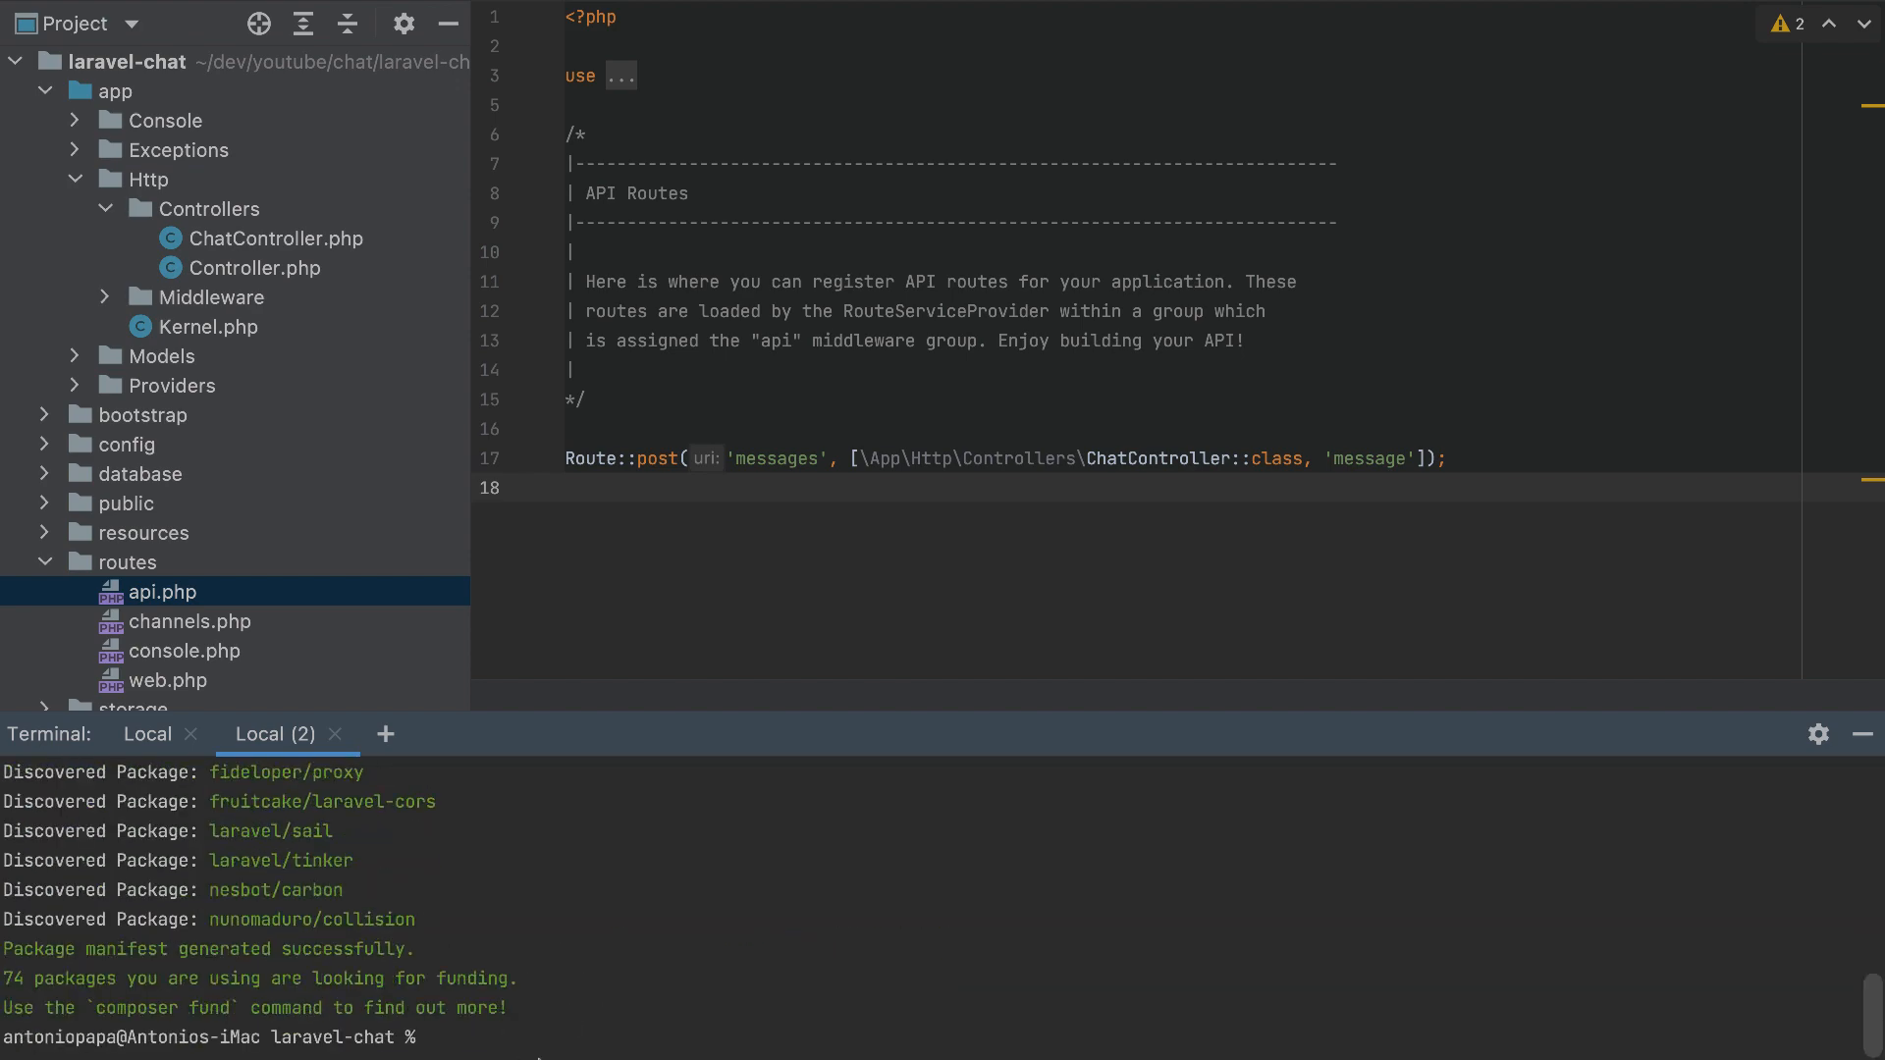
left_click(1029, 1028)
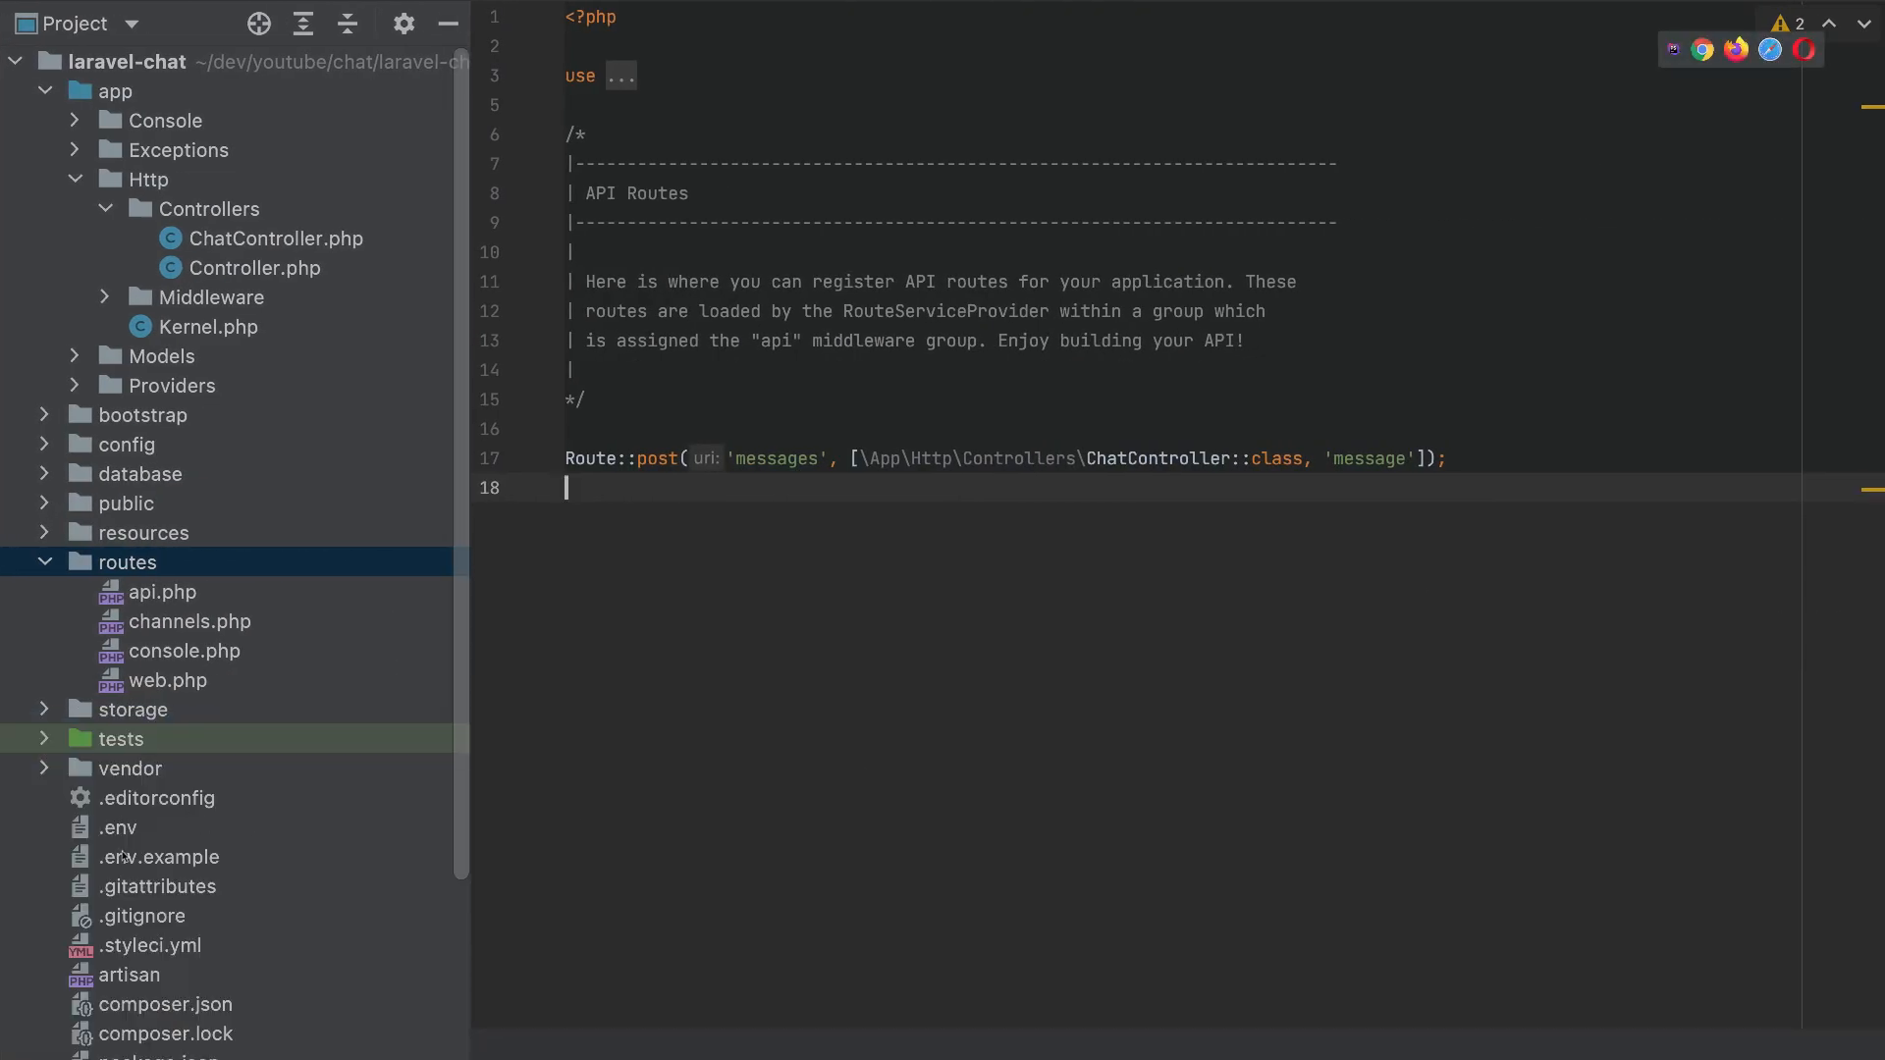
In .env, enter Pusher app ID 1209954 with key and secret, and change cluster mt1 to eu.
left_click(118, 826)
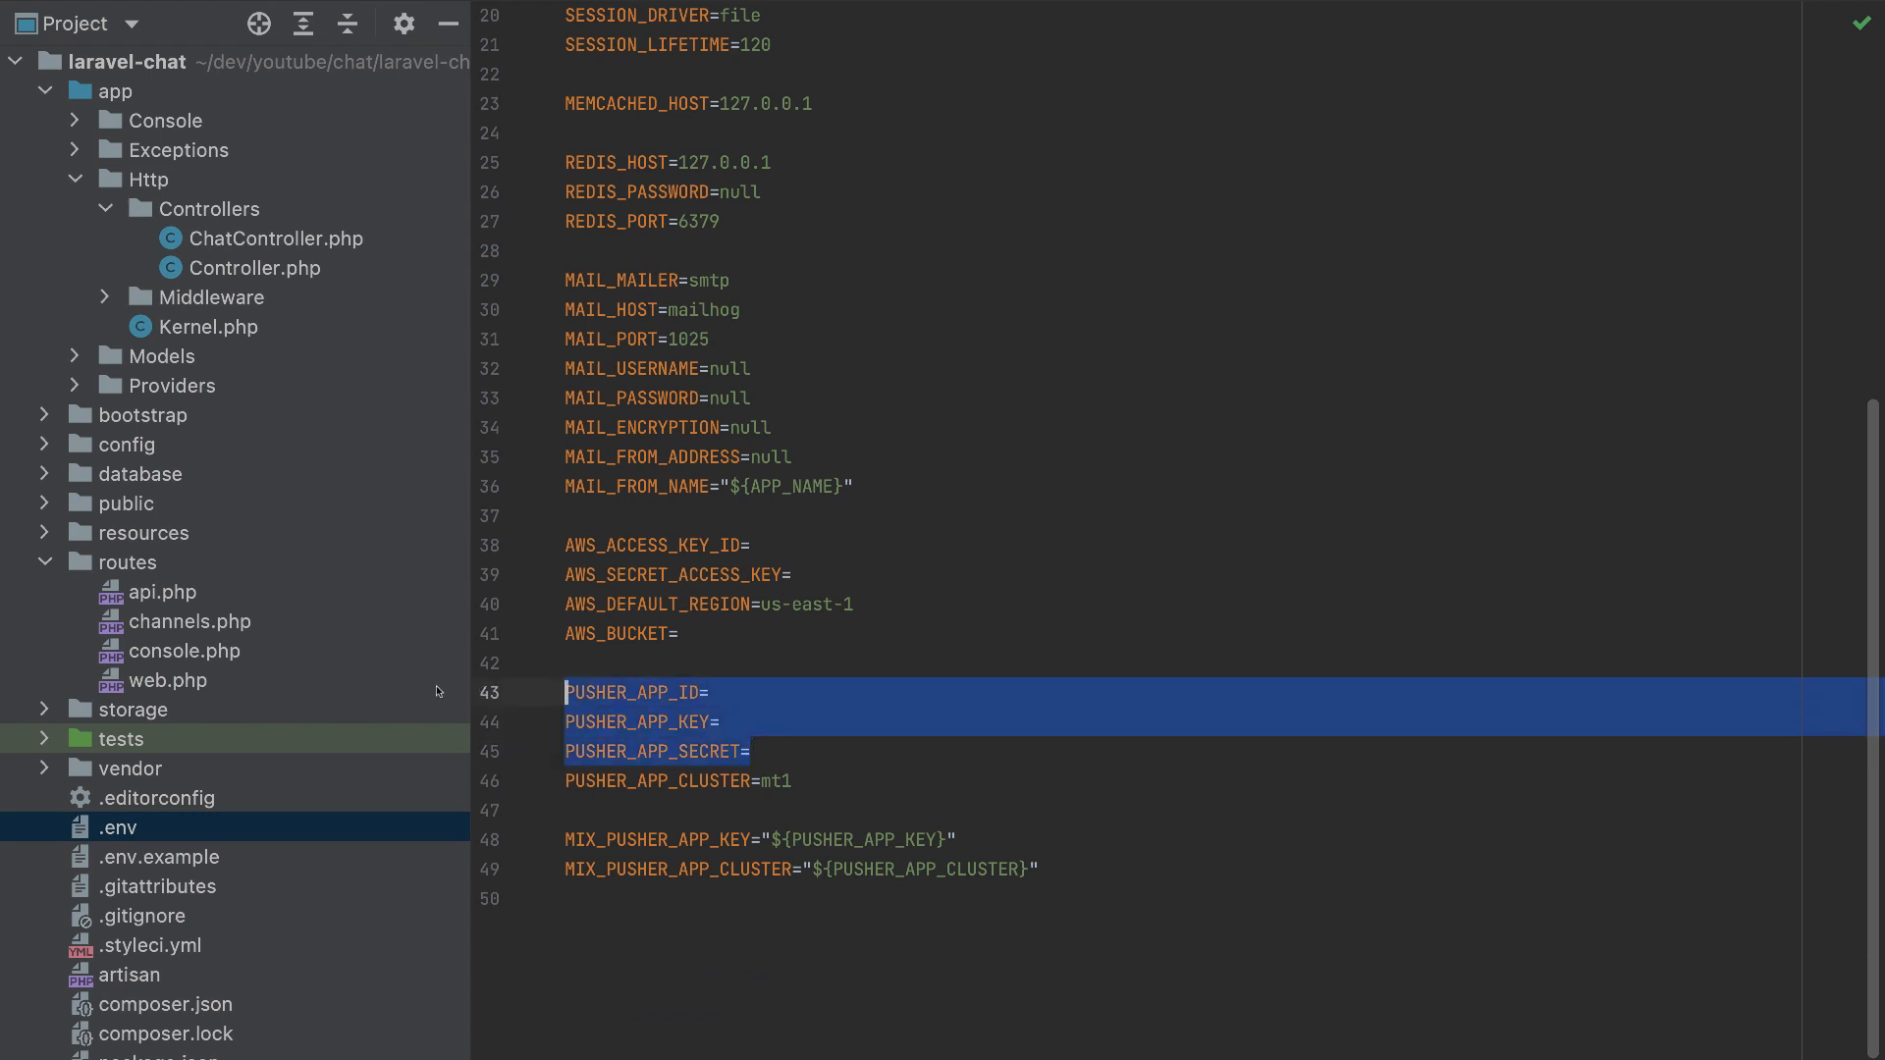
type("1209954")
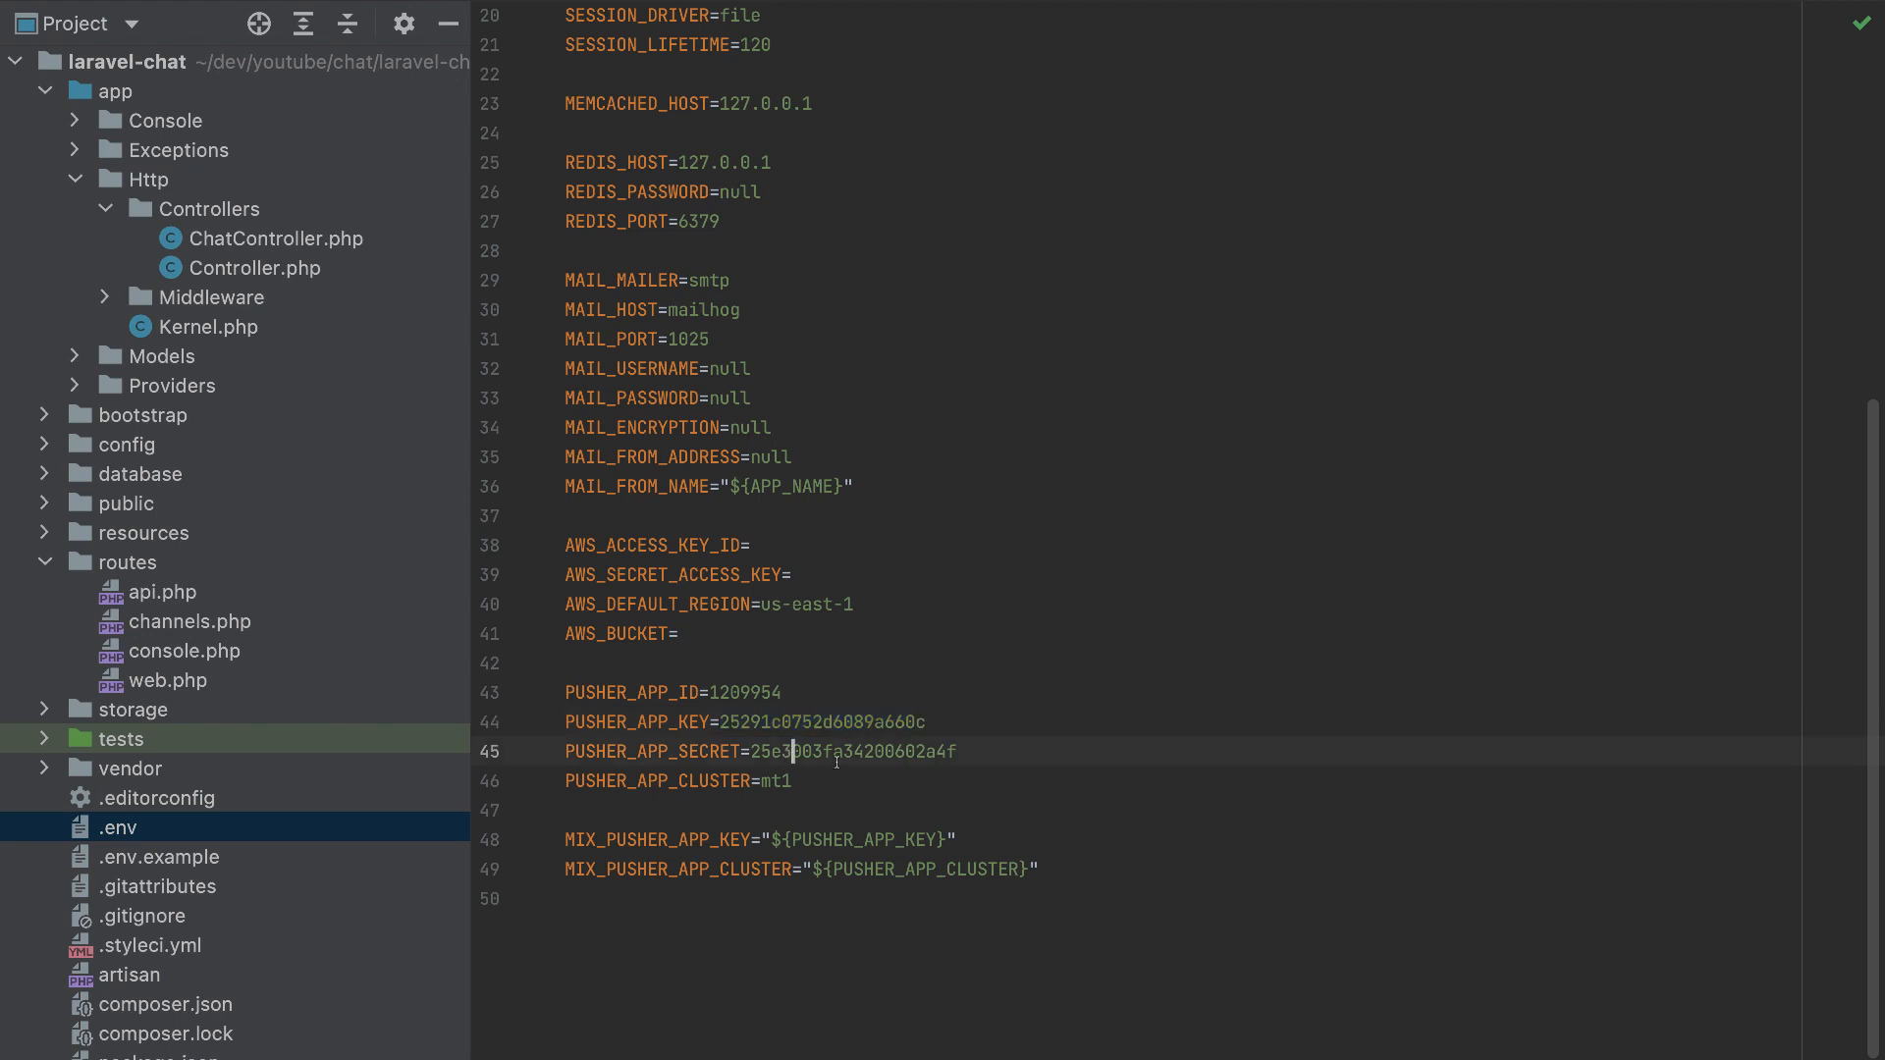
double_click(853, 751)
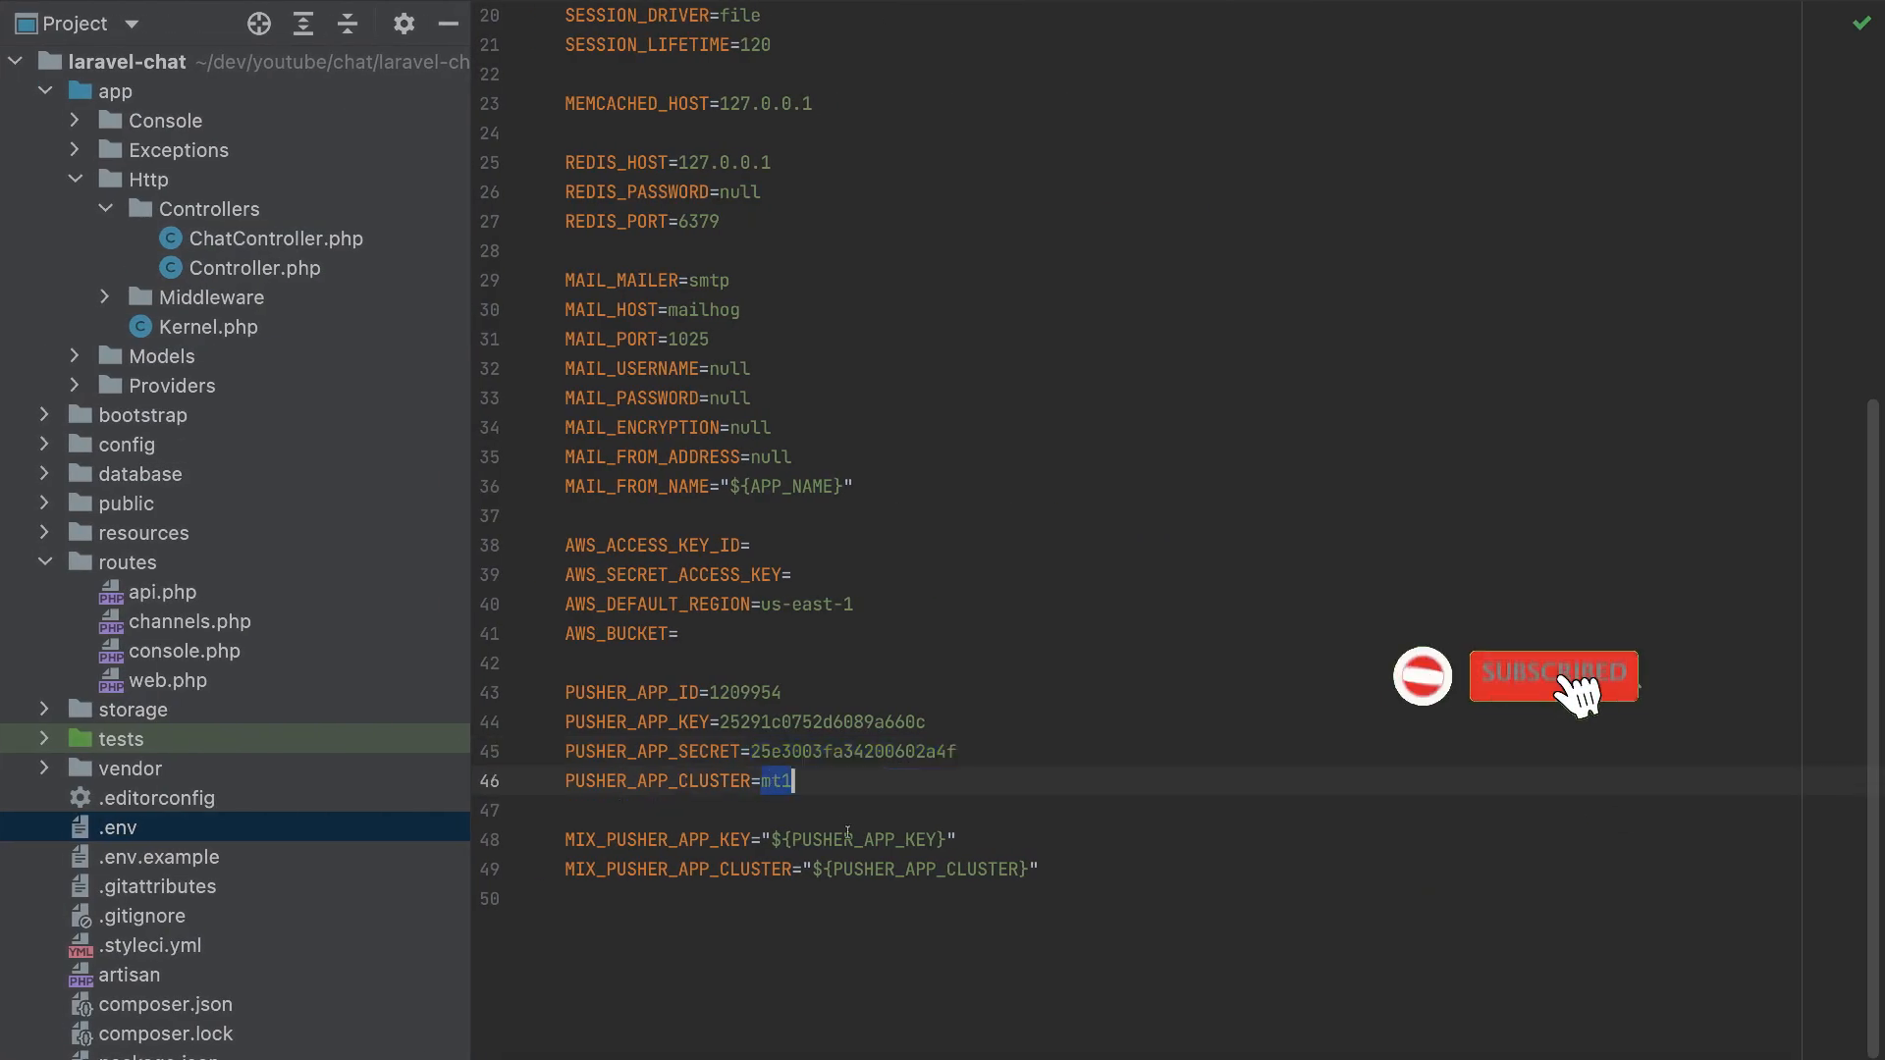
type("eu")
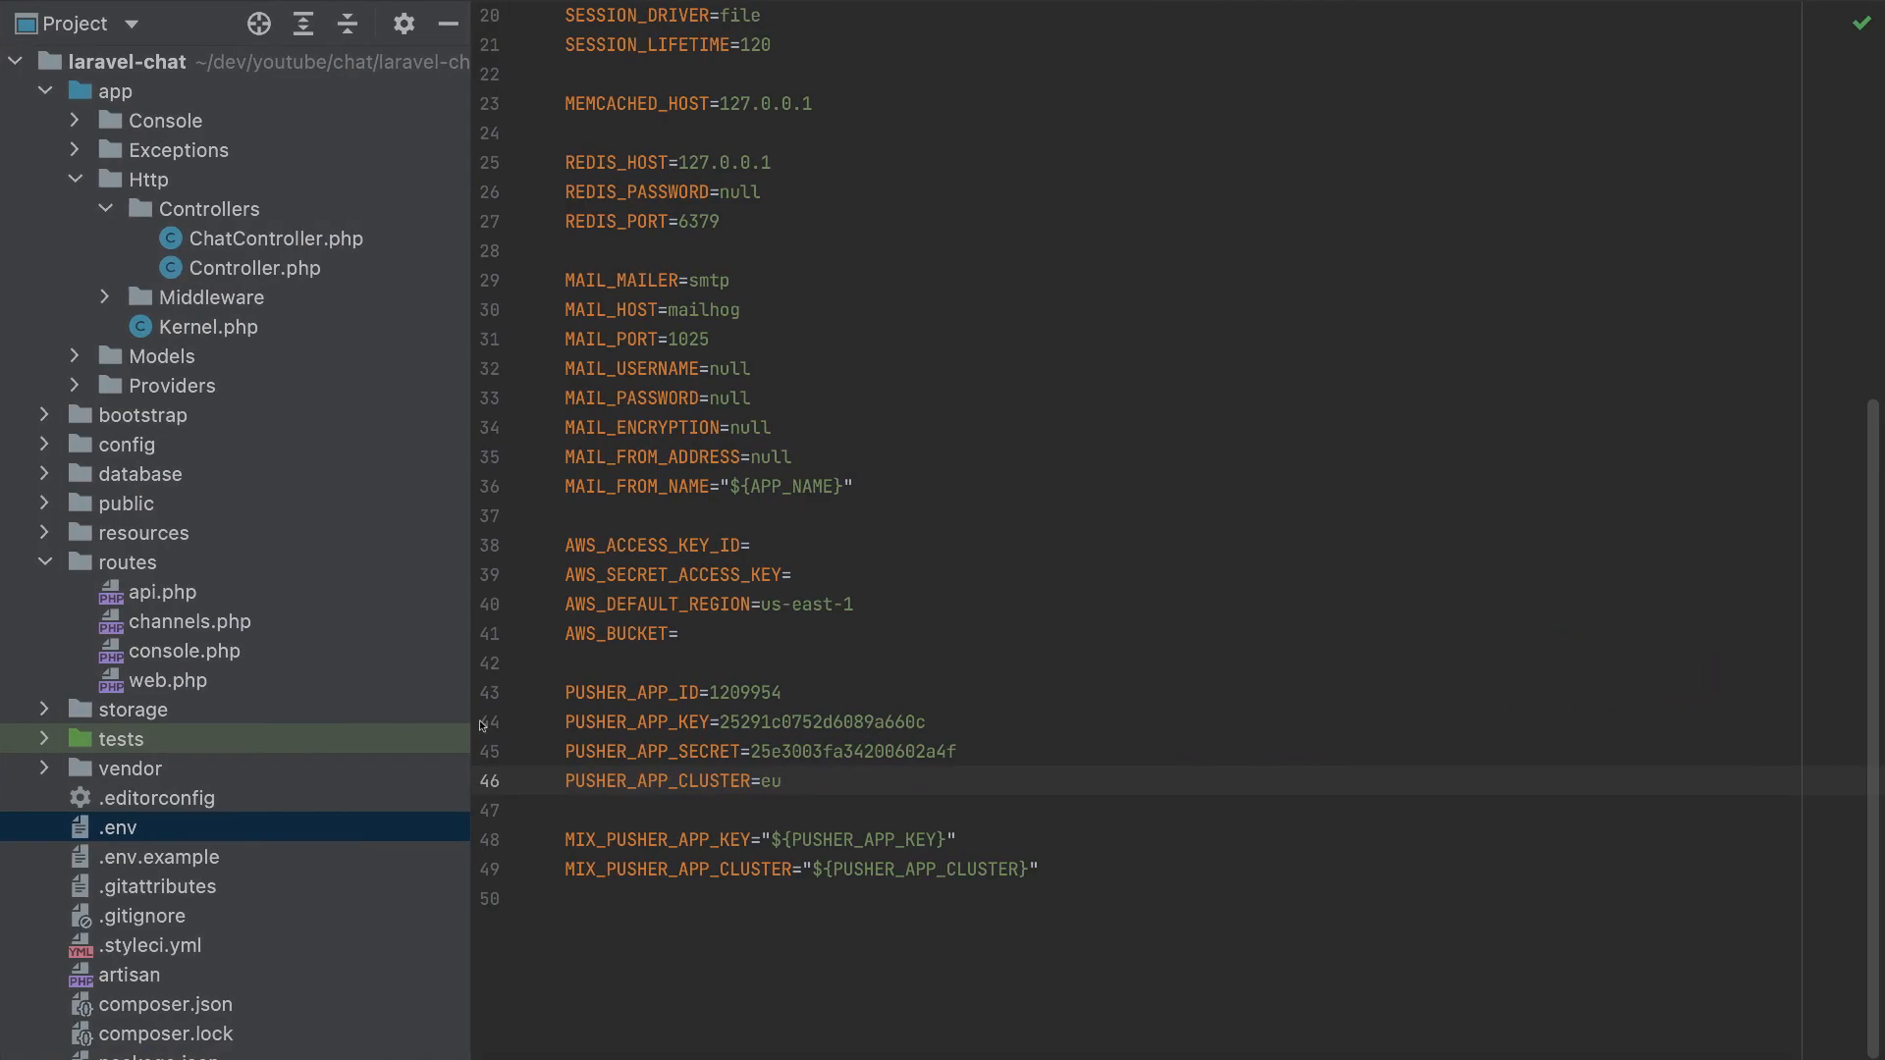
left_click(44, 444)
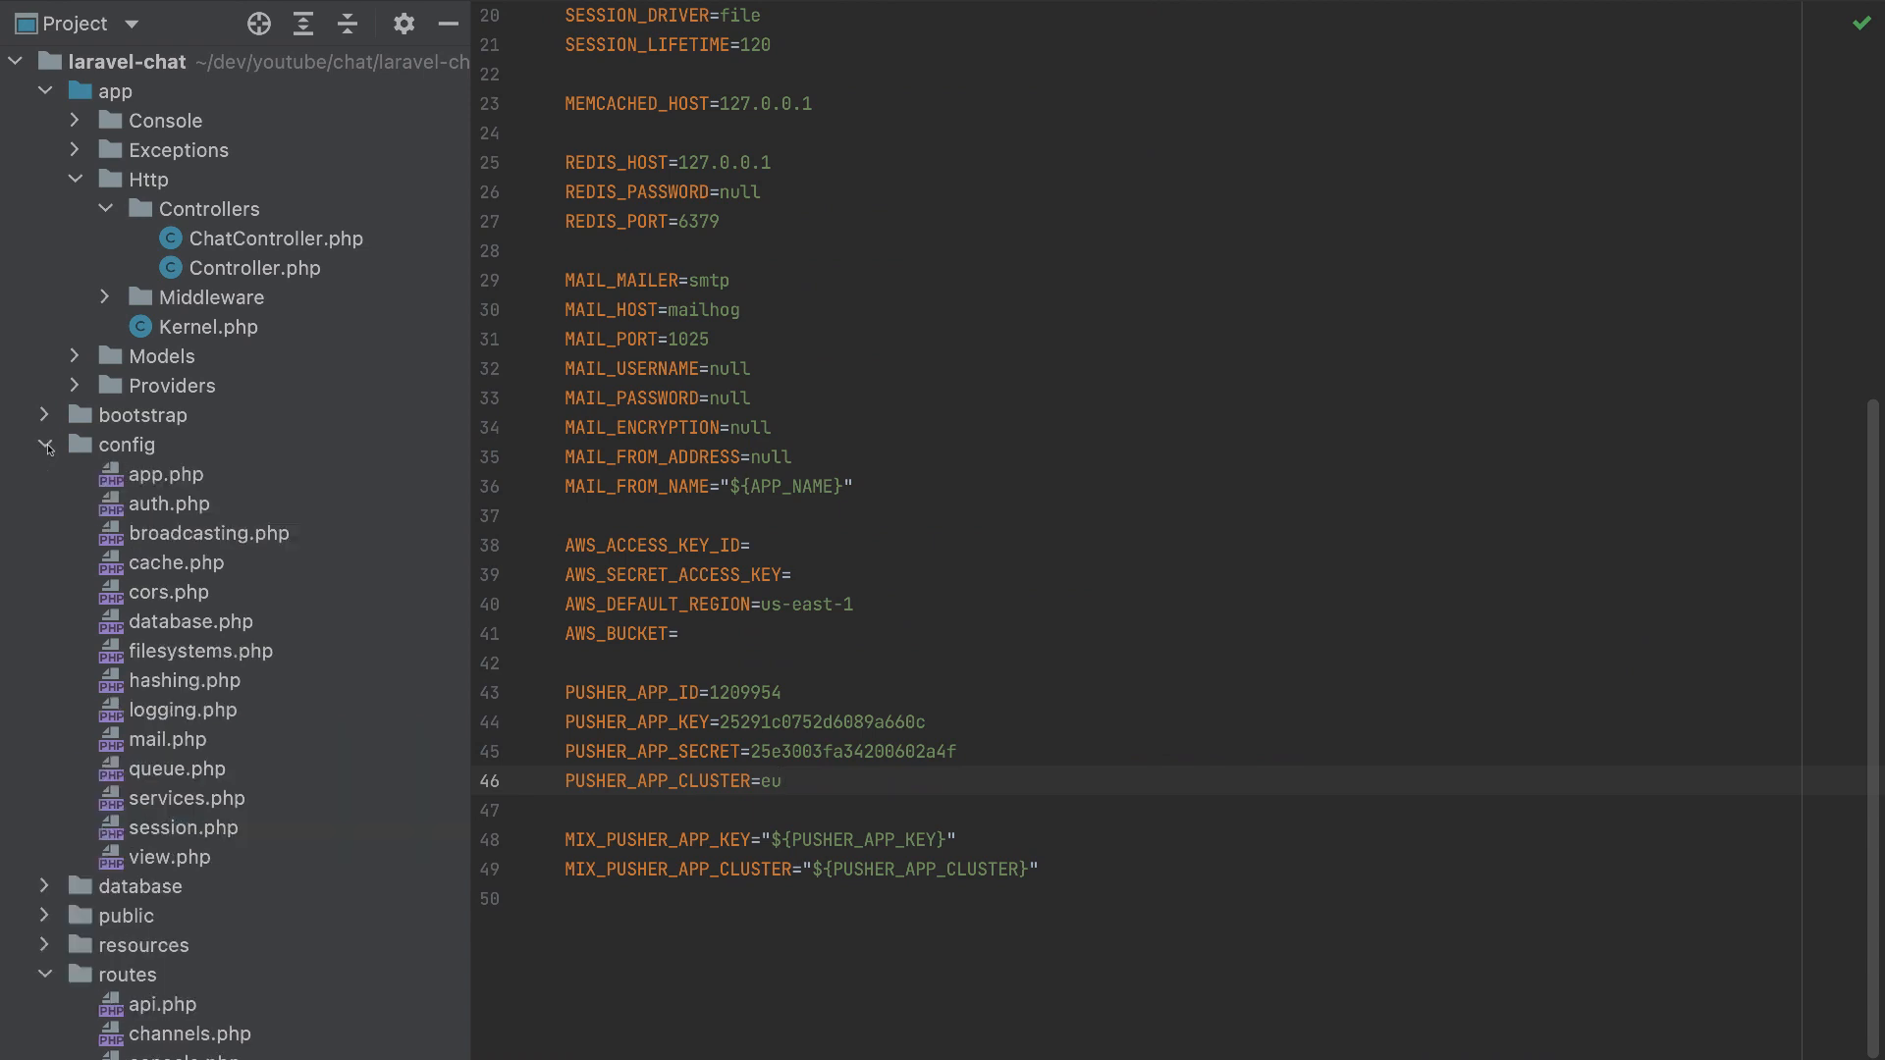
left_click(210, 534)
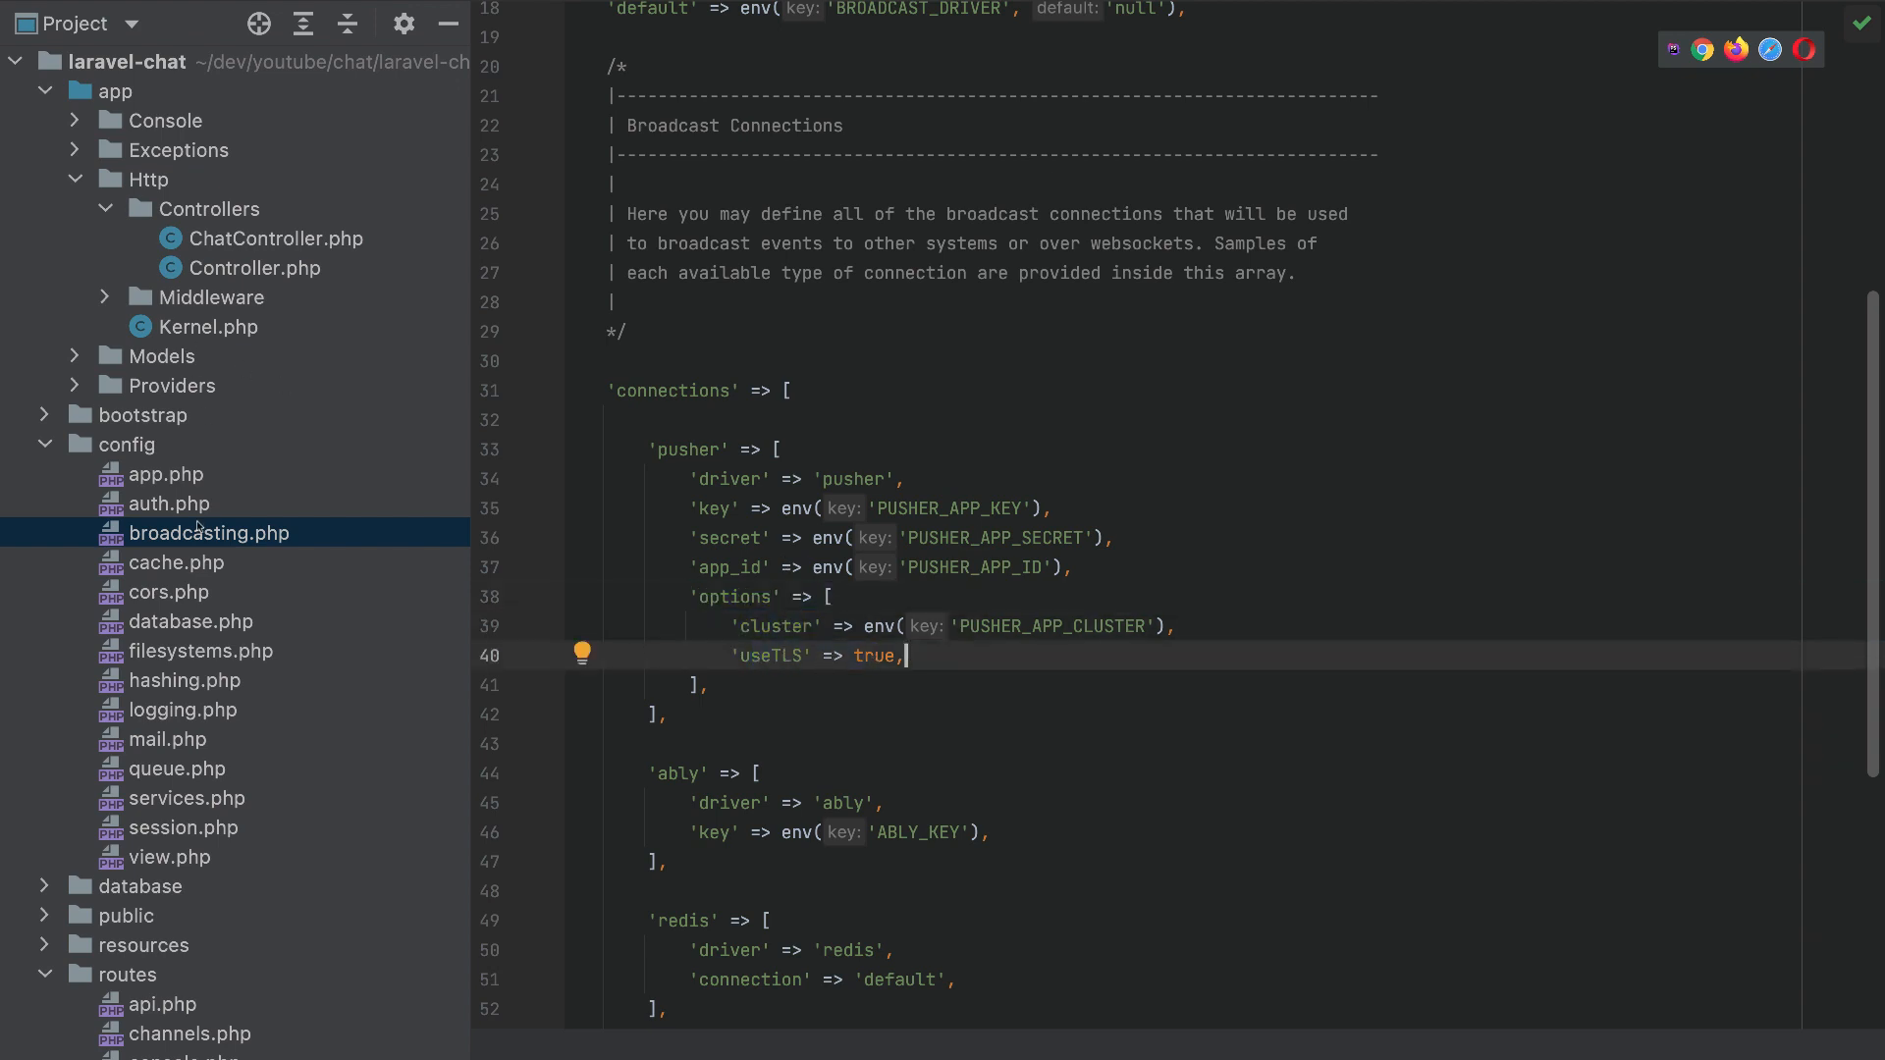
scroll("down", 3)
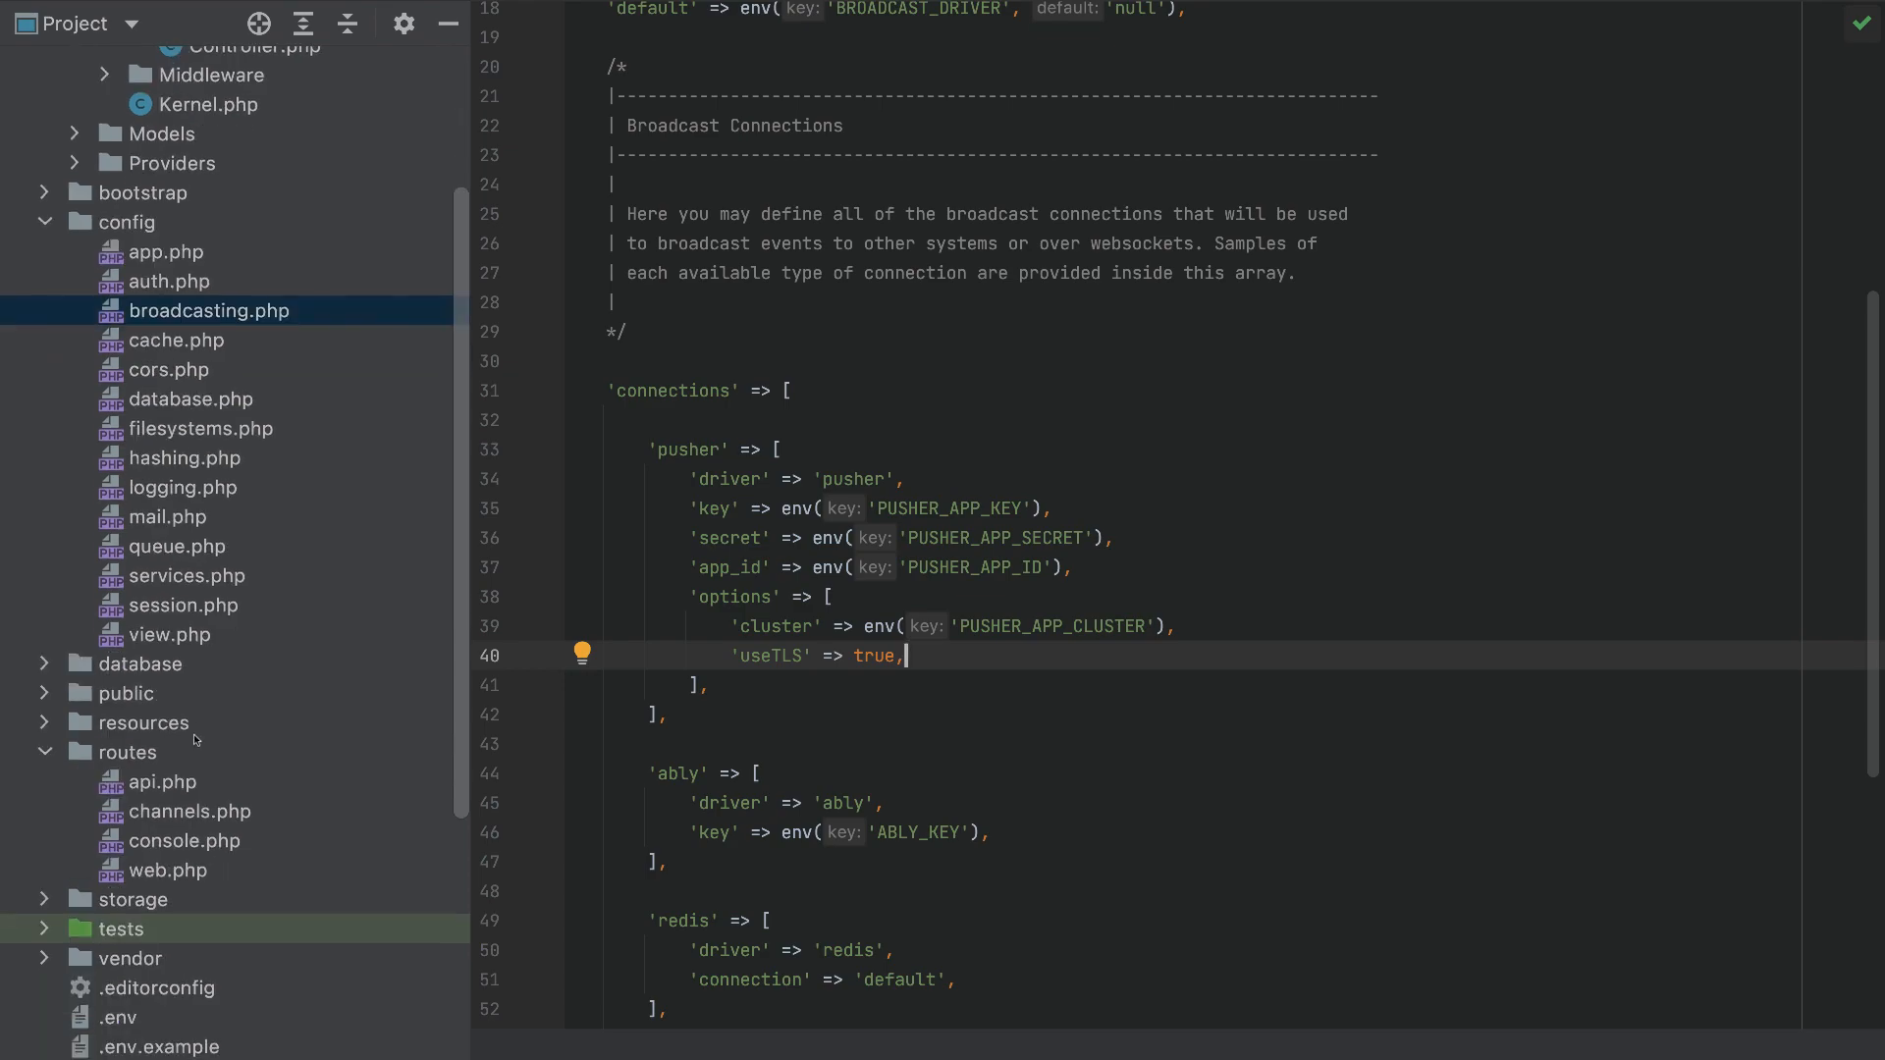
left_click(118, 1017)
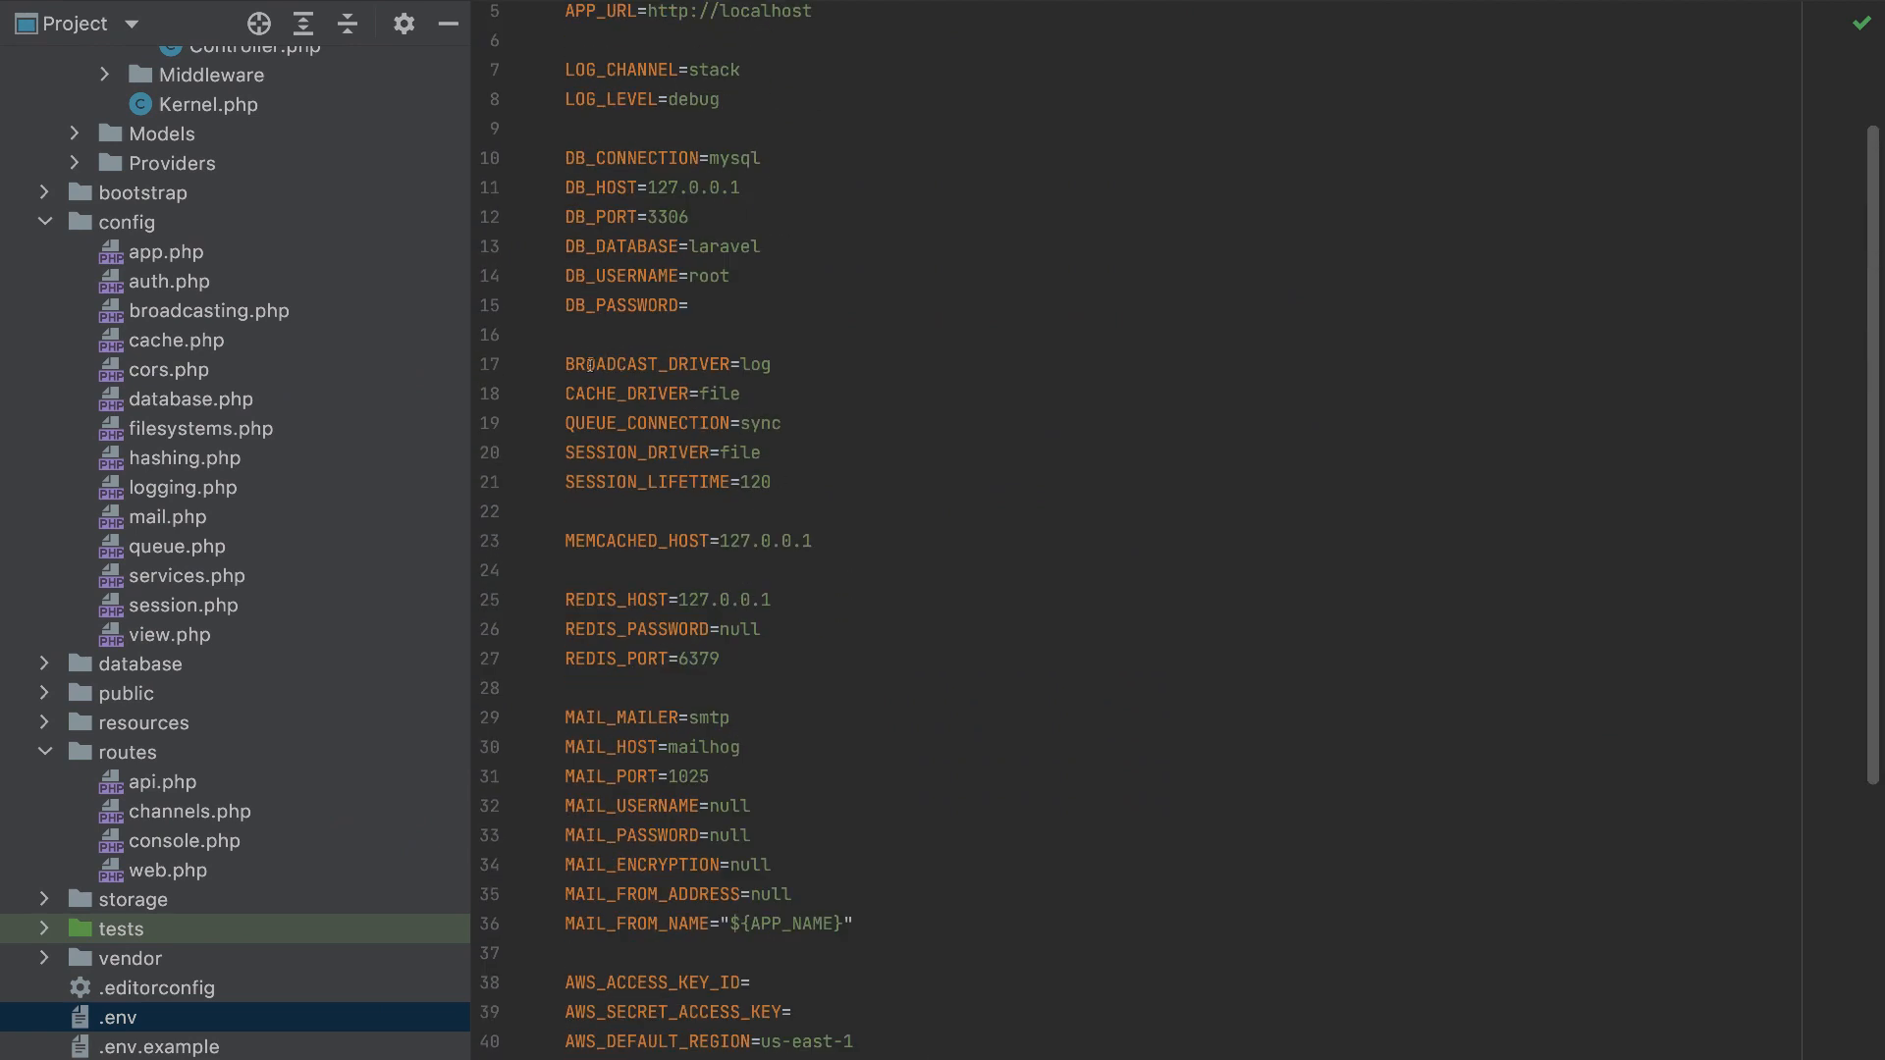
Replace the BROADCAST_DRIVER value log with pusher in .env.
double_click(755, 364)
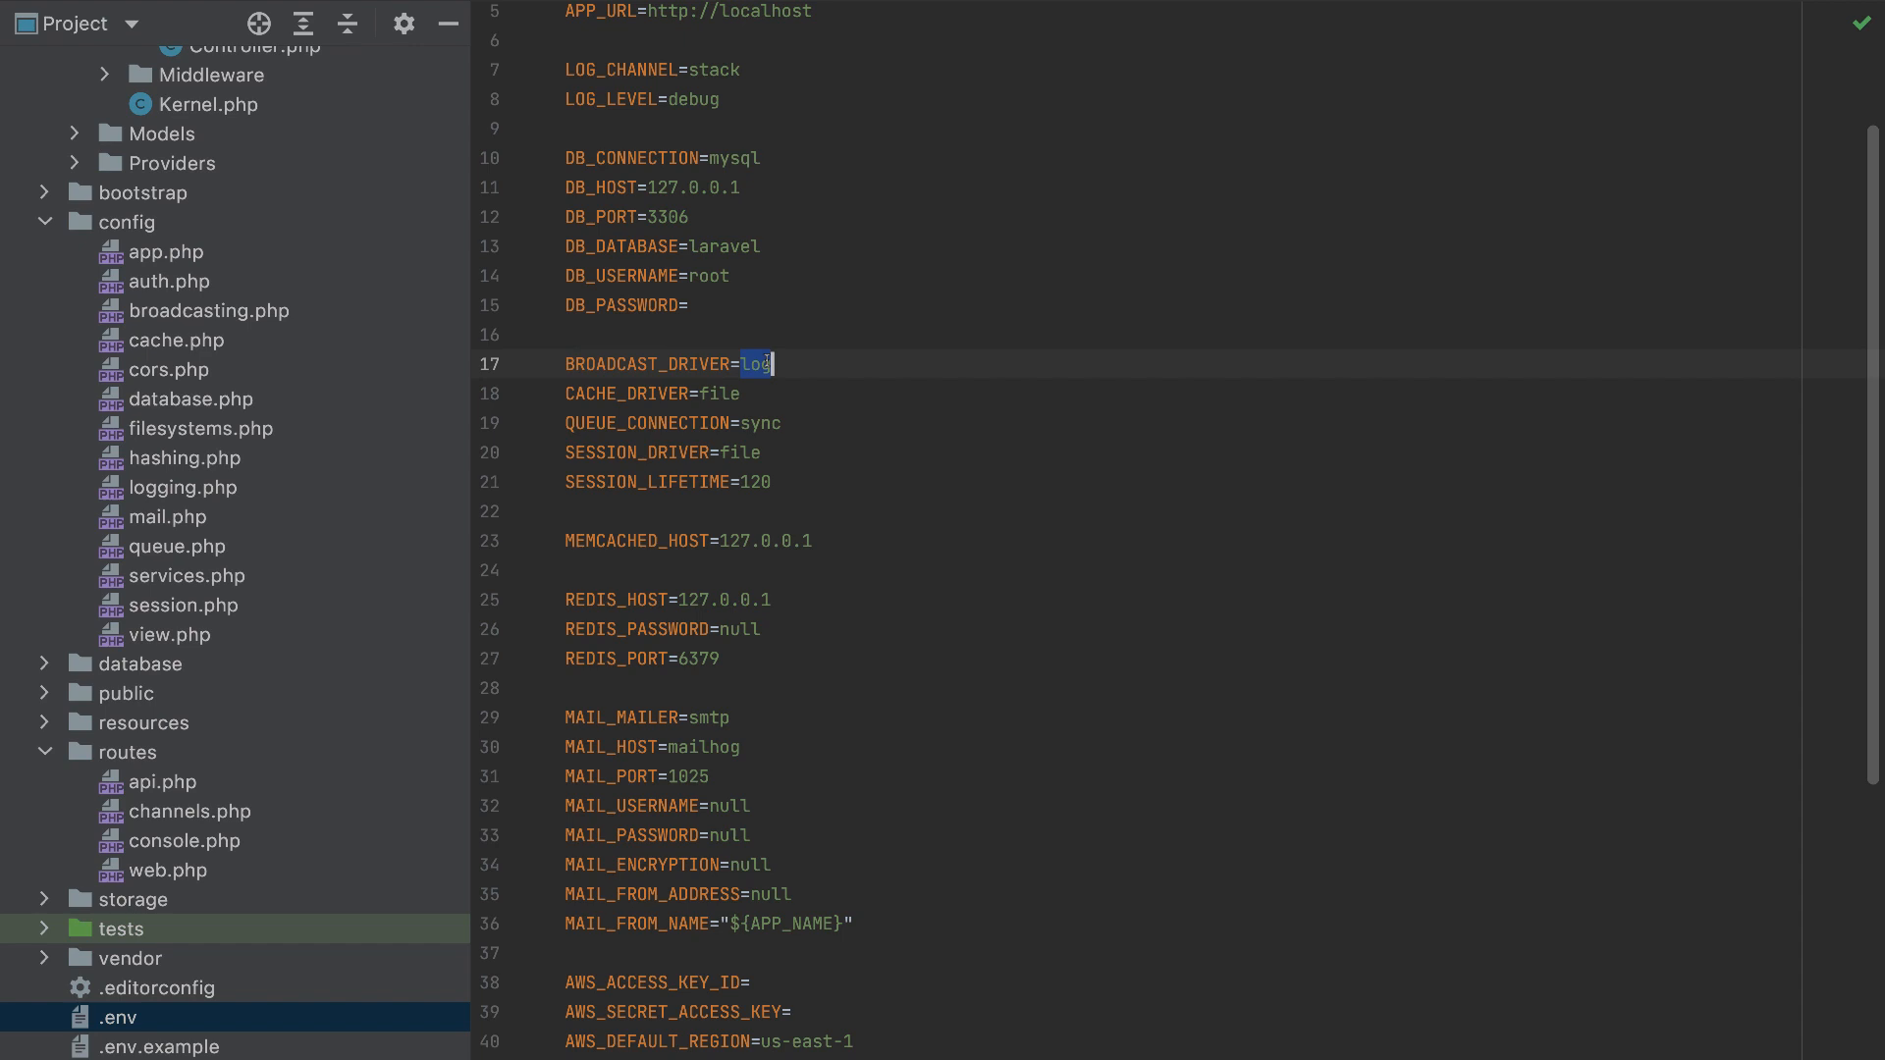
type("pusher")
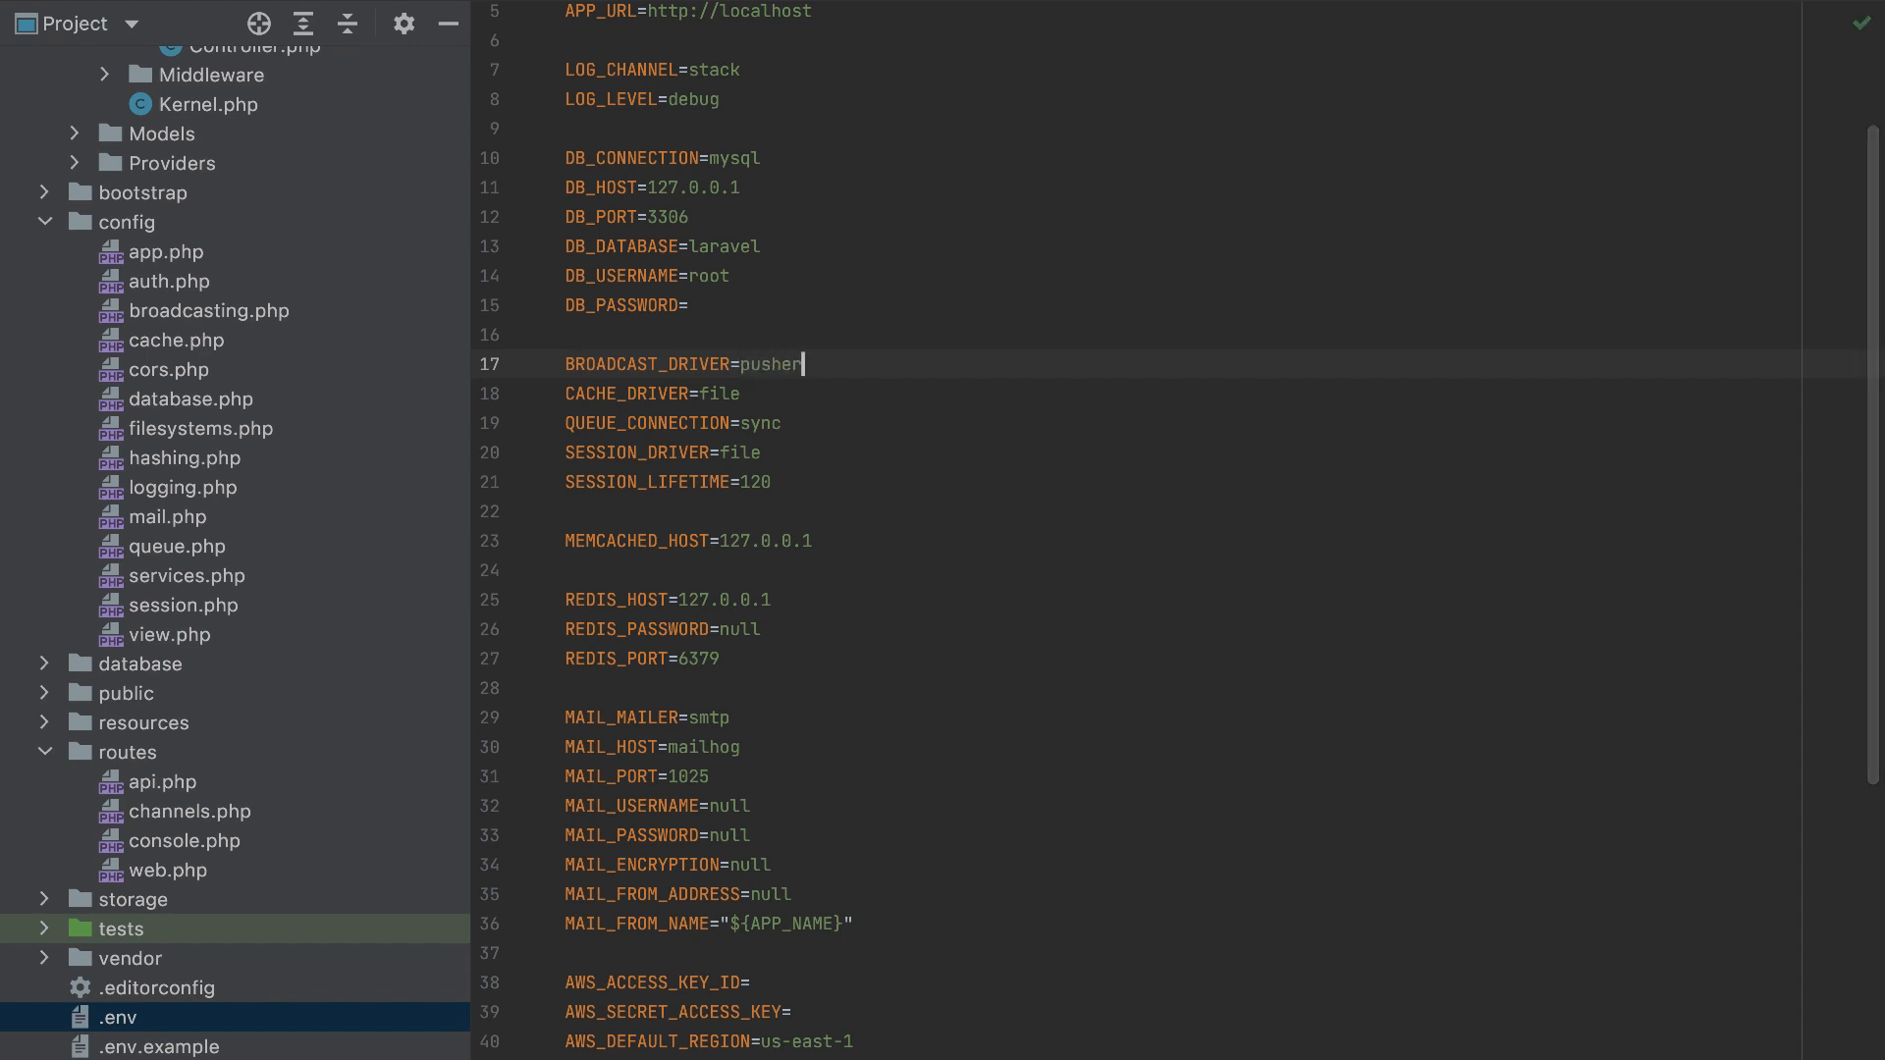
triple_click(682, 364)
type("php artisan make:e")
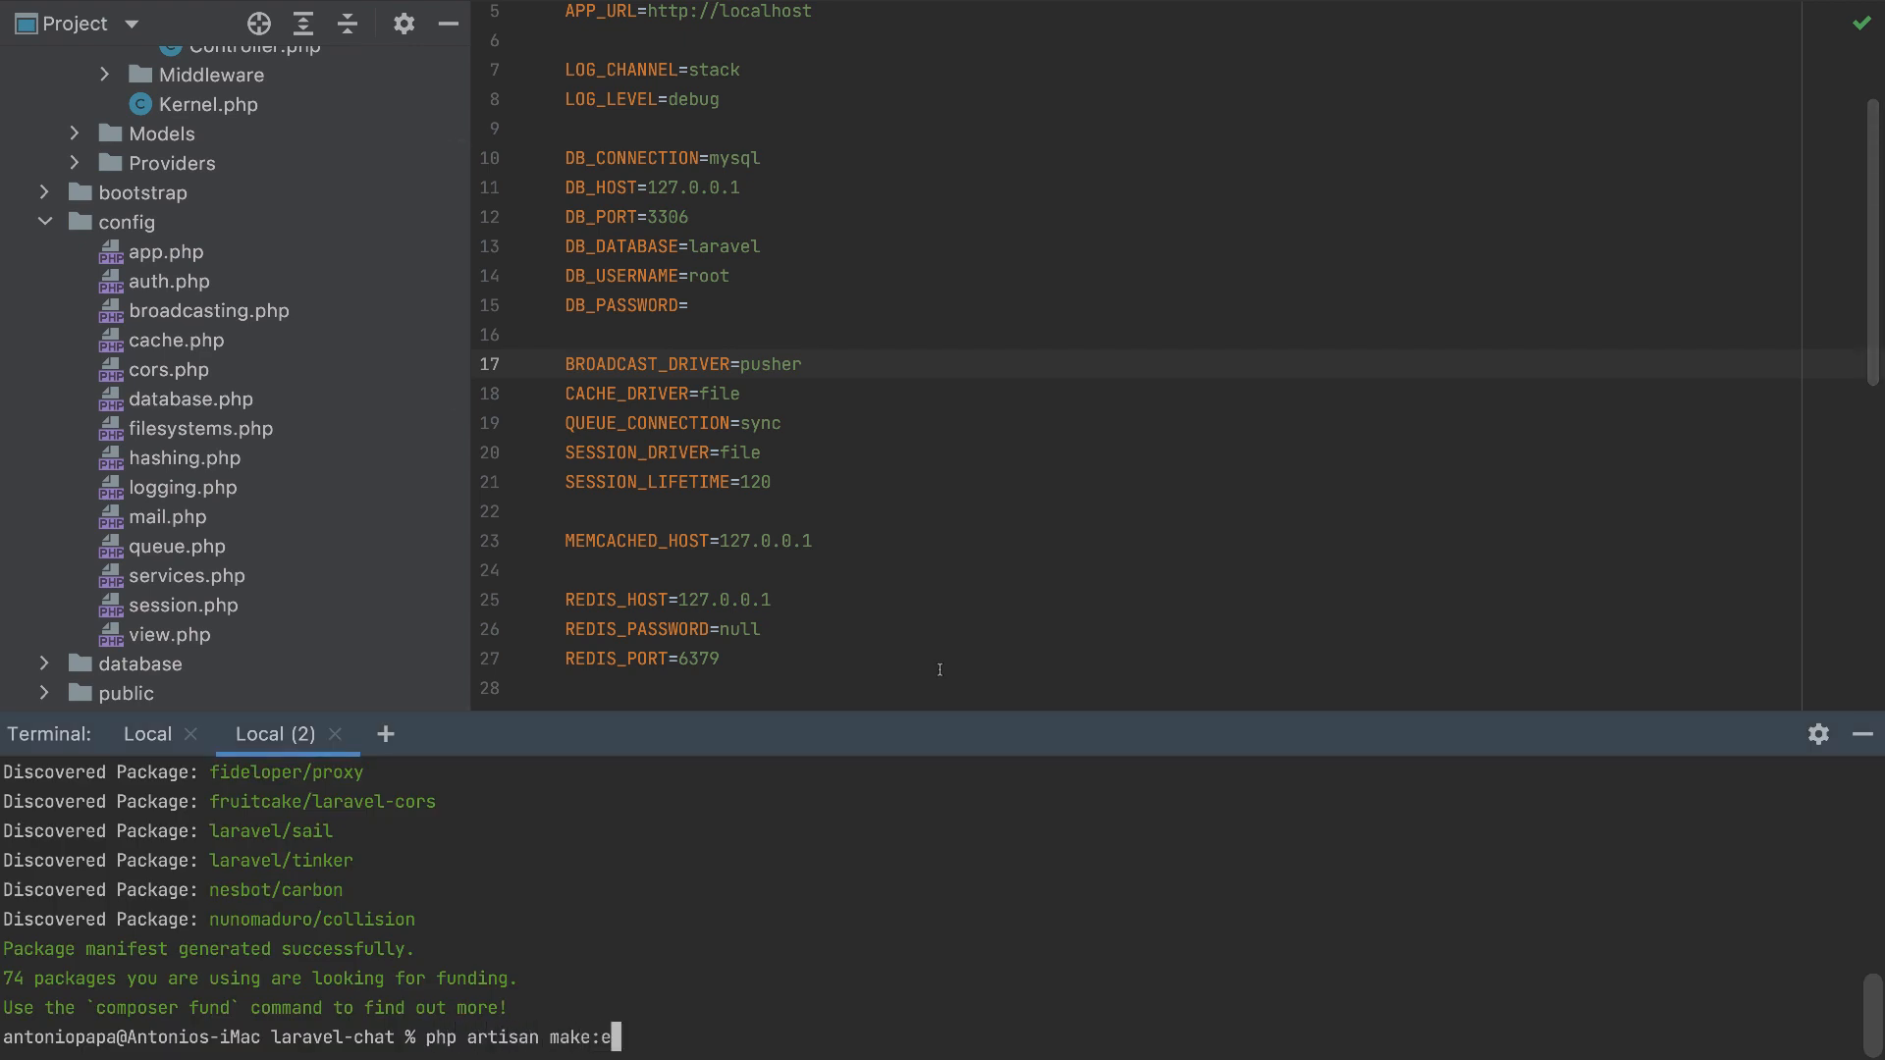
Run php artisan make:event Message and open the new app/Events/Message.php.
type("vent M")
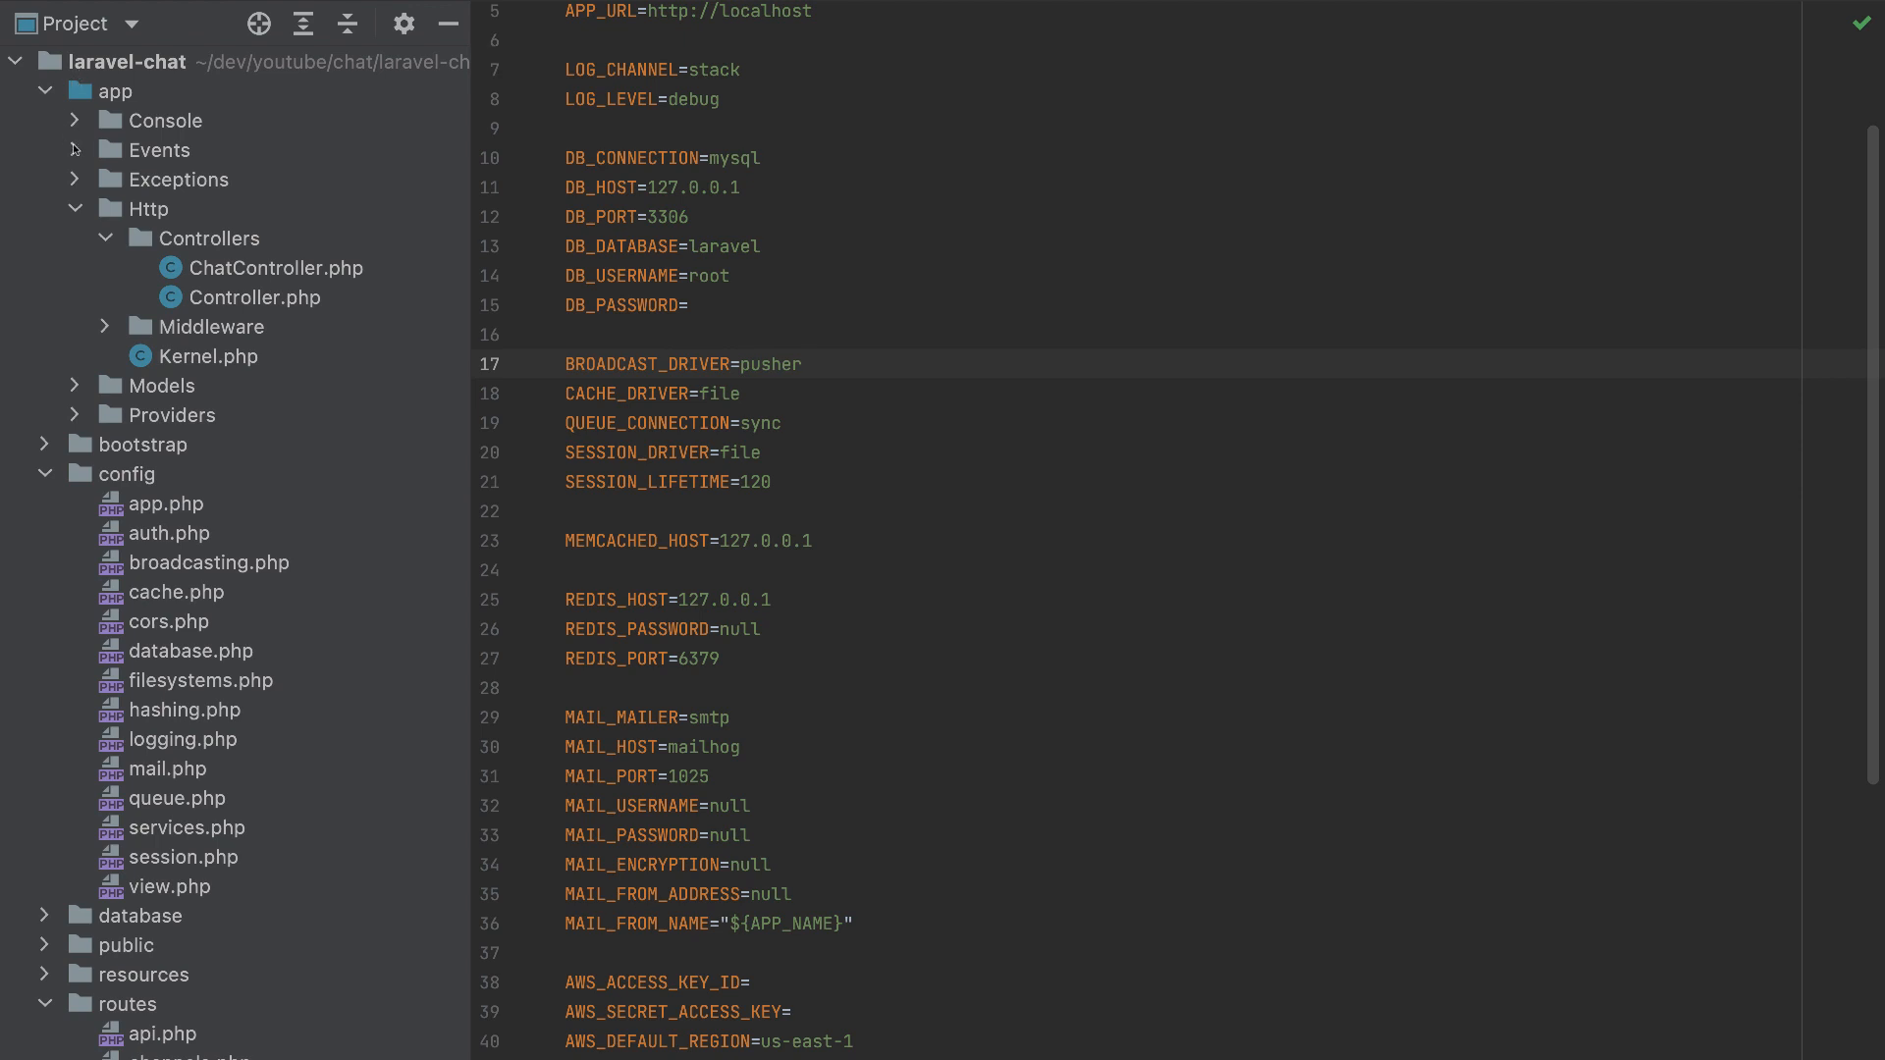
left_click(157, 149)
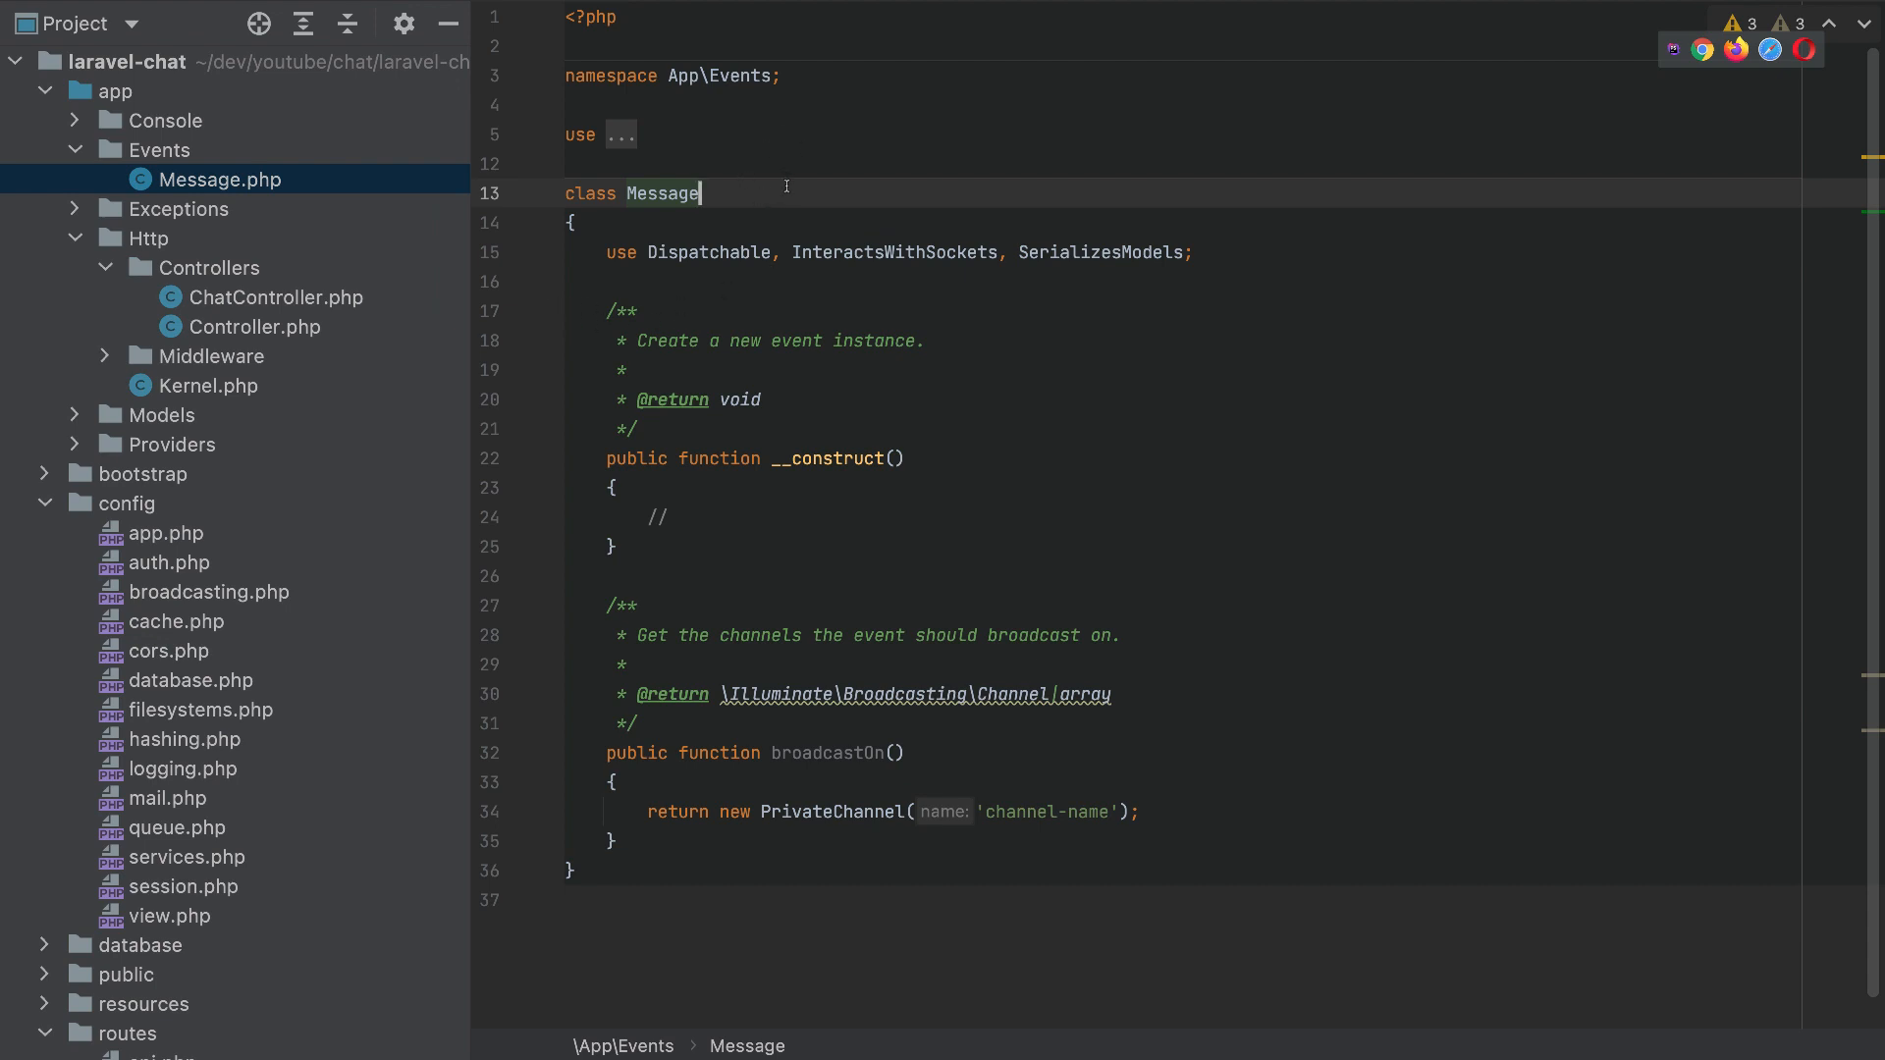
Make the Message class implement ShouldBroadcast and broadcast on the 'chat' channel.
type("implements")
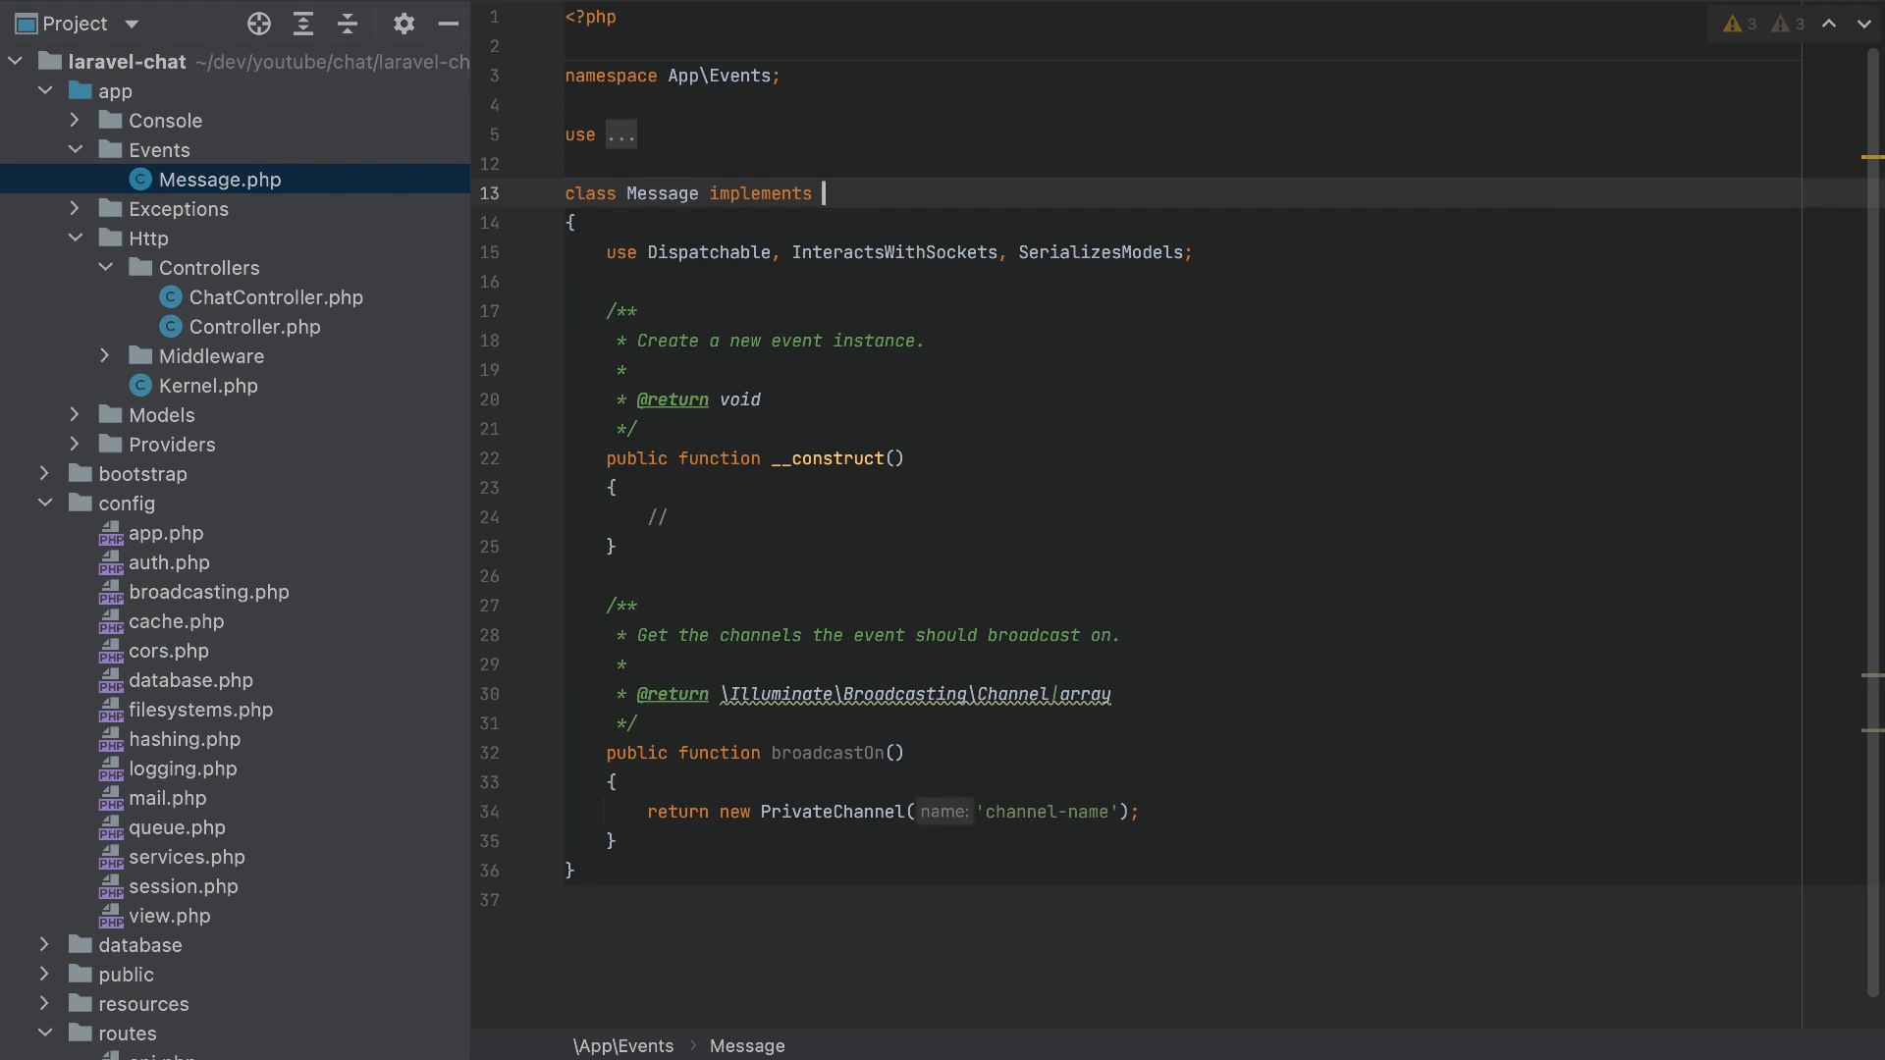
type("Sho")
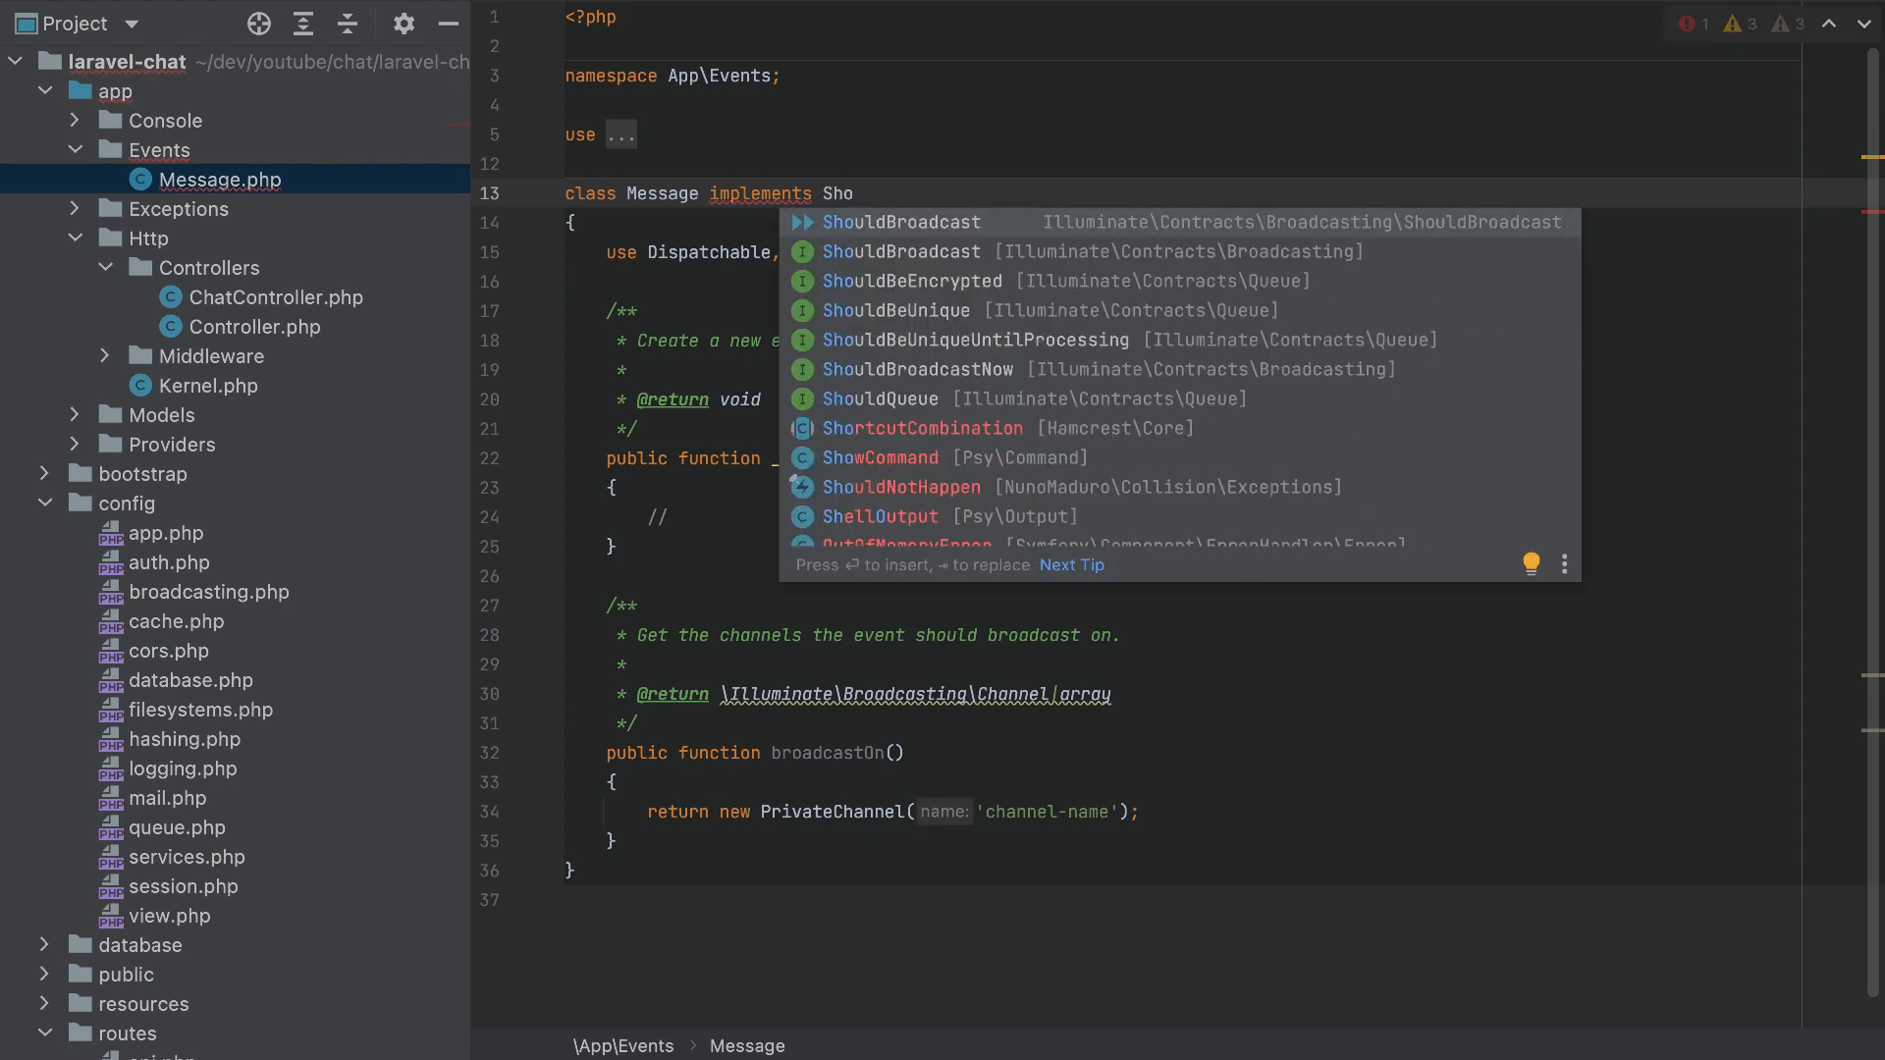
key("Enter")
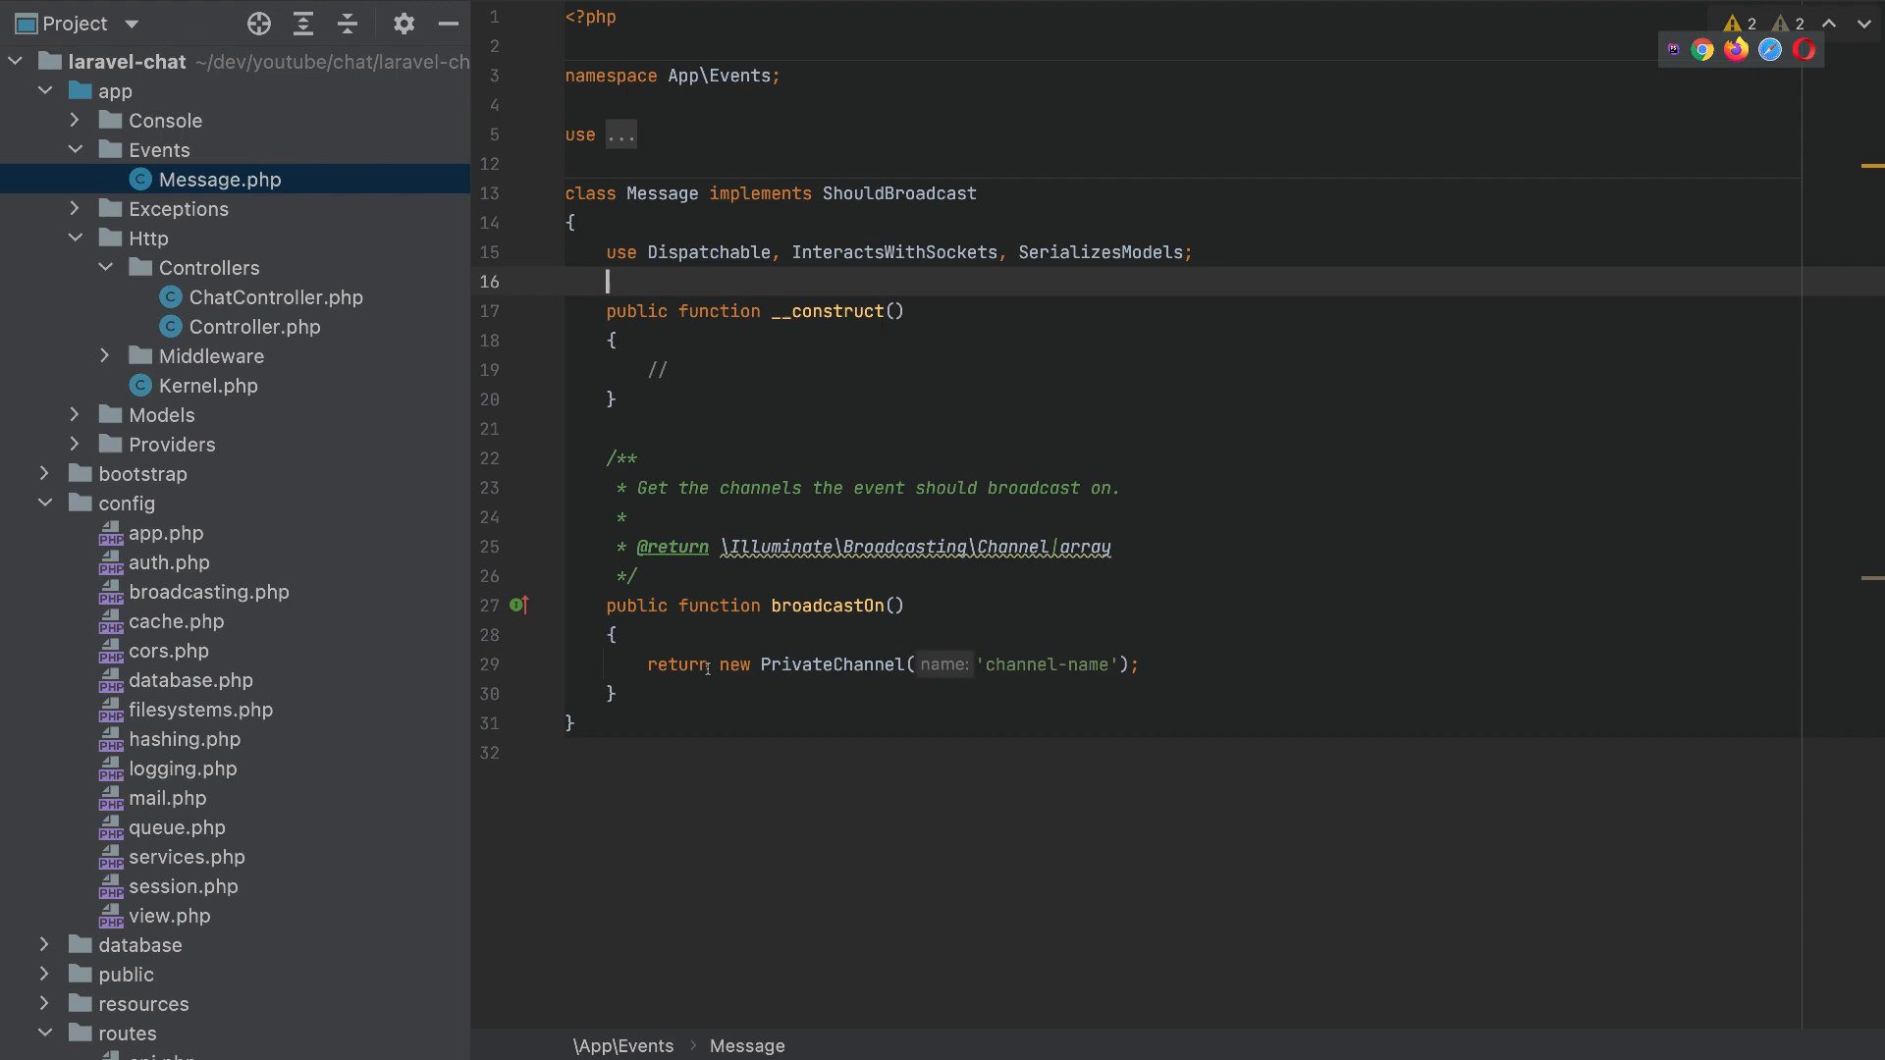
double_click(1017, 665)
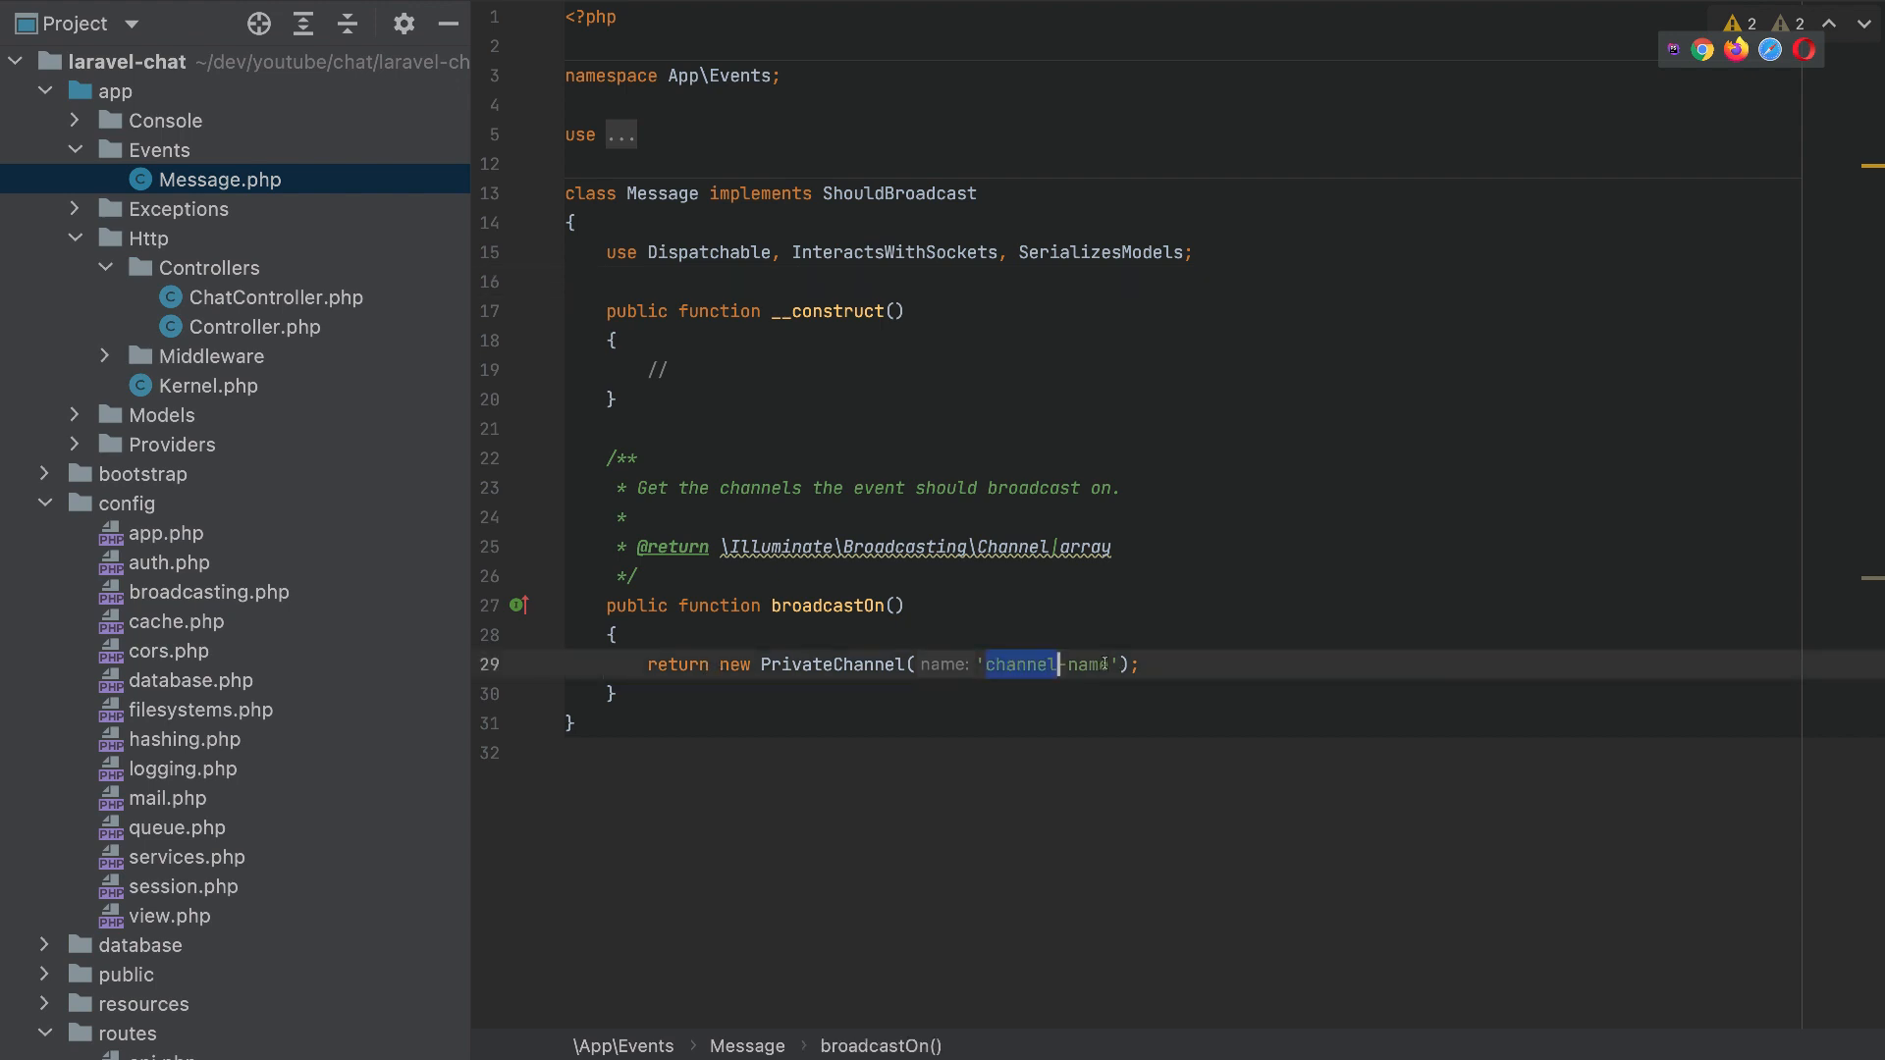
type("chat'];")
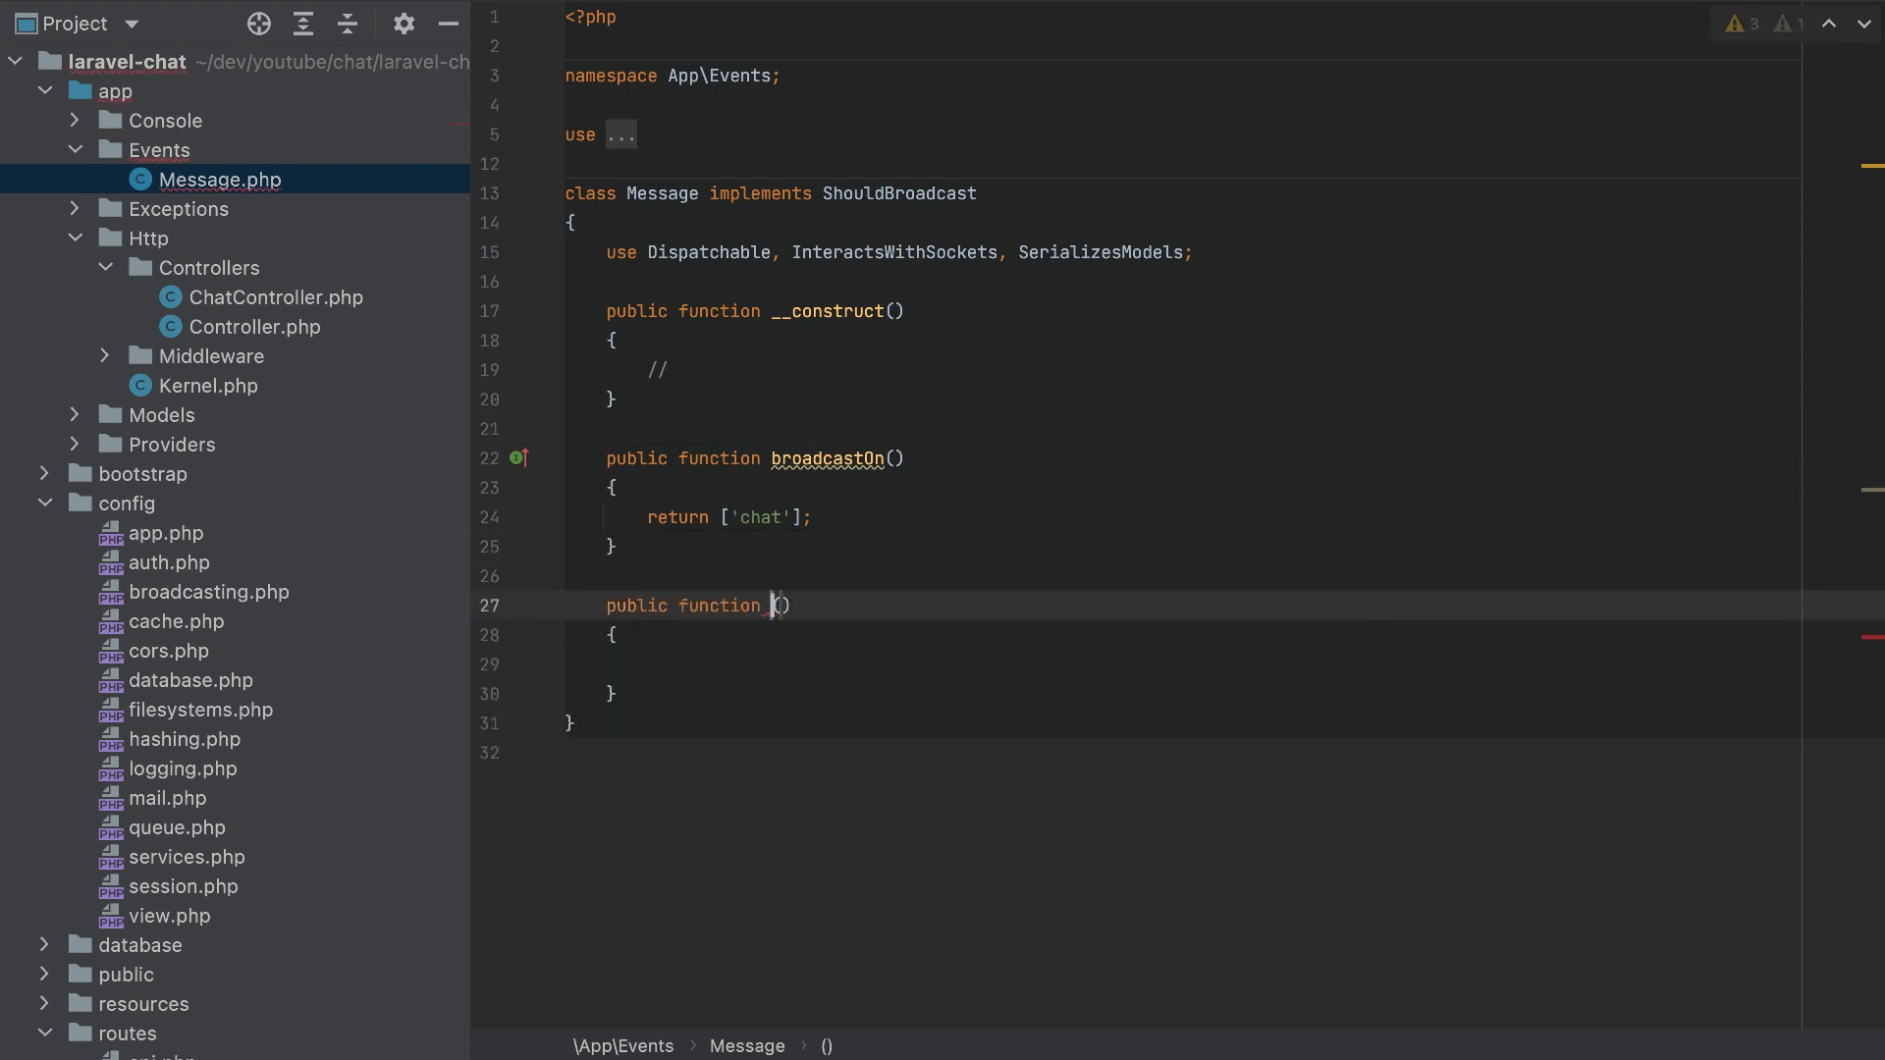
Add a broadcastAs method returning 'message' to the Message event.
type("bo")
left_click(1184, 664)
type("return")
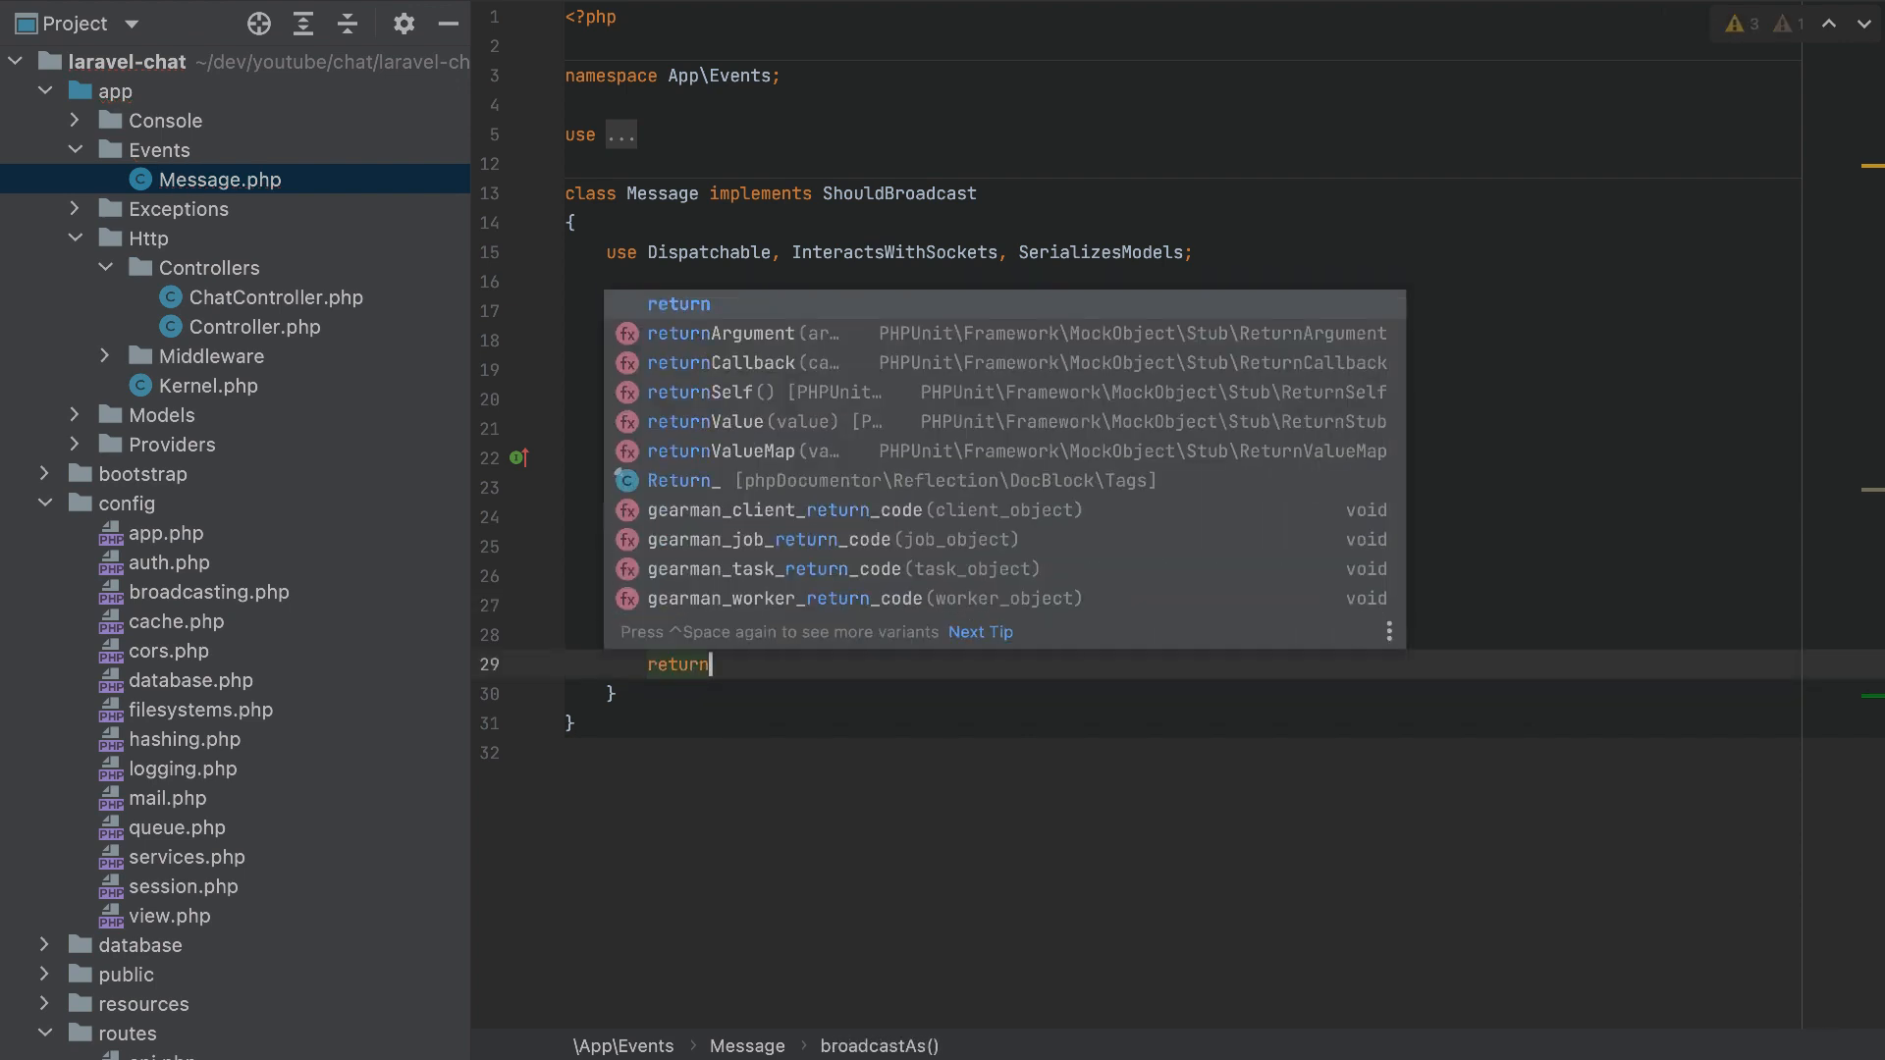
type("'me")
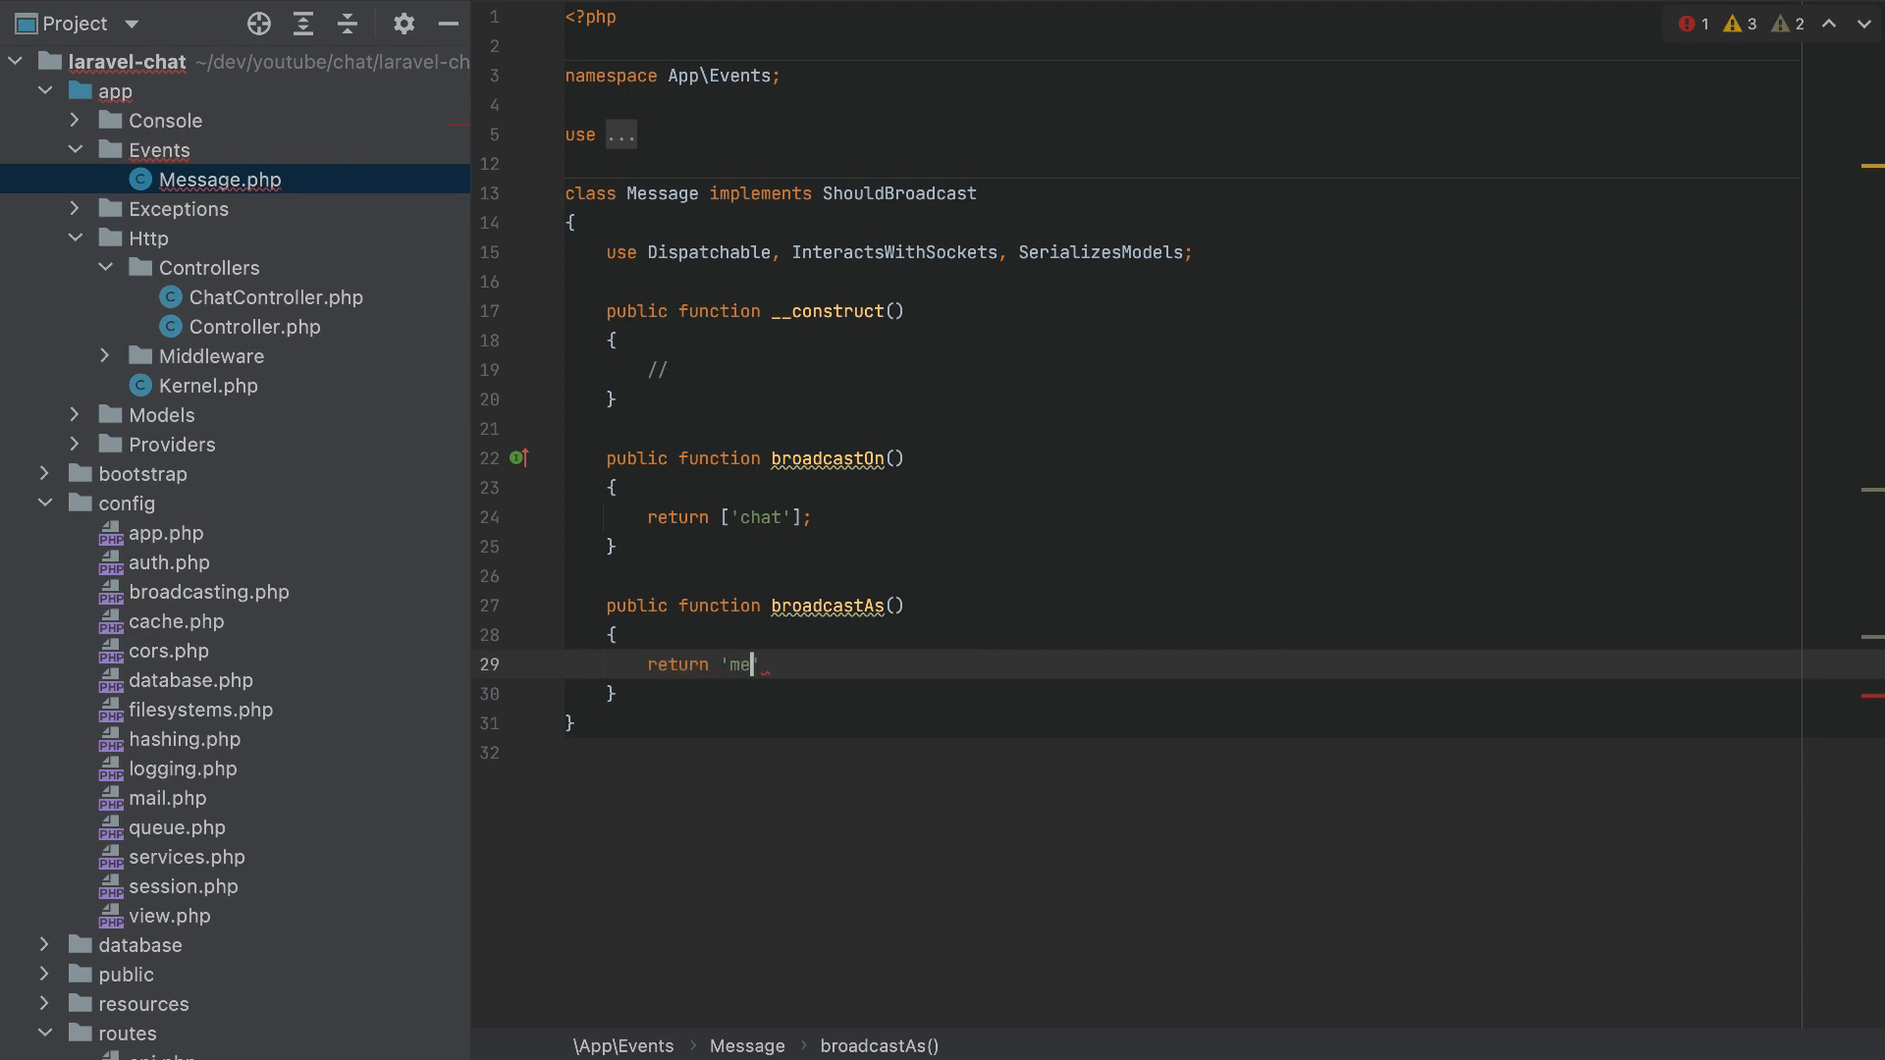
type("ssage';")
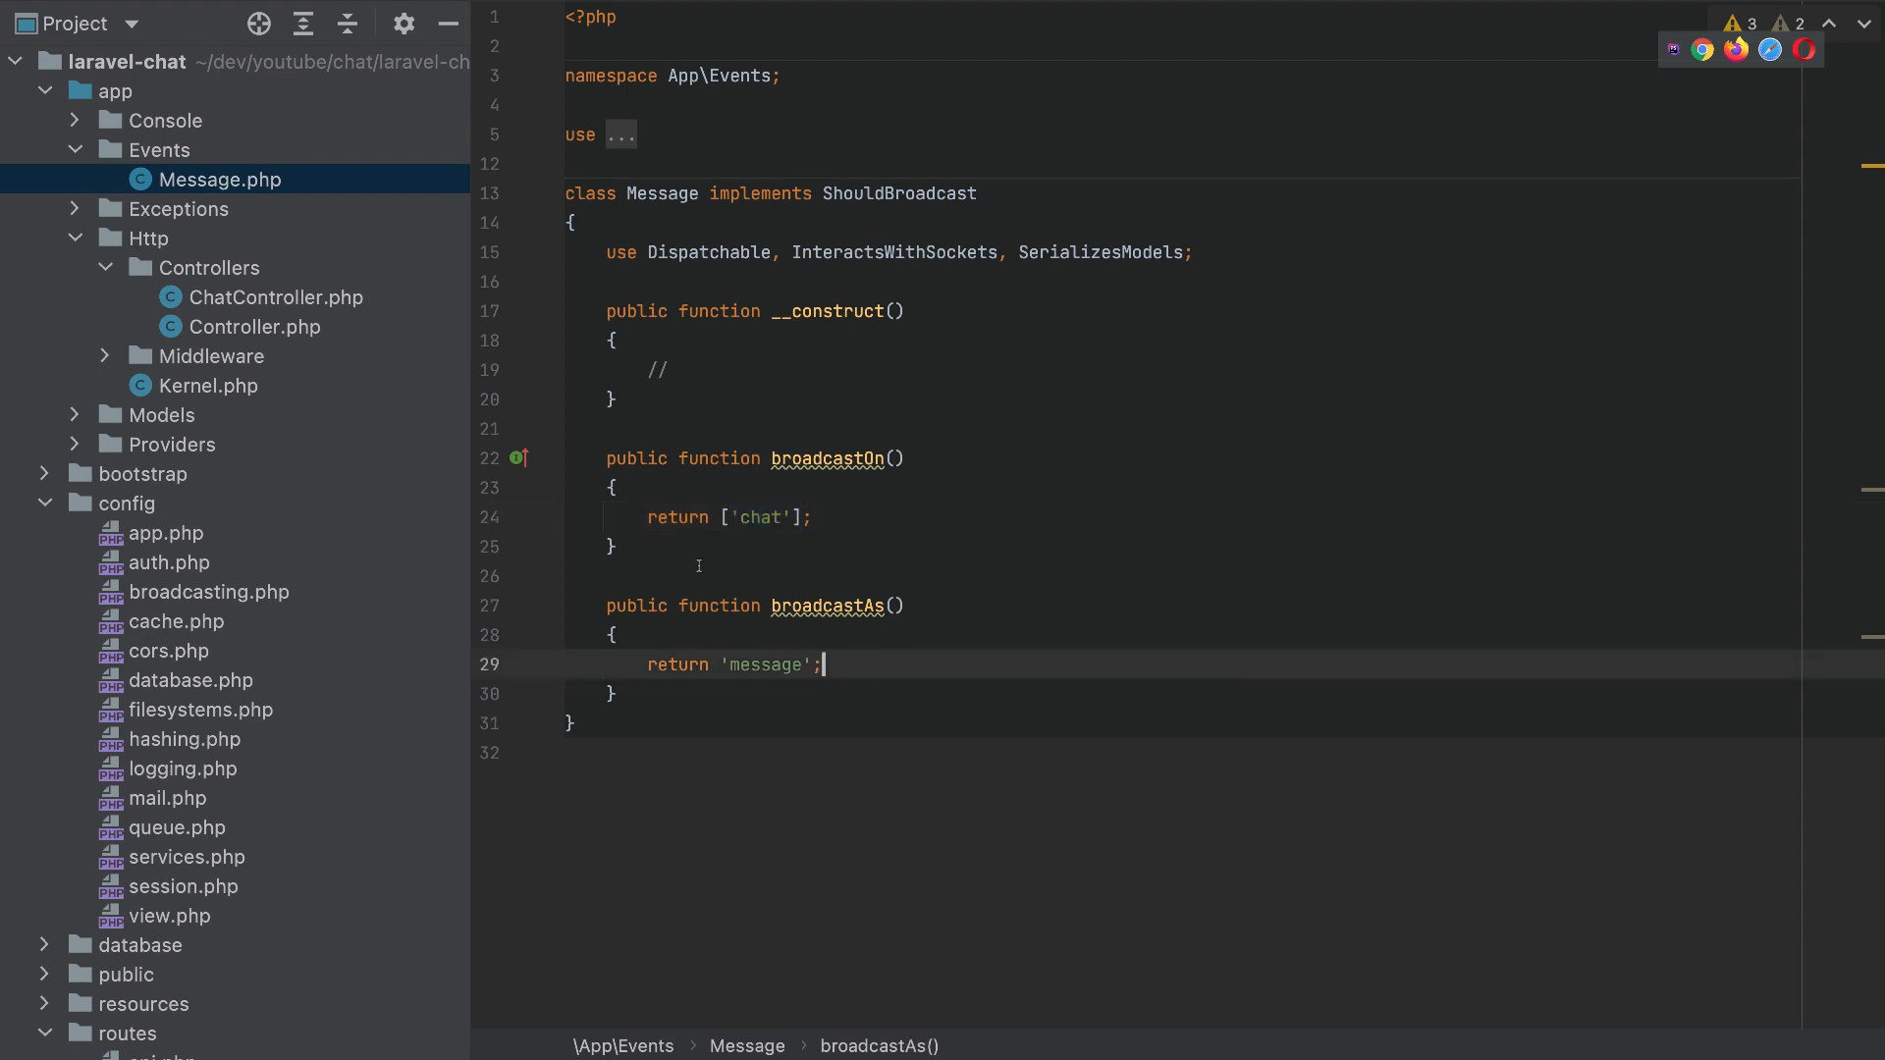
double_click(766, 665)
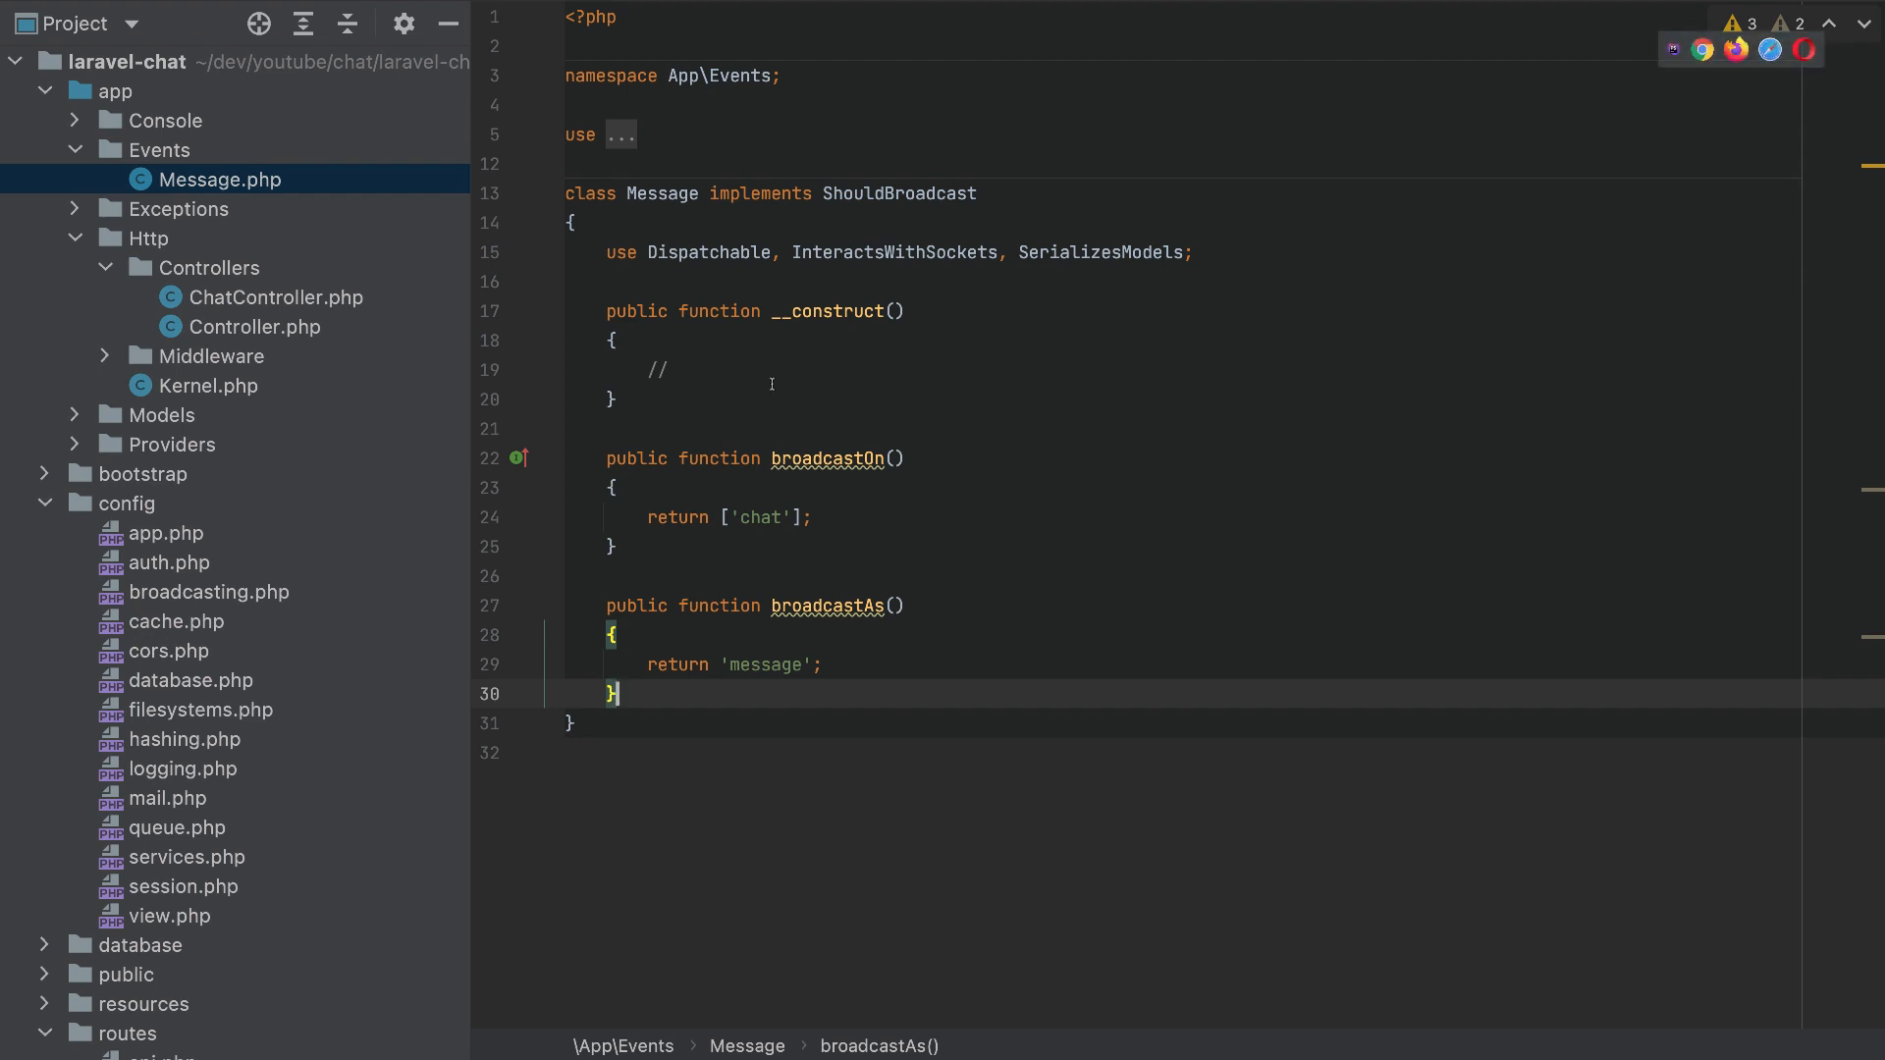
Add a public $message property assigned from a $message constructor argument.
left_click(895, 311)
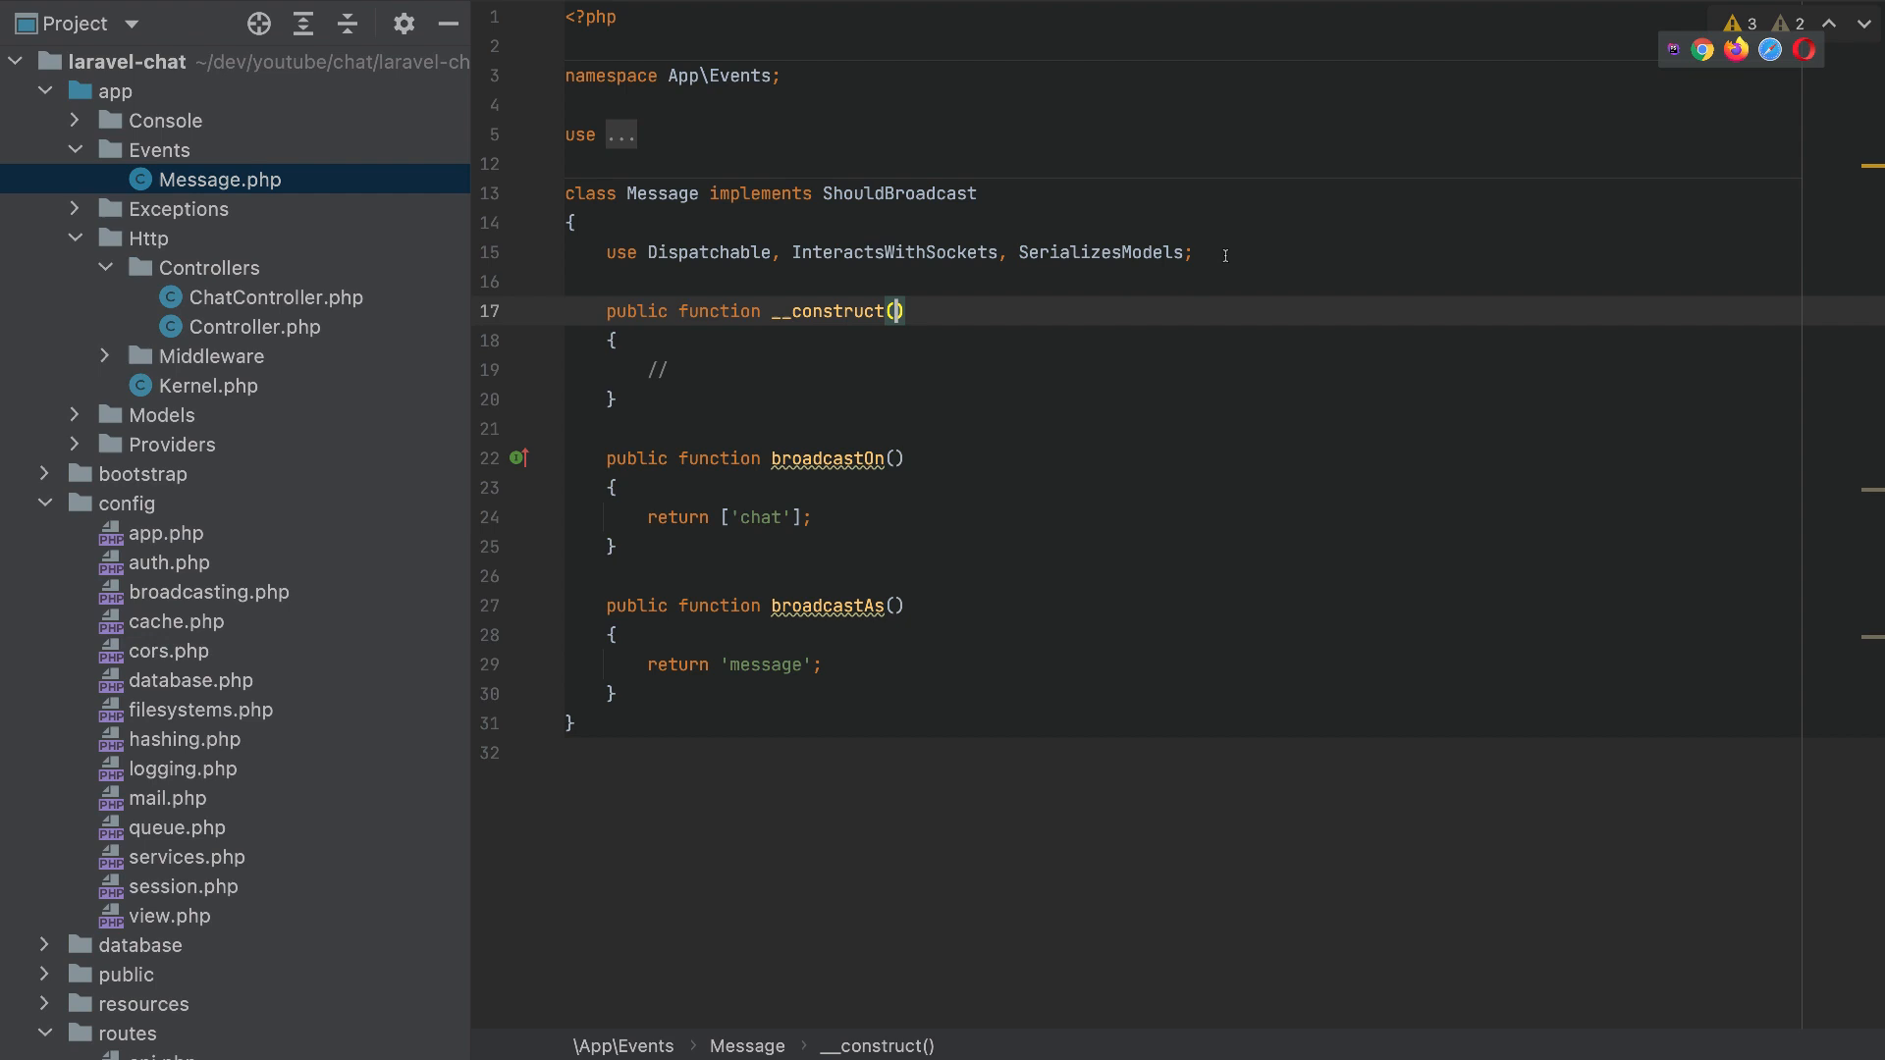
key("Enter")
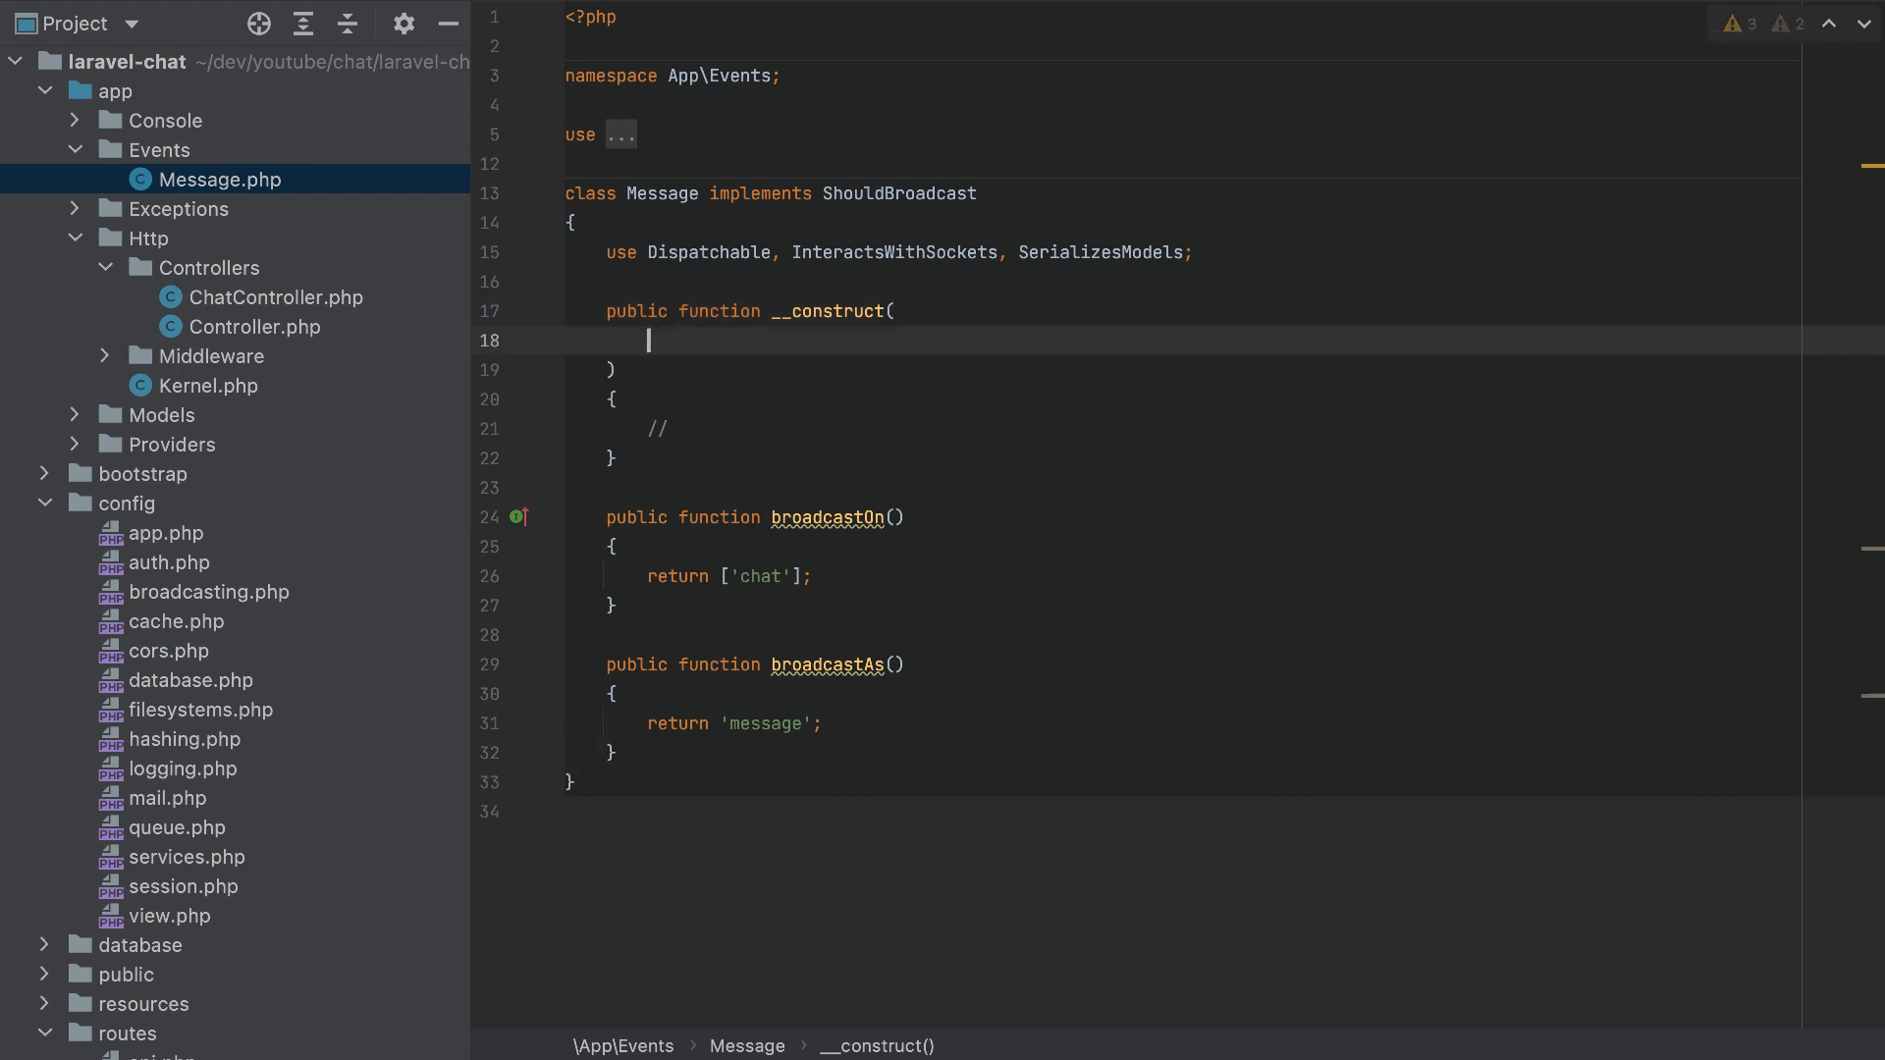
type("pu")
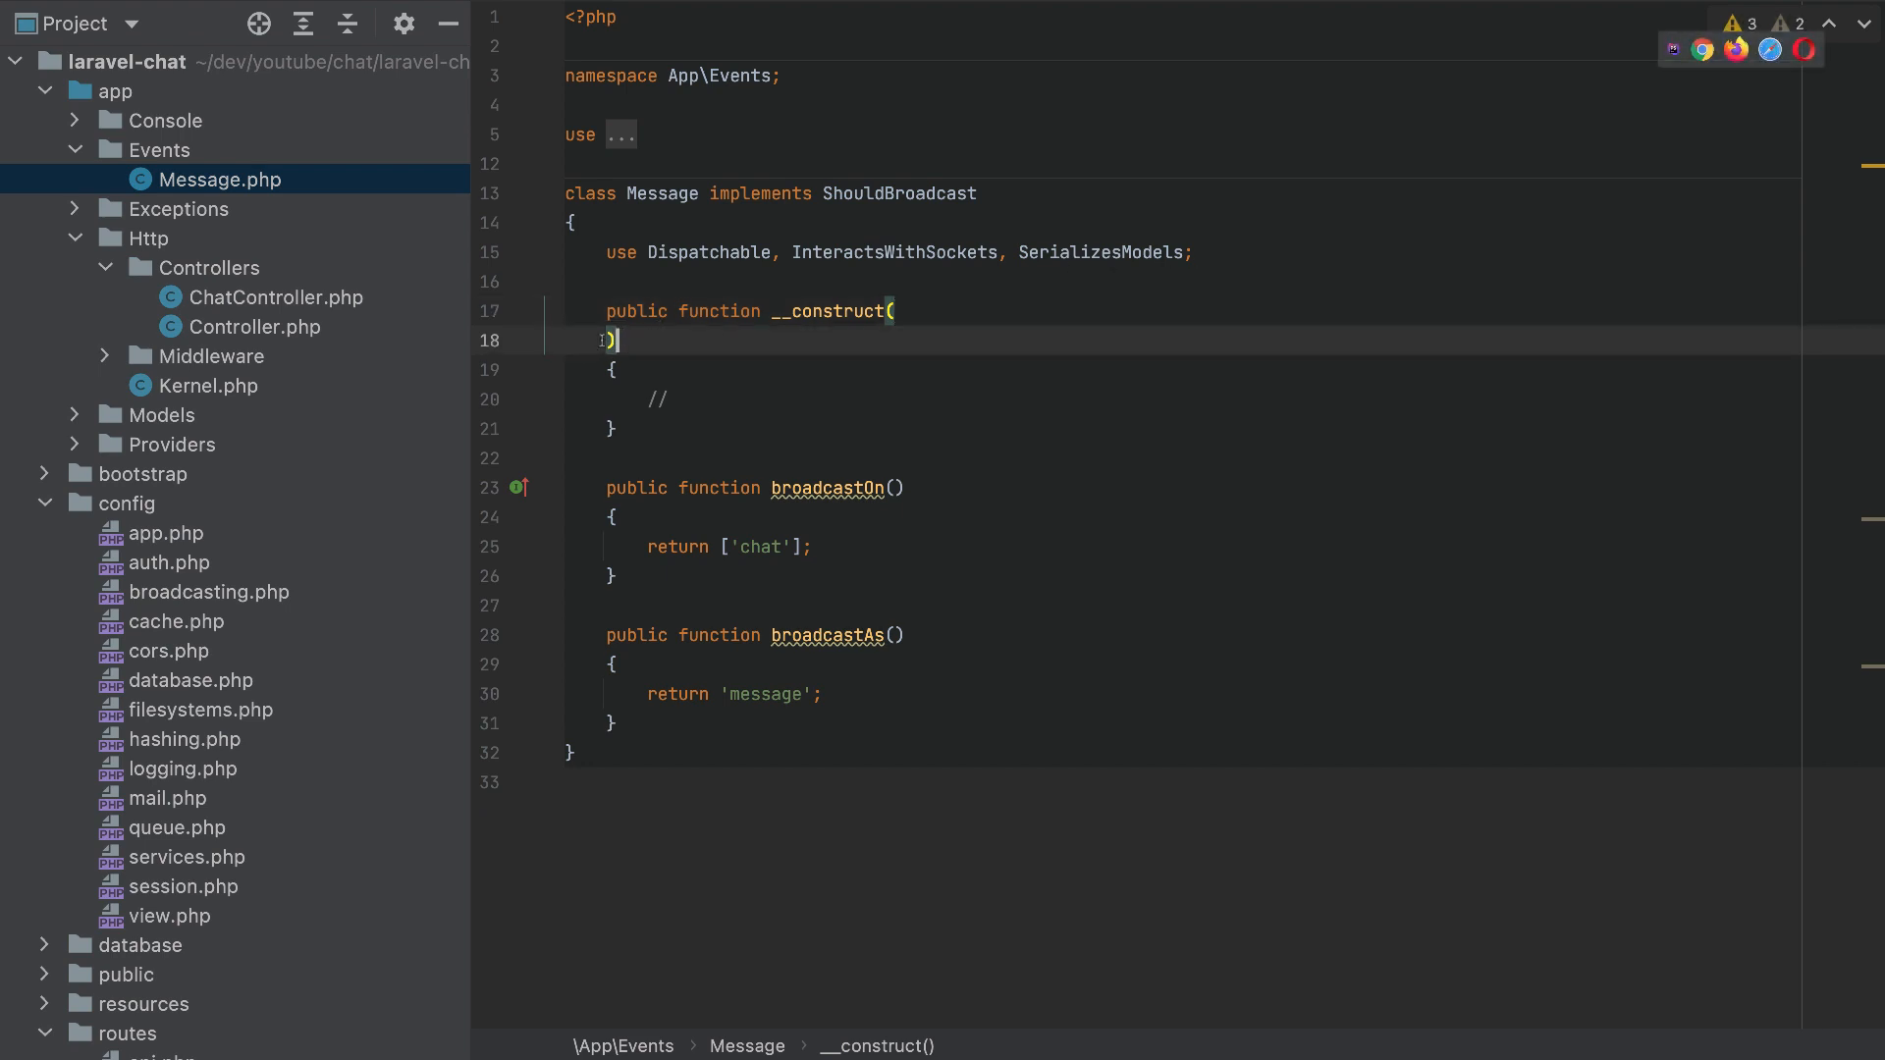
key("Backspace")
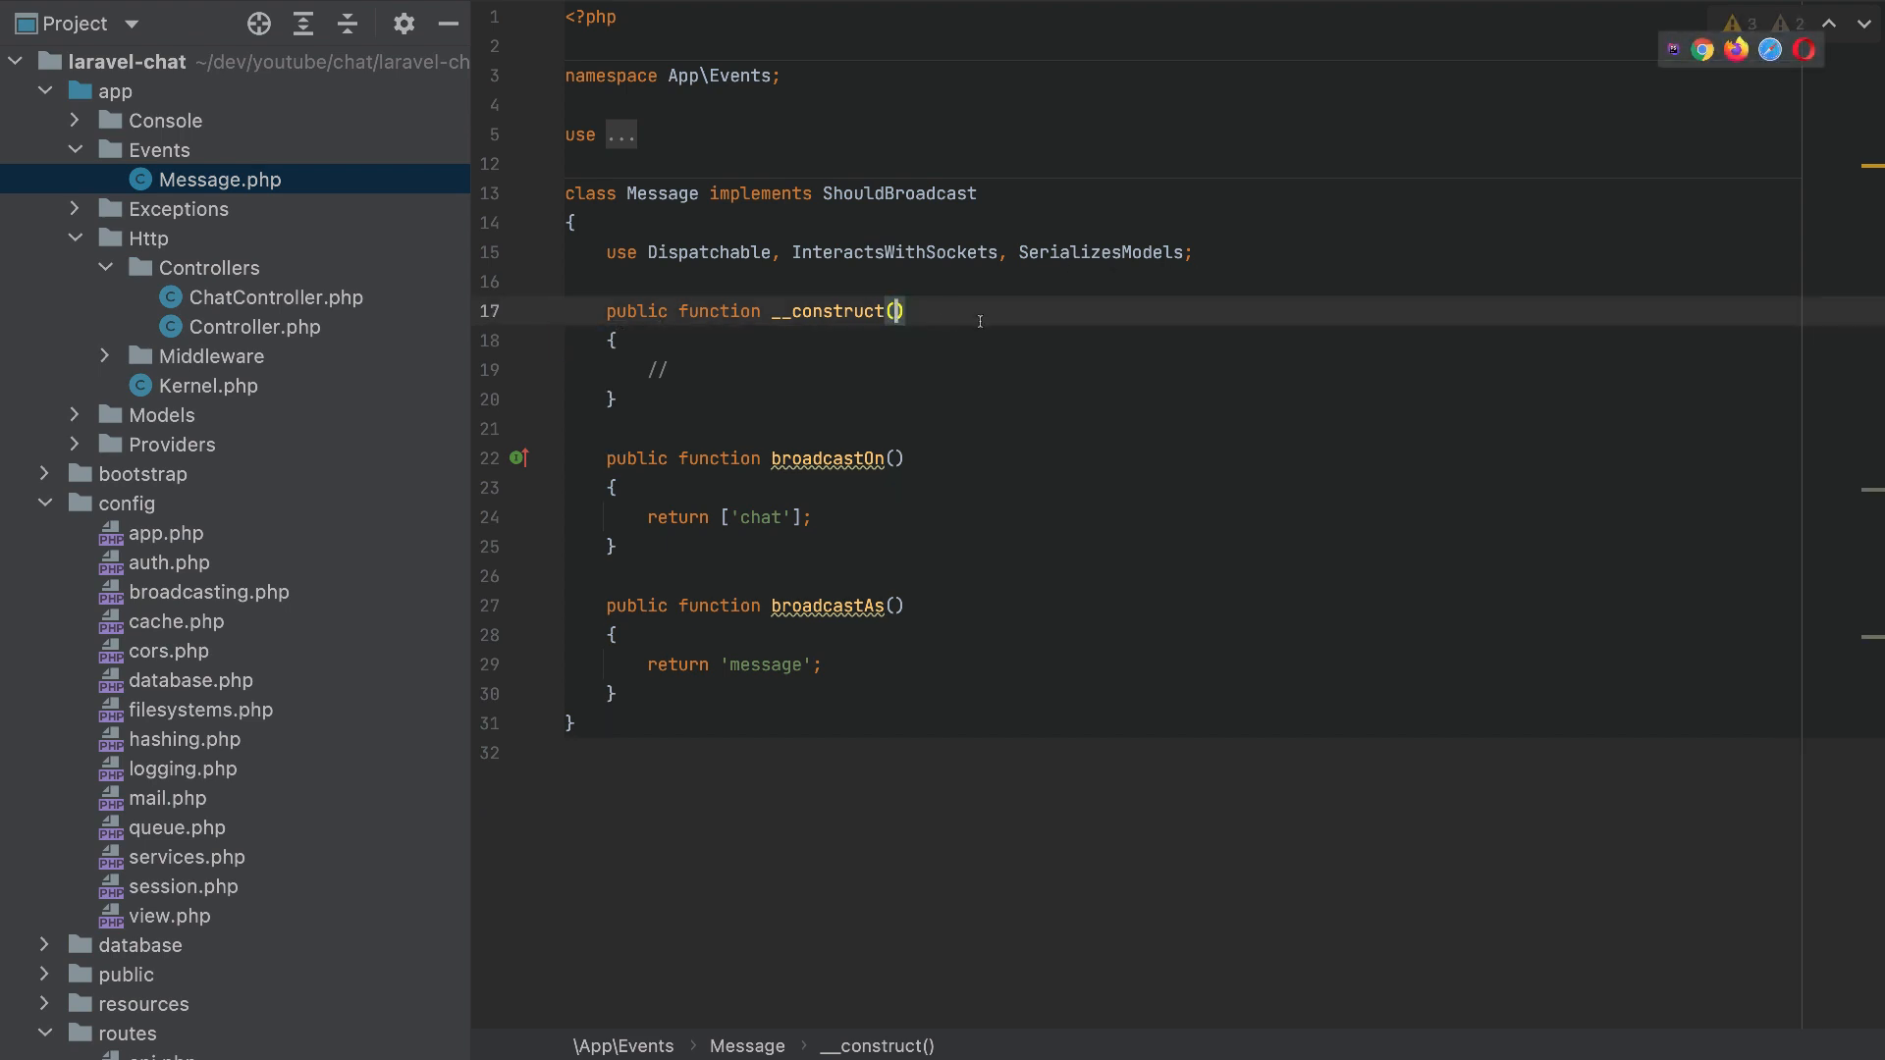
type("public")
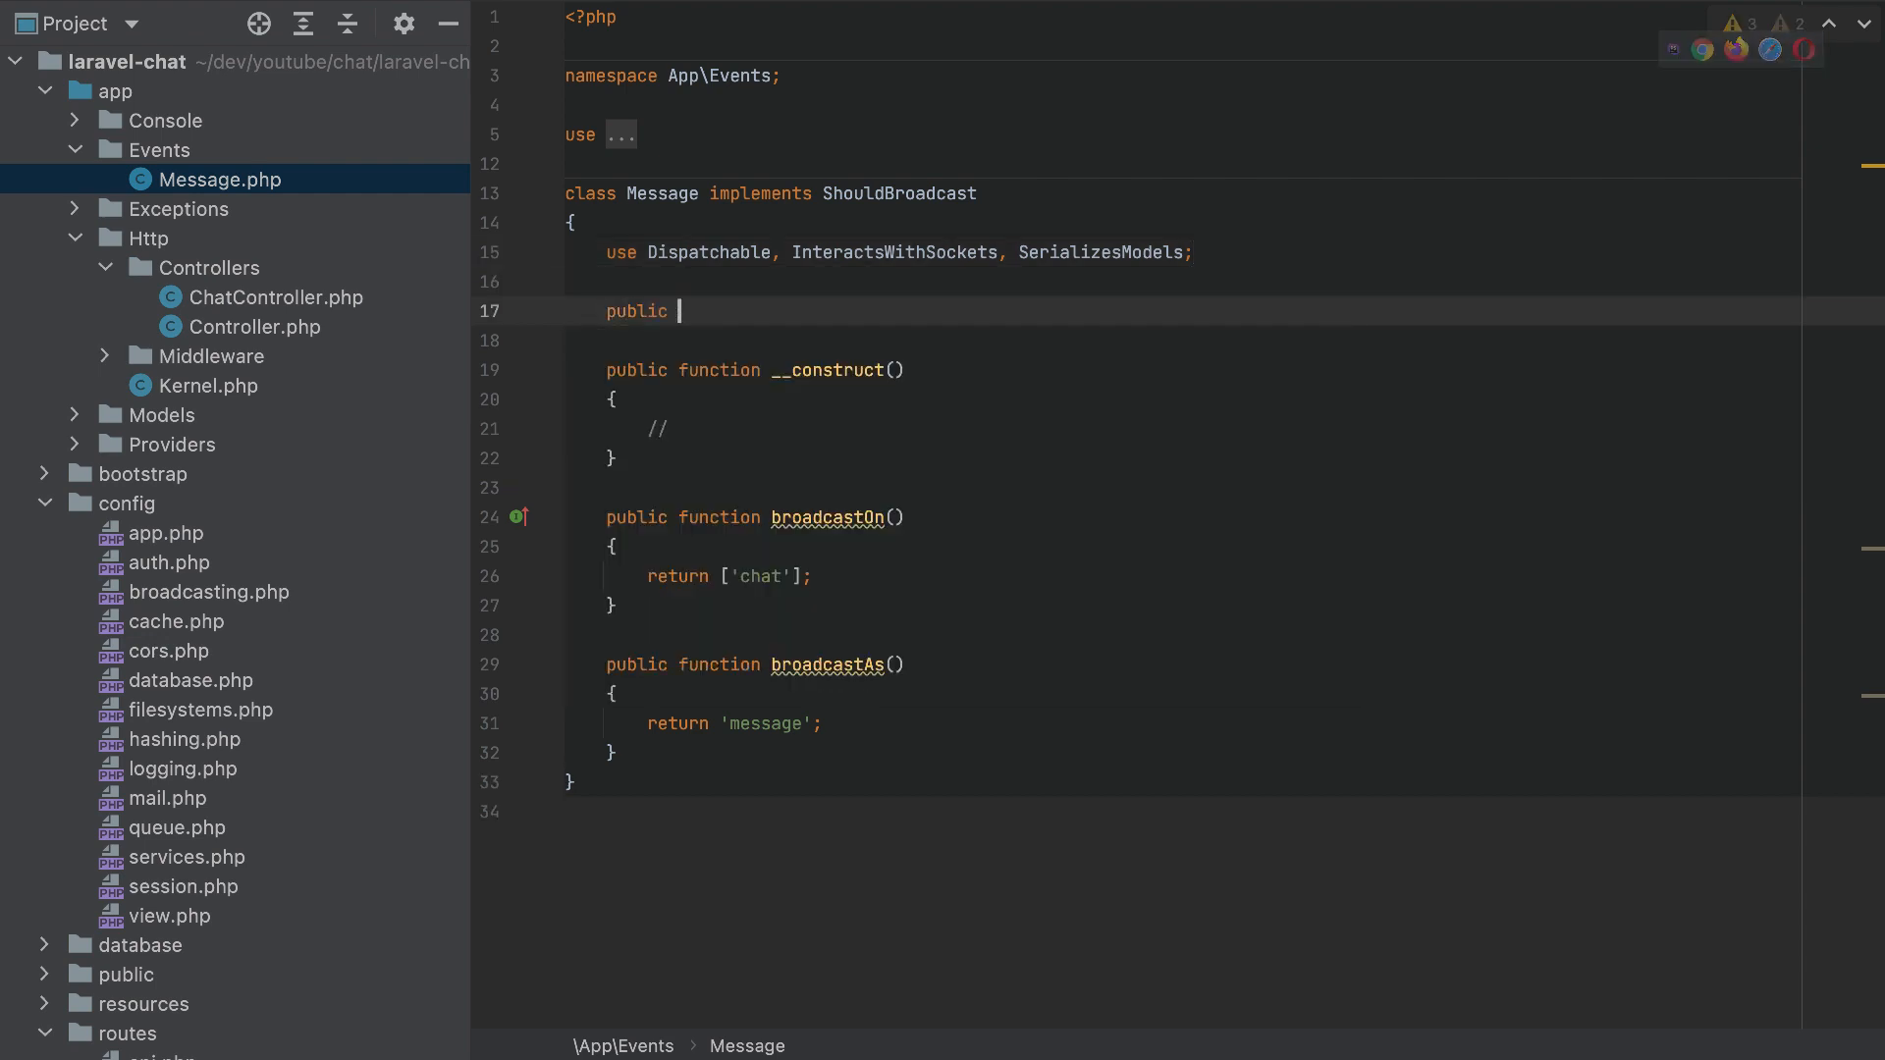
type("$m")
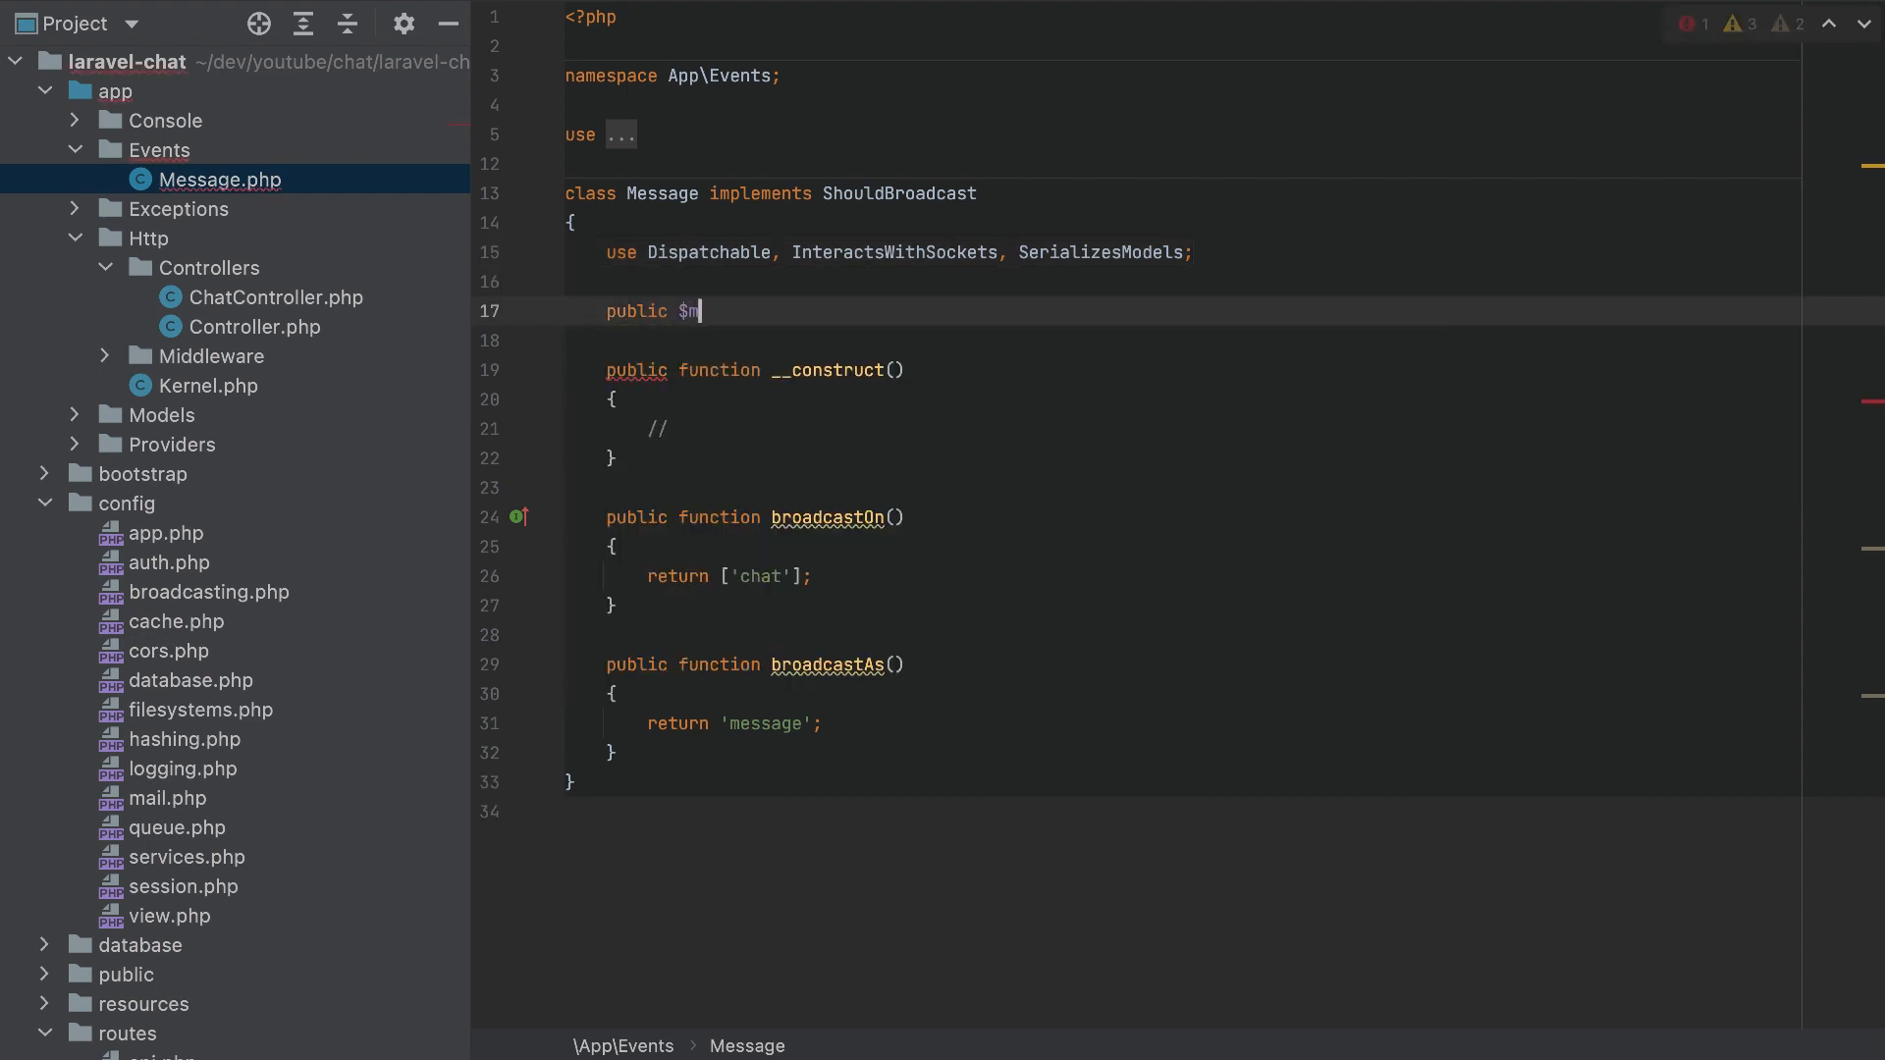
type("essage;")
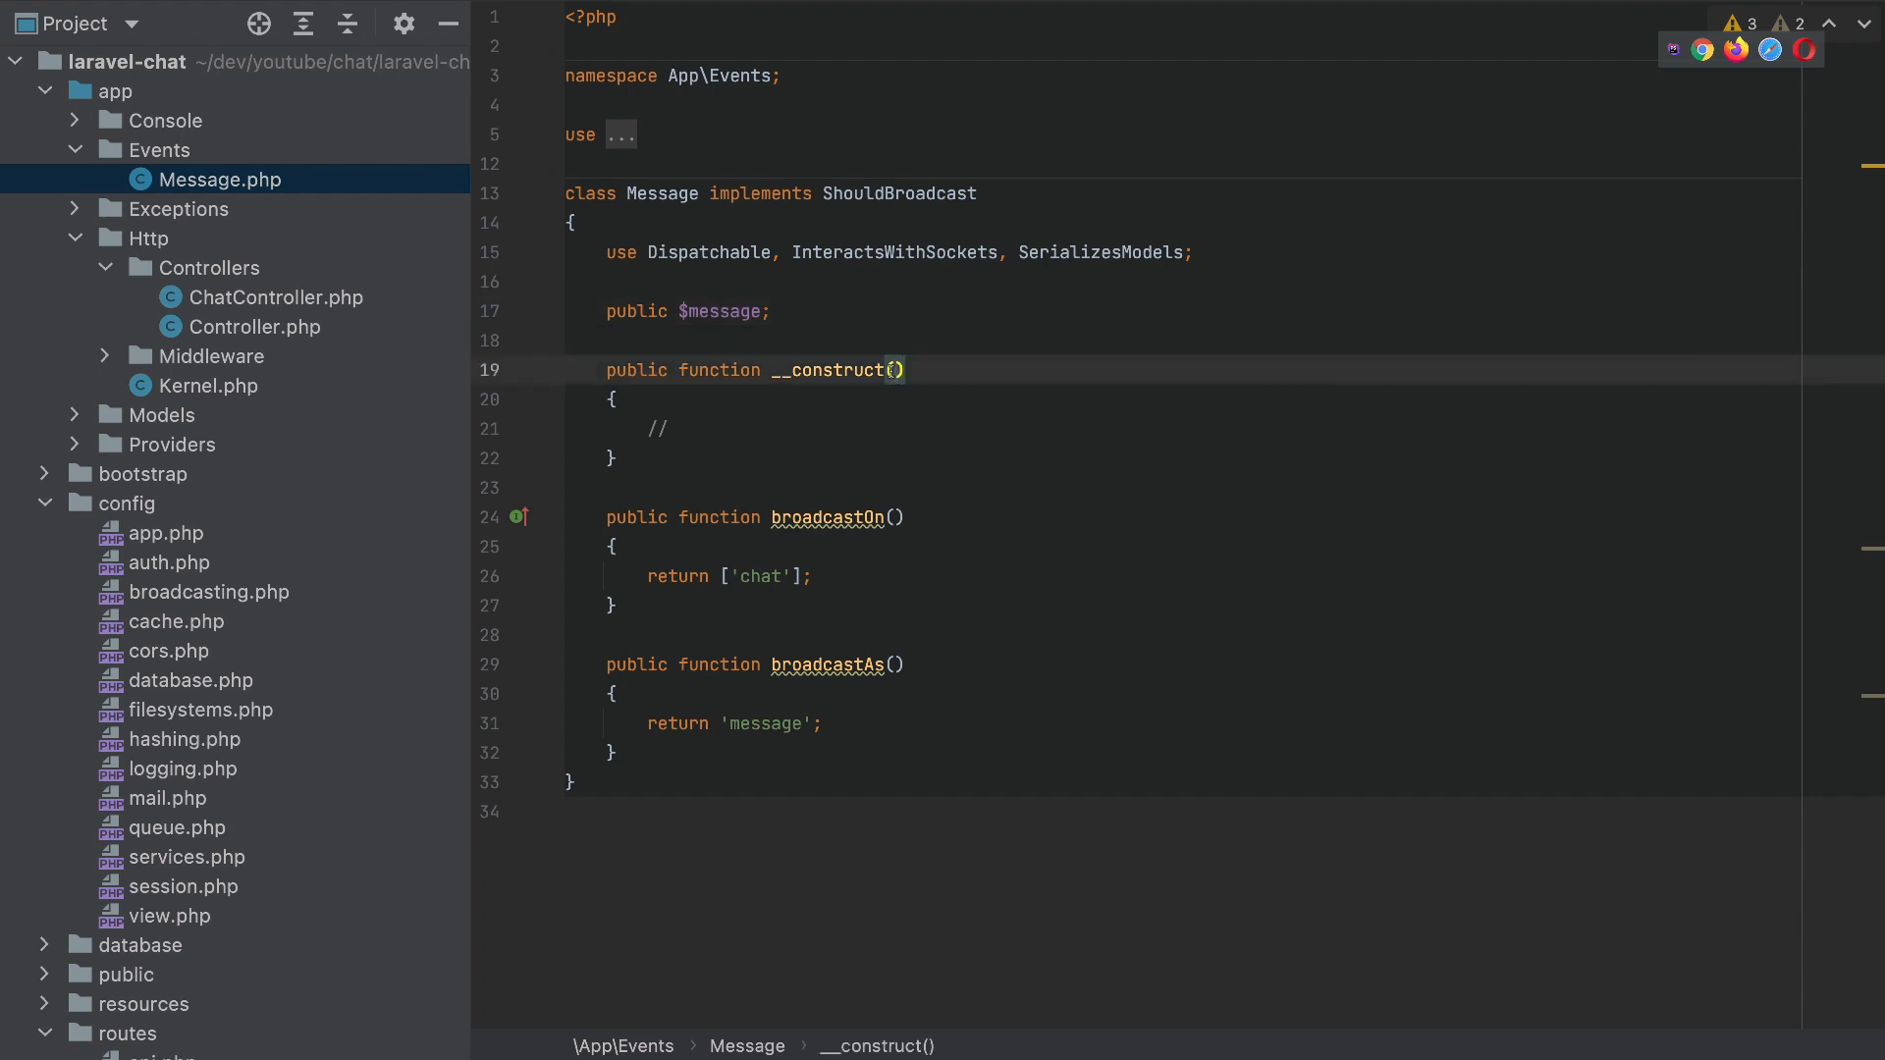
type("$message")
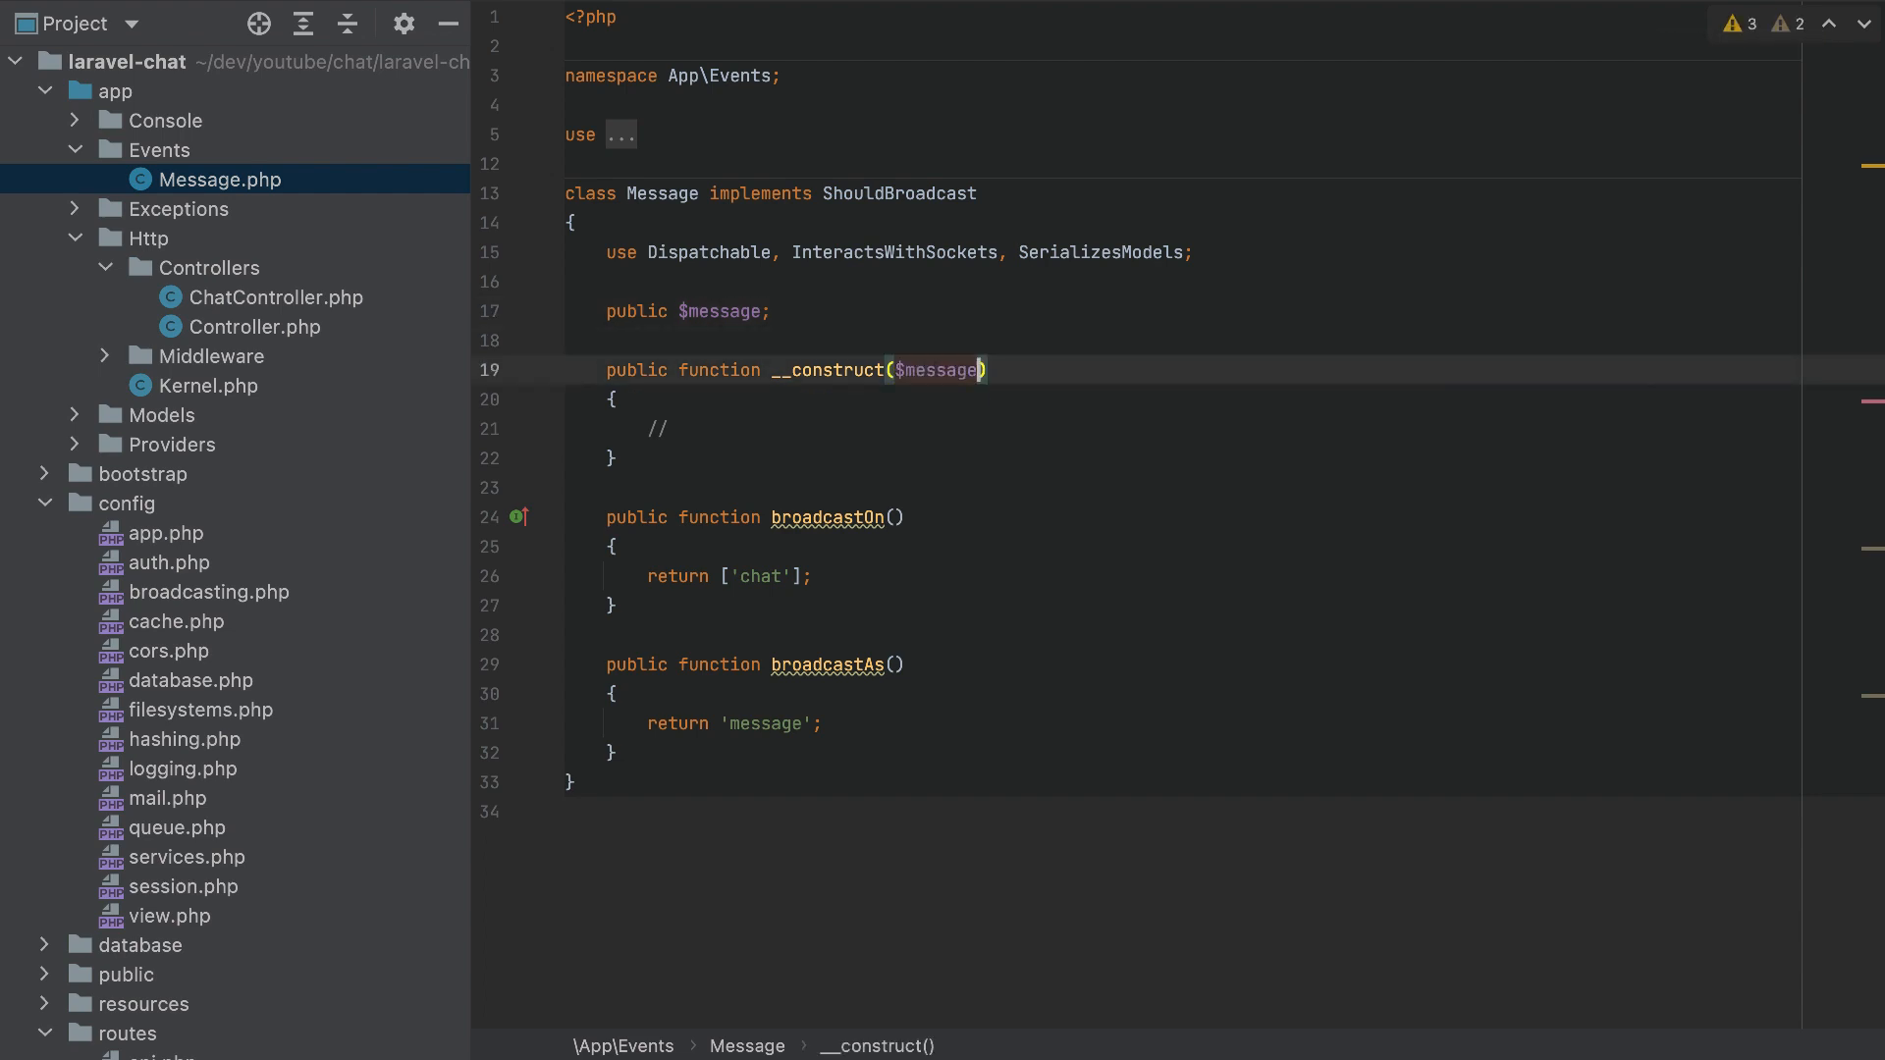
type("this->message =")
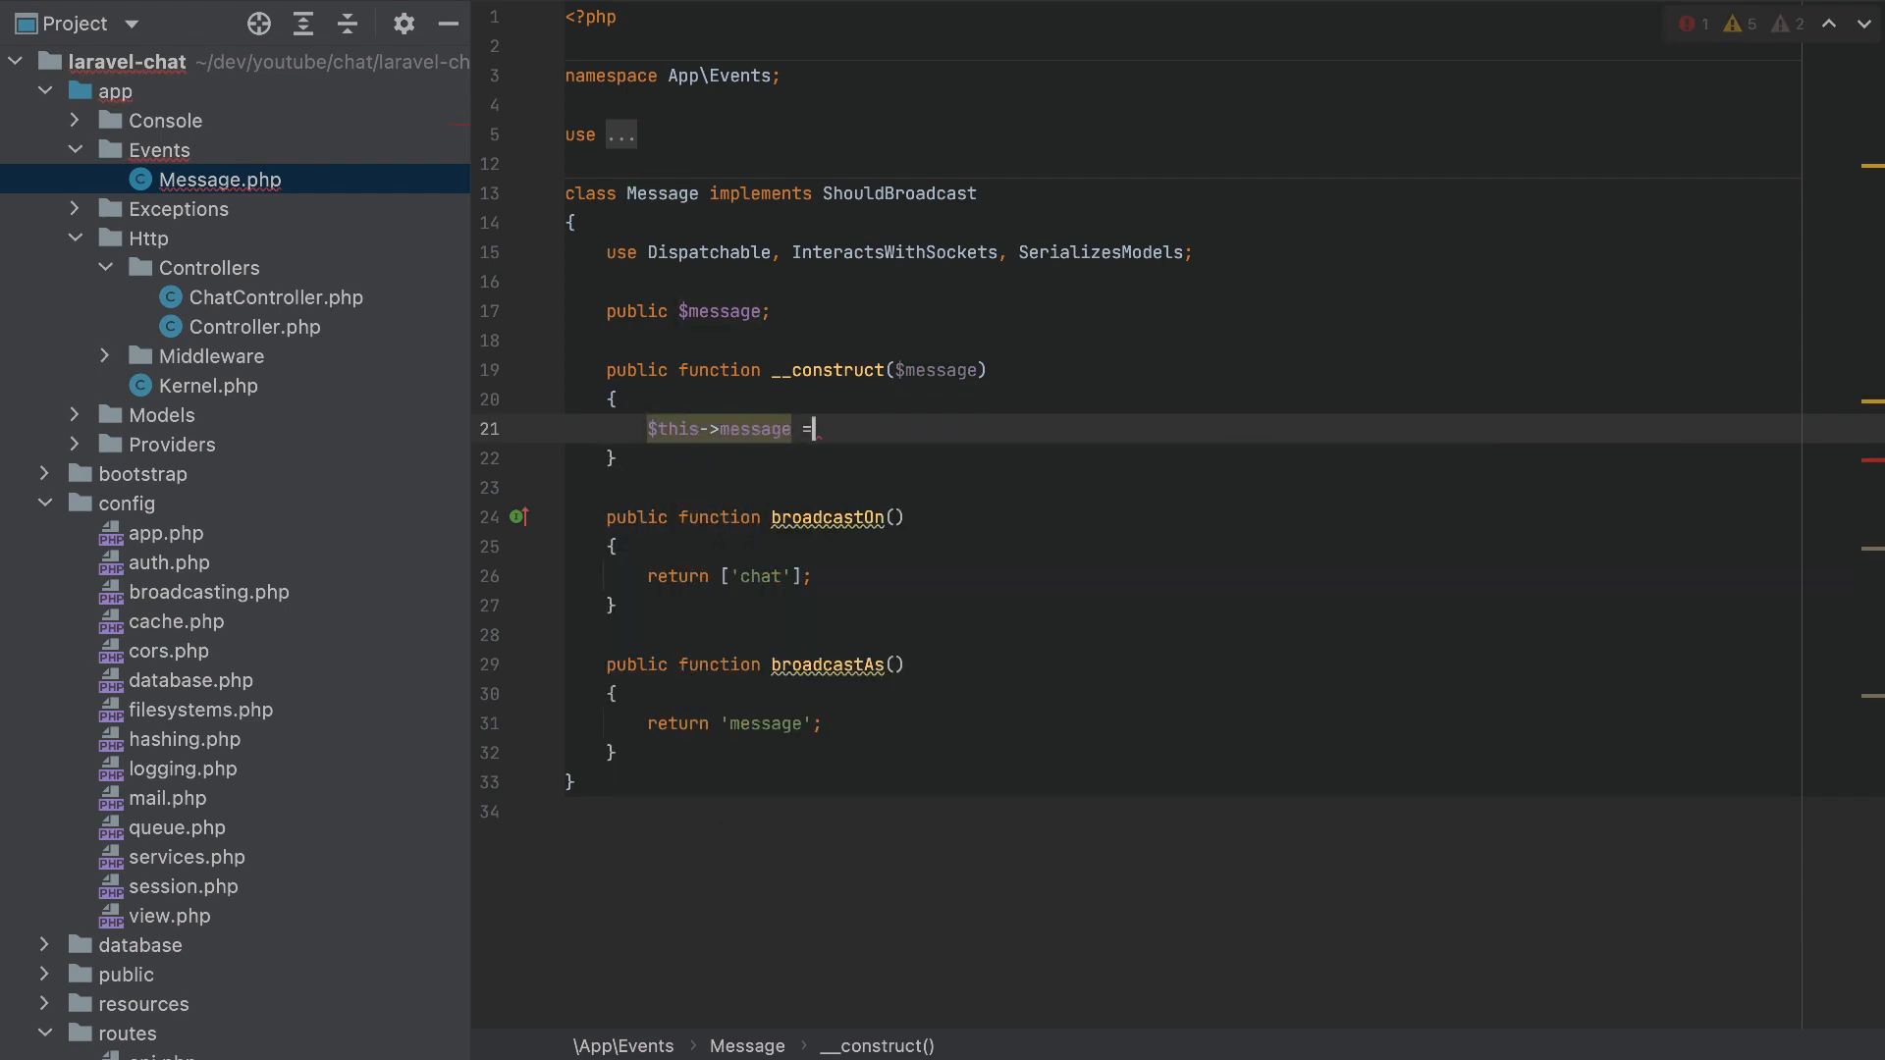
type("$message;")
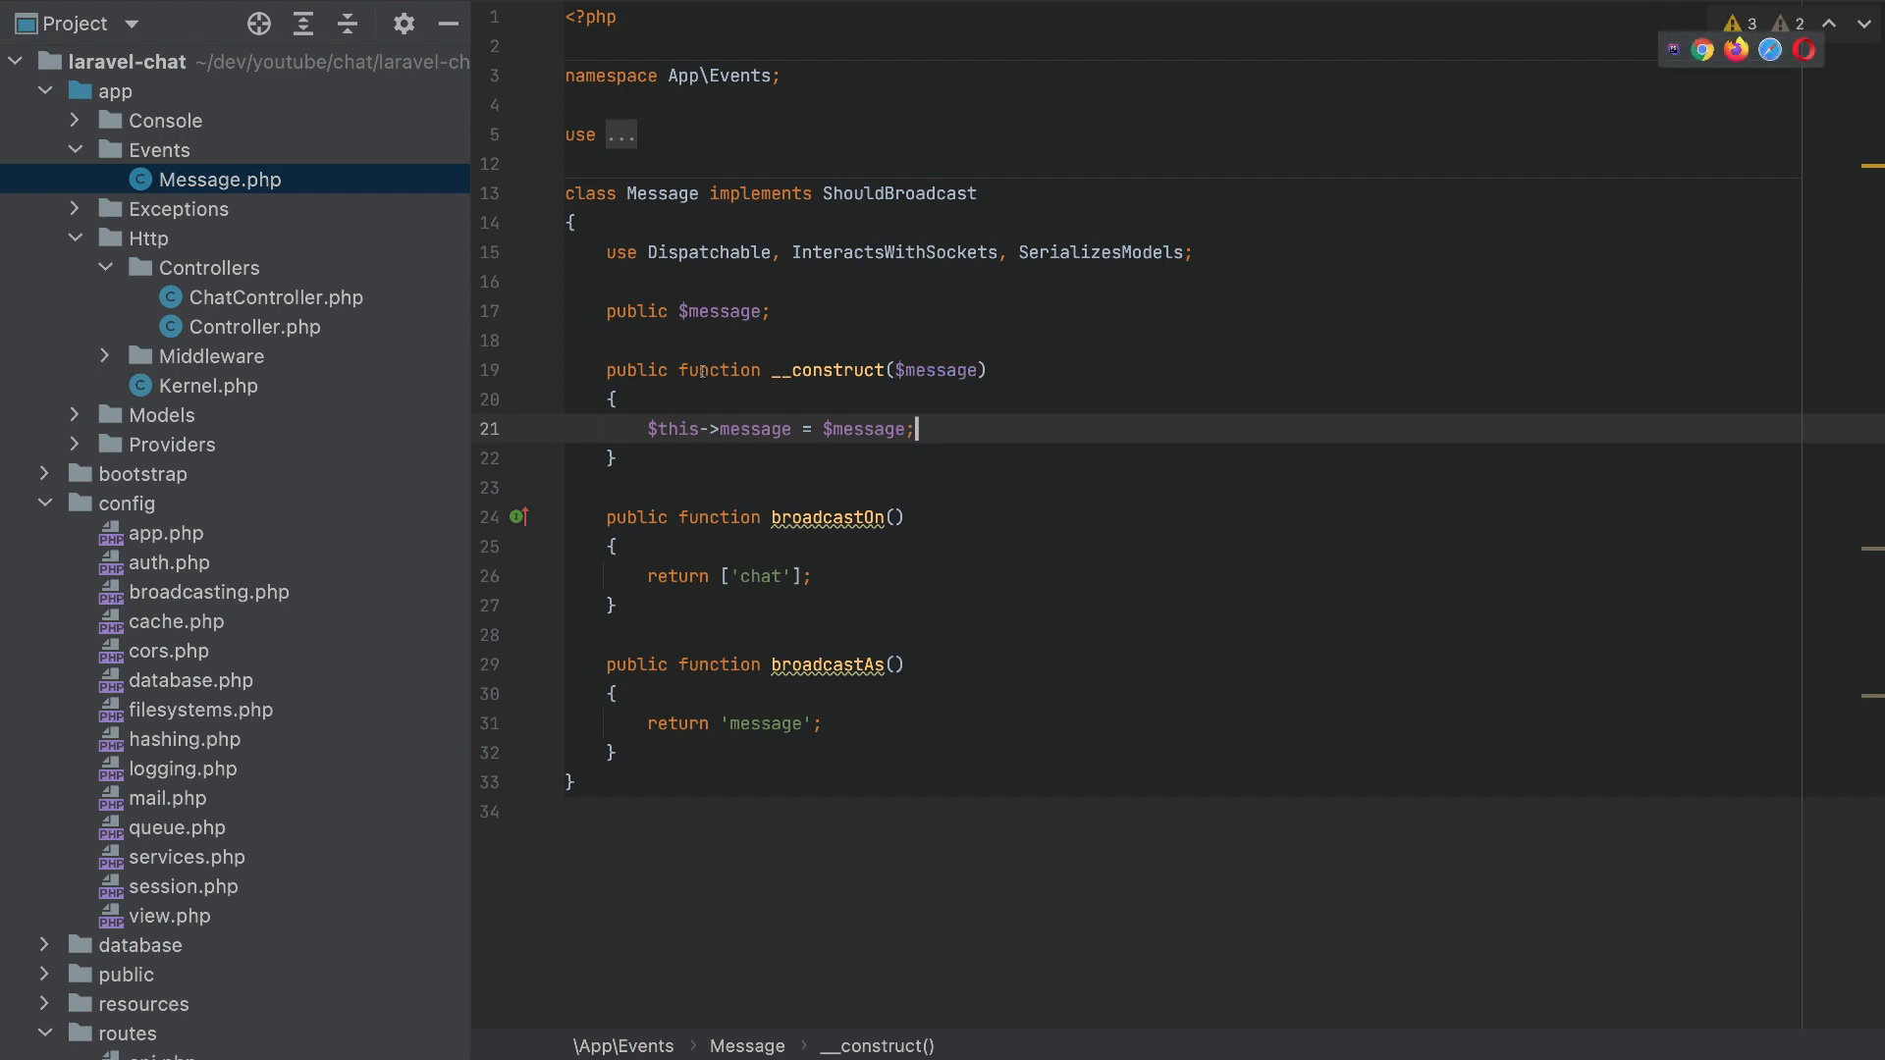
scroll("down", 3)
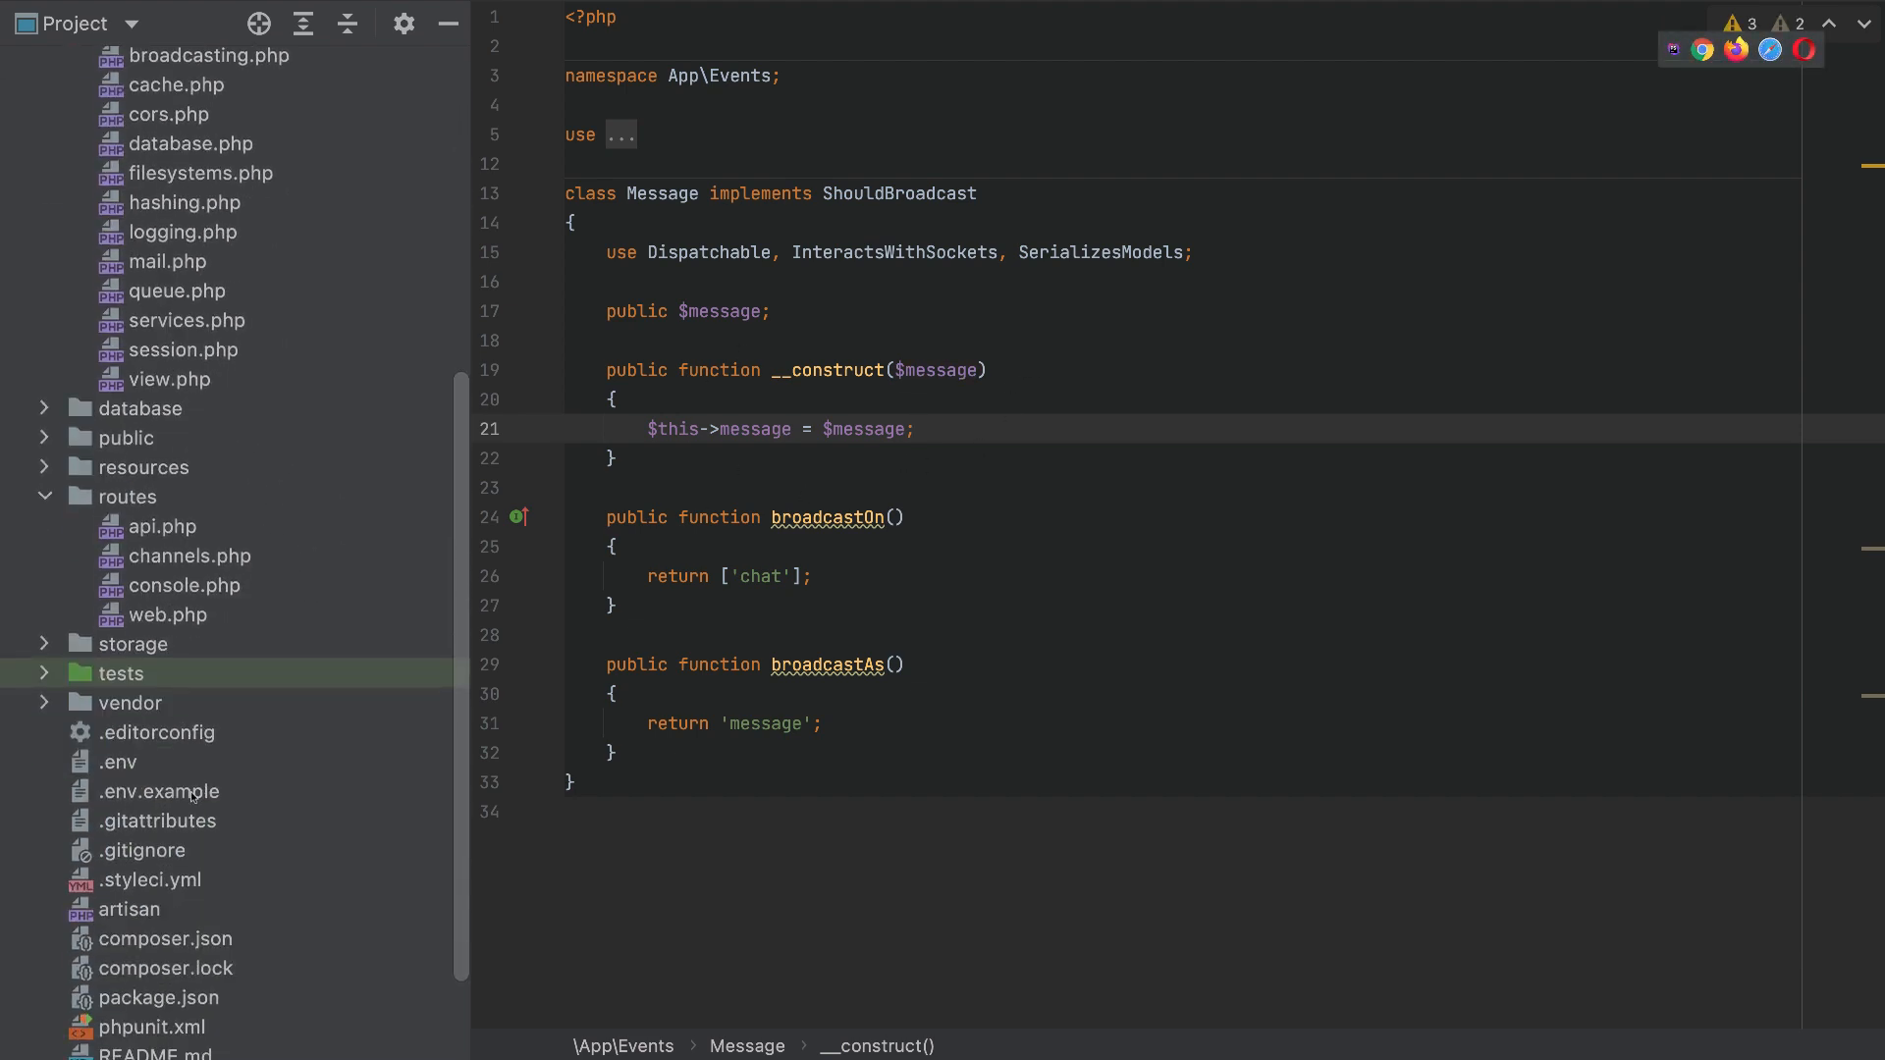
scroll("down", 3)
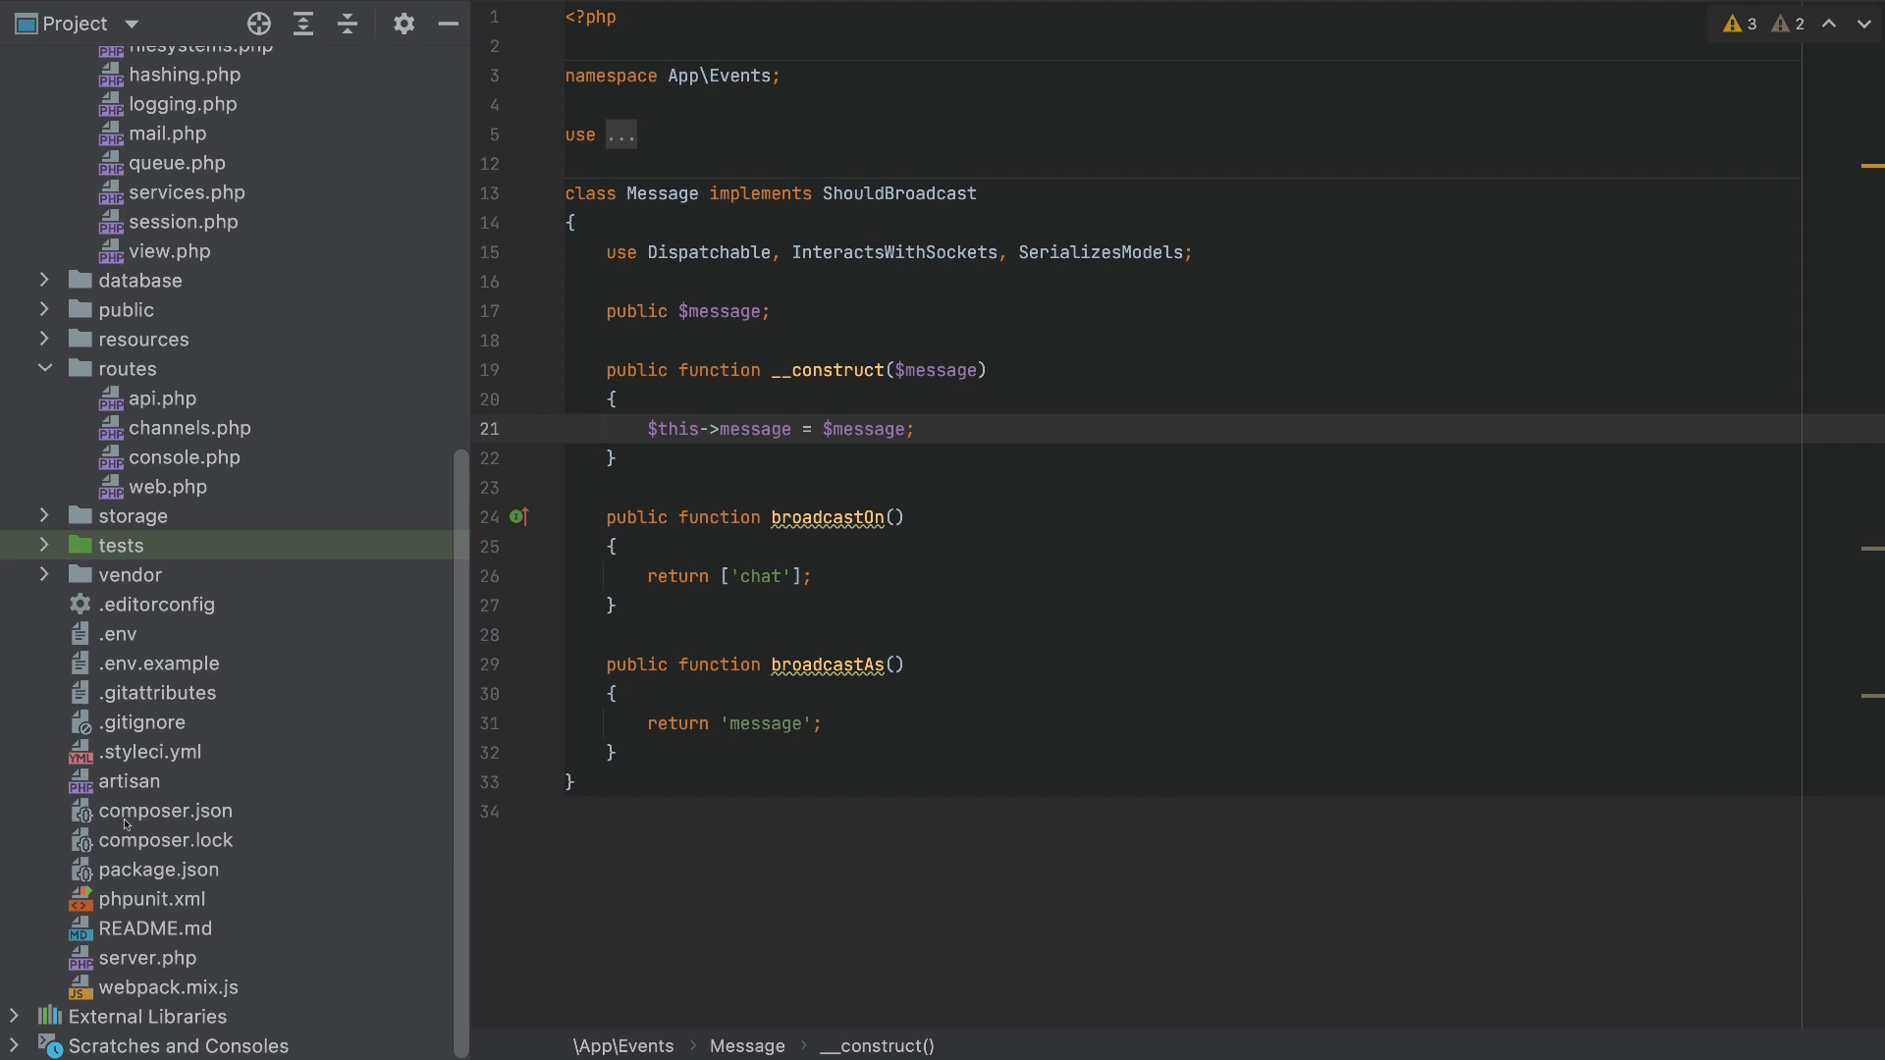
Check composer.json to confirm the project requires PHP ^8.0.
double_click(168, 810)
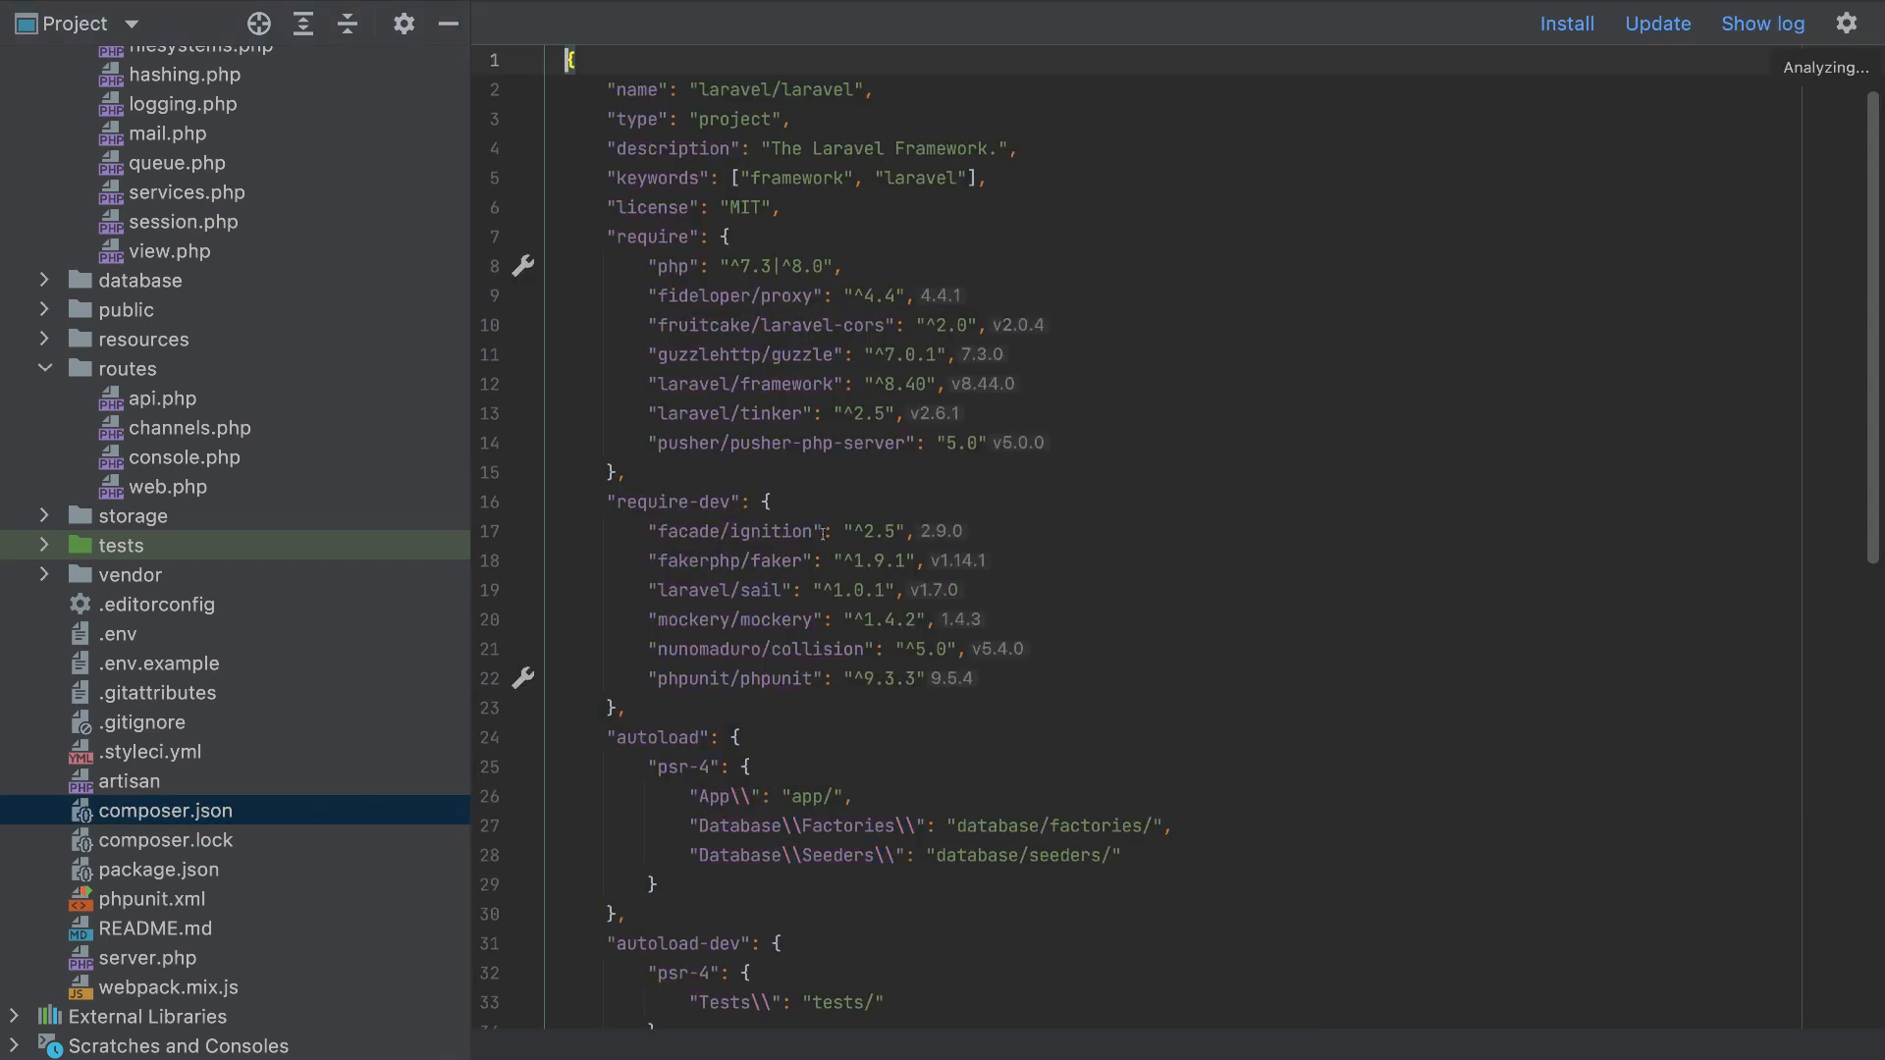
double_click(751, 266)
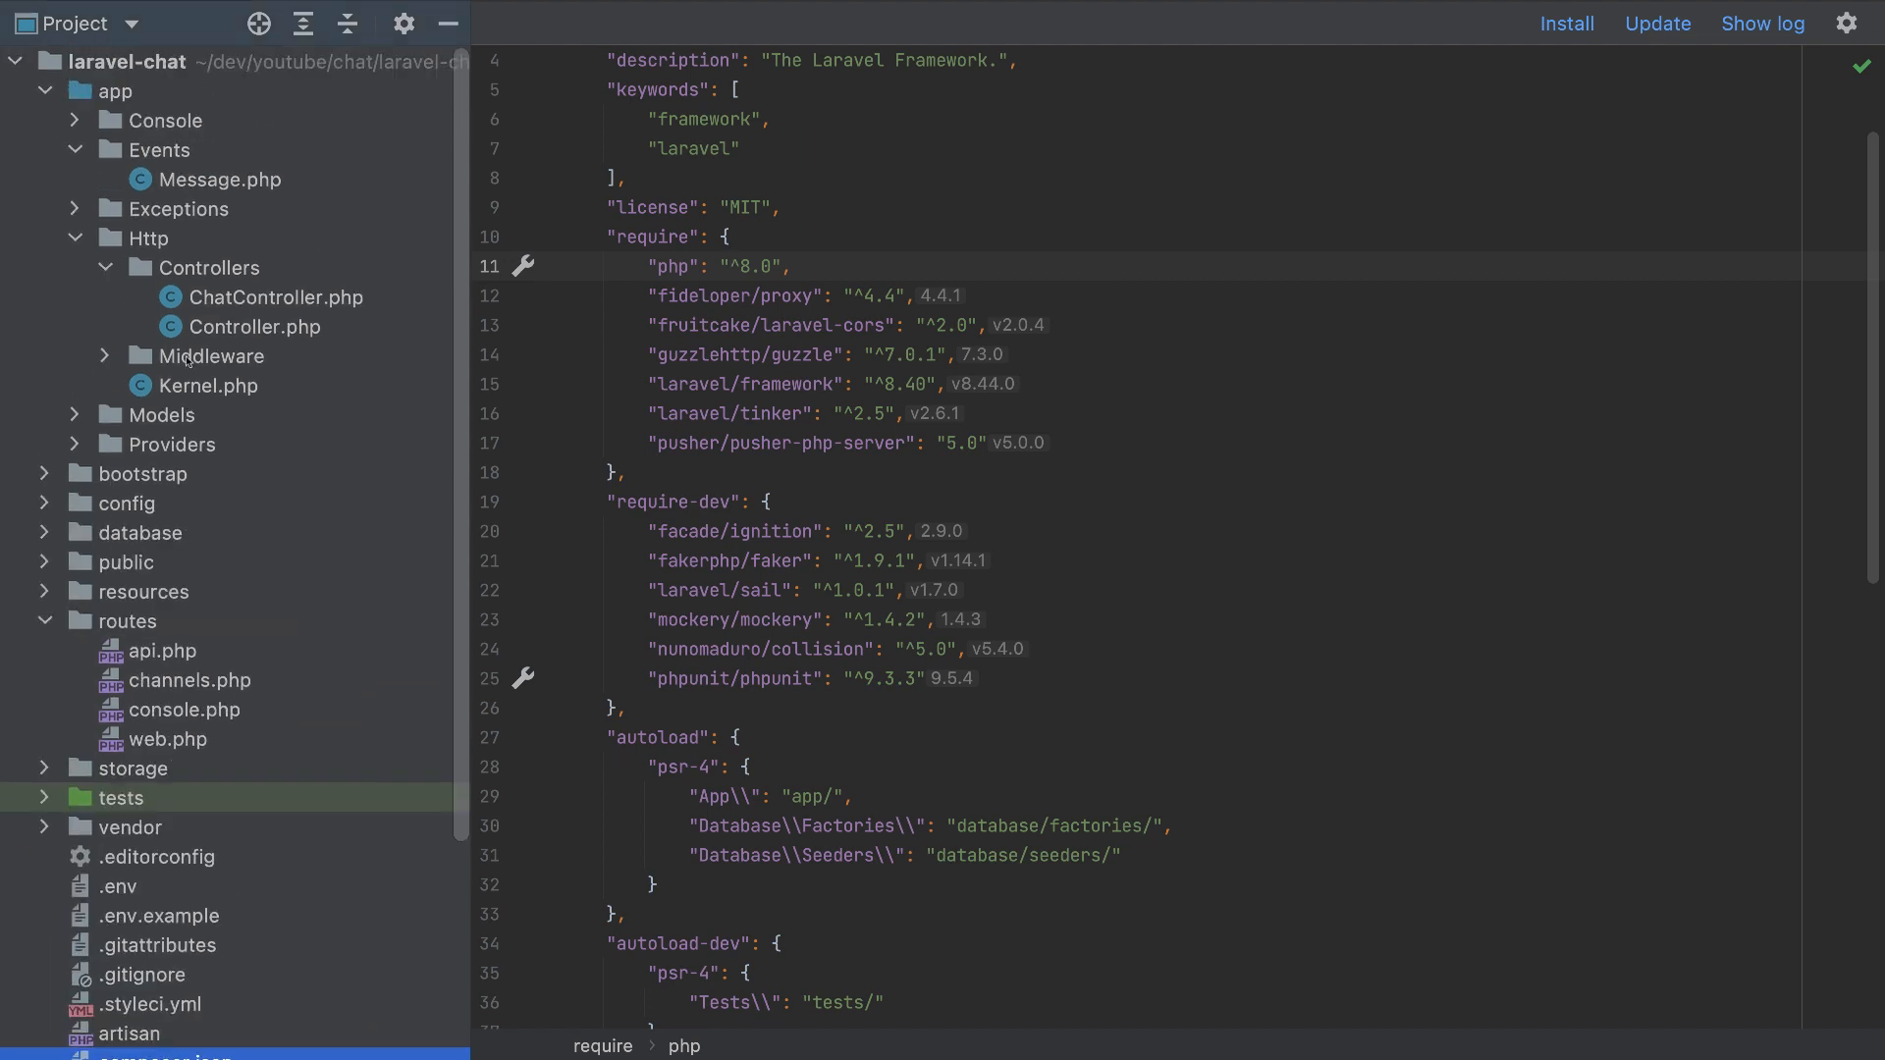
left_click(221, 178)
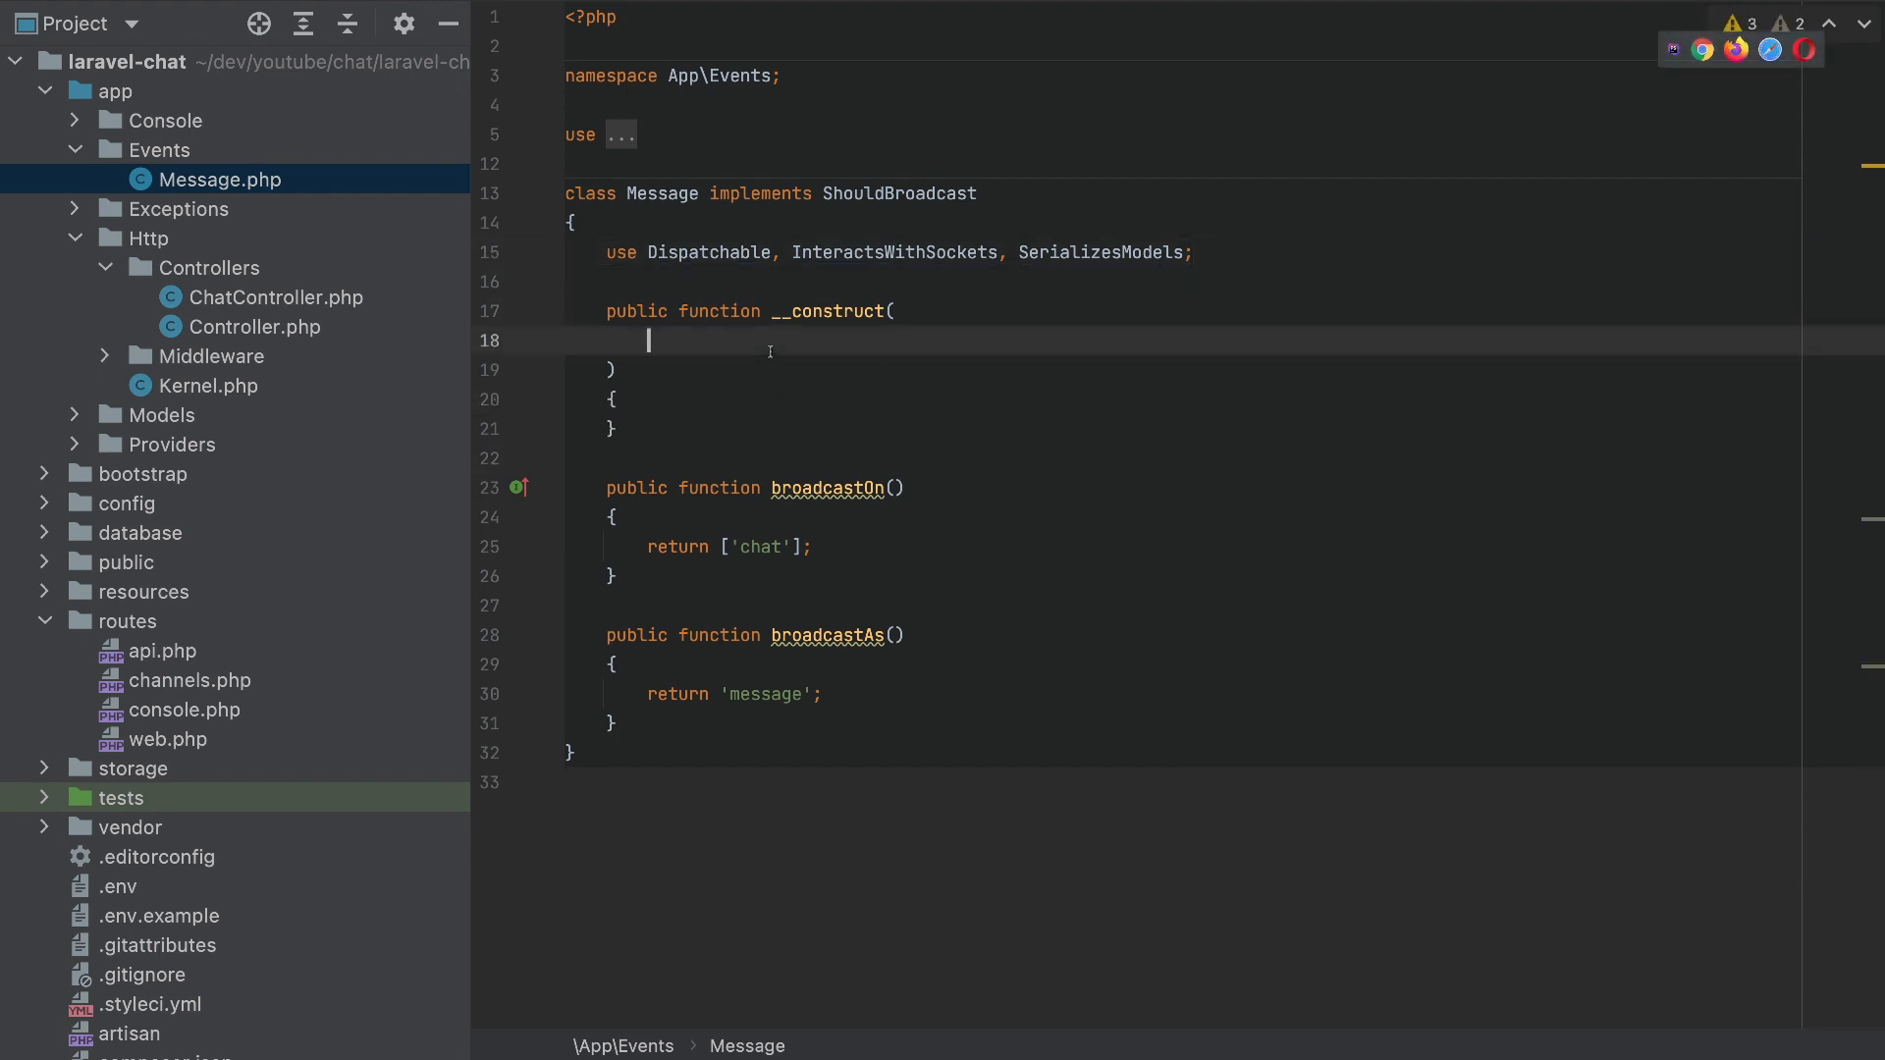
Rewrite the Message constructor with promoted public string $username and $message parameters.
type("public string")
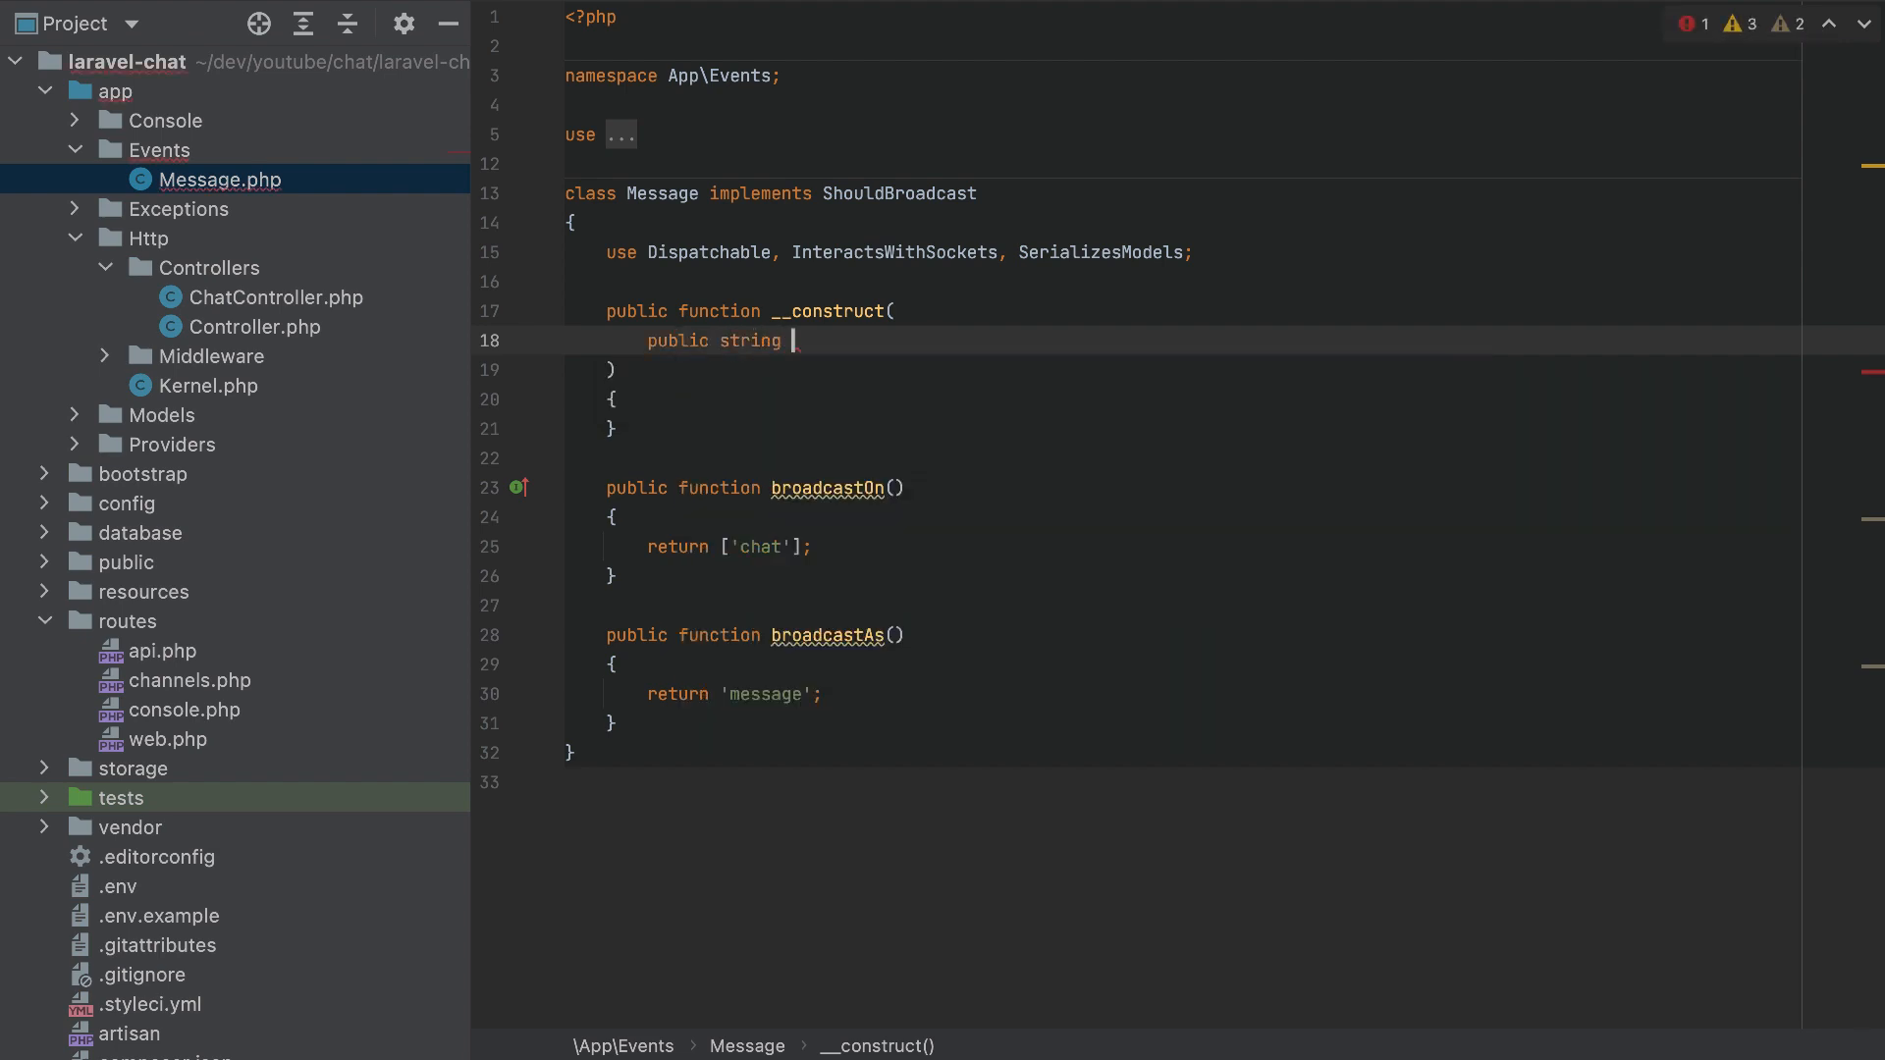
type("$message")
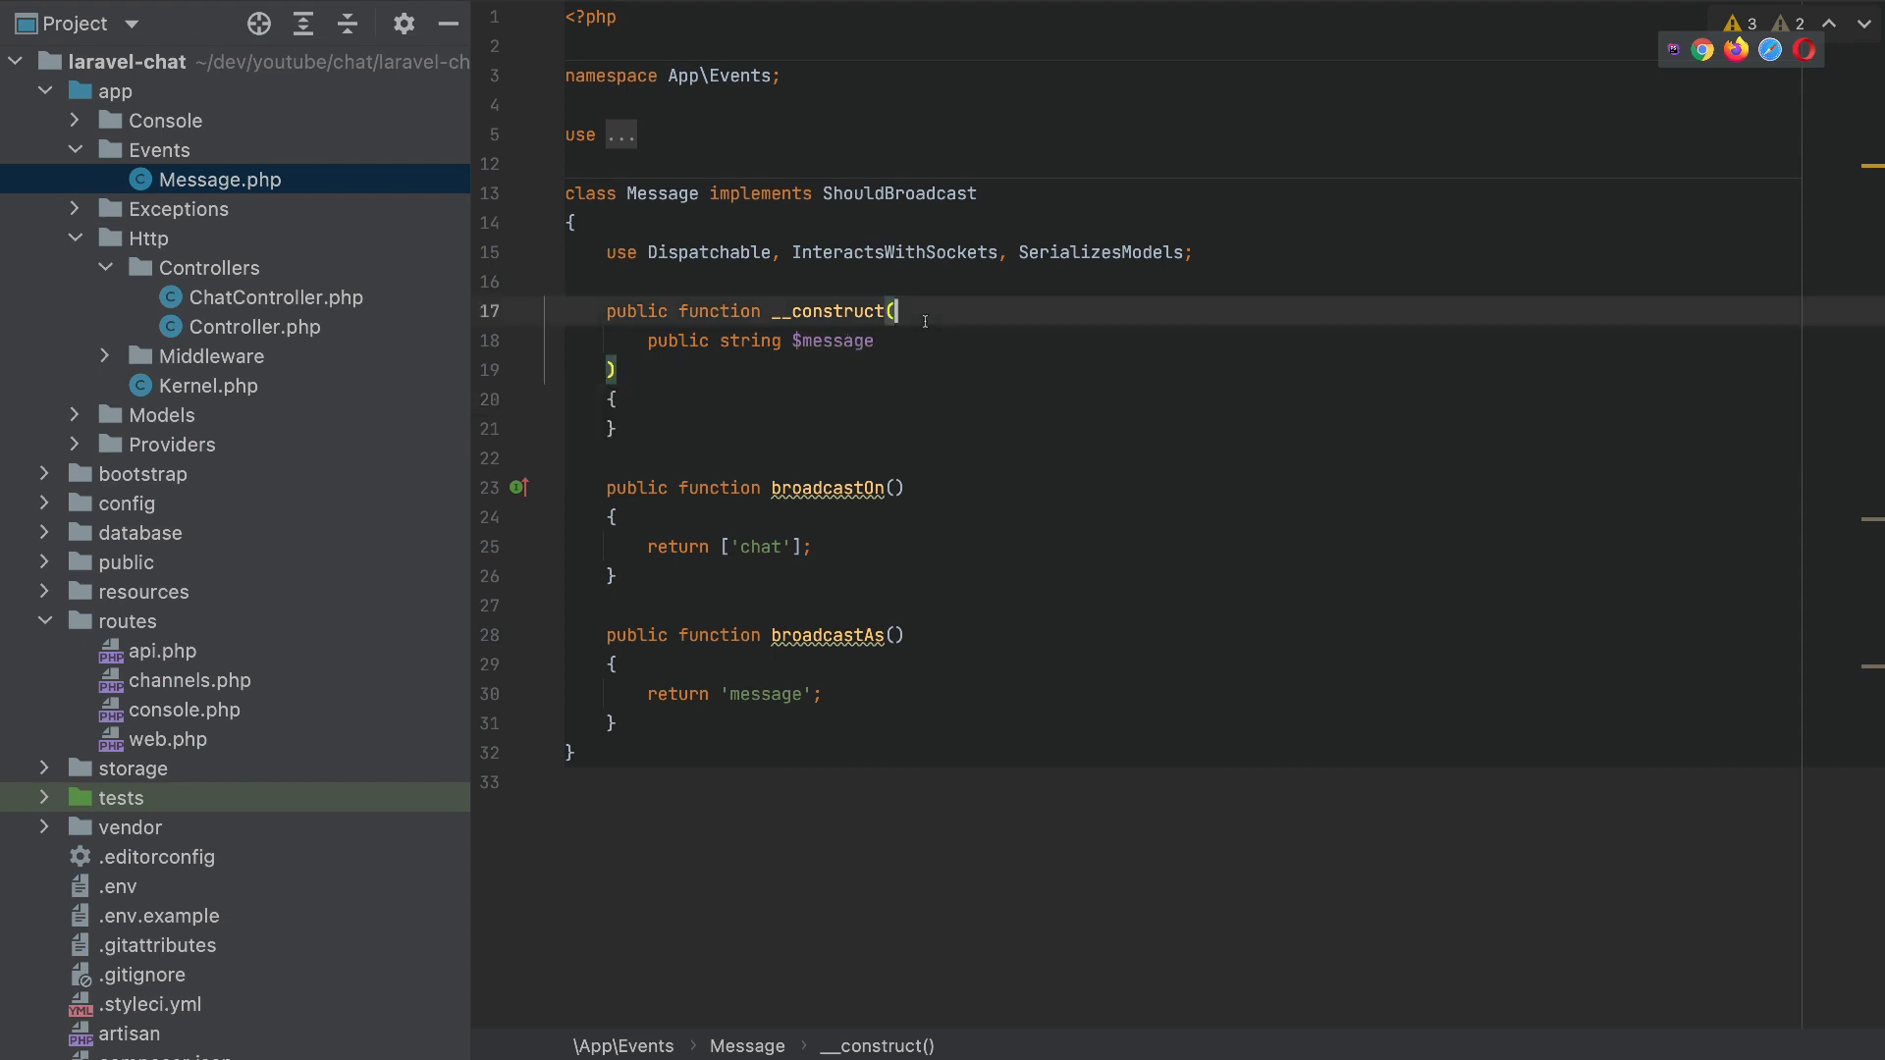
key("enter")
type("public")
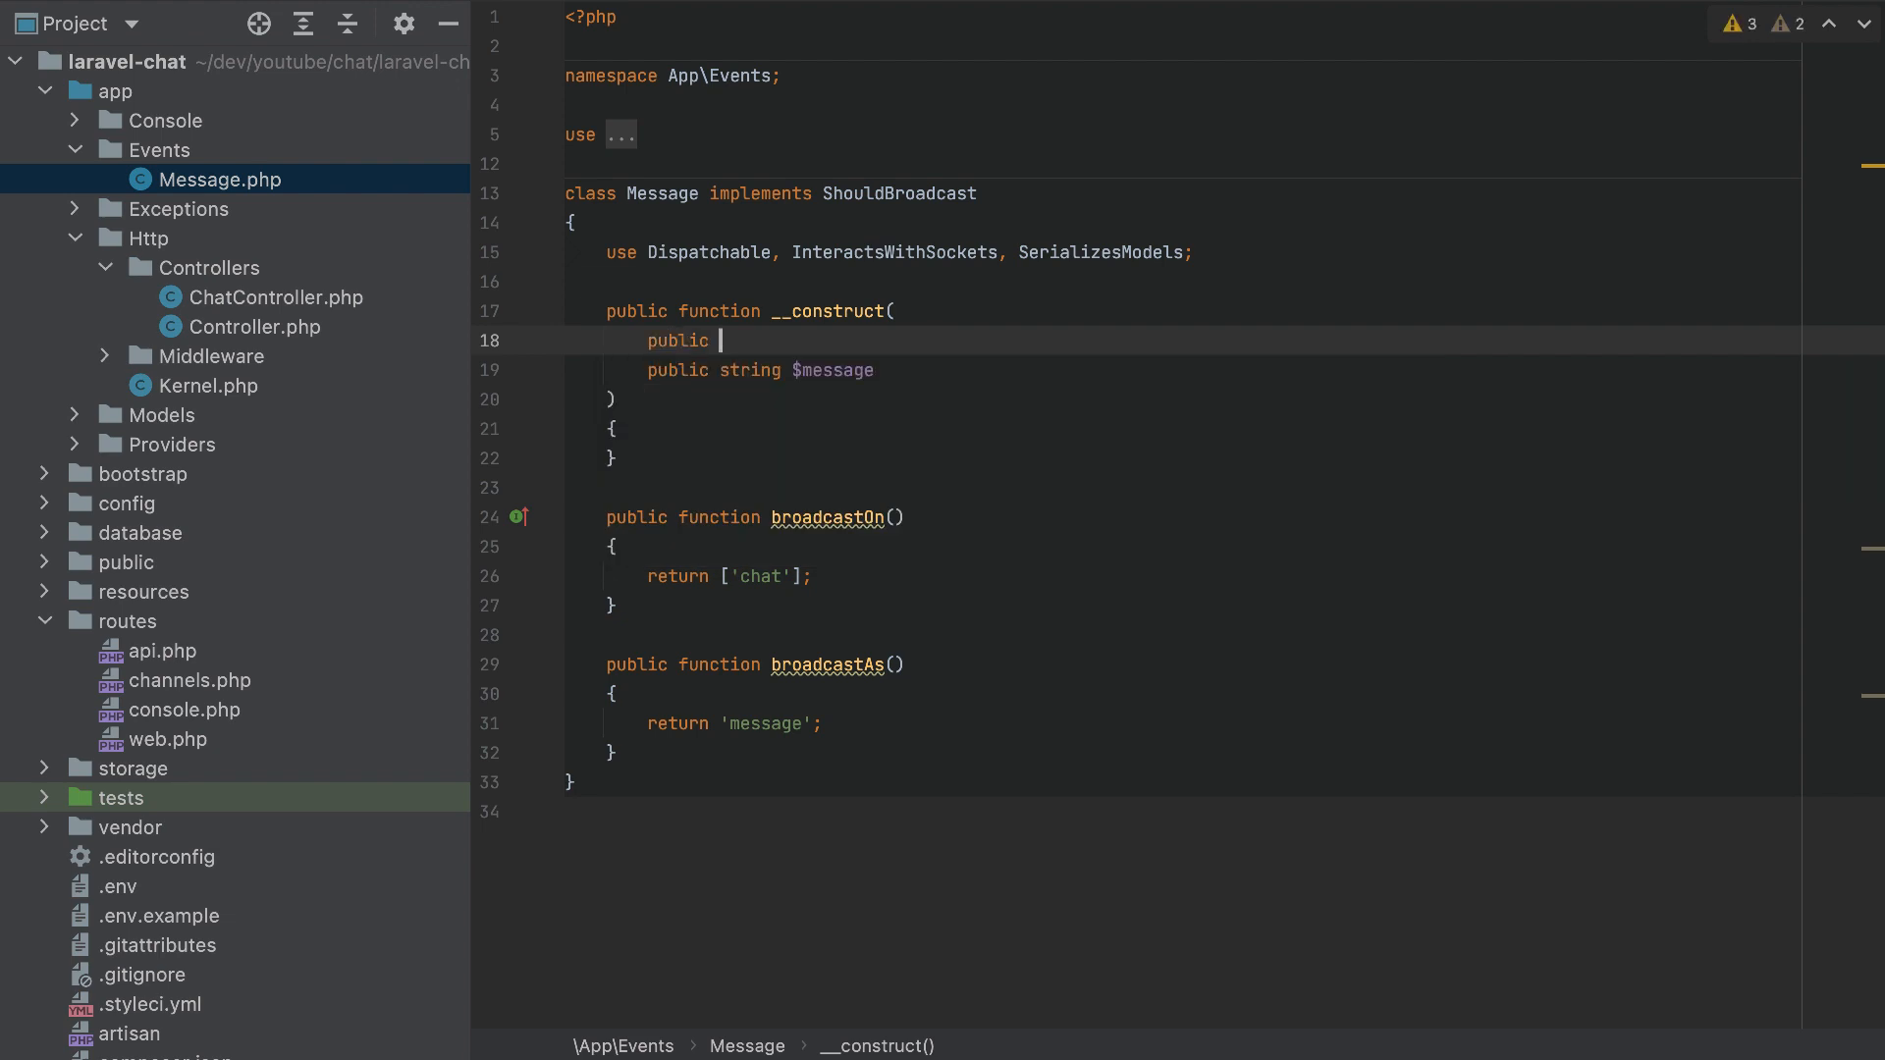
type("string $user")
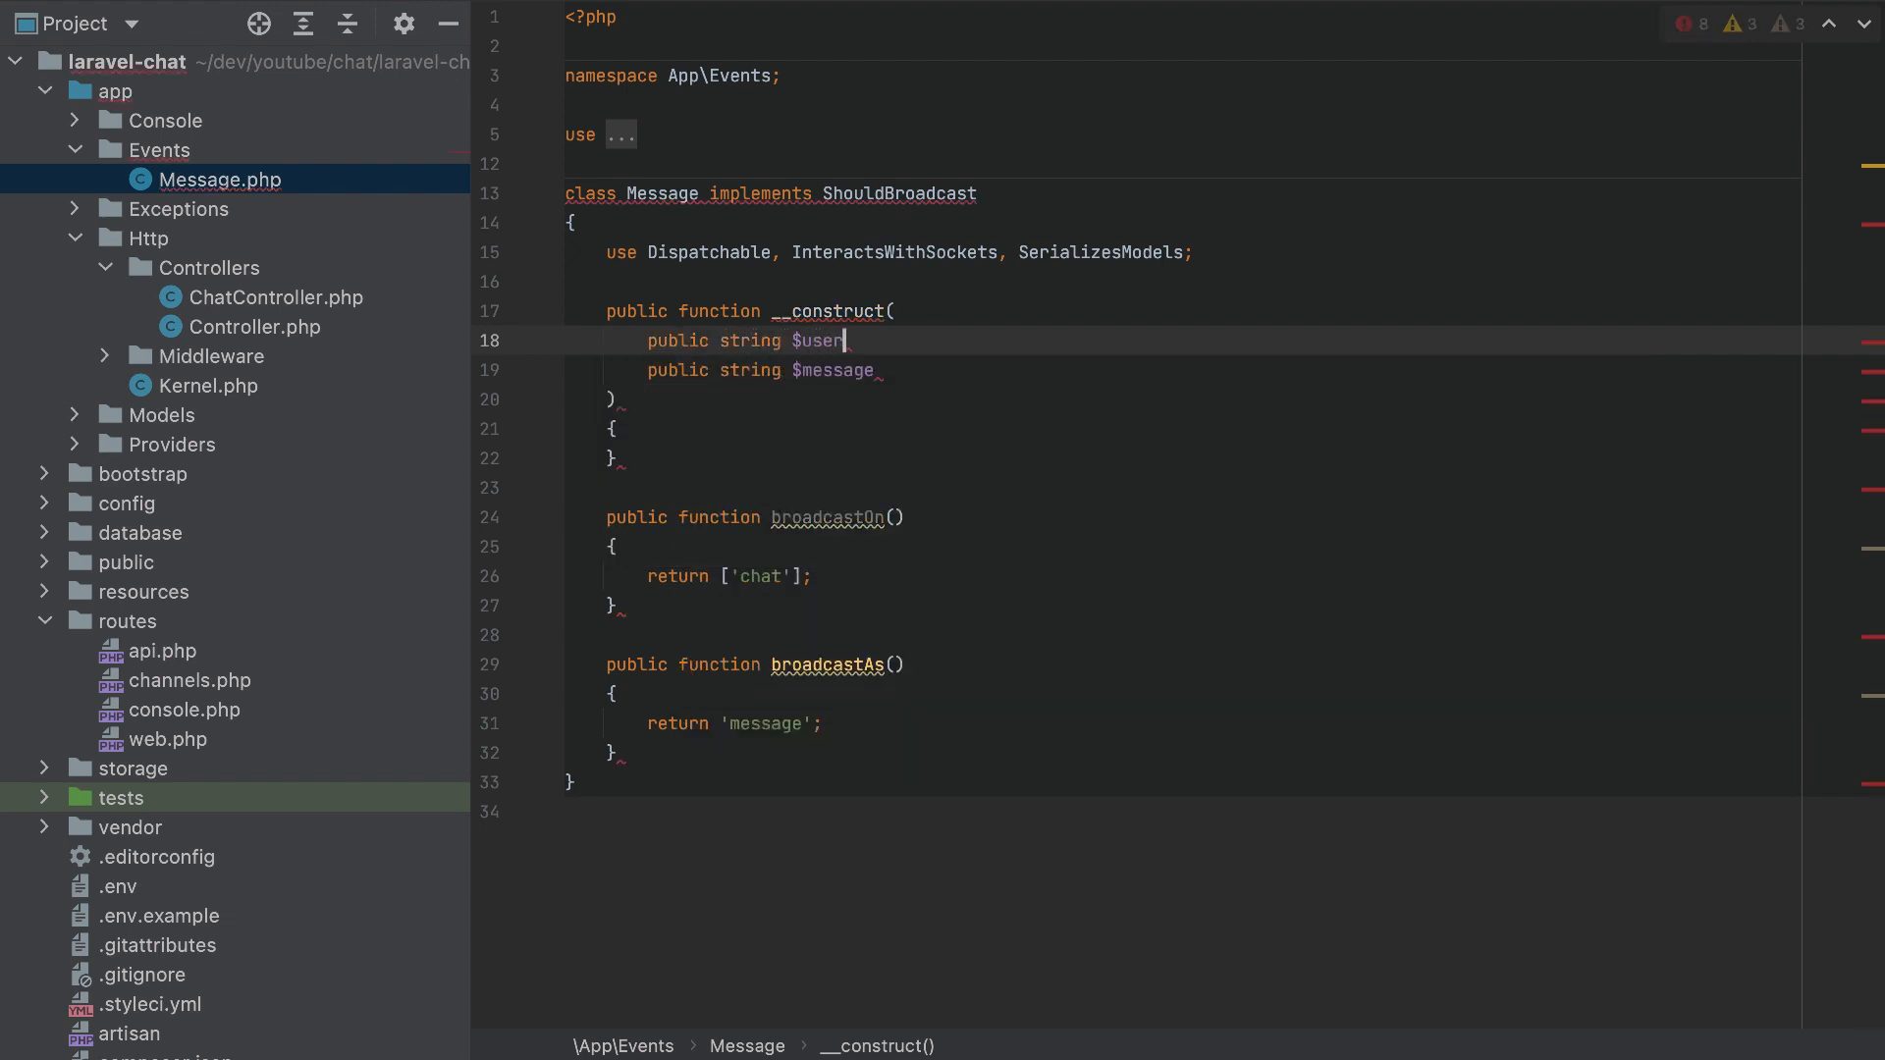
type("name,")
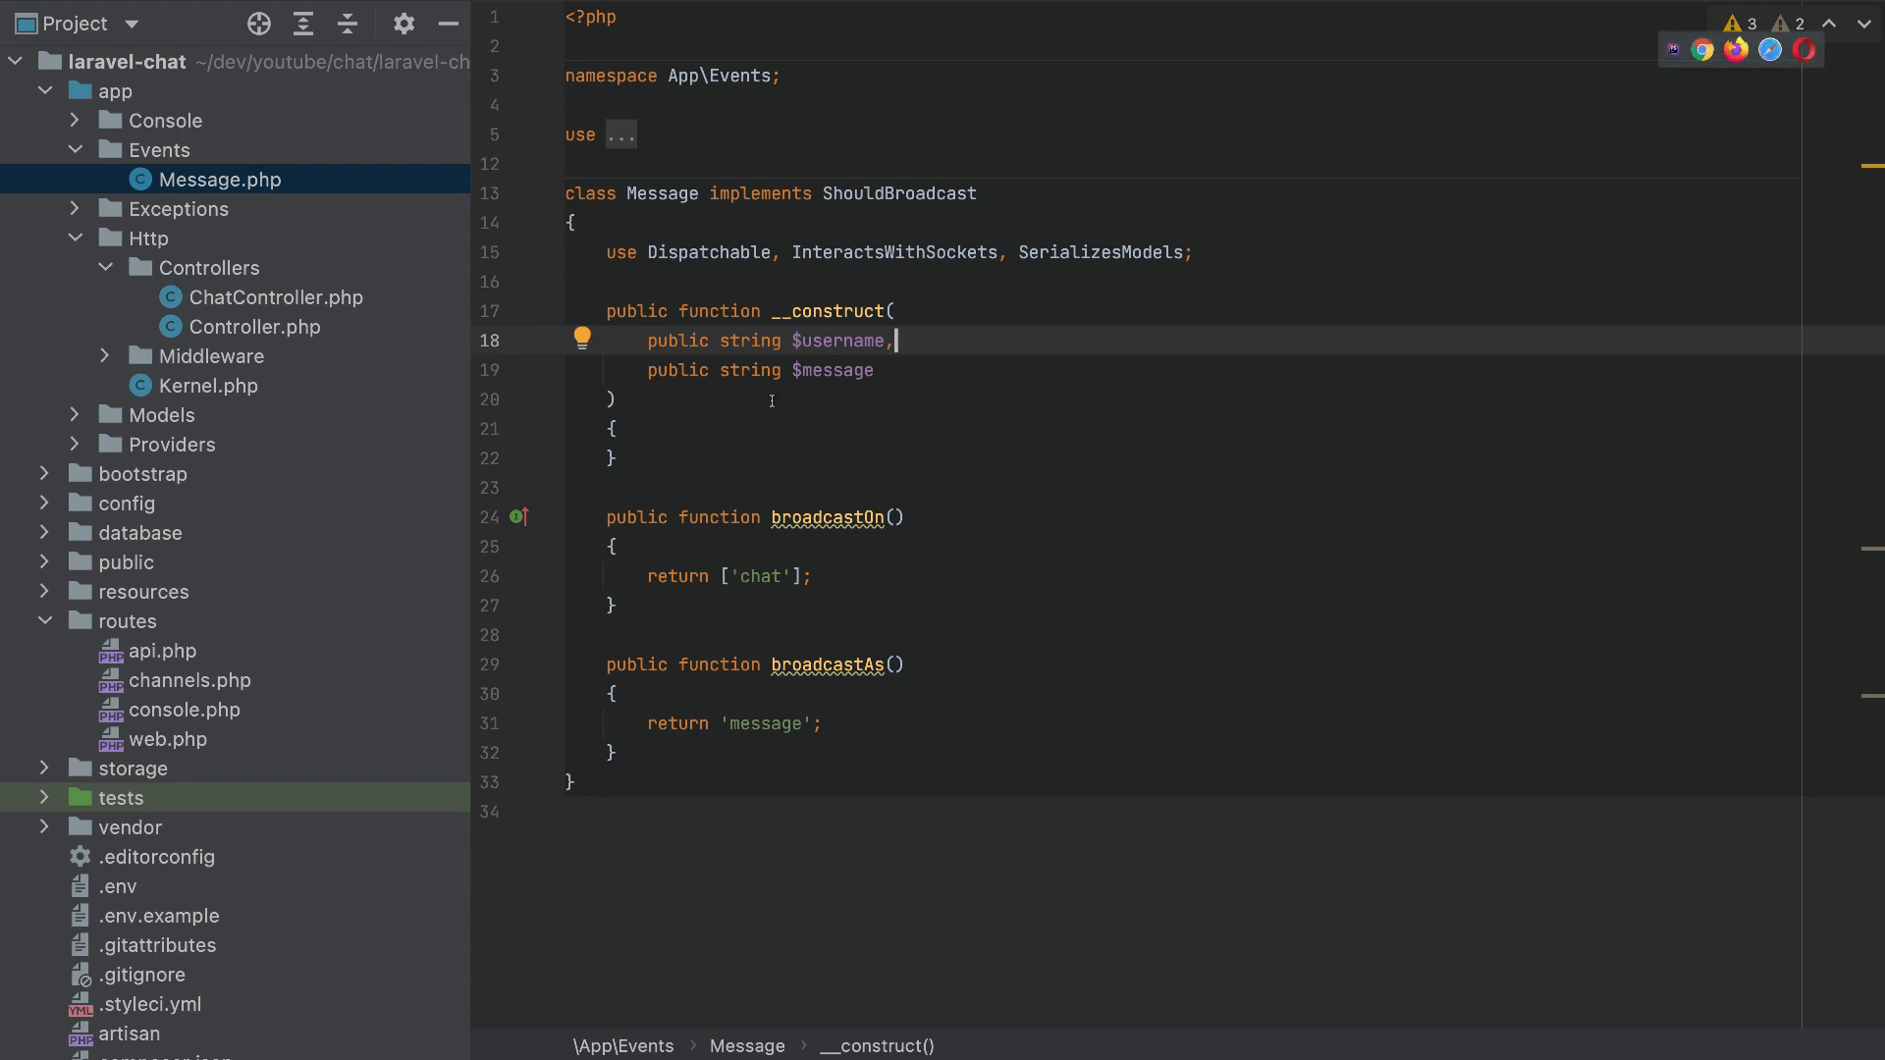
left_click(277, 296)
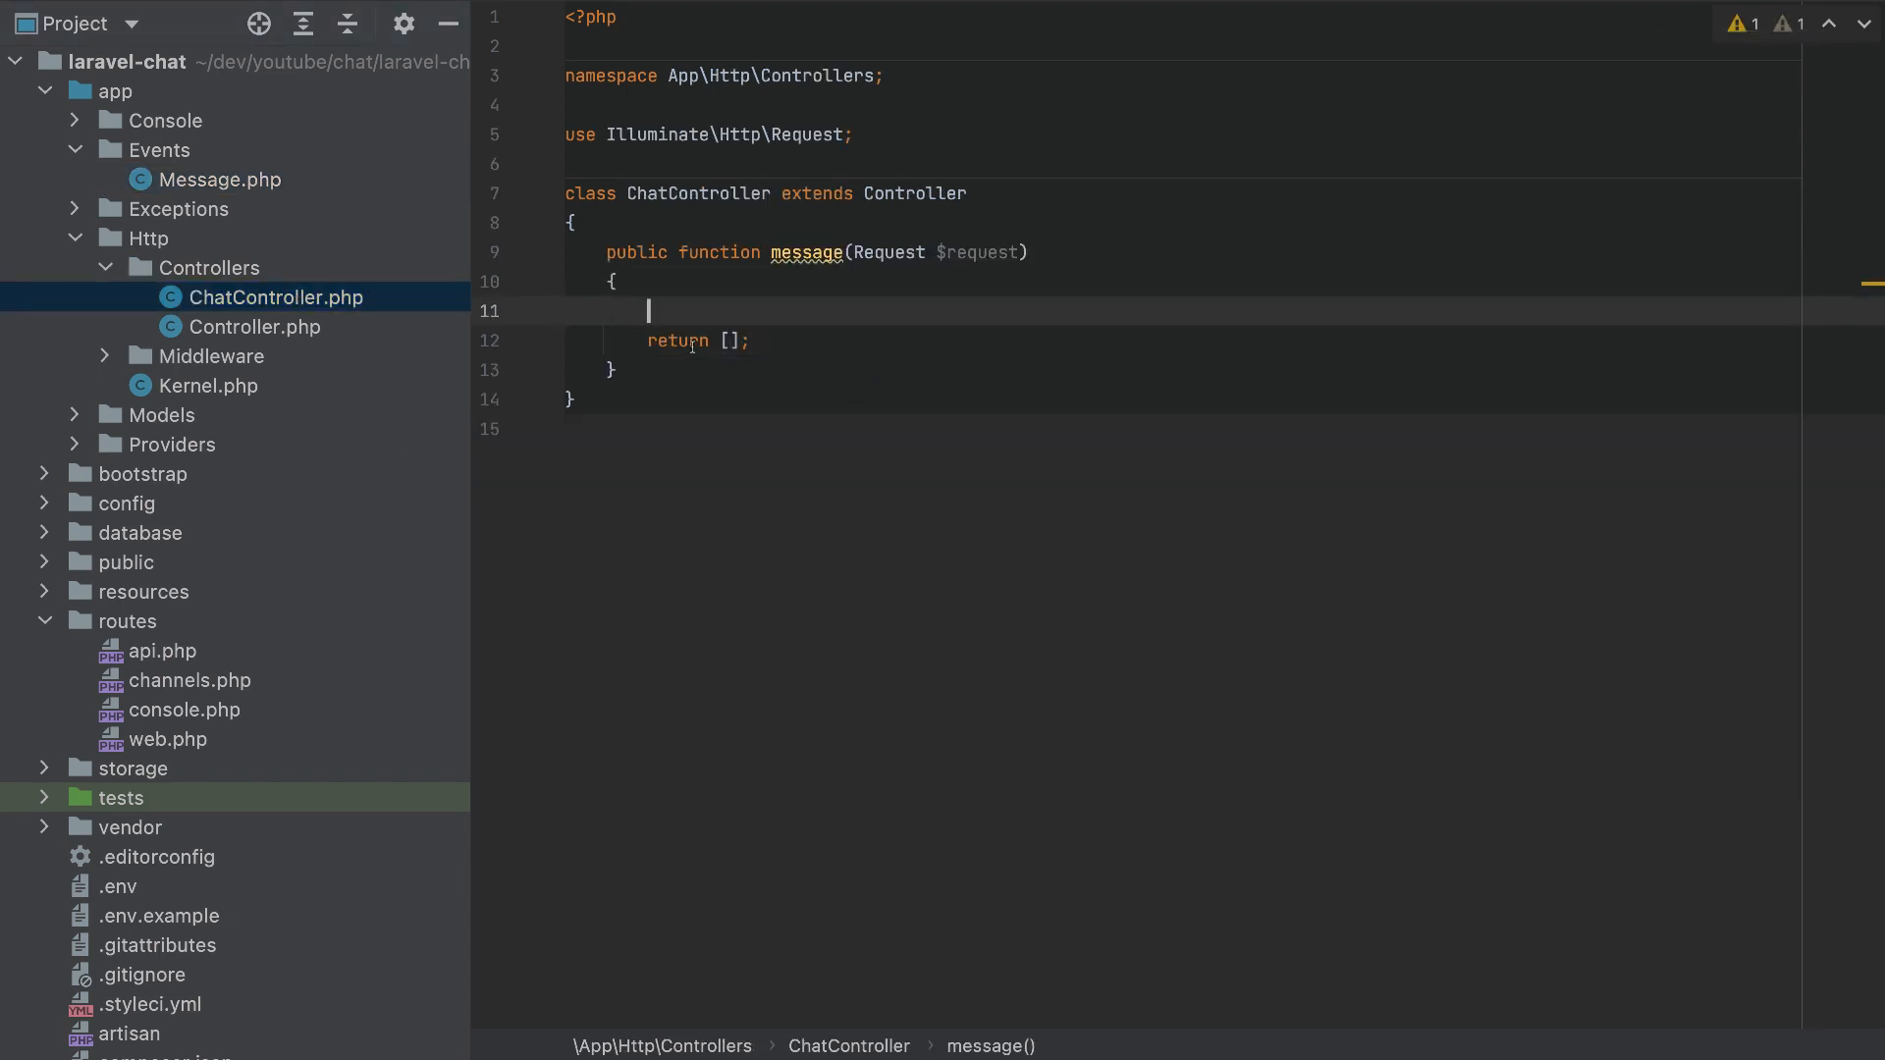
Dispatch event(new Message($request->input('username'), $request->input('message'))) in ChatController::message.
type("eve")
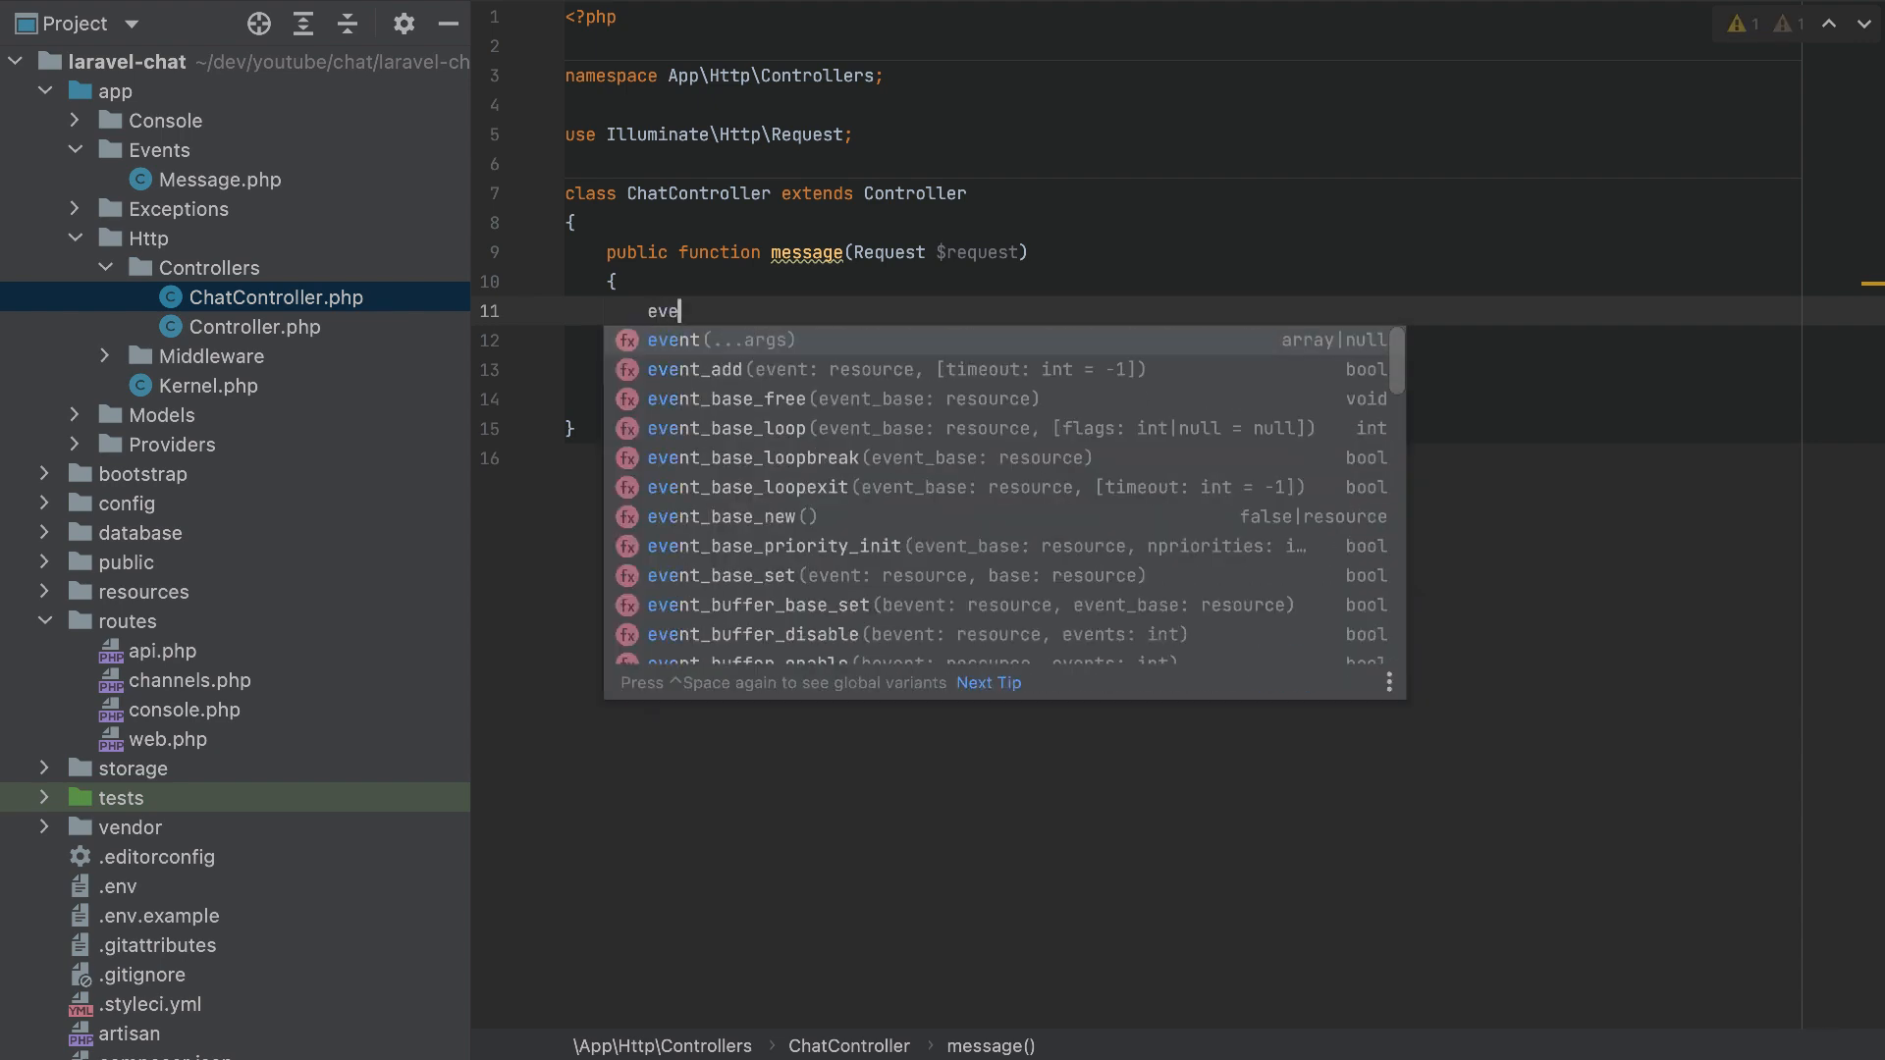
type("nt(new Message());")
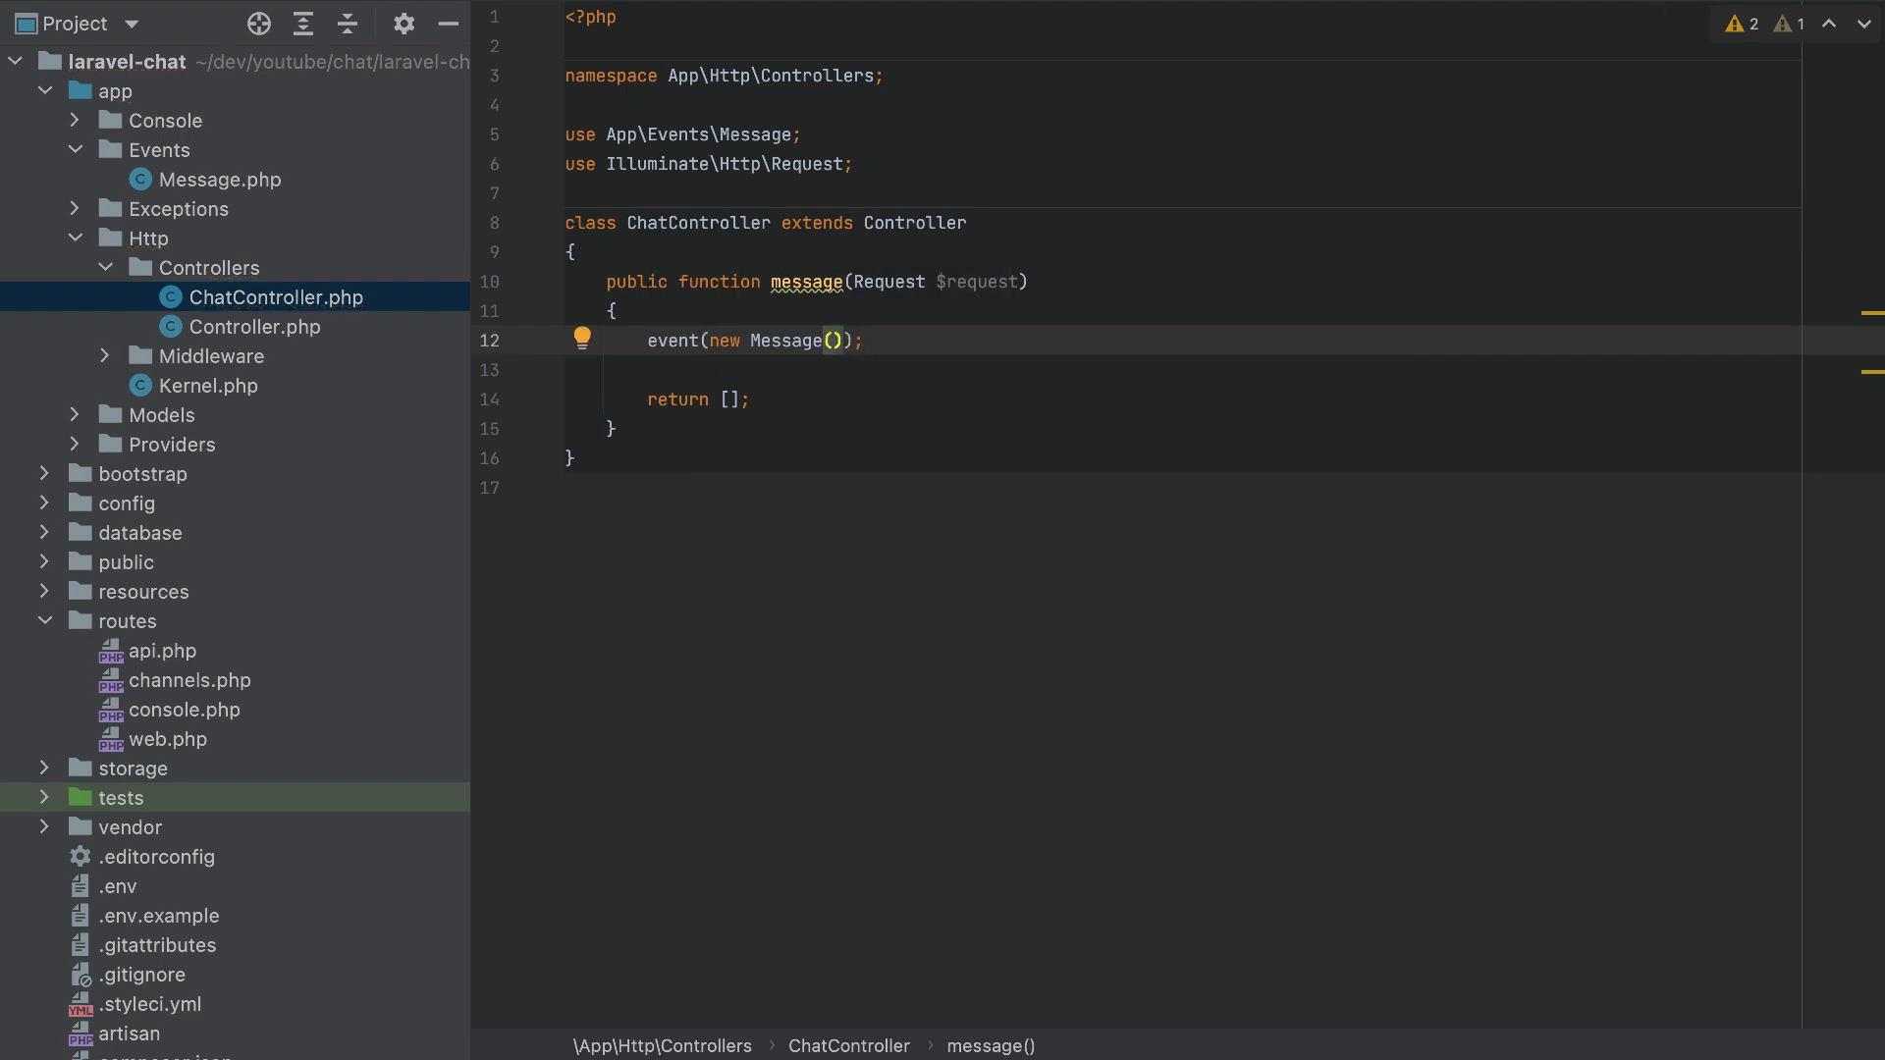
type("$r")
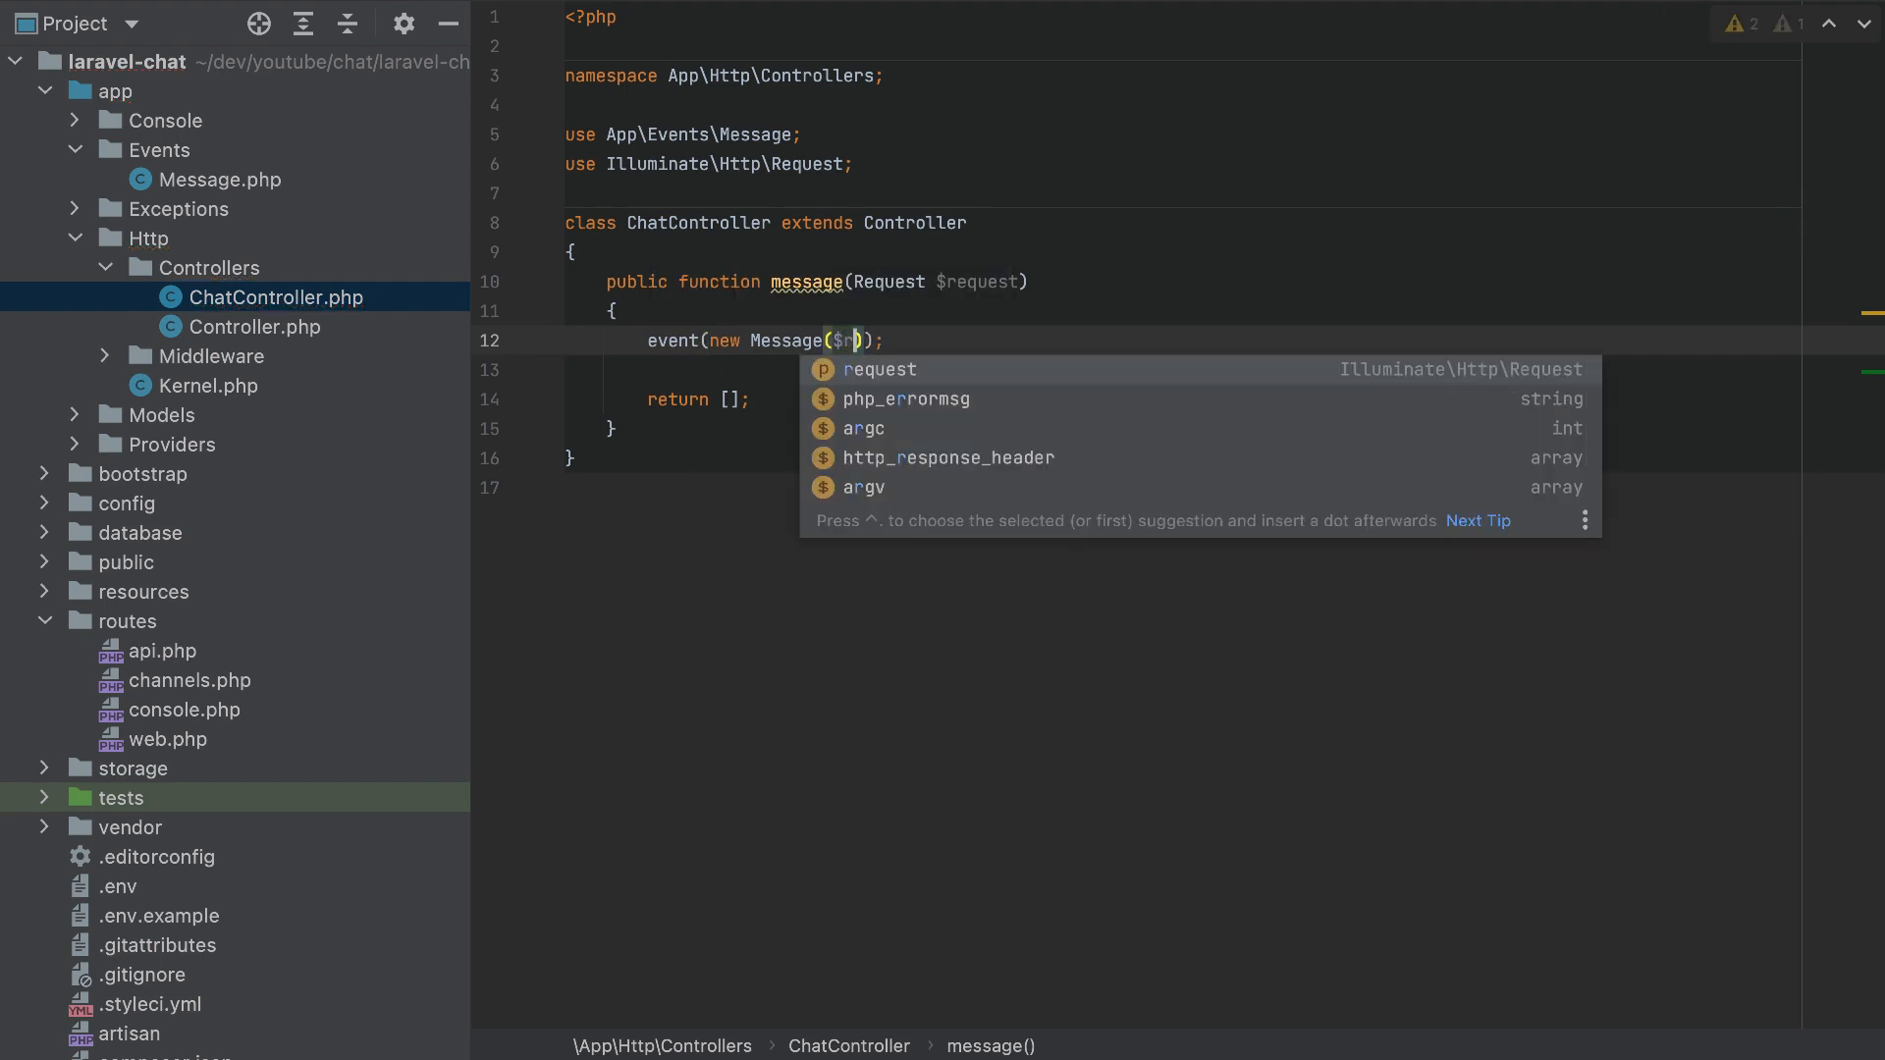
type("equest->")
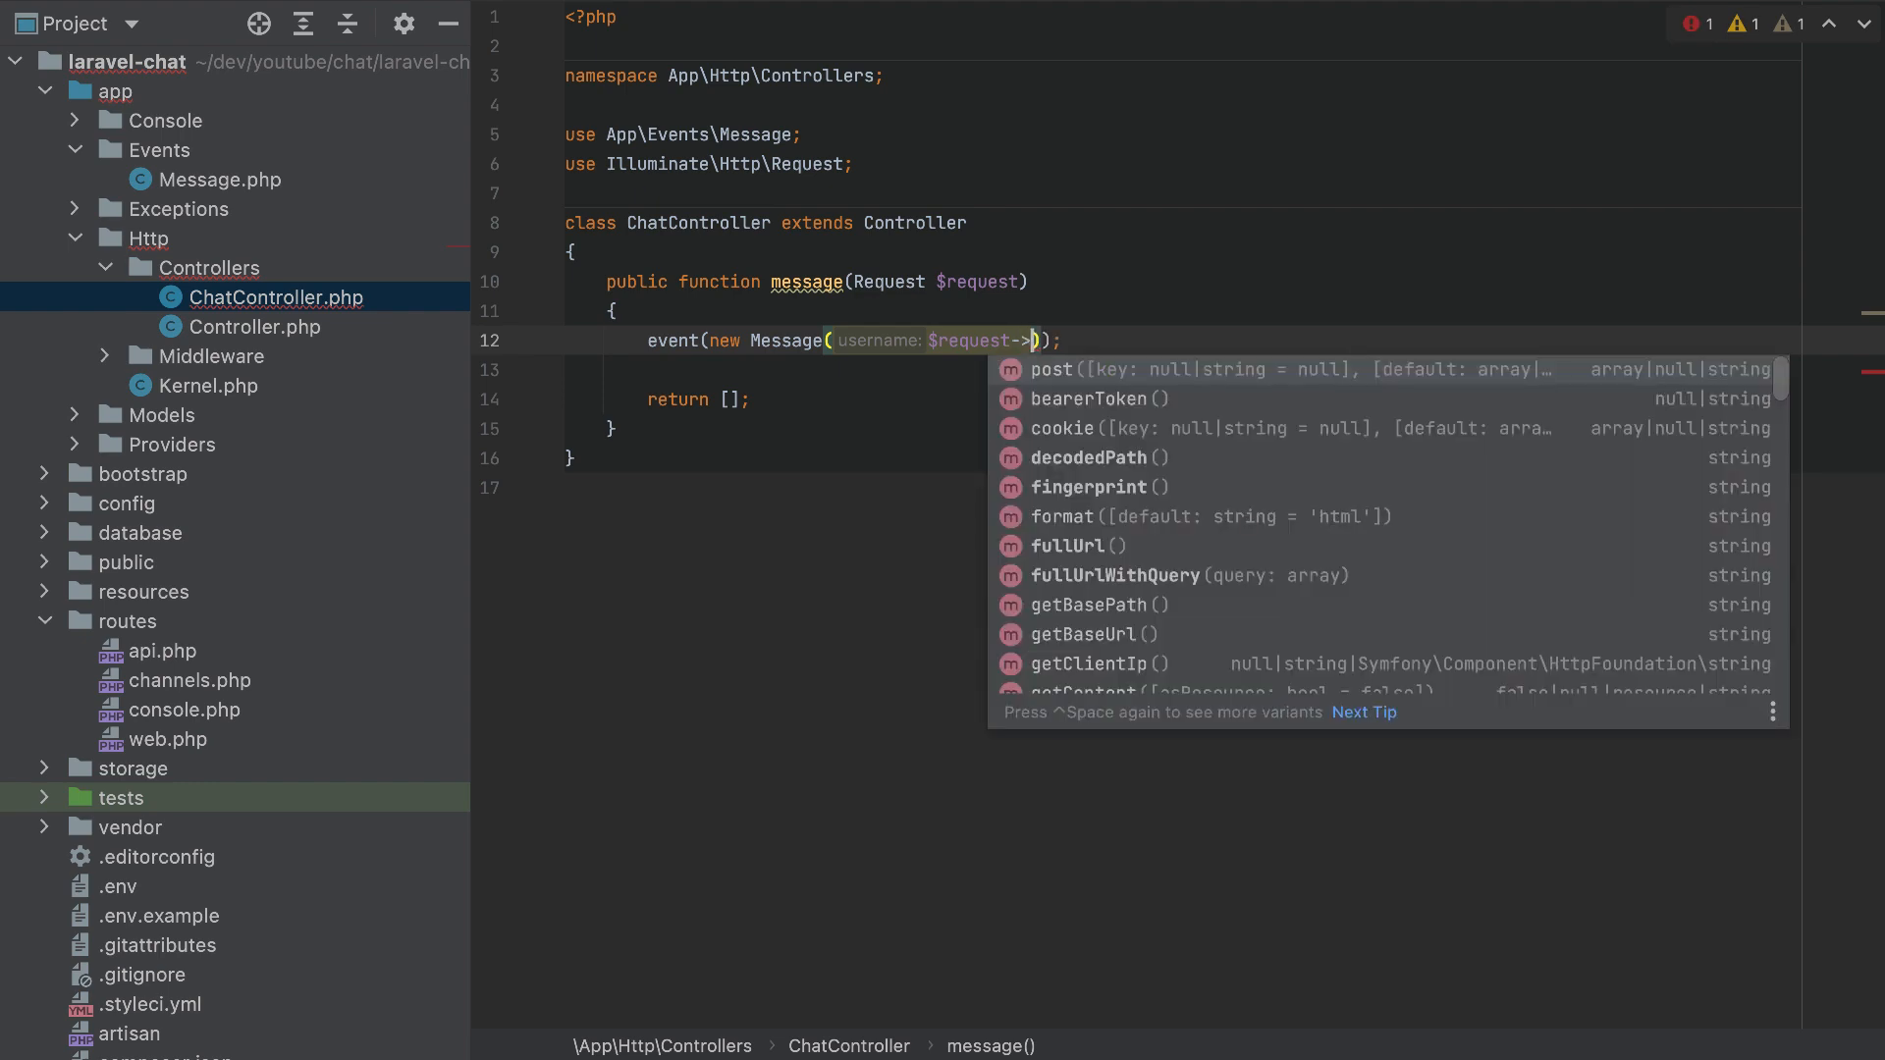
type("input('username')m")
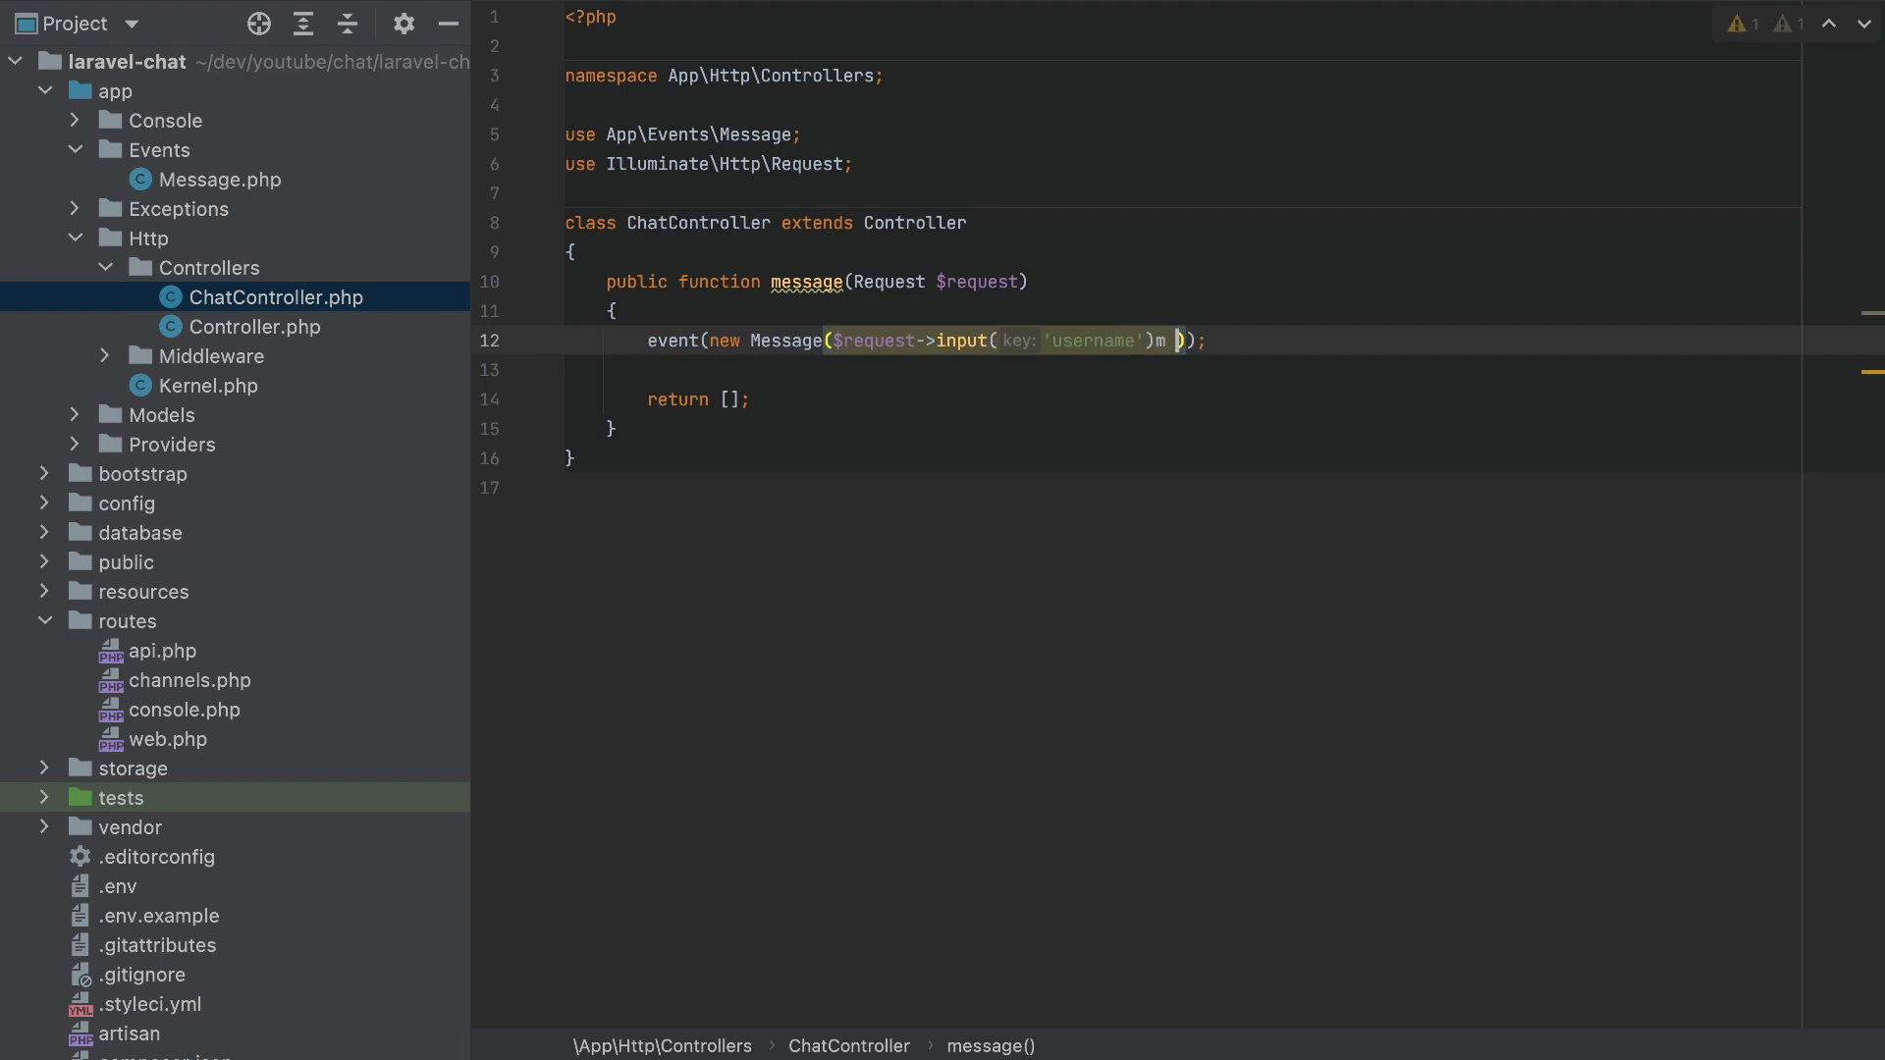
type(", $request->")
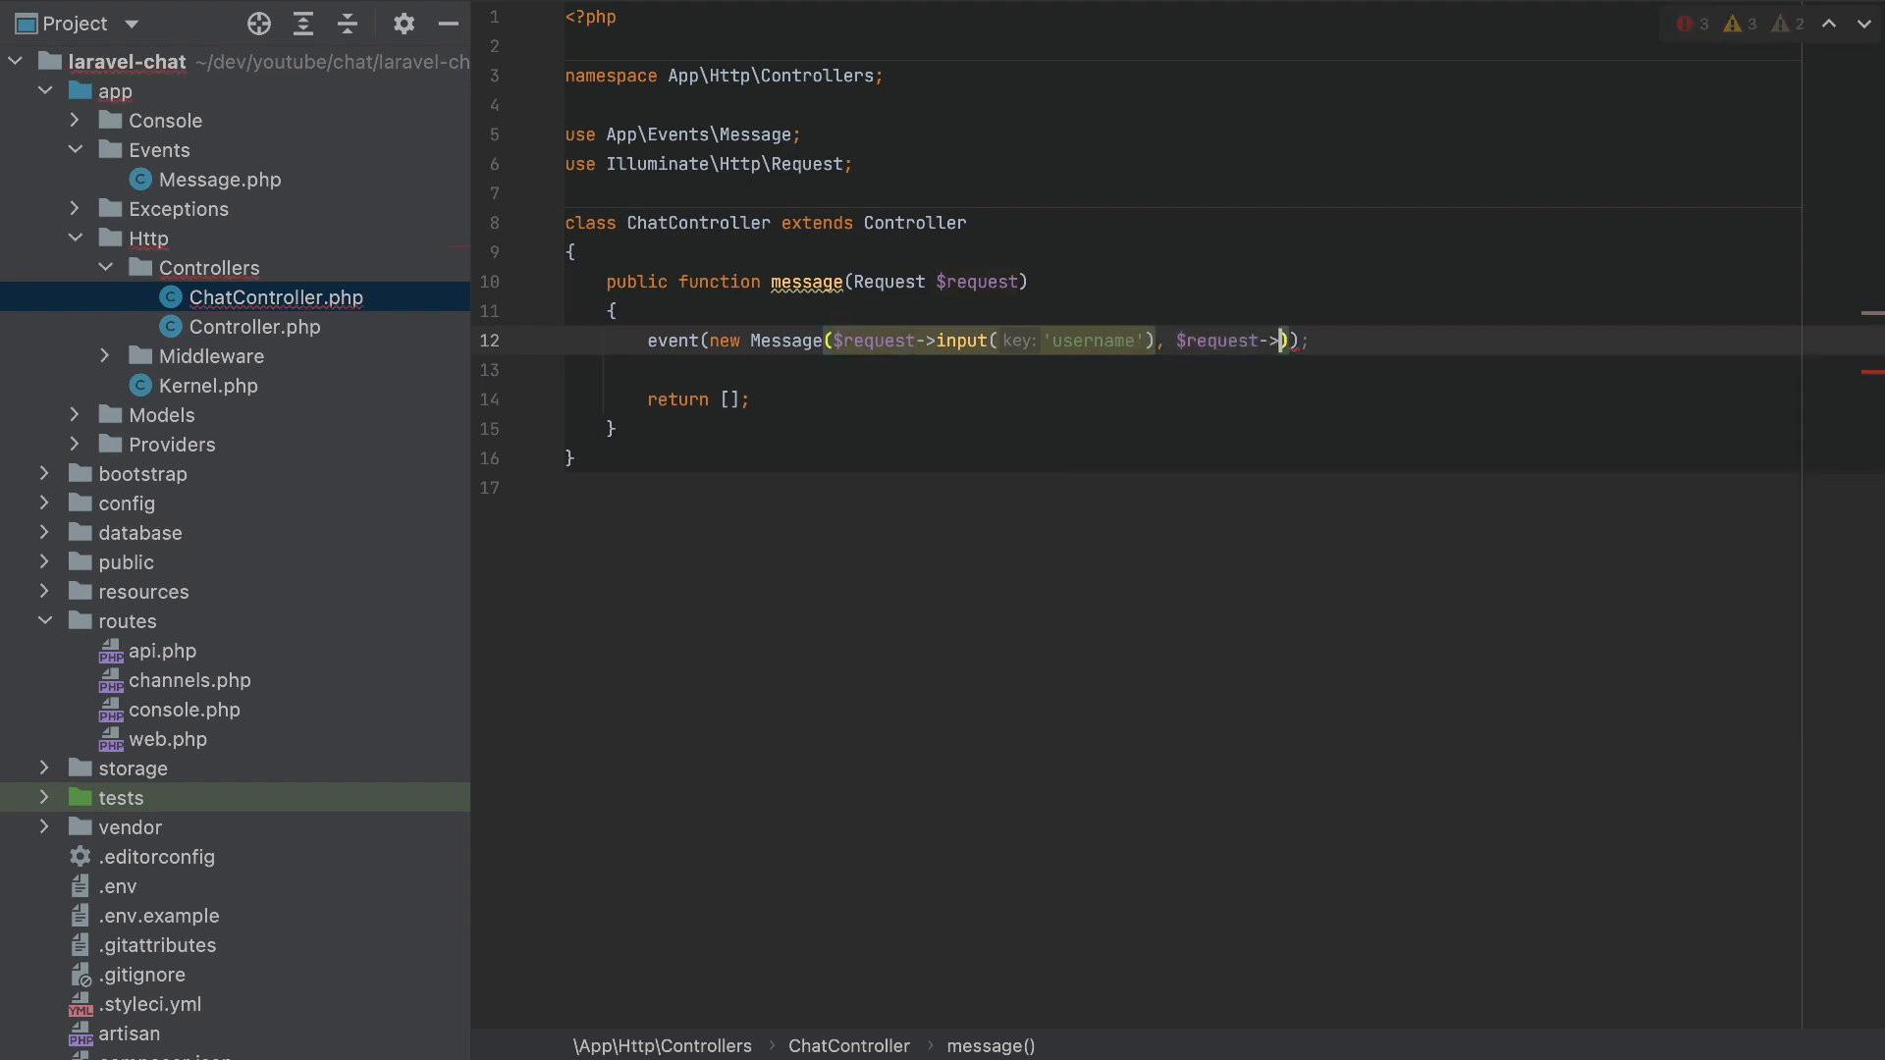
type("input('")
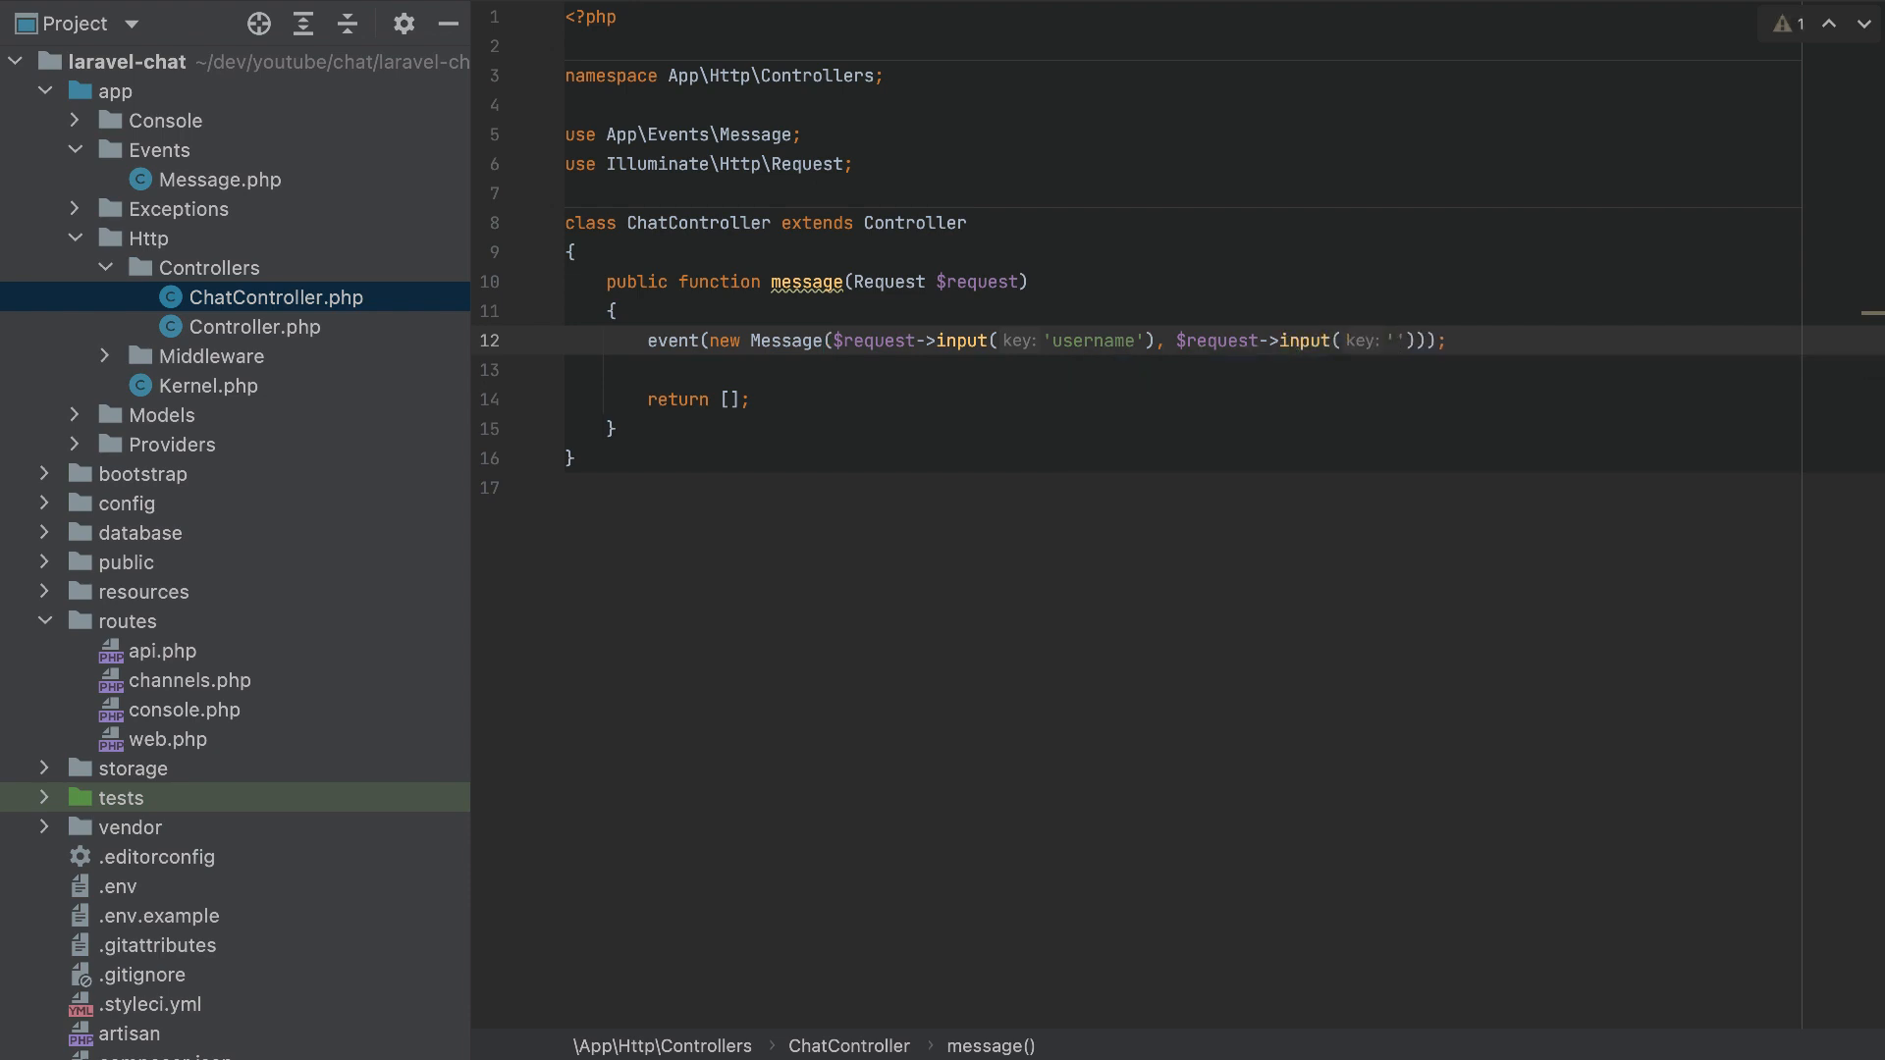
type("message")
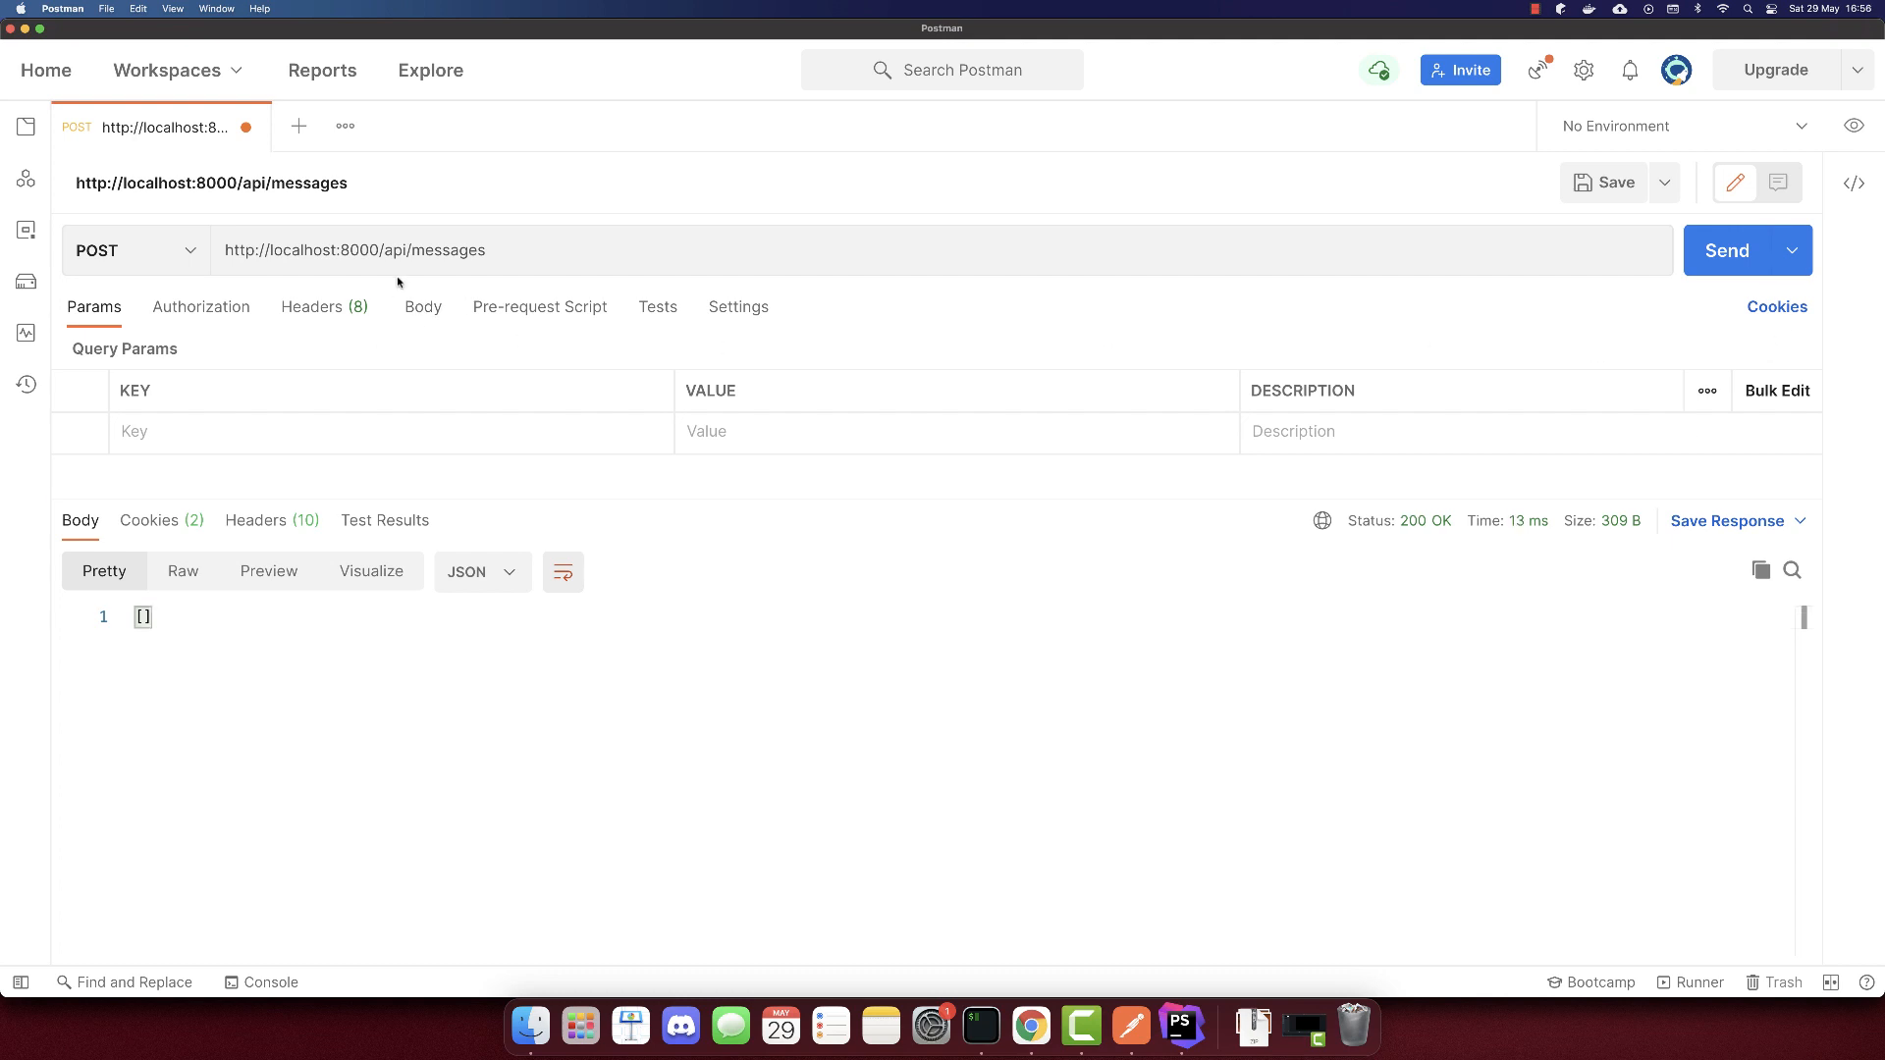
Send the POST with raw JSON body username john, message Hi, and preview the 500 error.
left_click(422, 306)
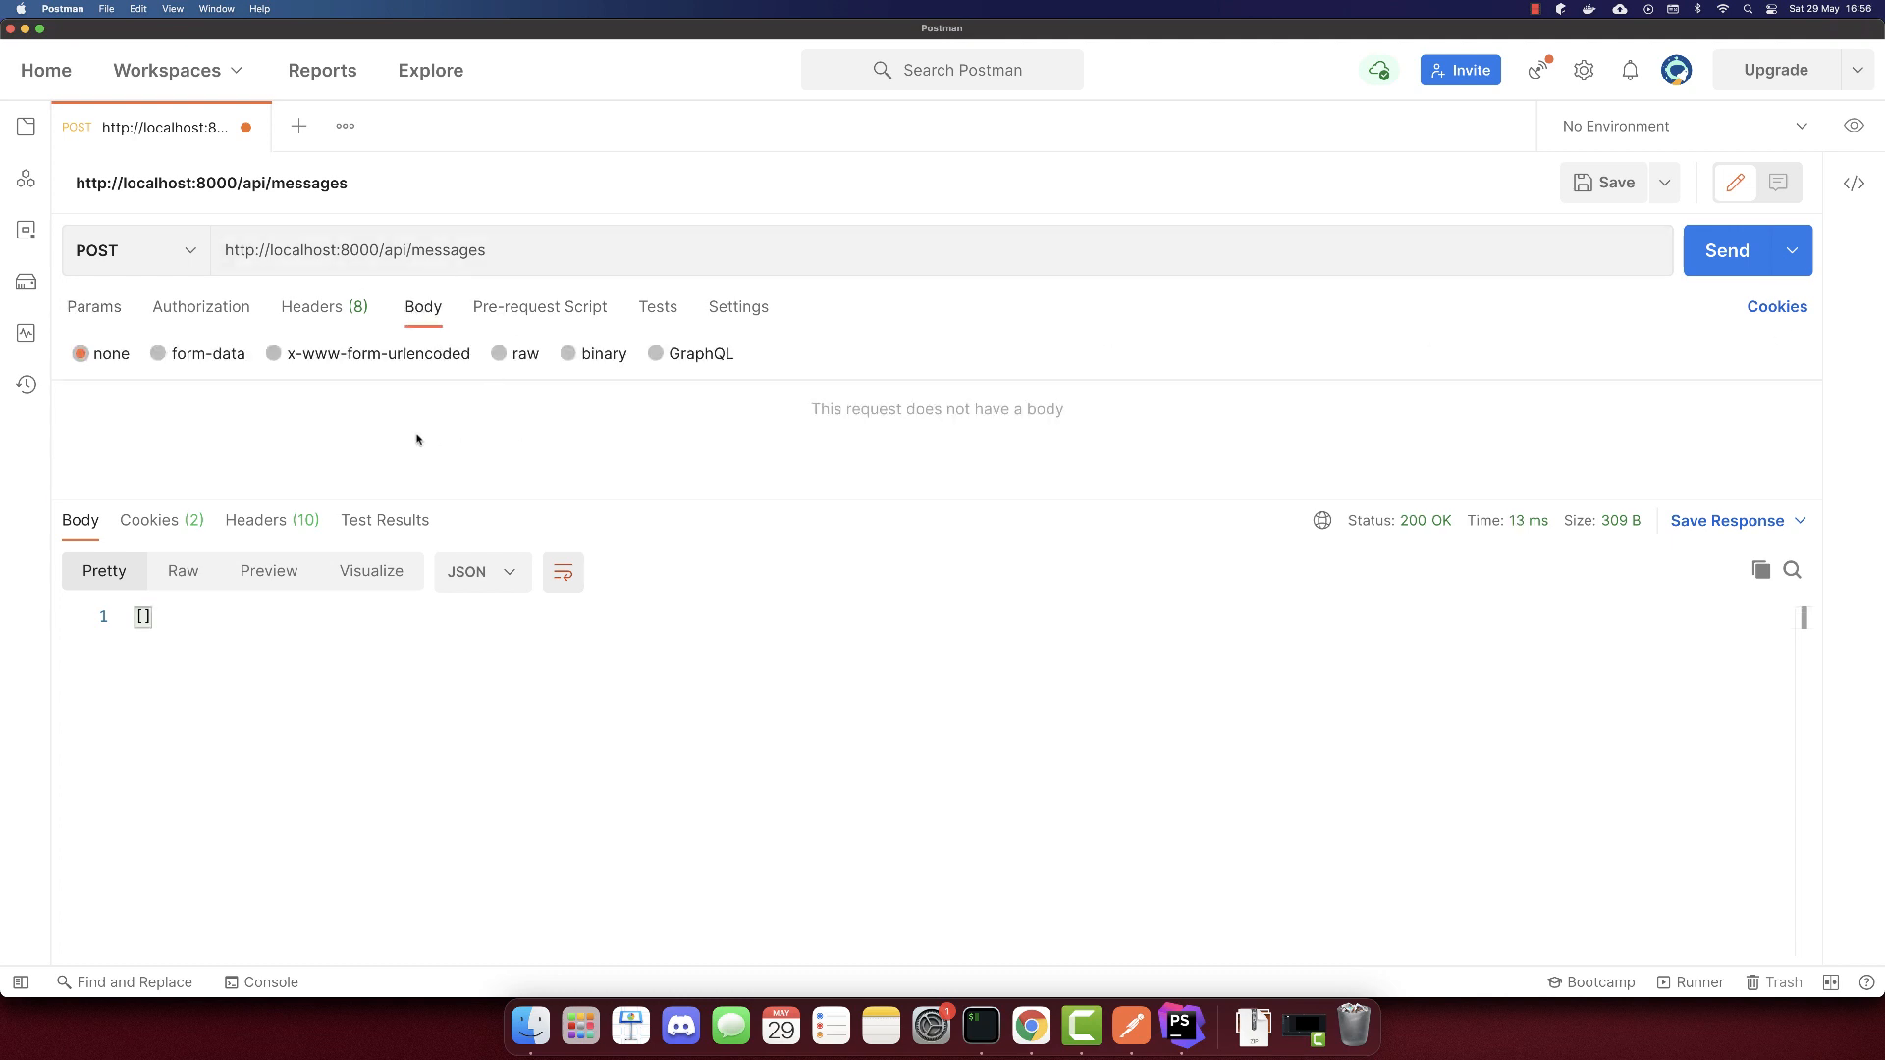
left_click(501, 354)
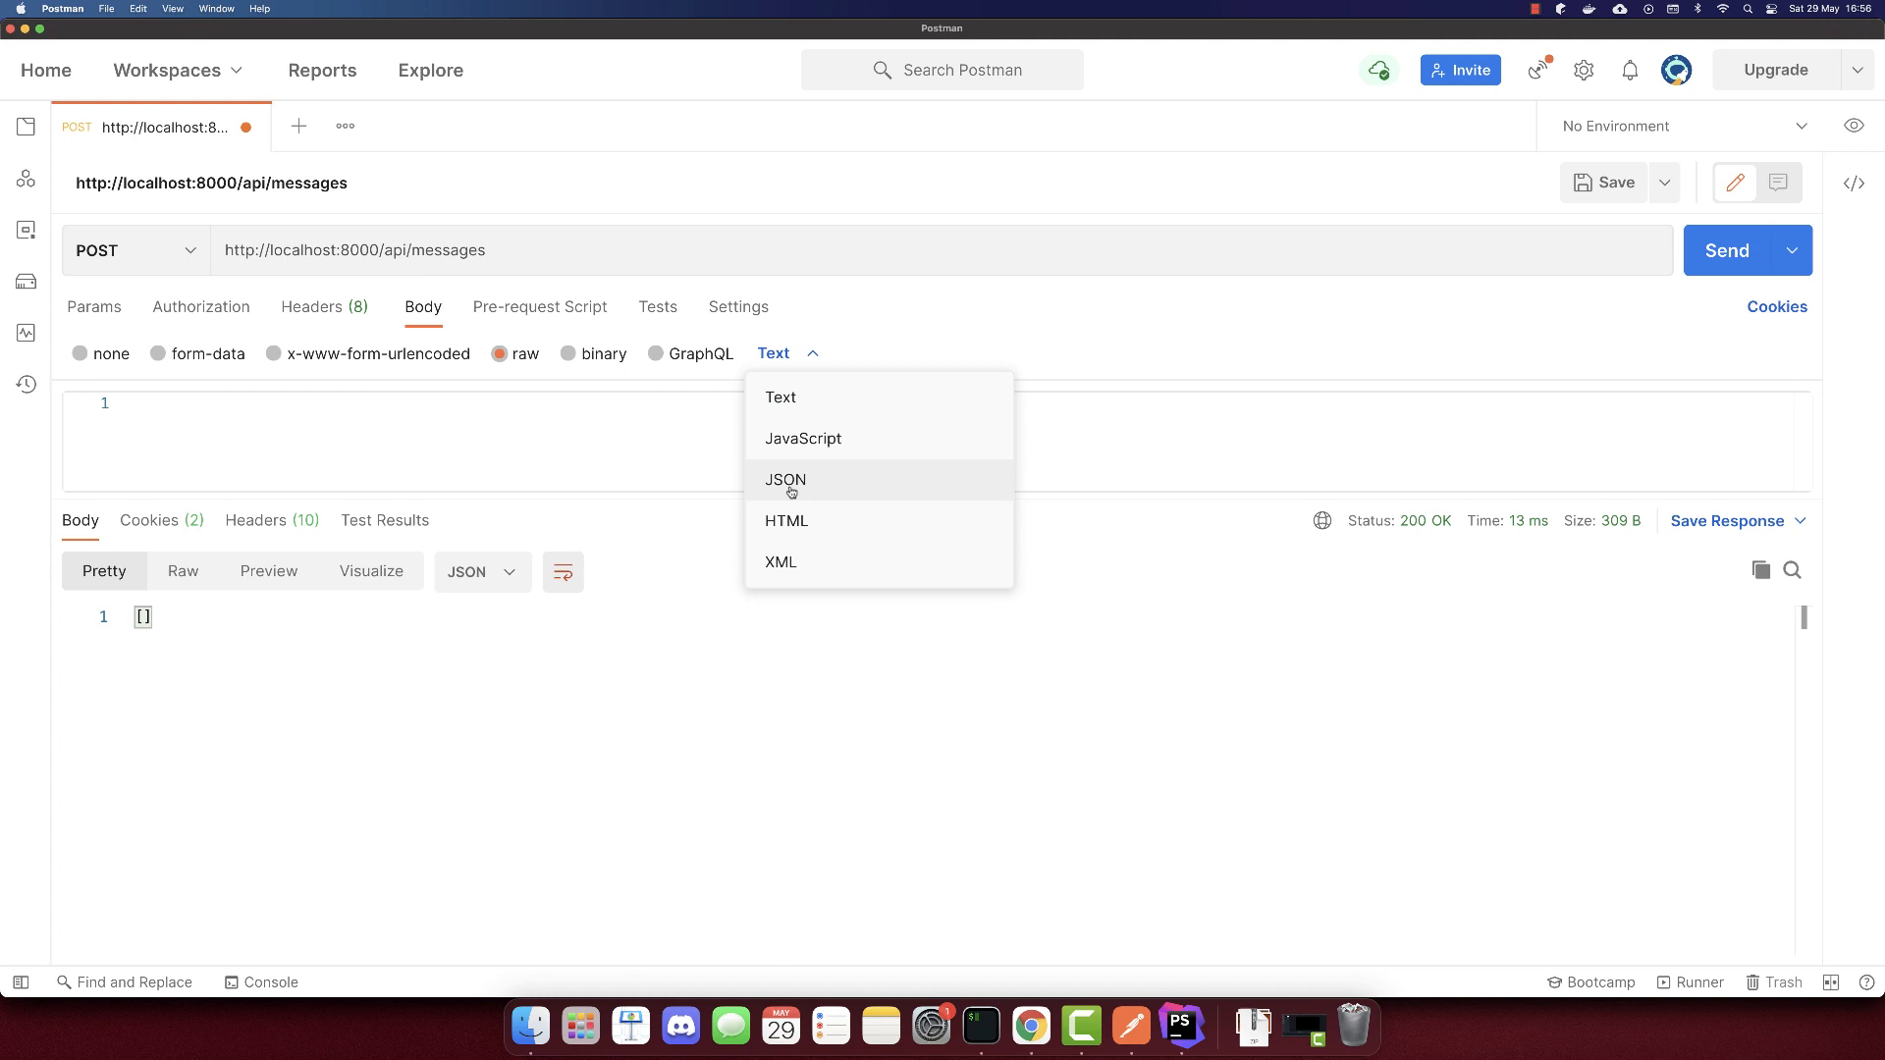
left_click(783, 478)
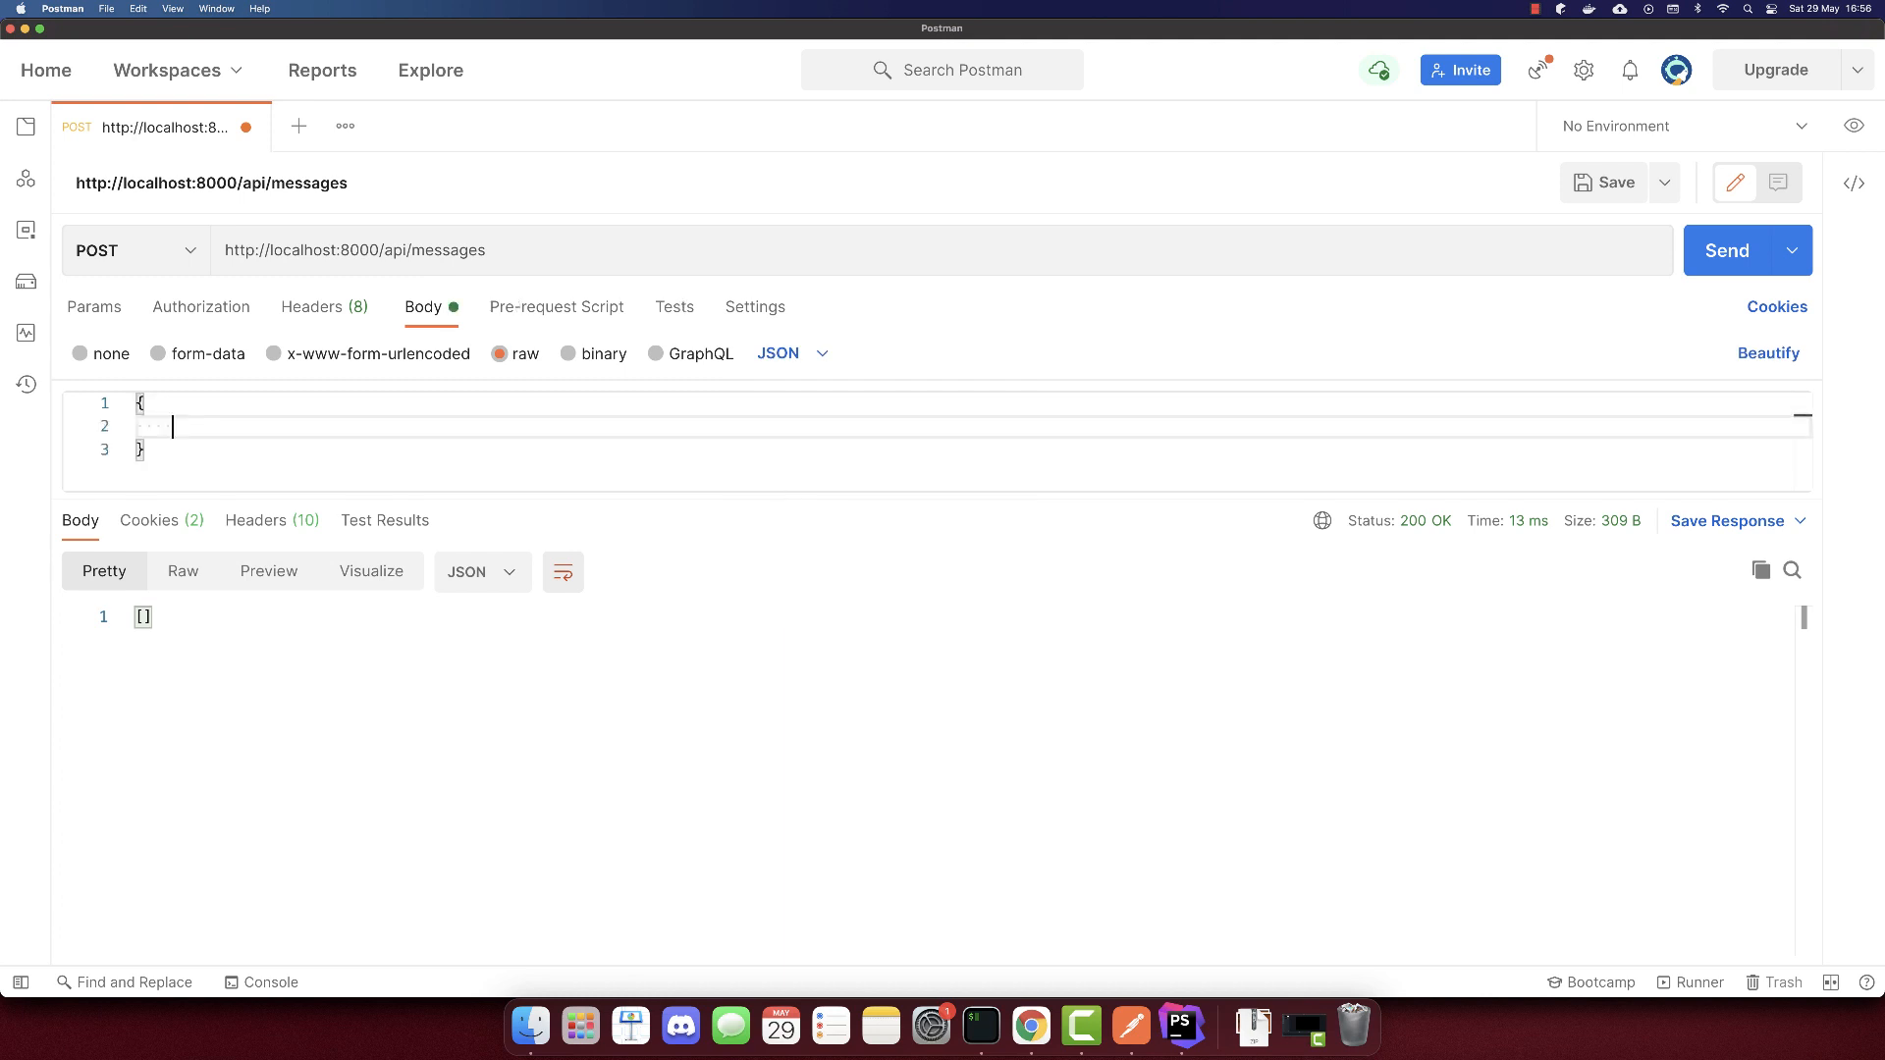
type("\"username\"")
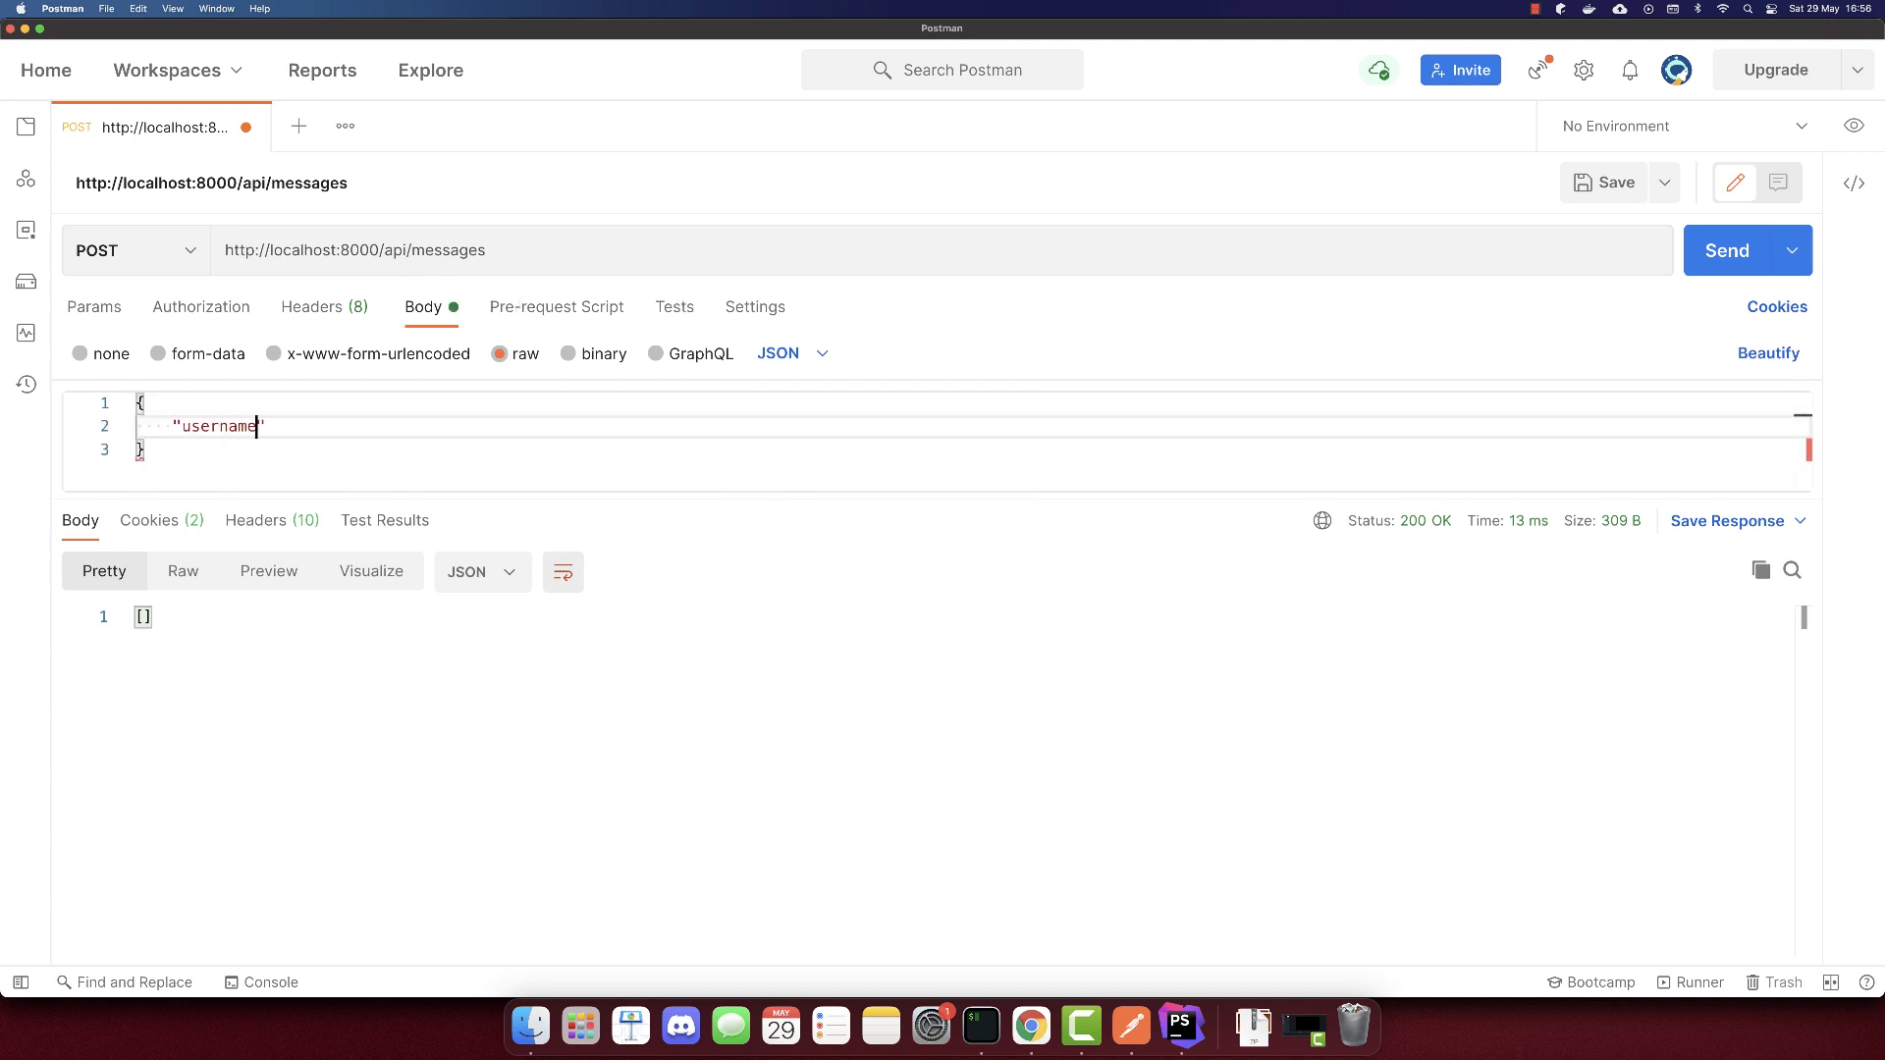
type(": \"john\",")
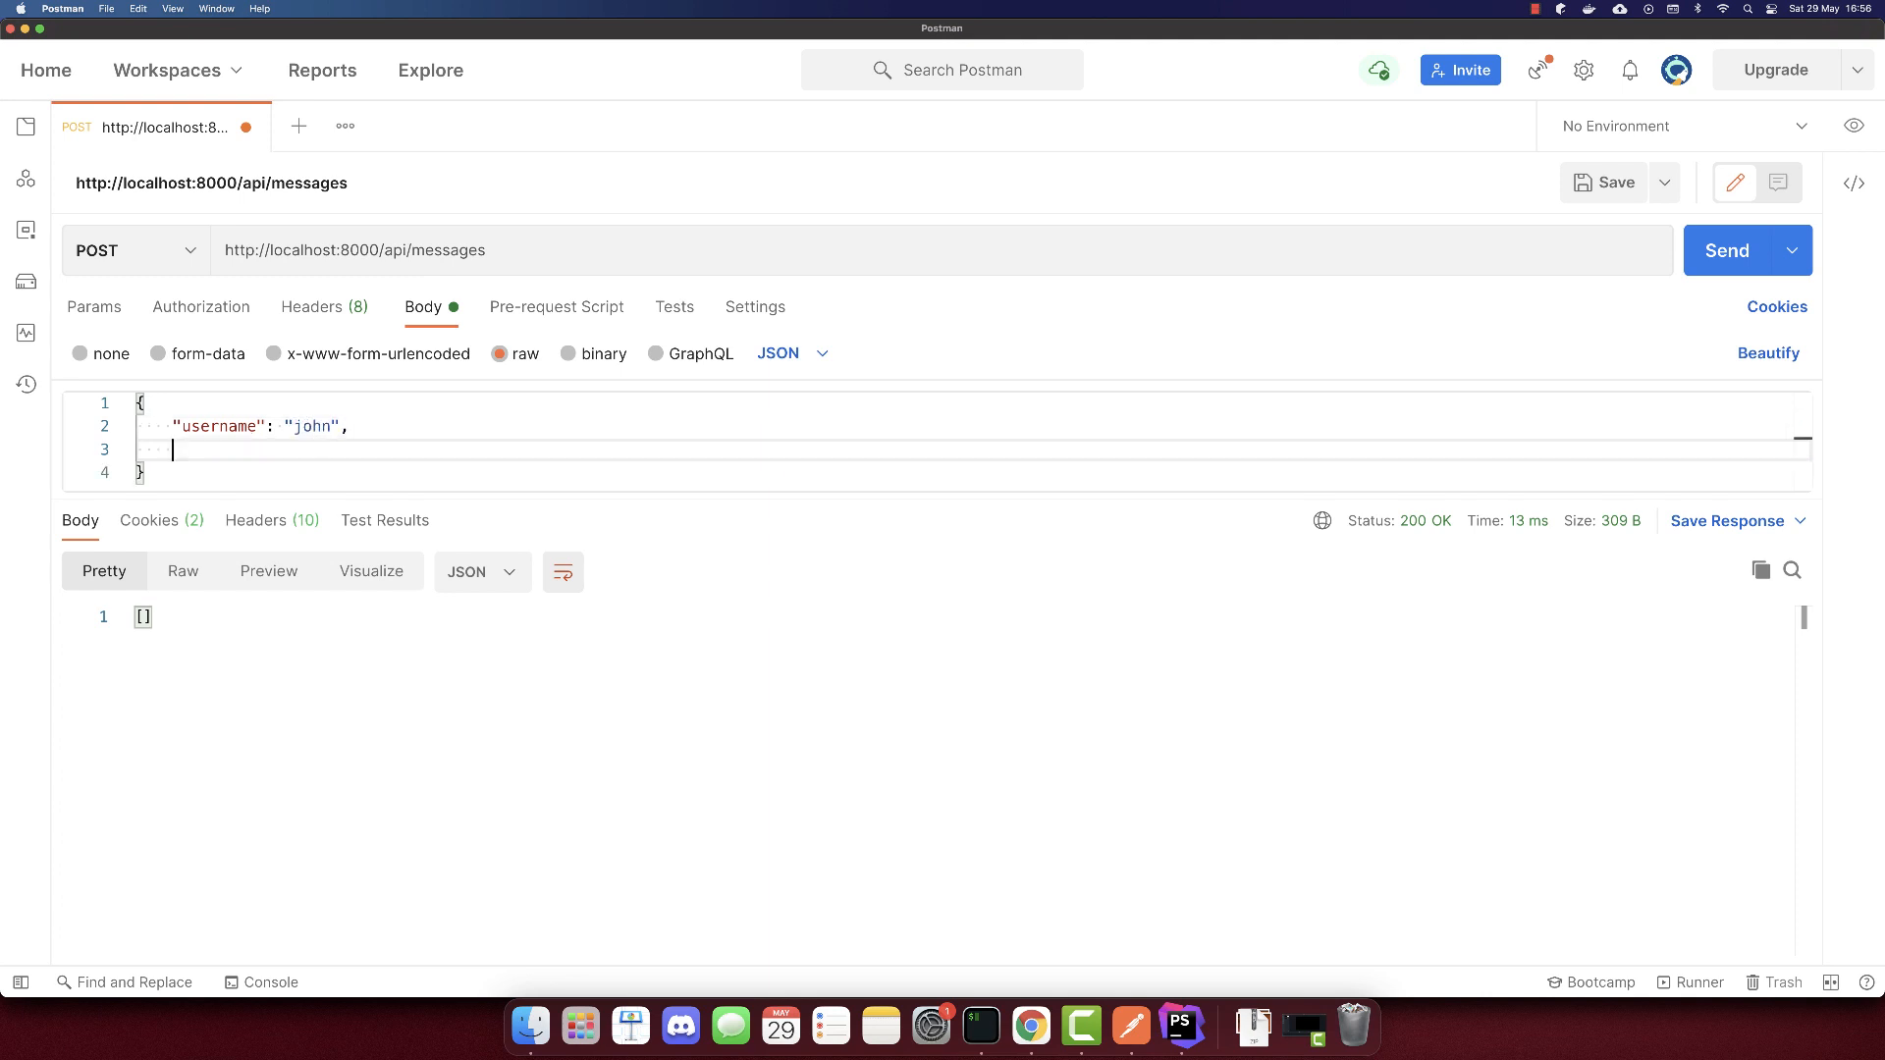
type("\"message\"")
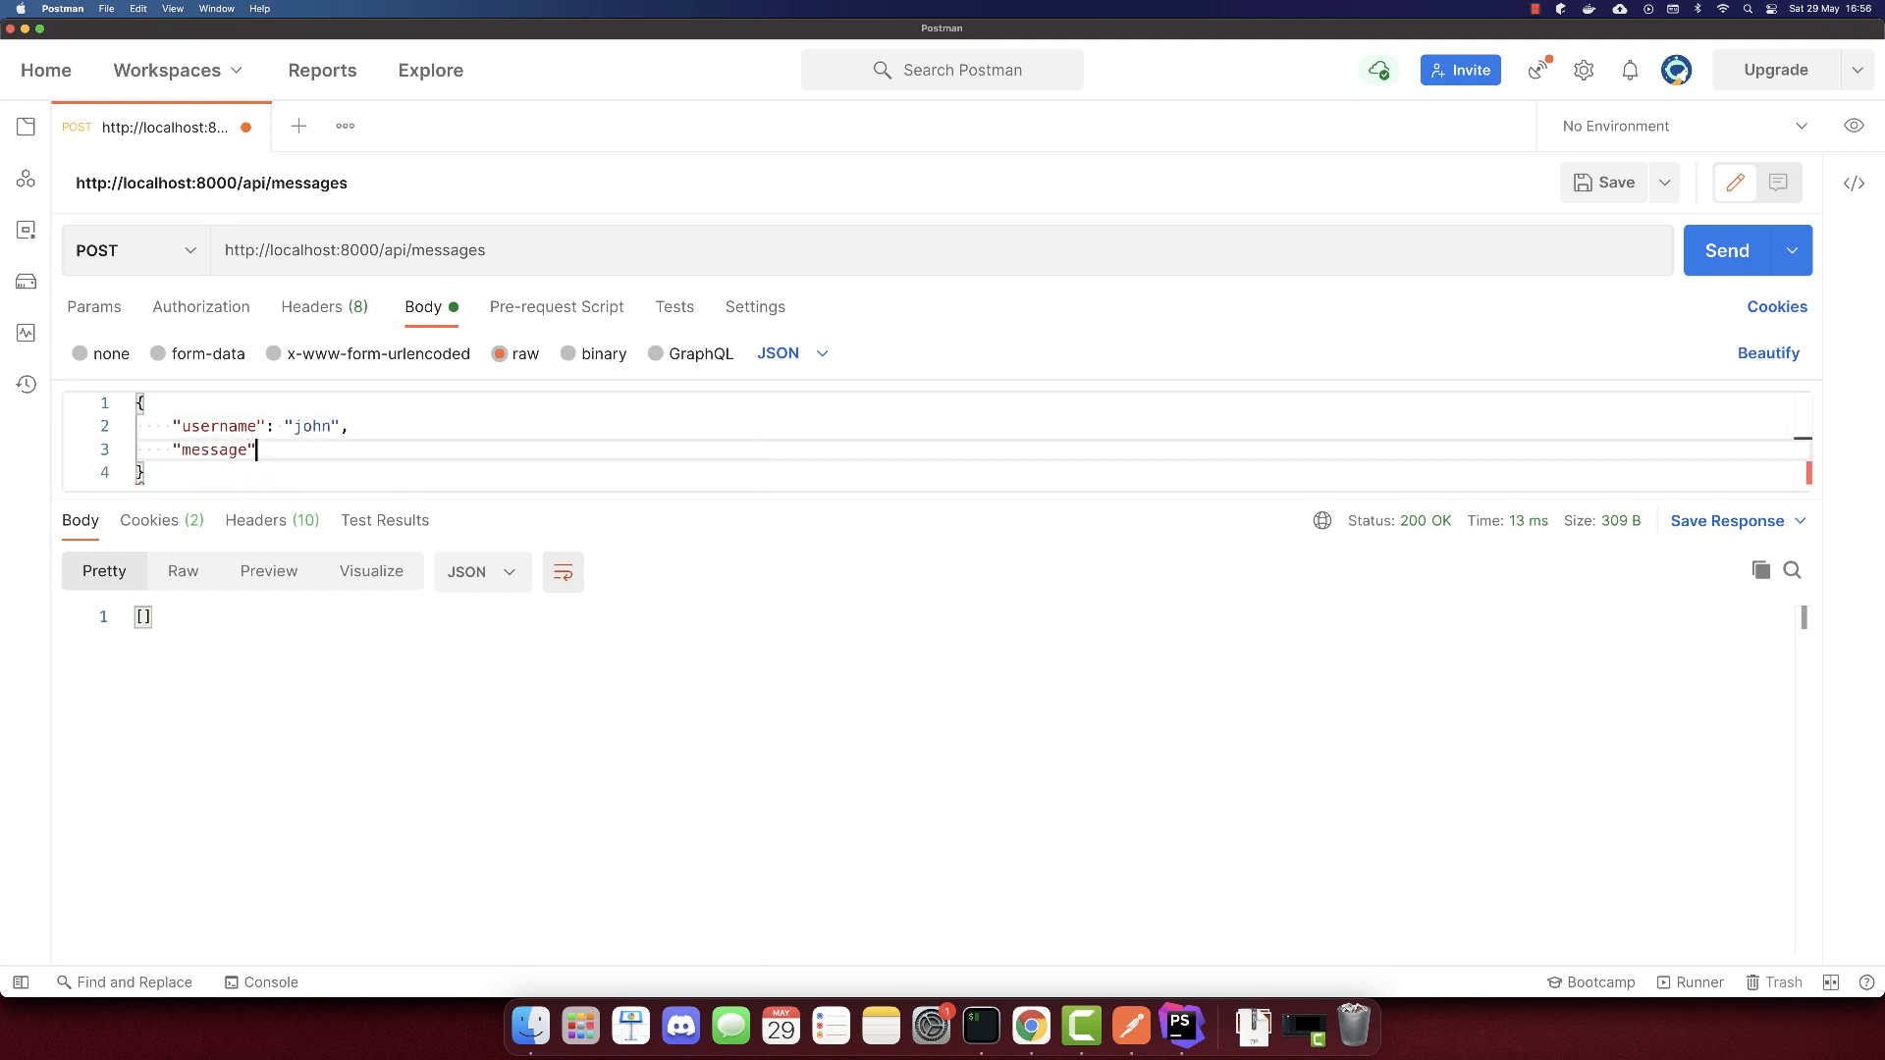
type(": \"Hi\"")
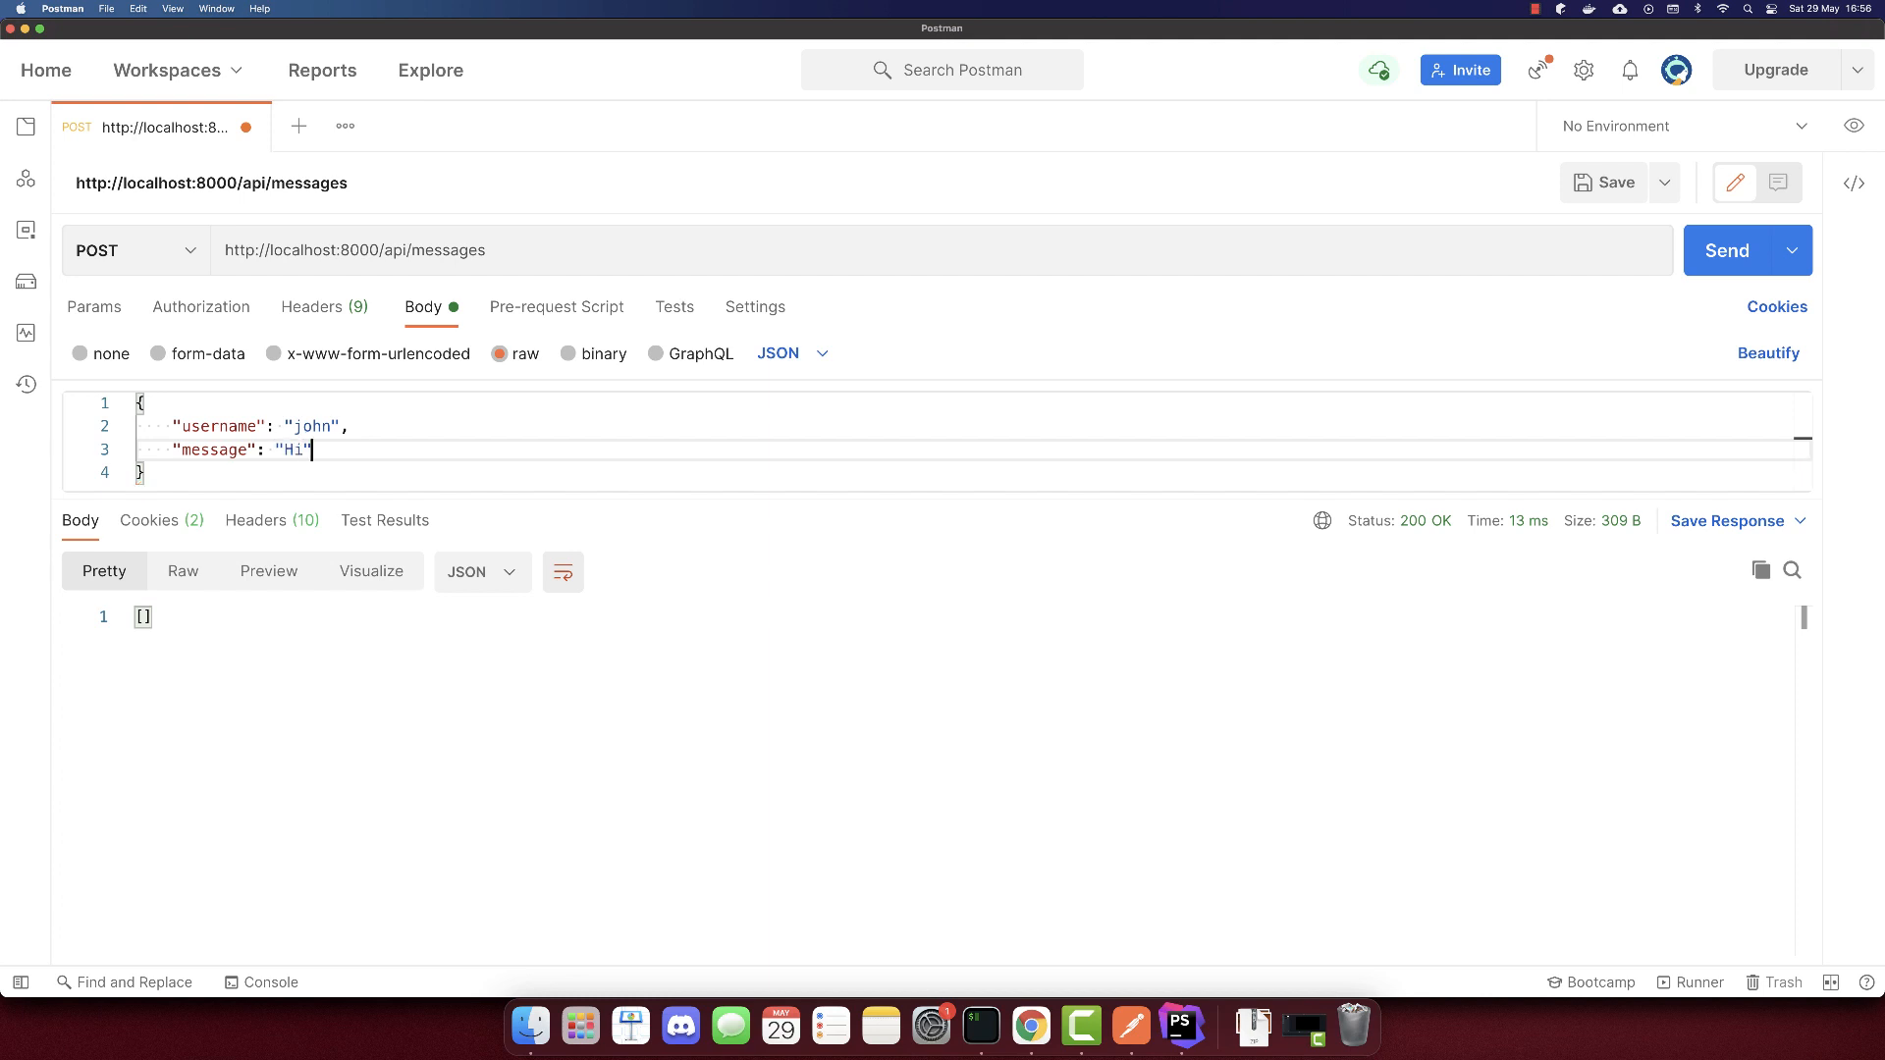
left_click(1725, 251)
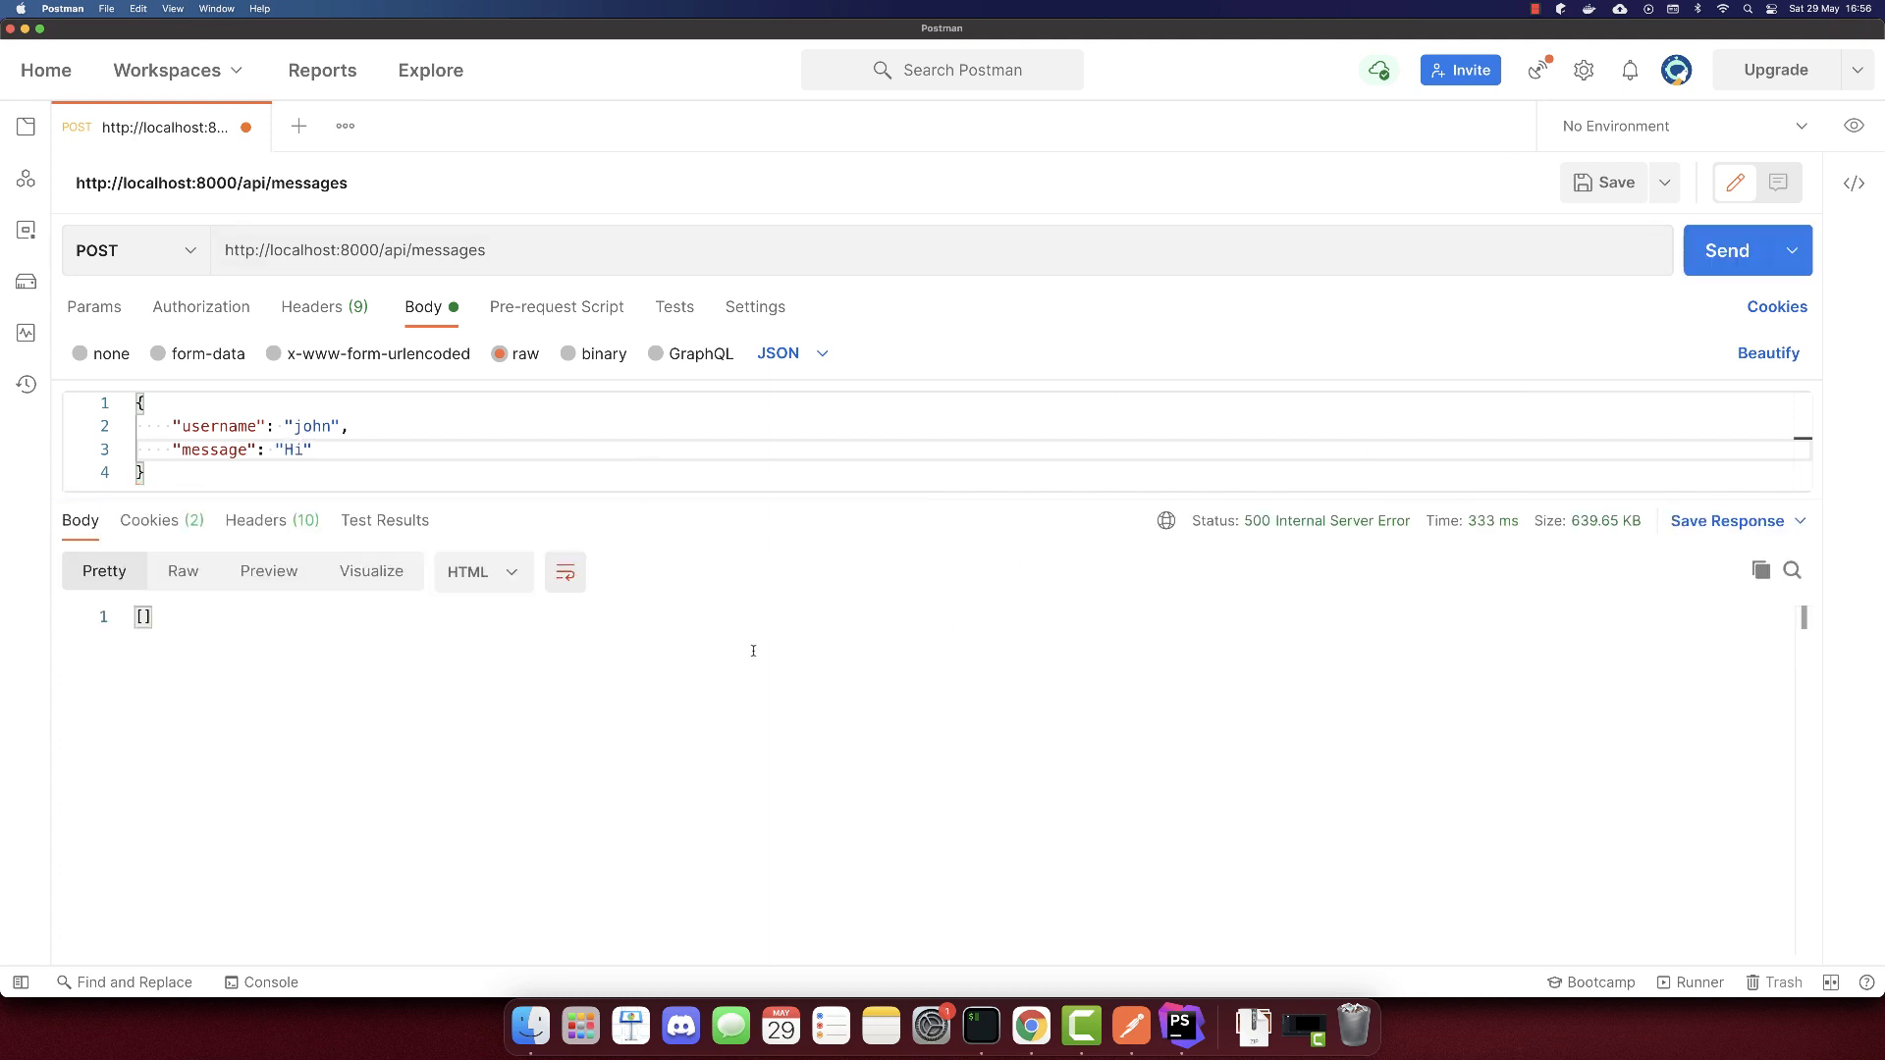
left_click(268, 571)
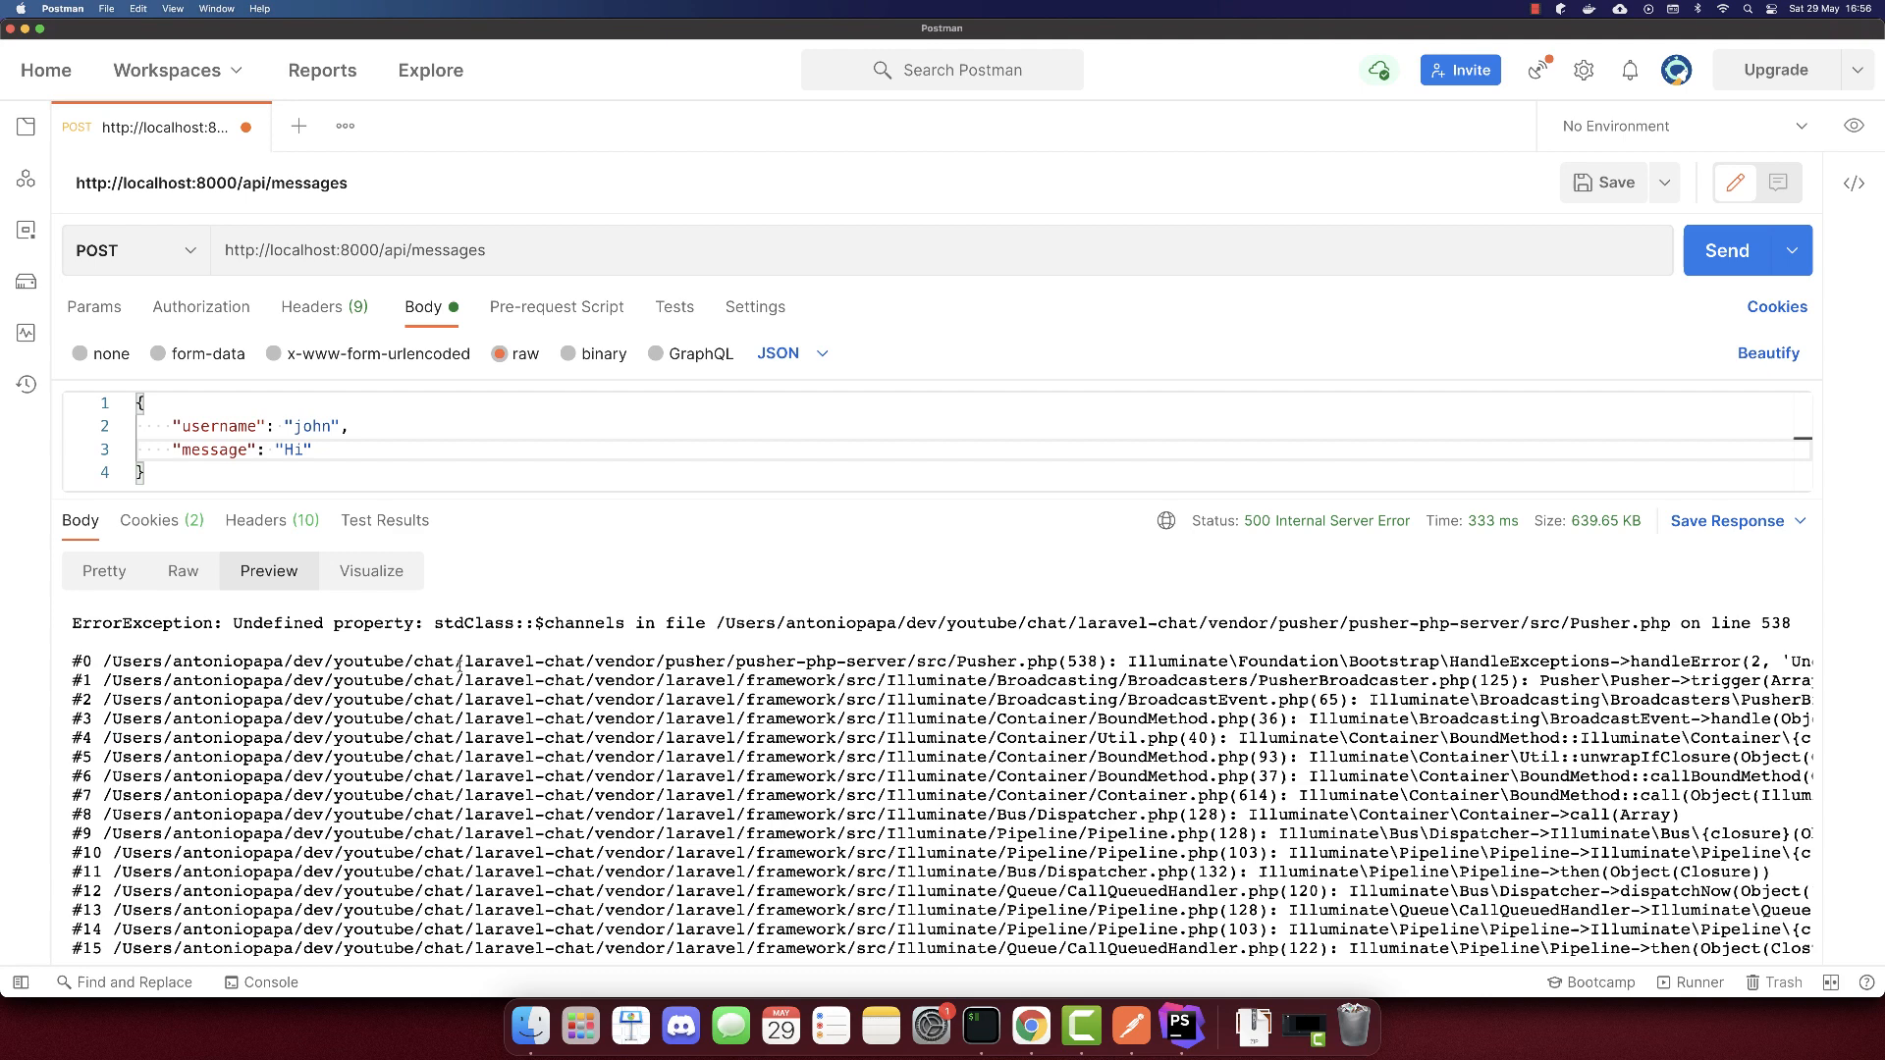
Run composer require pusher/pusher-php-server:5.0.x, then resend the Postman request.
double_click(526, 622)
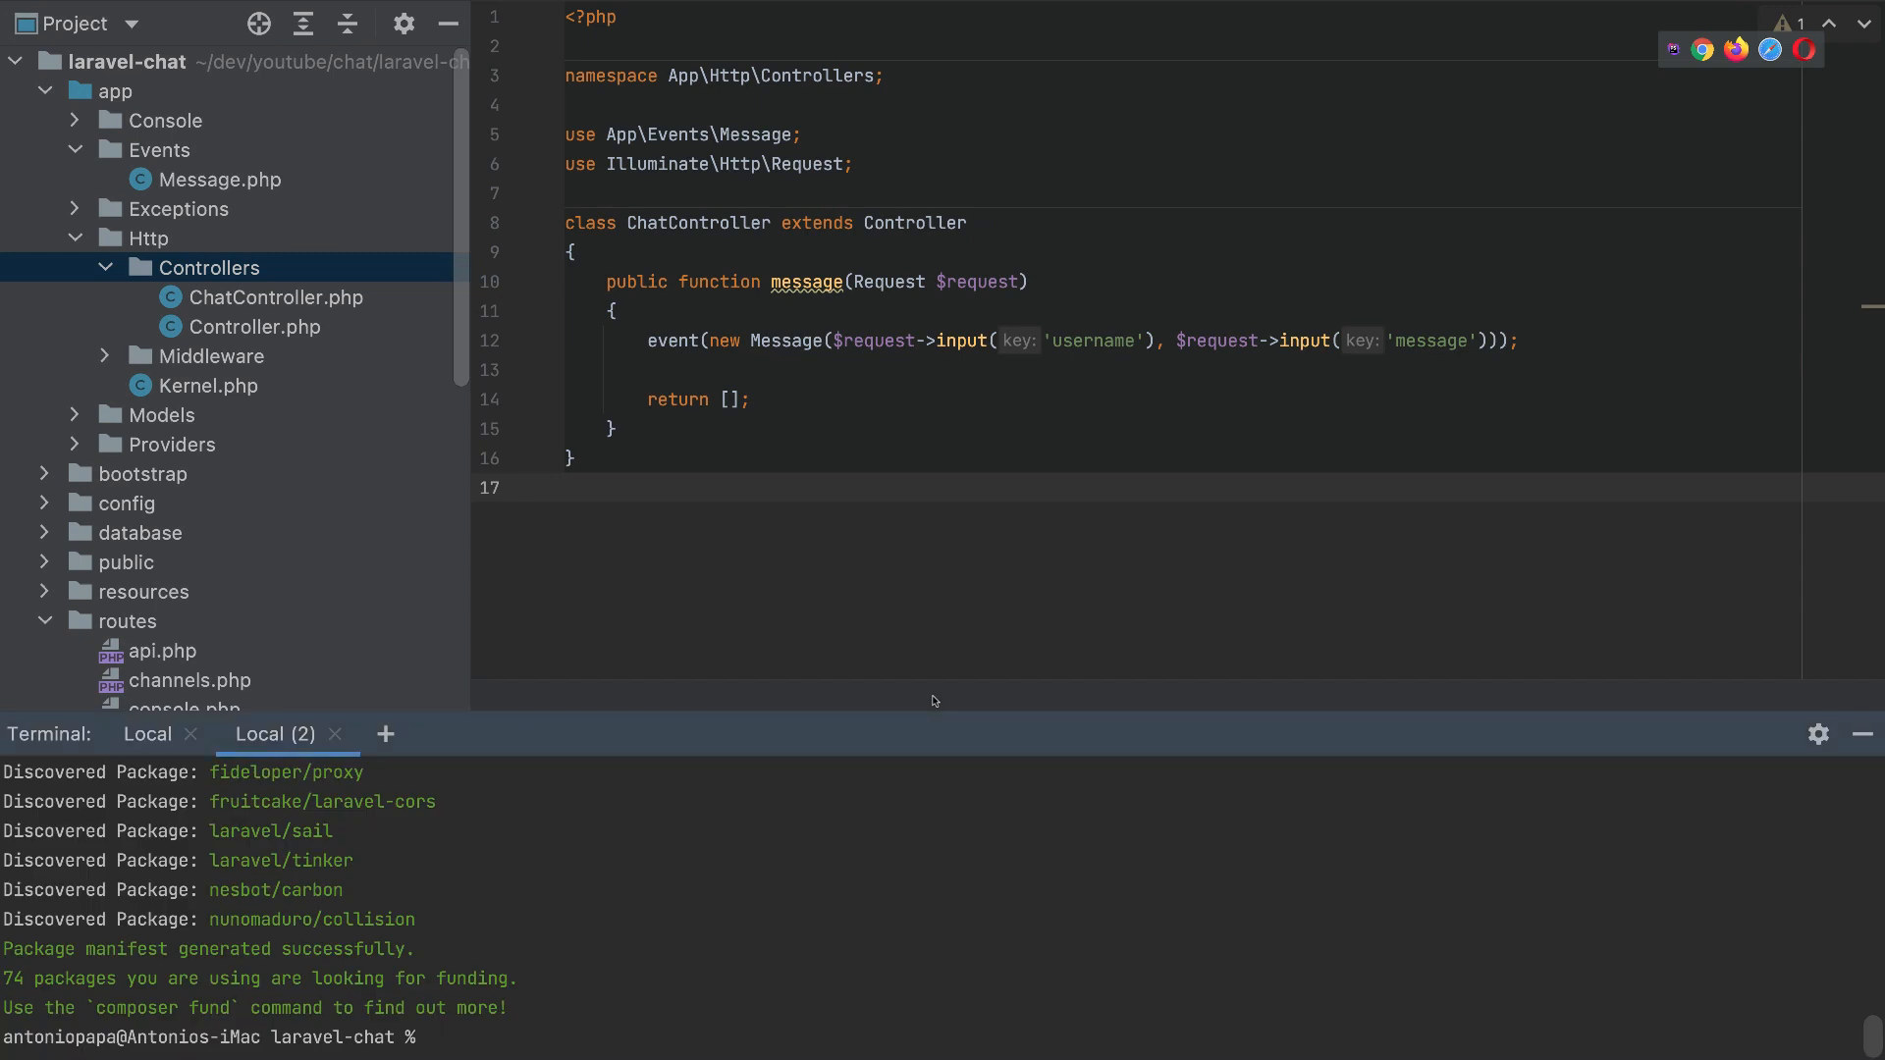
type("composer require pusher/pusher-php-server:5.0.")
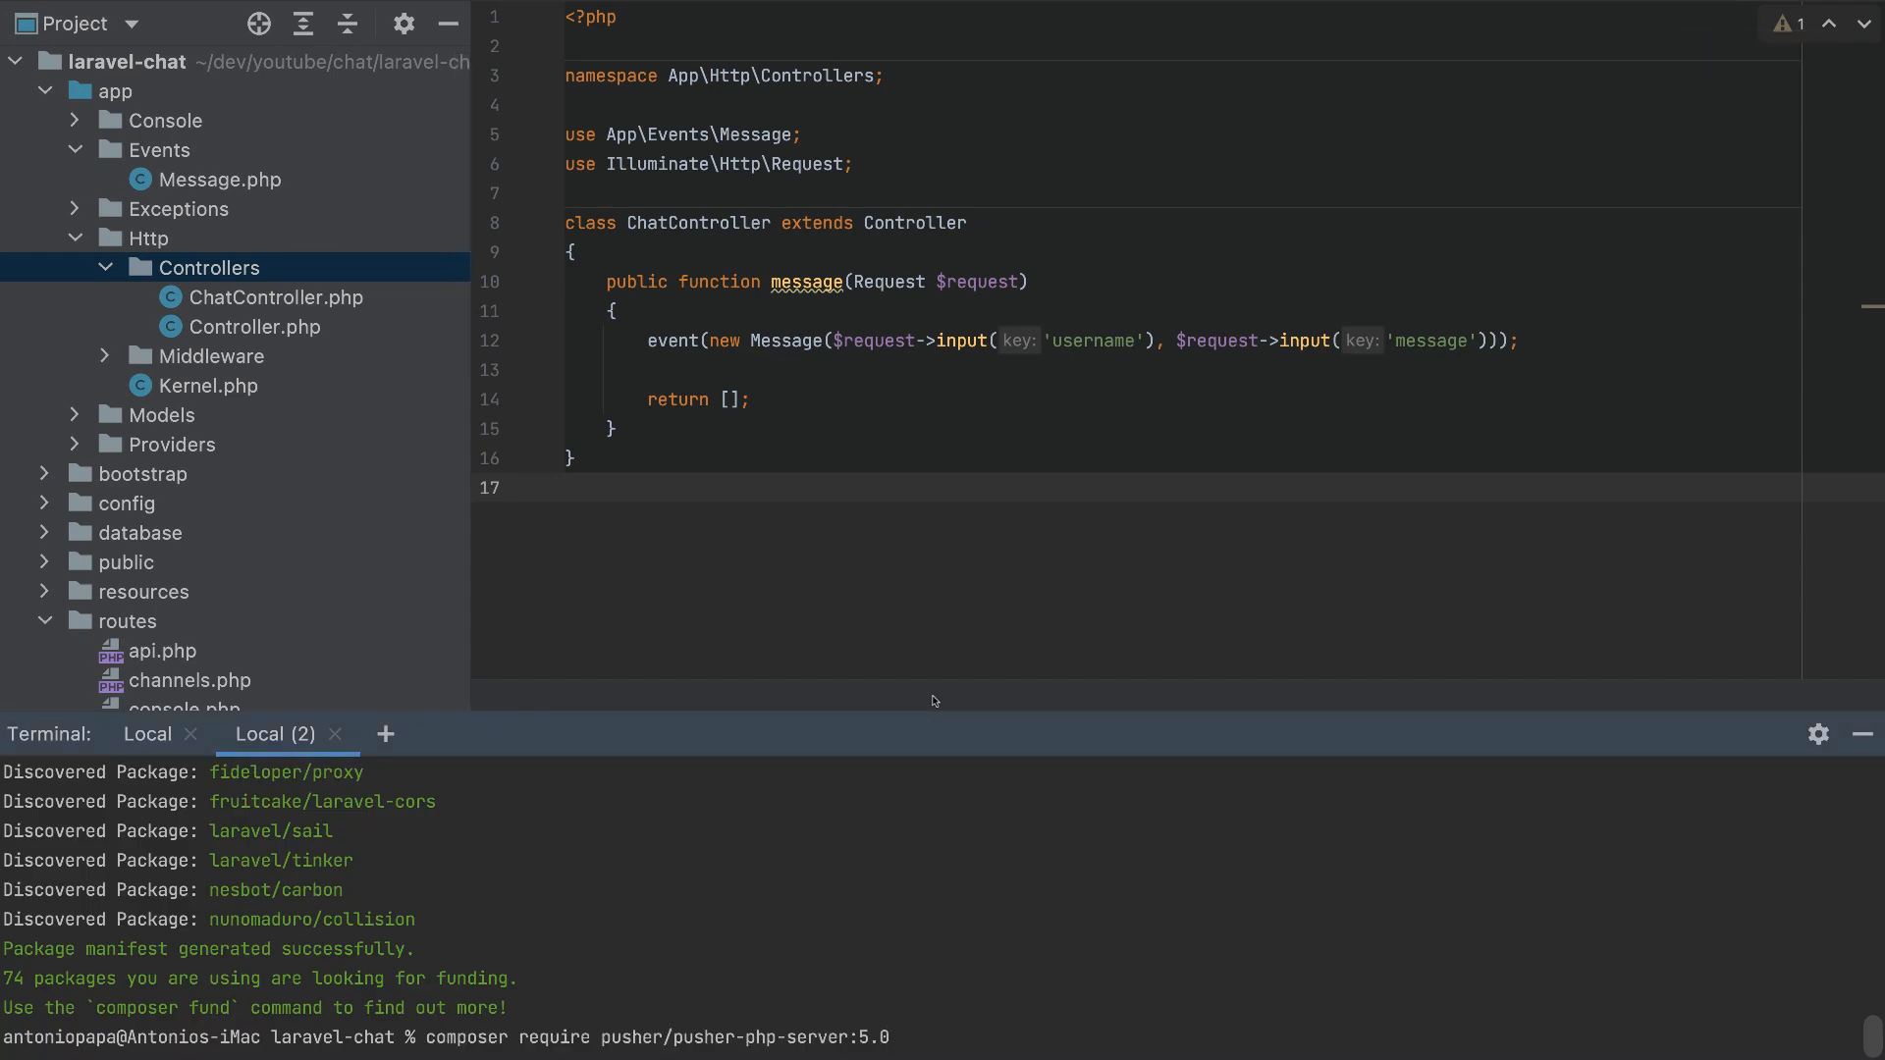
mouse_move(1120, 896)
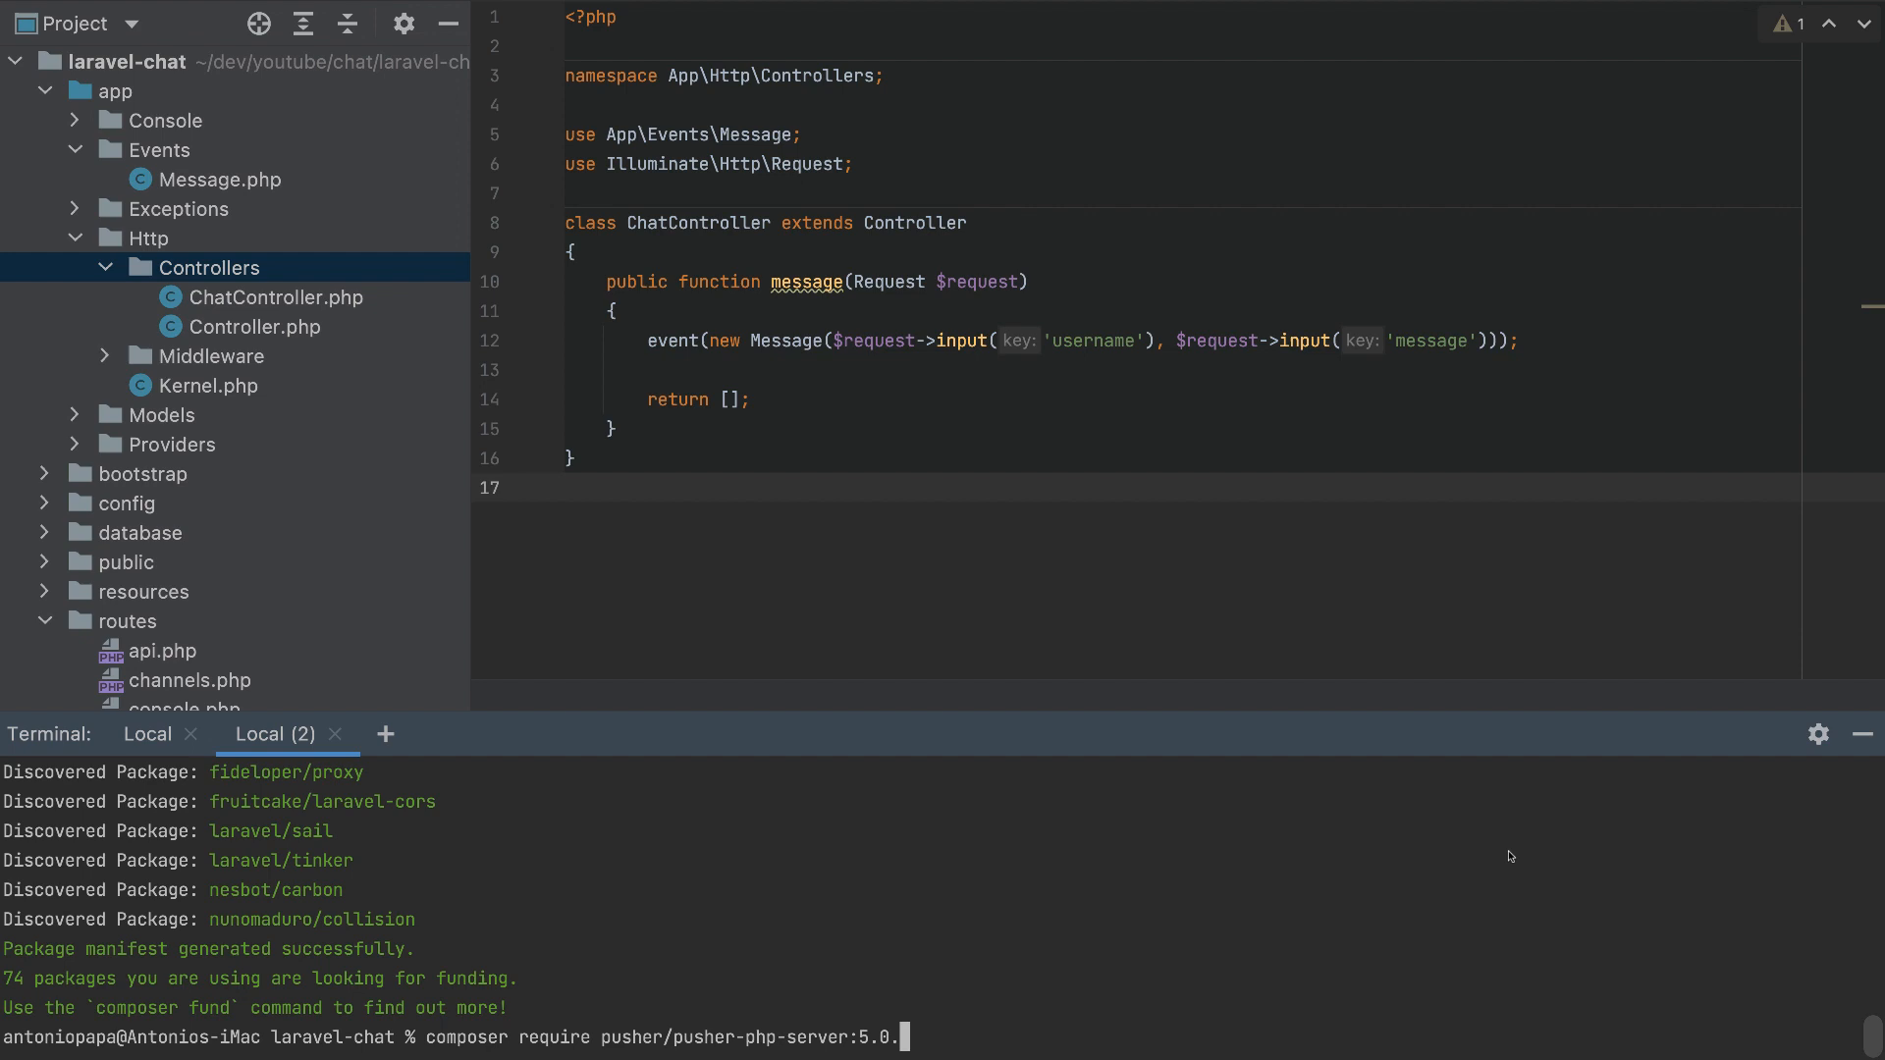
key("enter")
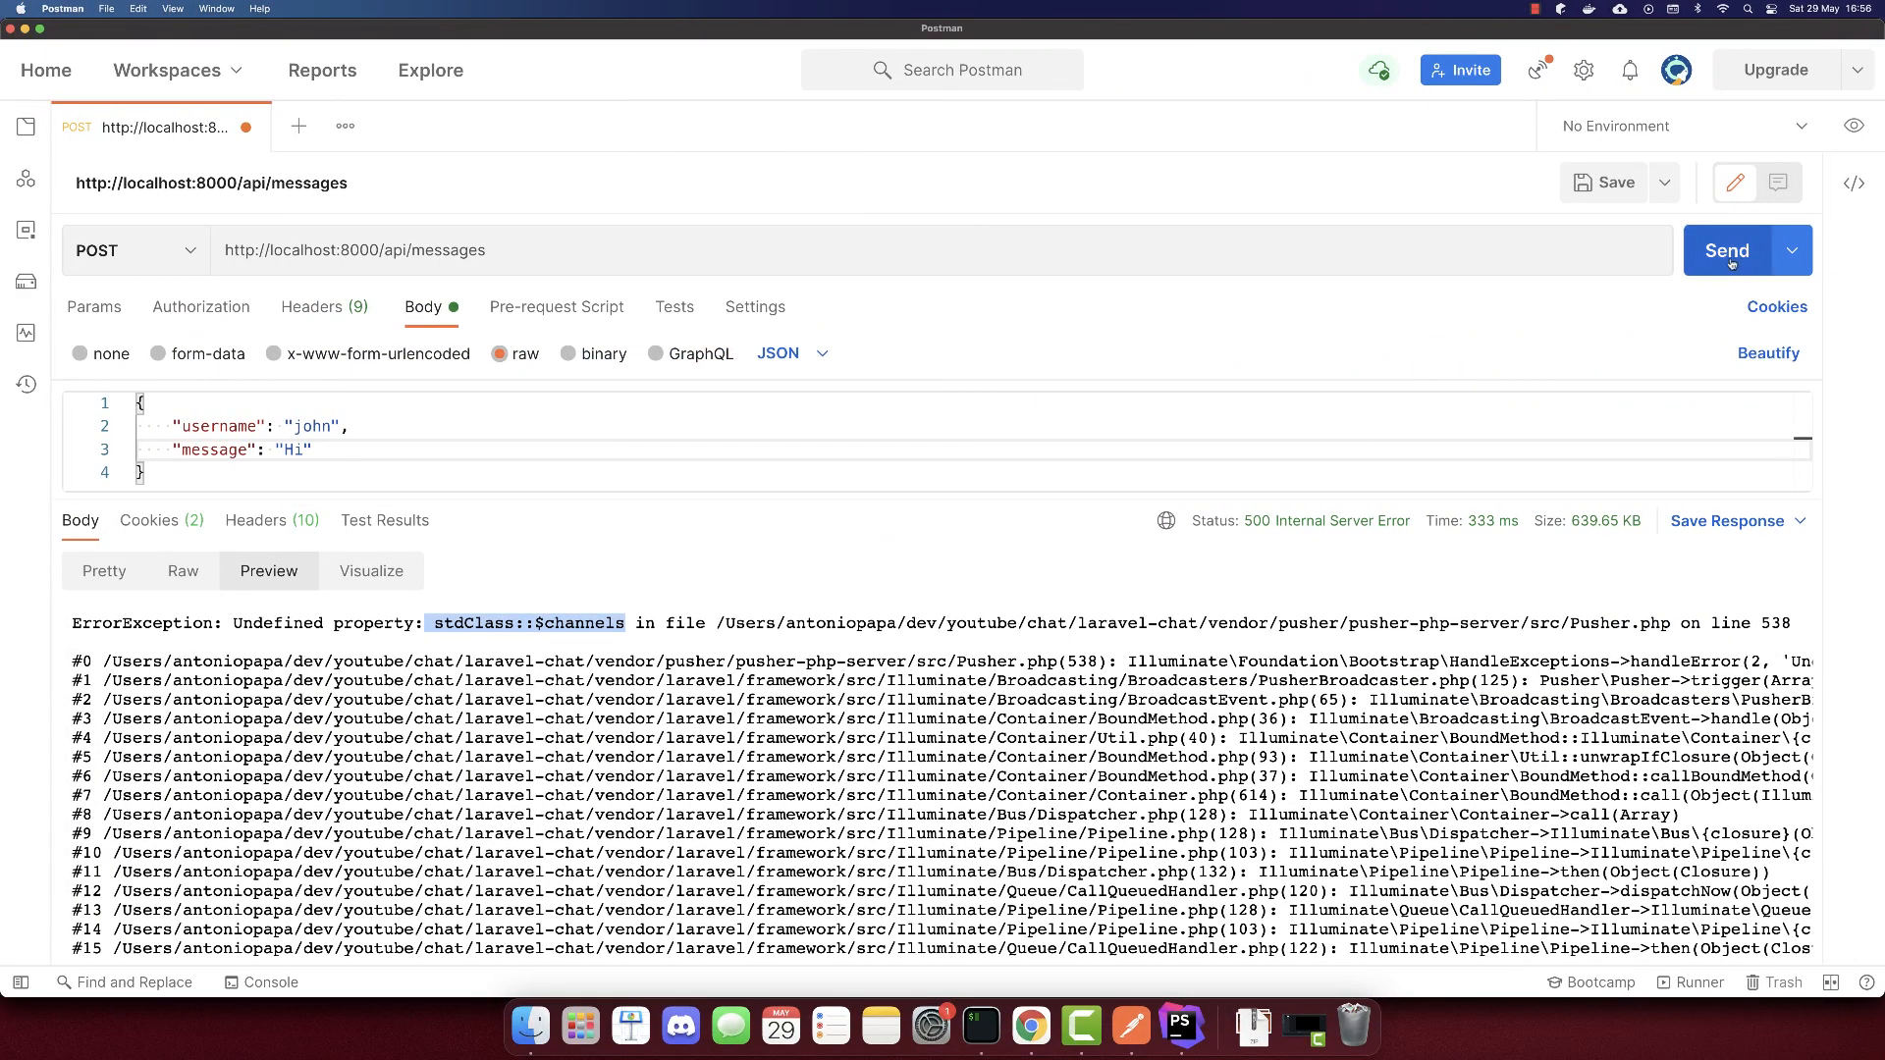
left_click(1725, 250)
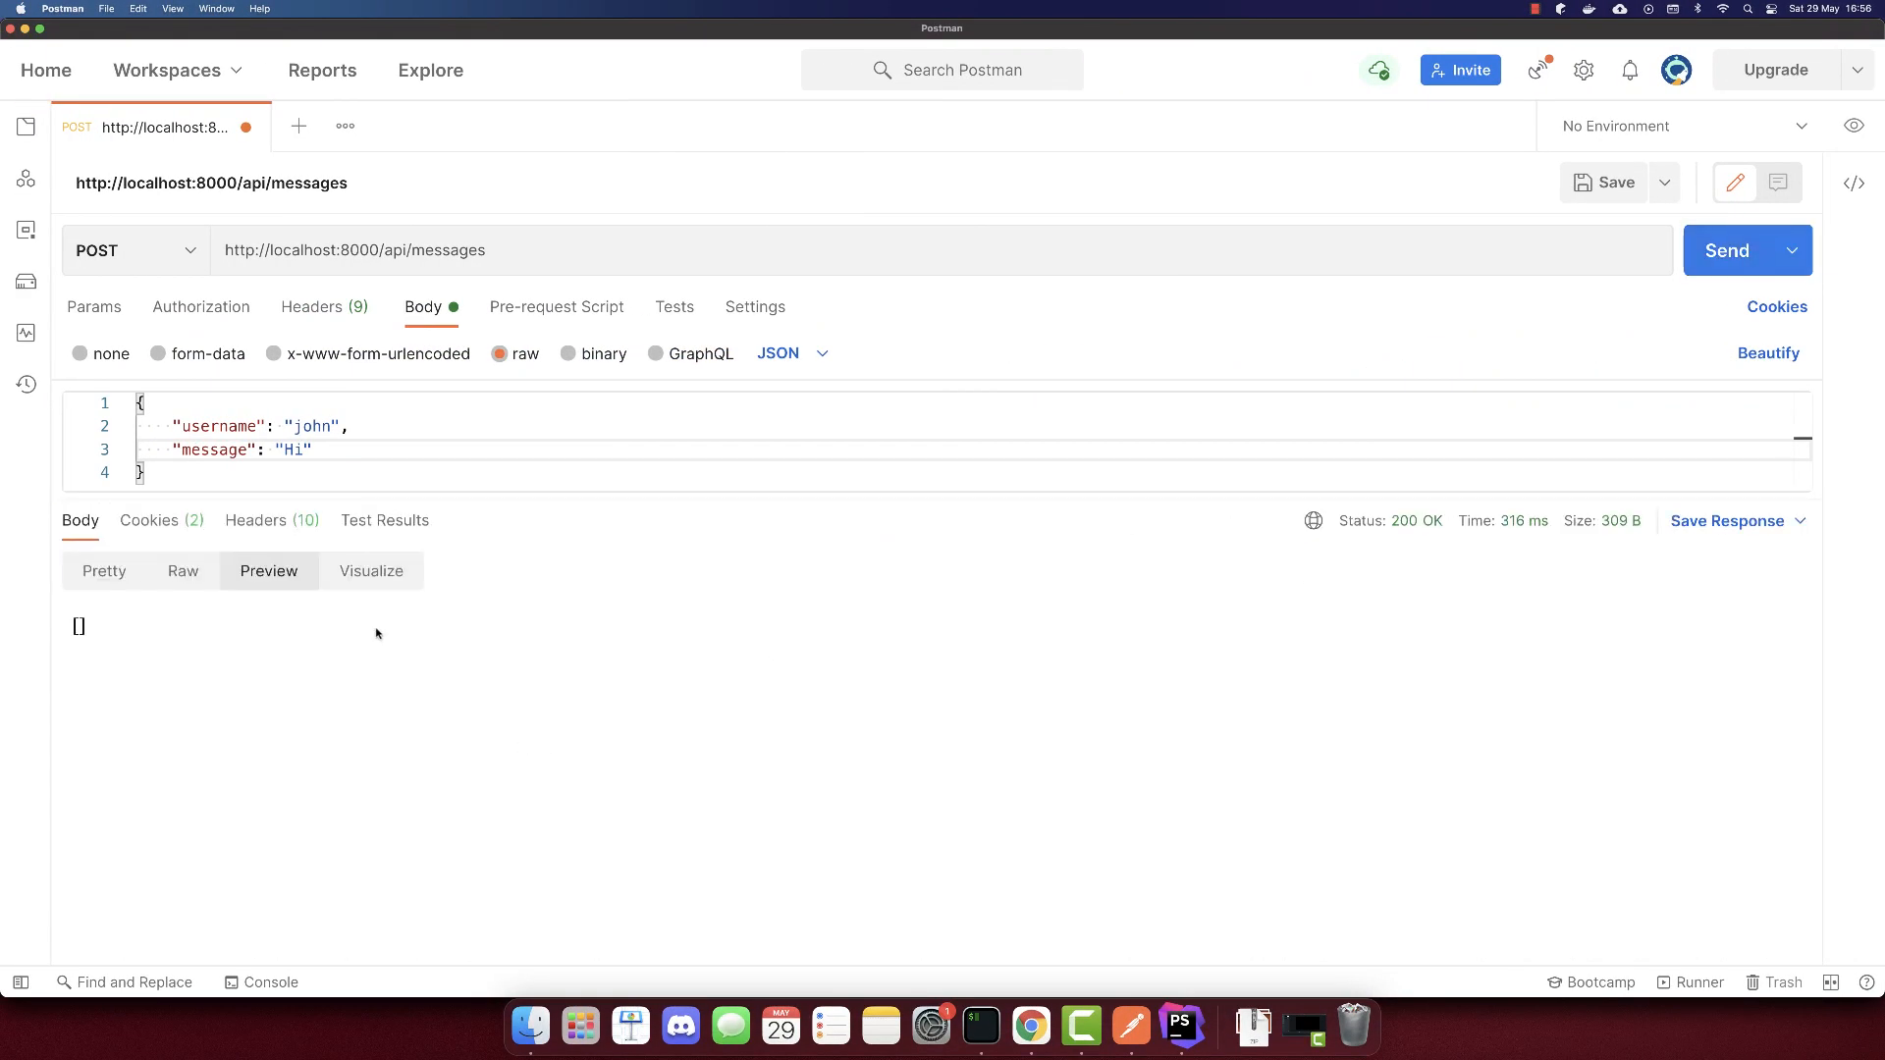
mouse_move(507, 686)
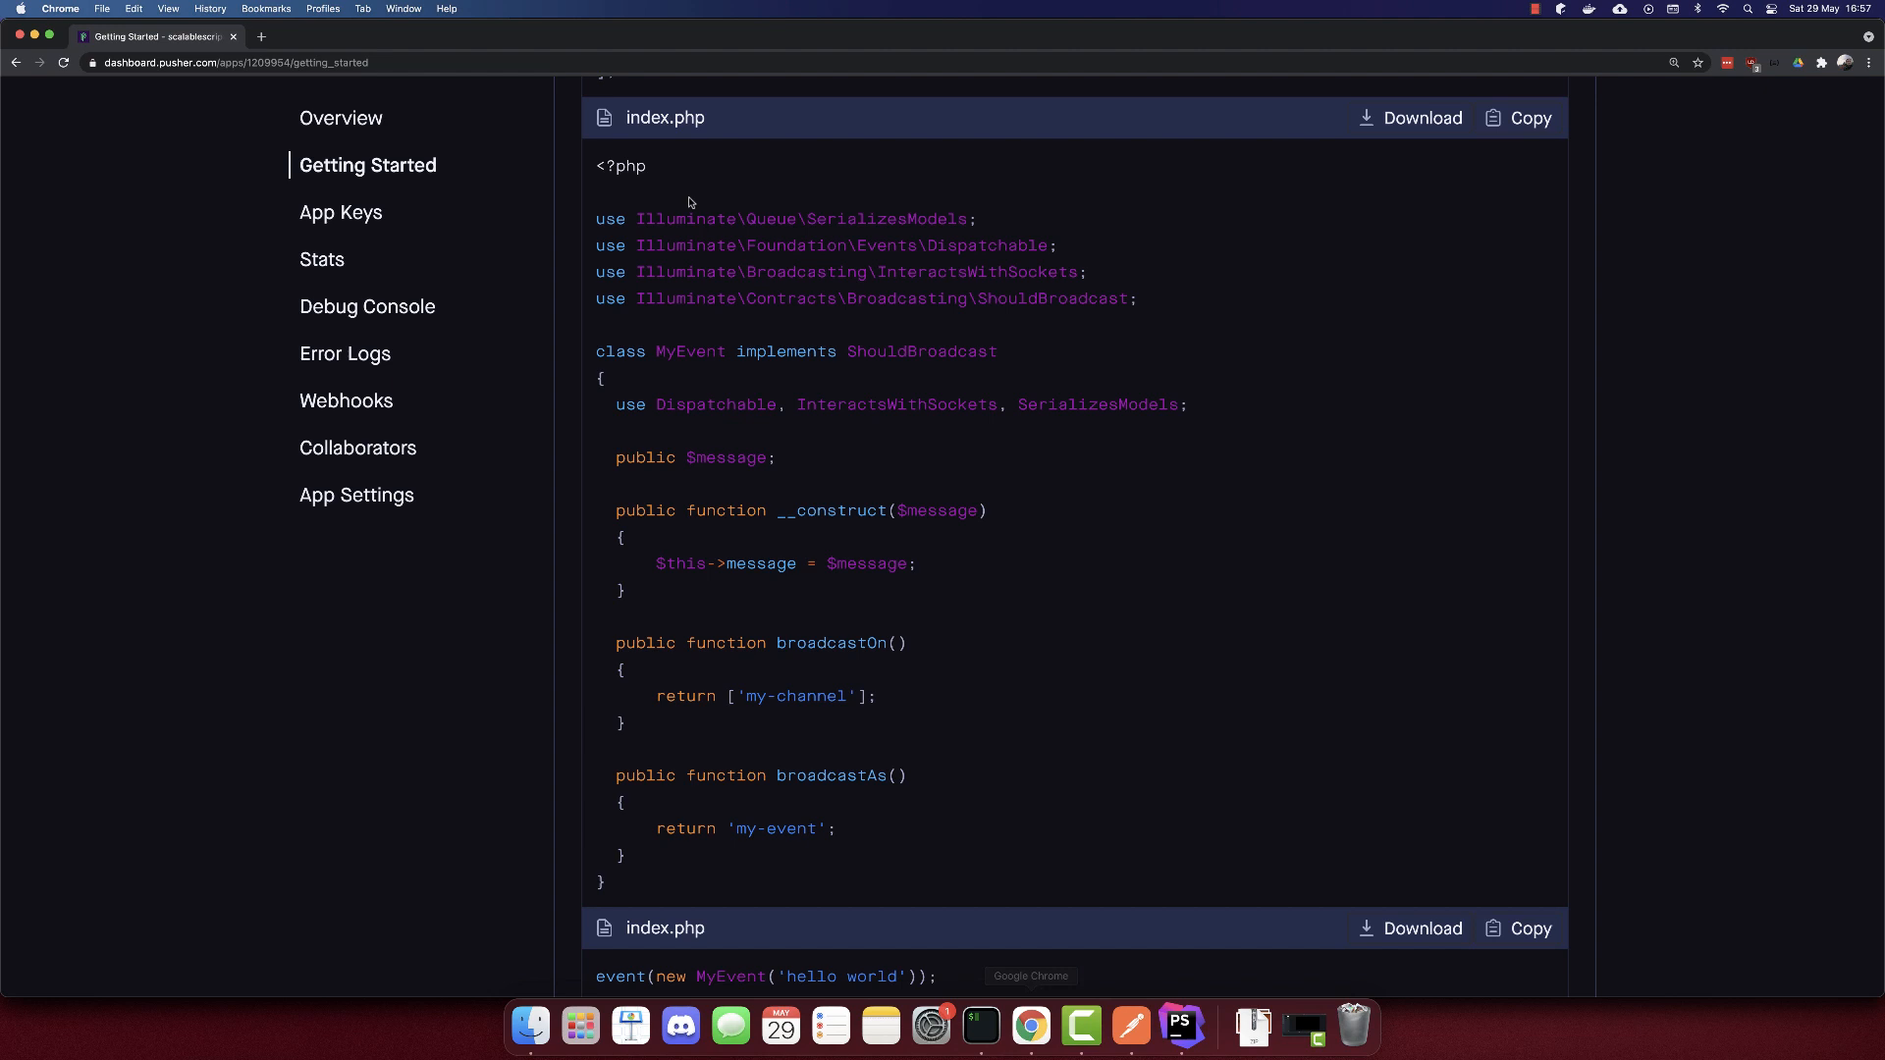
Open the scalablescripts-chat Overview showing 2 messages sent today.
scroll("down", 3)
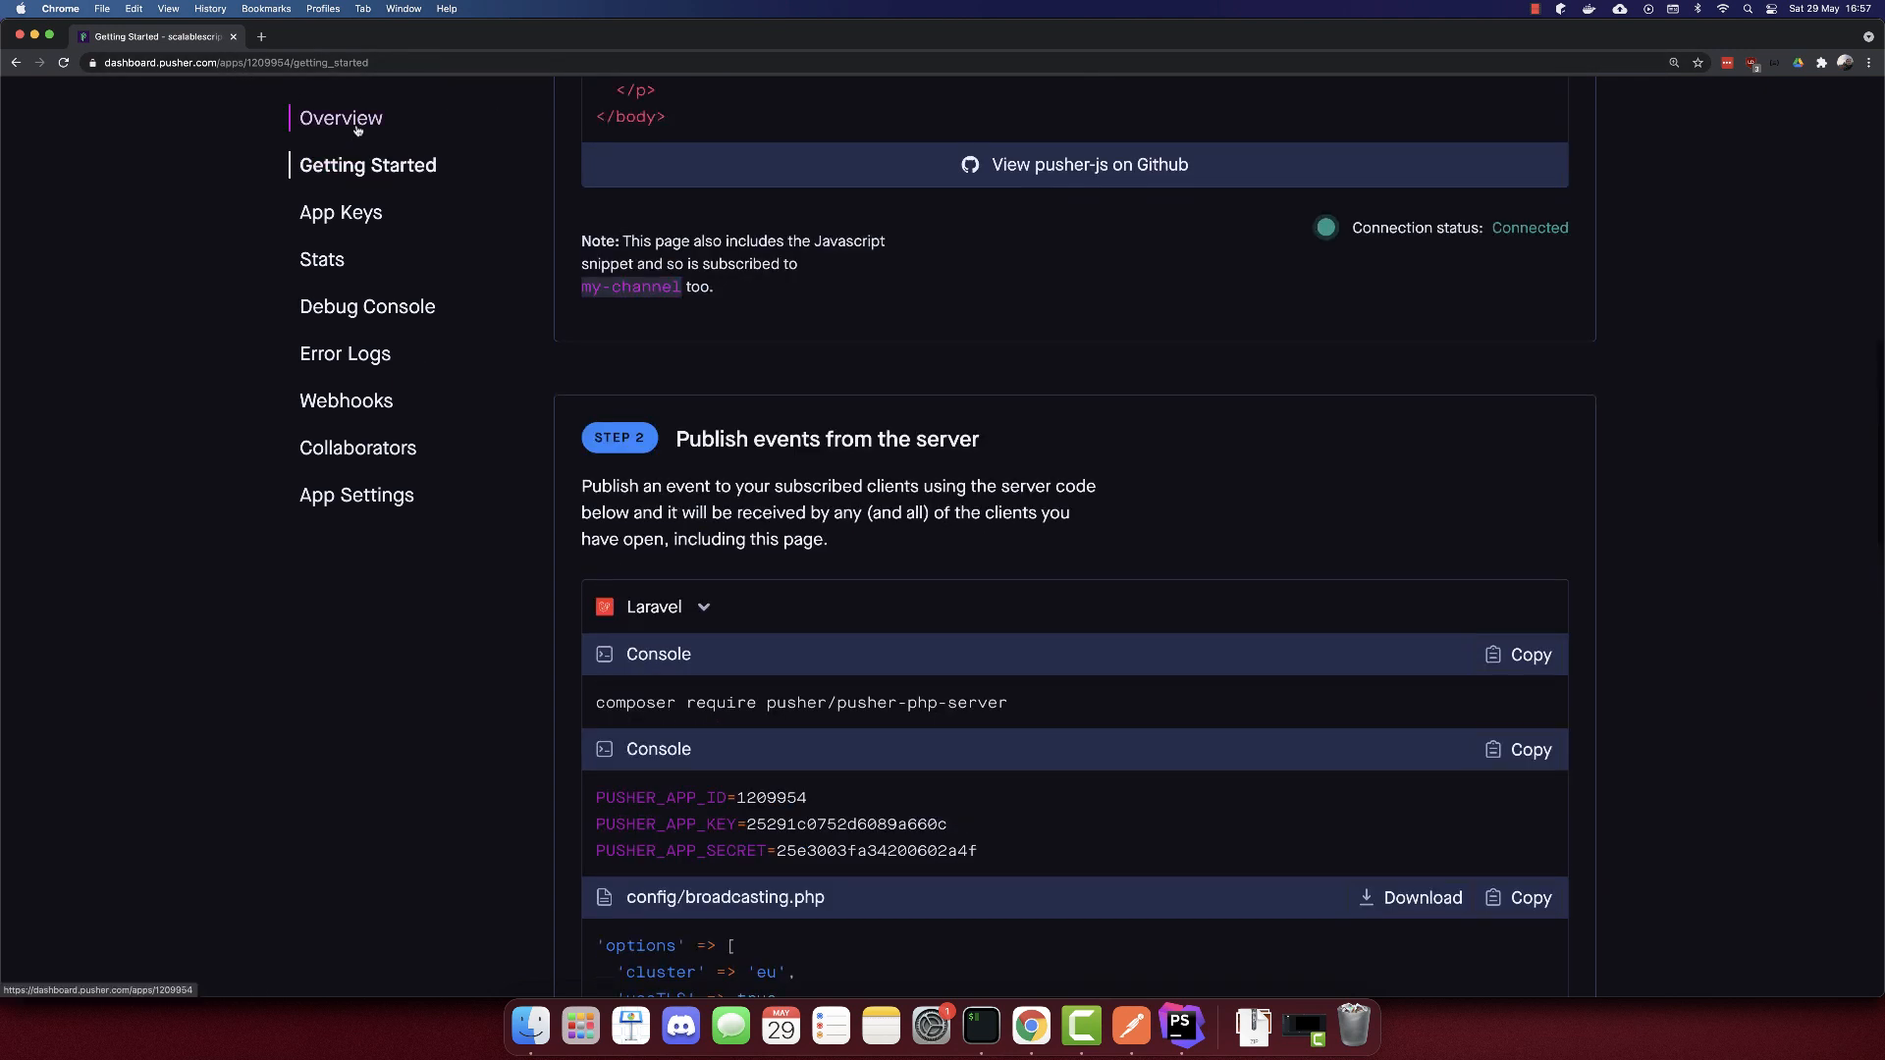
left_click(341, 118)
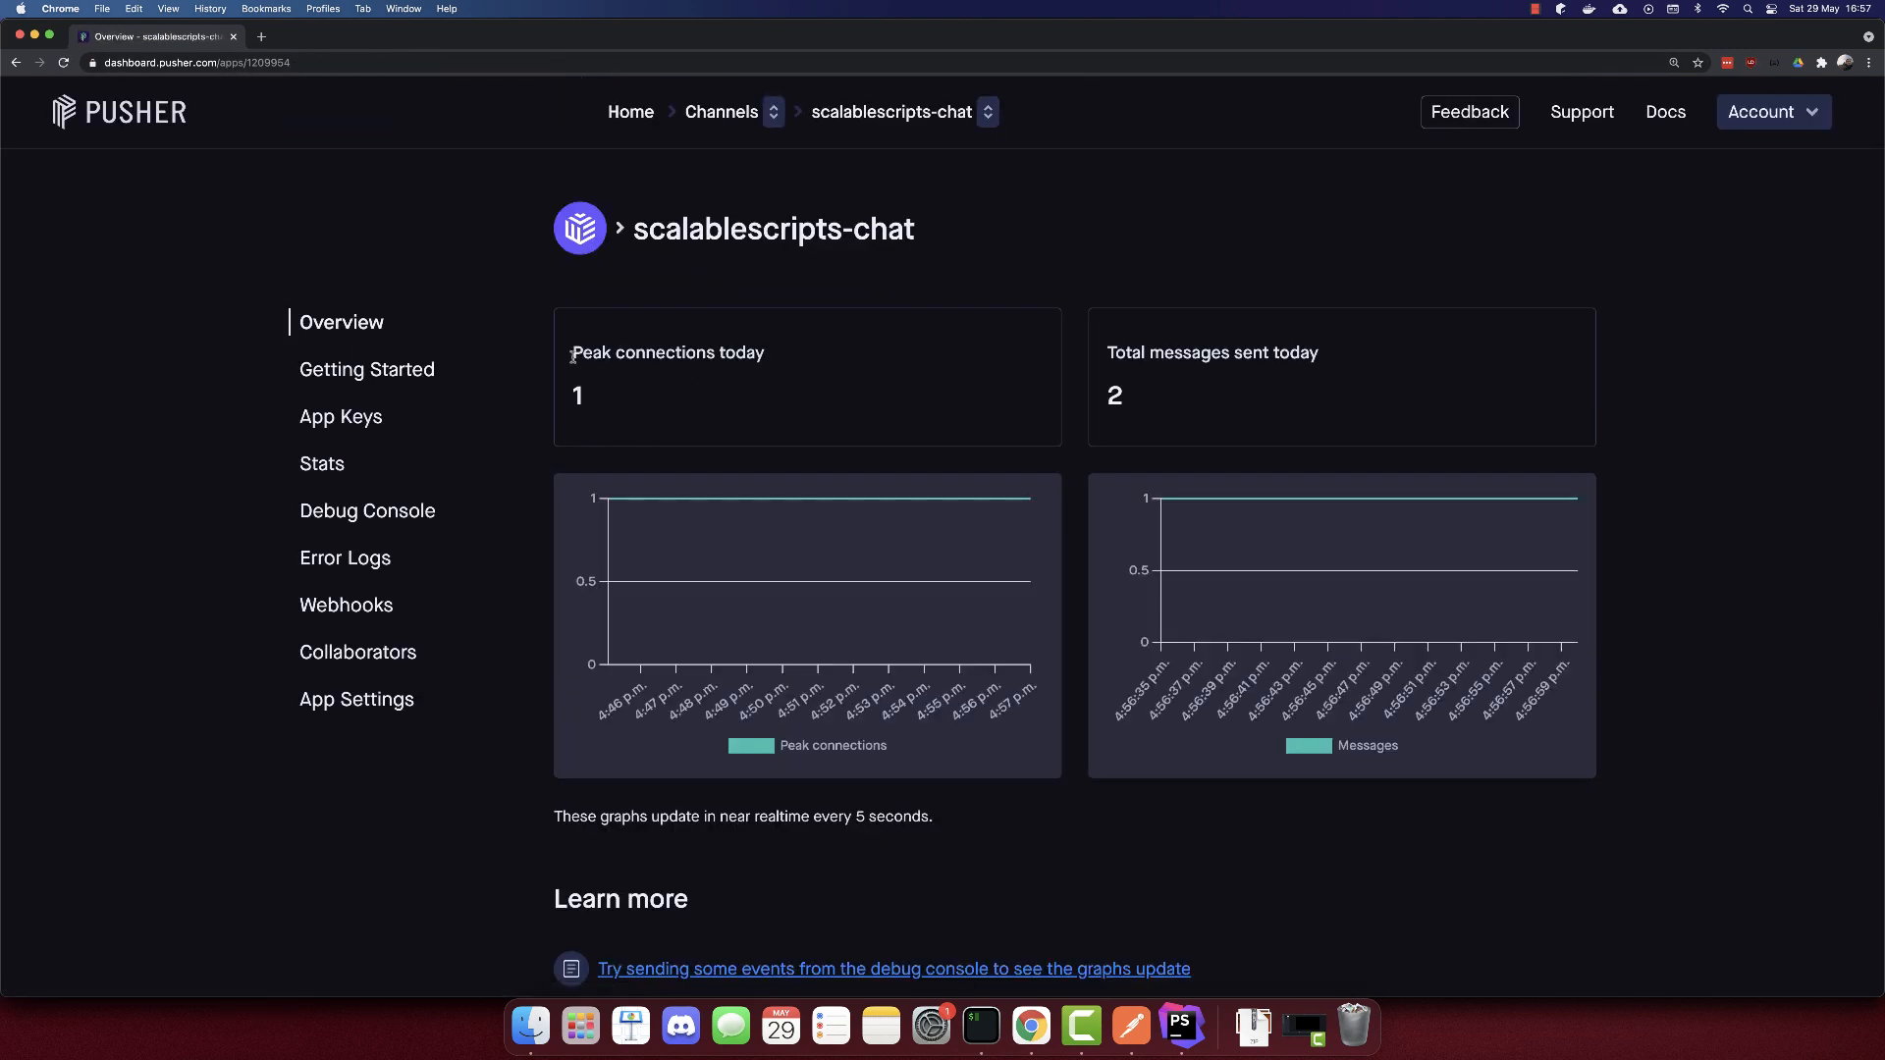
left_click_drag(572, 353, 765, 353)
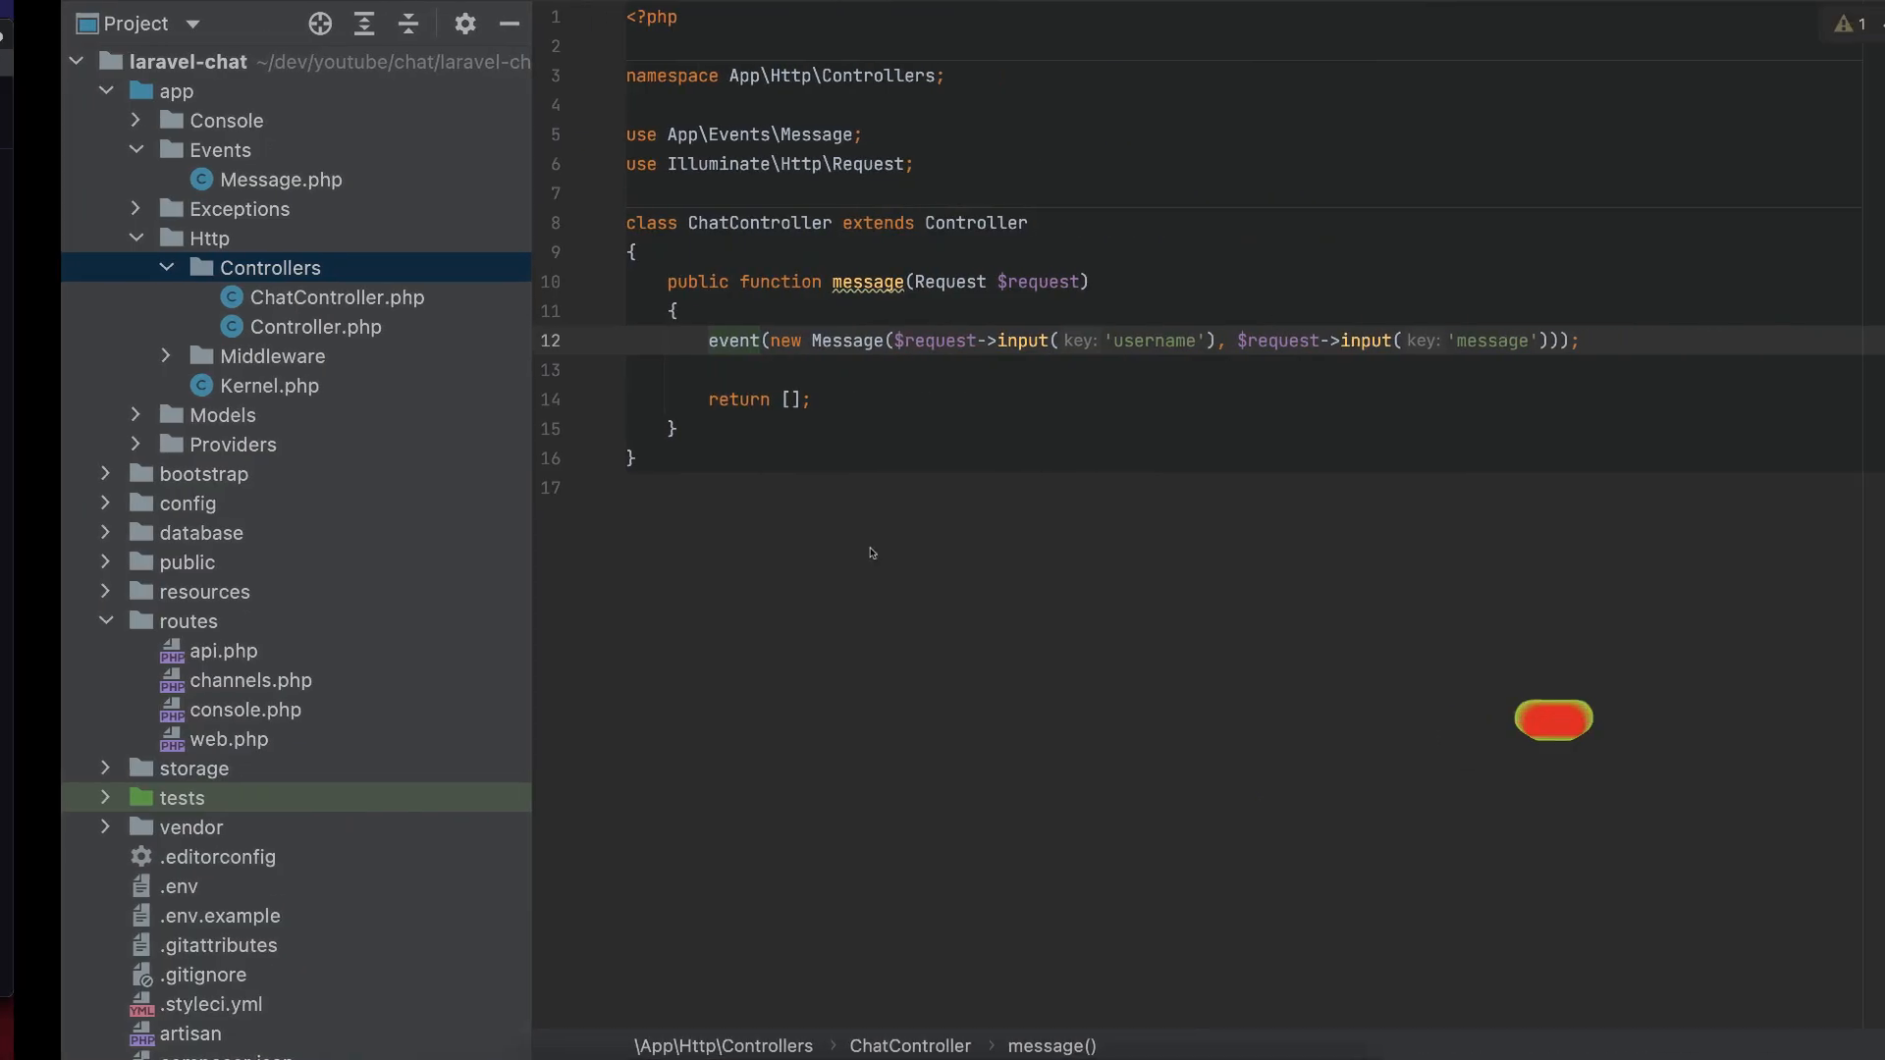
Check the .env file for BROADCAST_DRIVER=pusher, then return to ChatController.php.
left_click(118, 886)
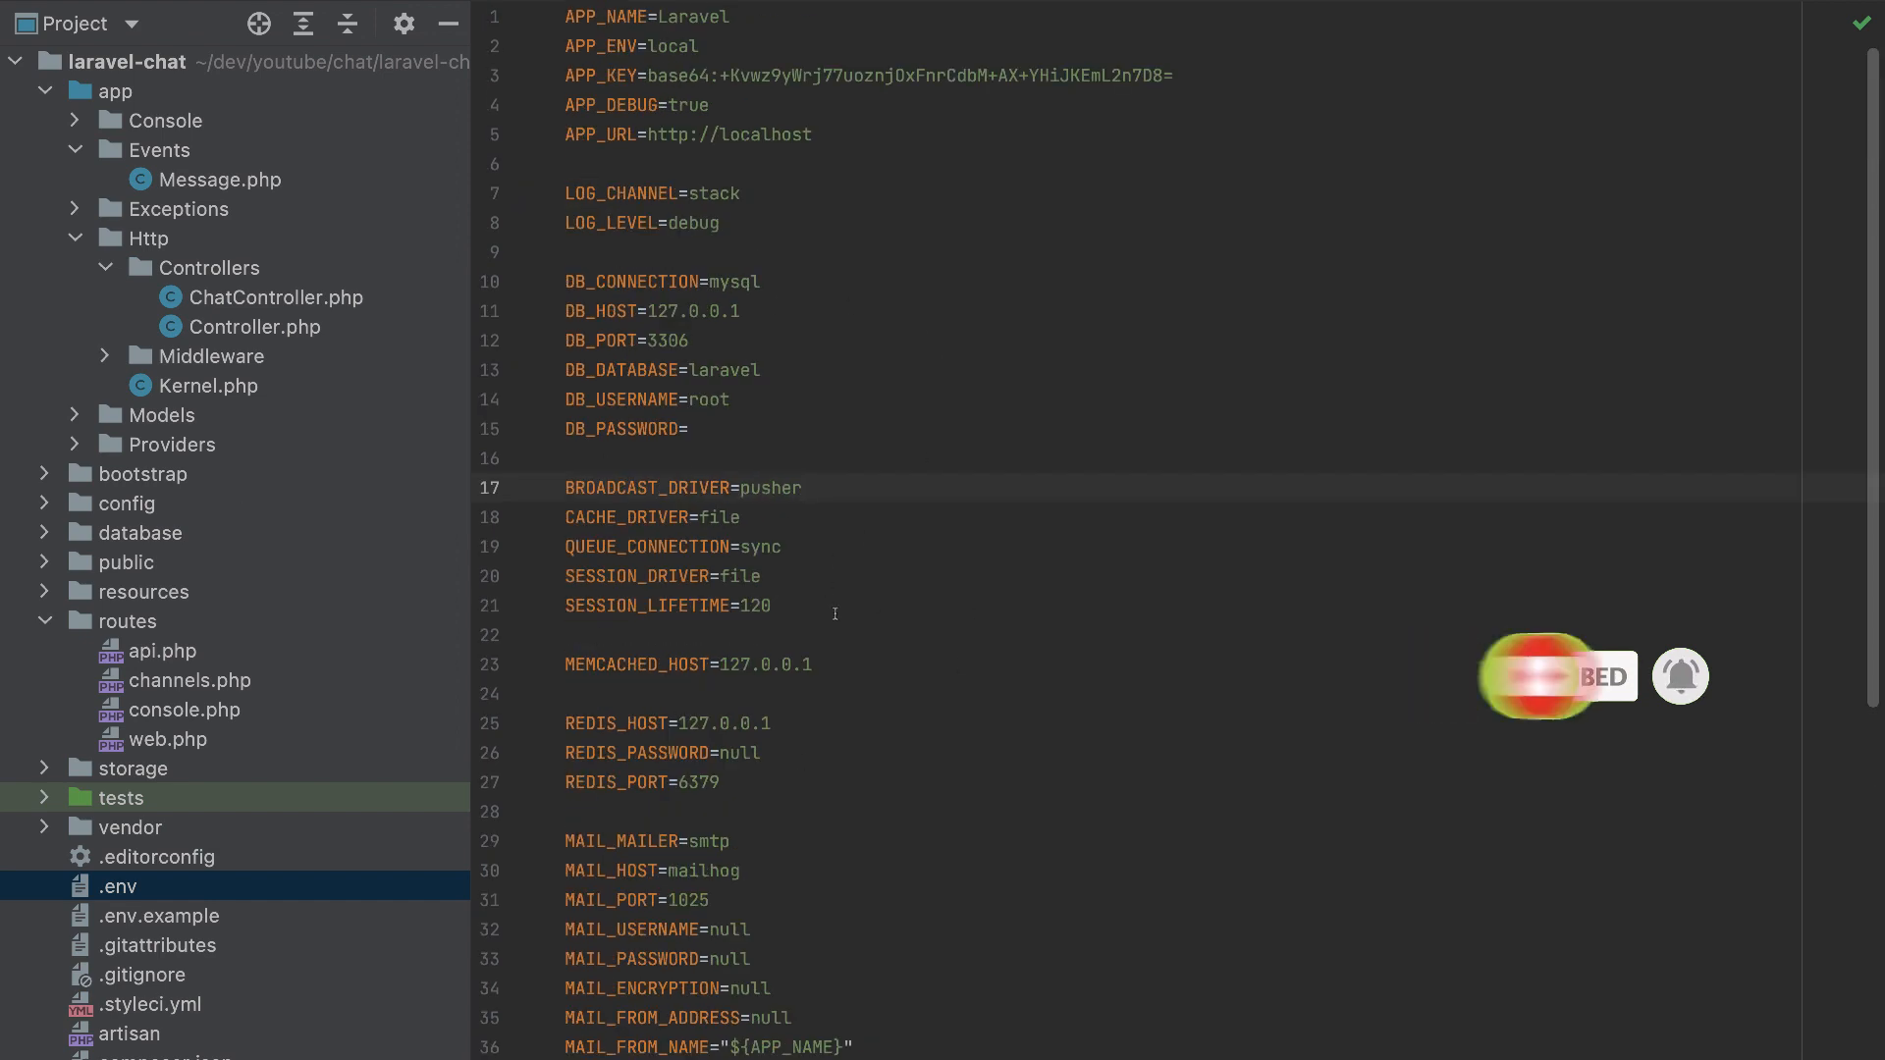
left_click(275, 296)
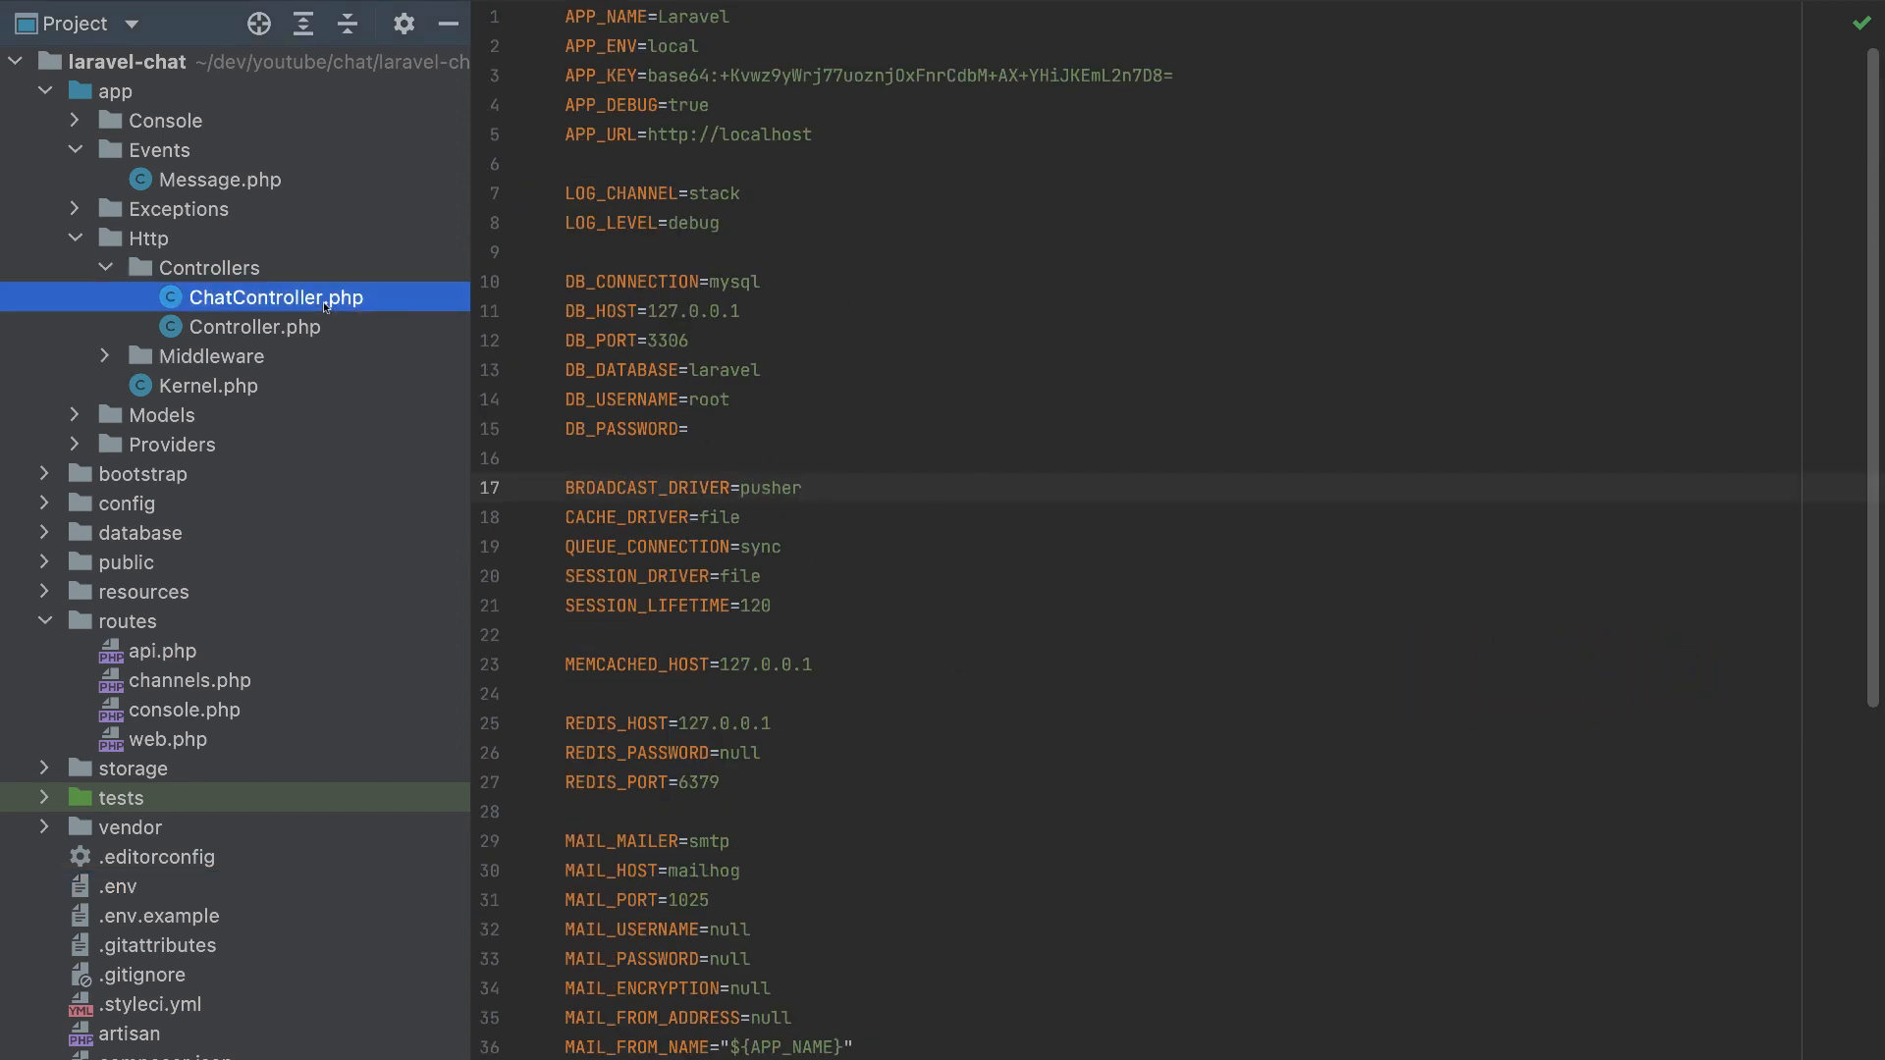